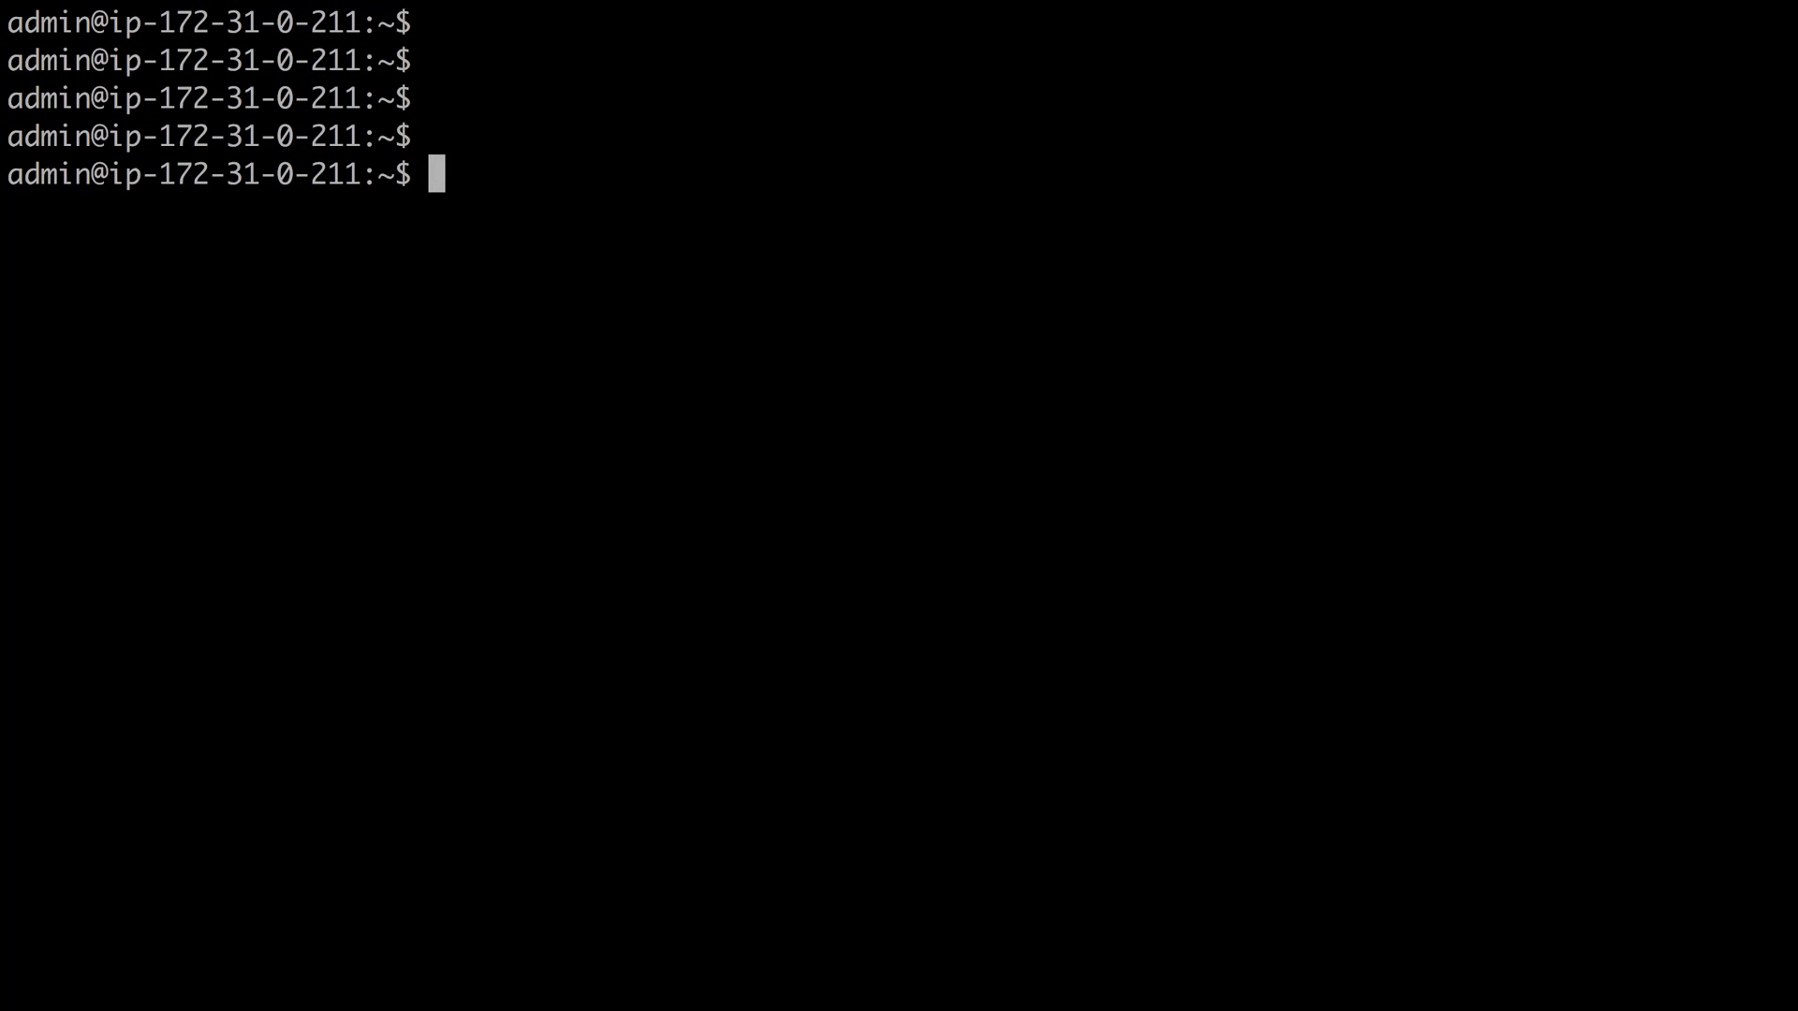
- Print kernel and system details with uname -a: Linux 3.16.0-4-amd64, x86_64
{"action": "key", "text": "Return"}
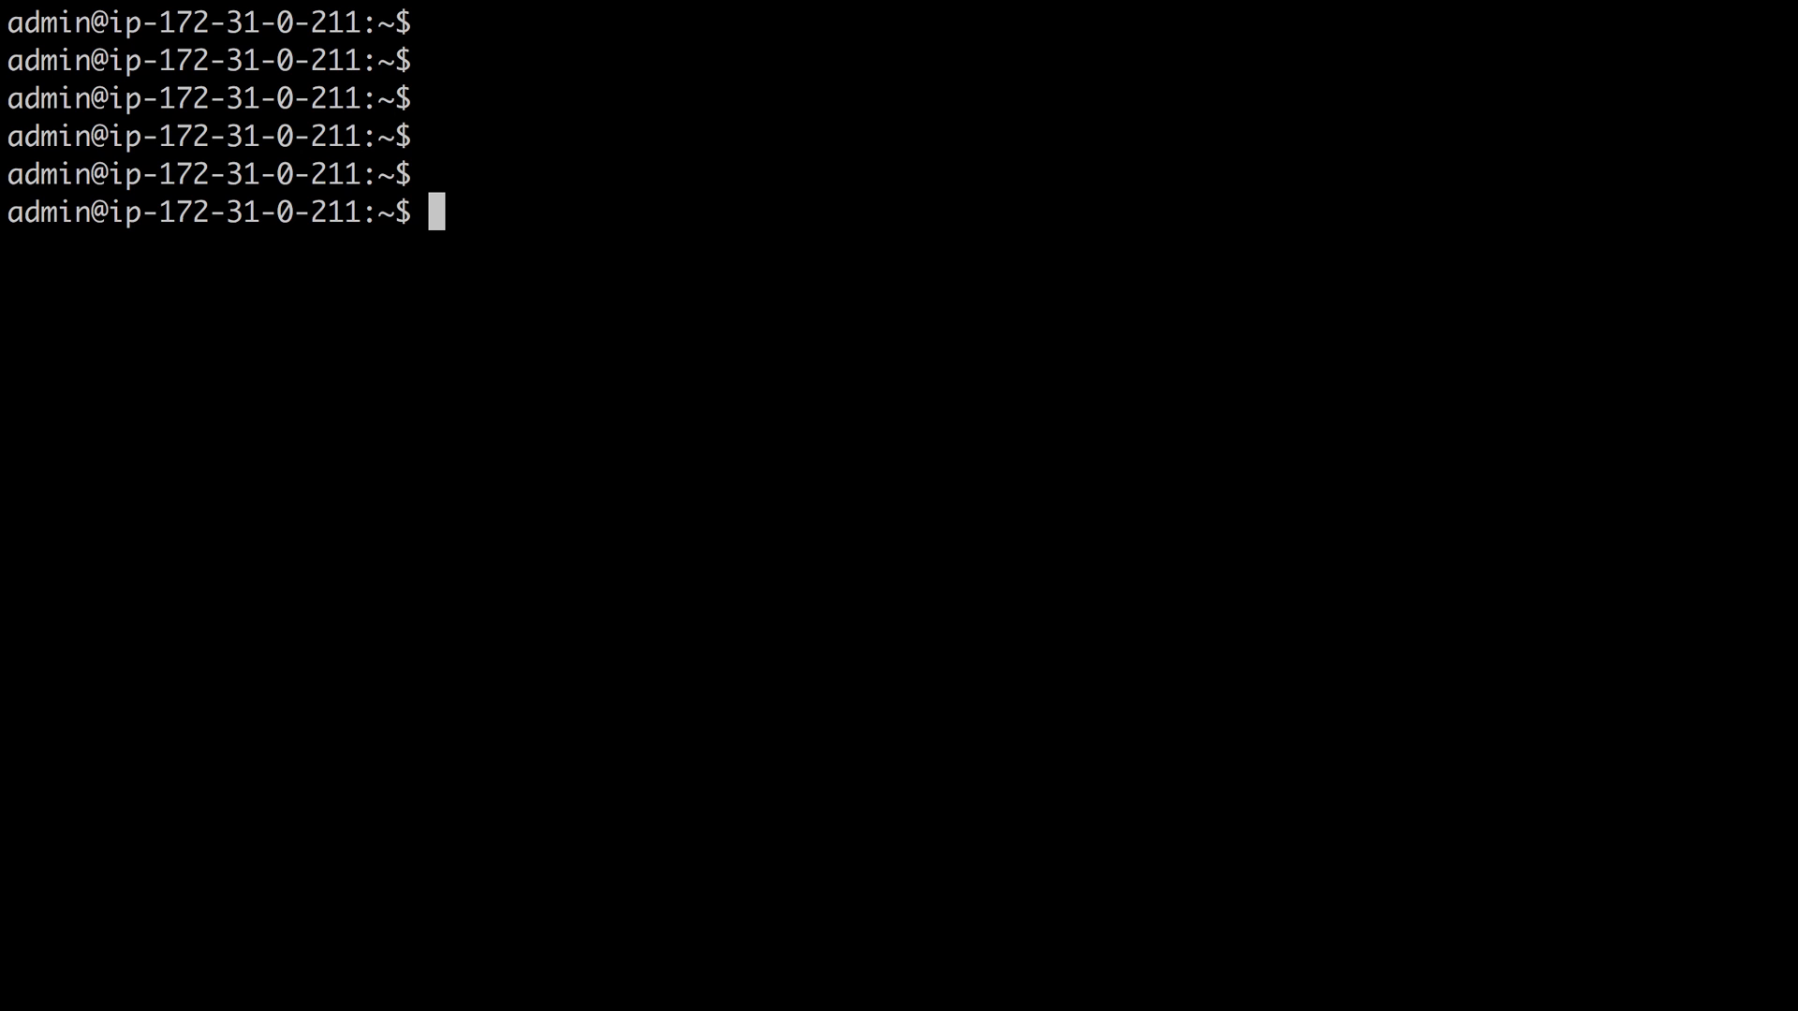
{"action": "type", "text": "un"}
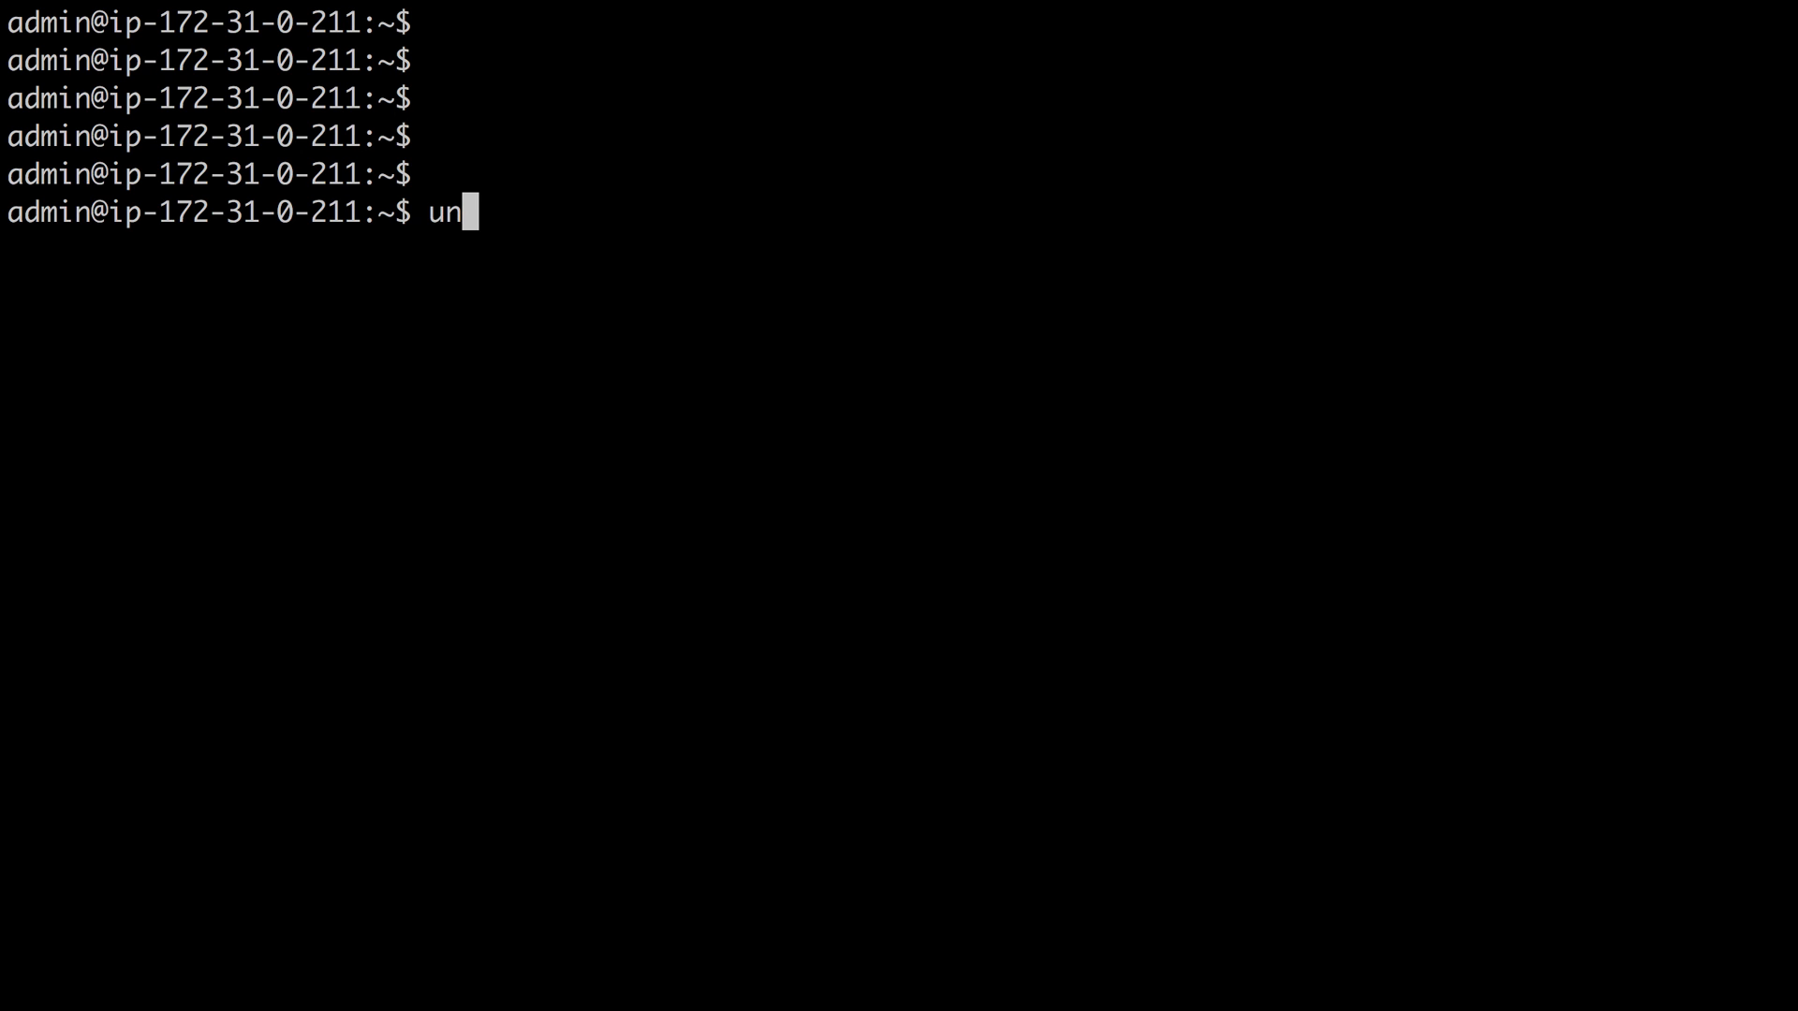
{"action": "key", "text": "Return"}
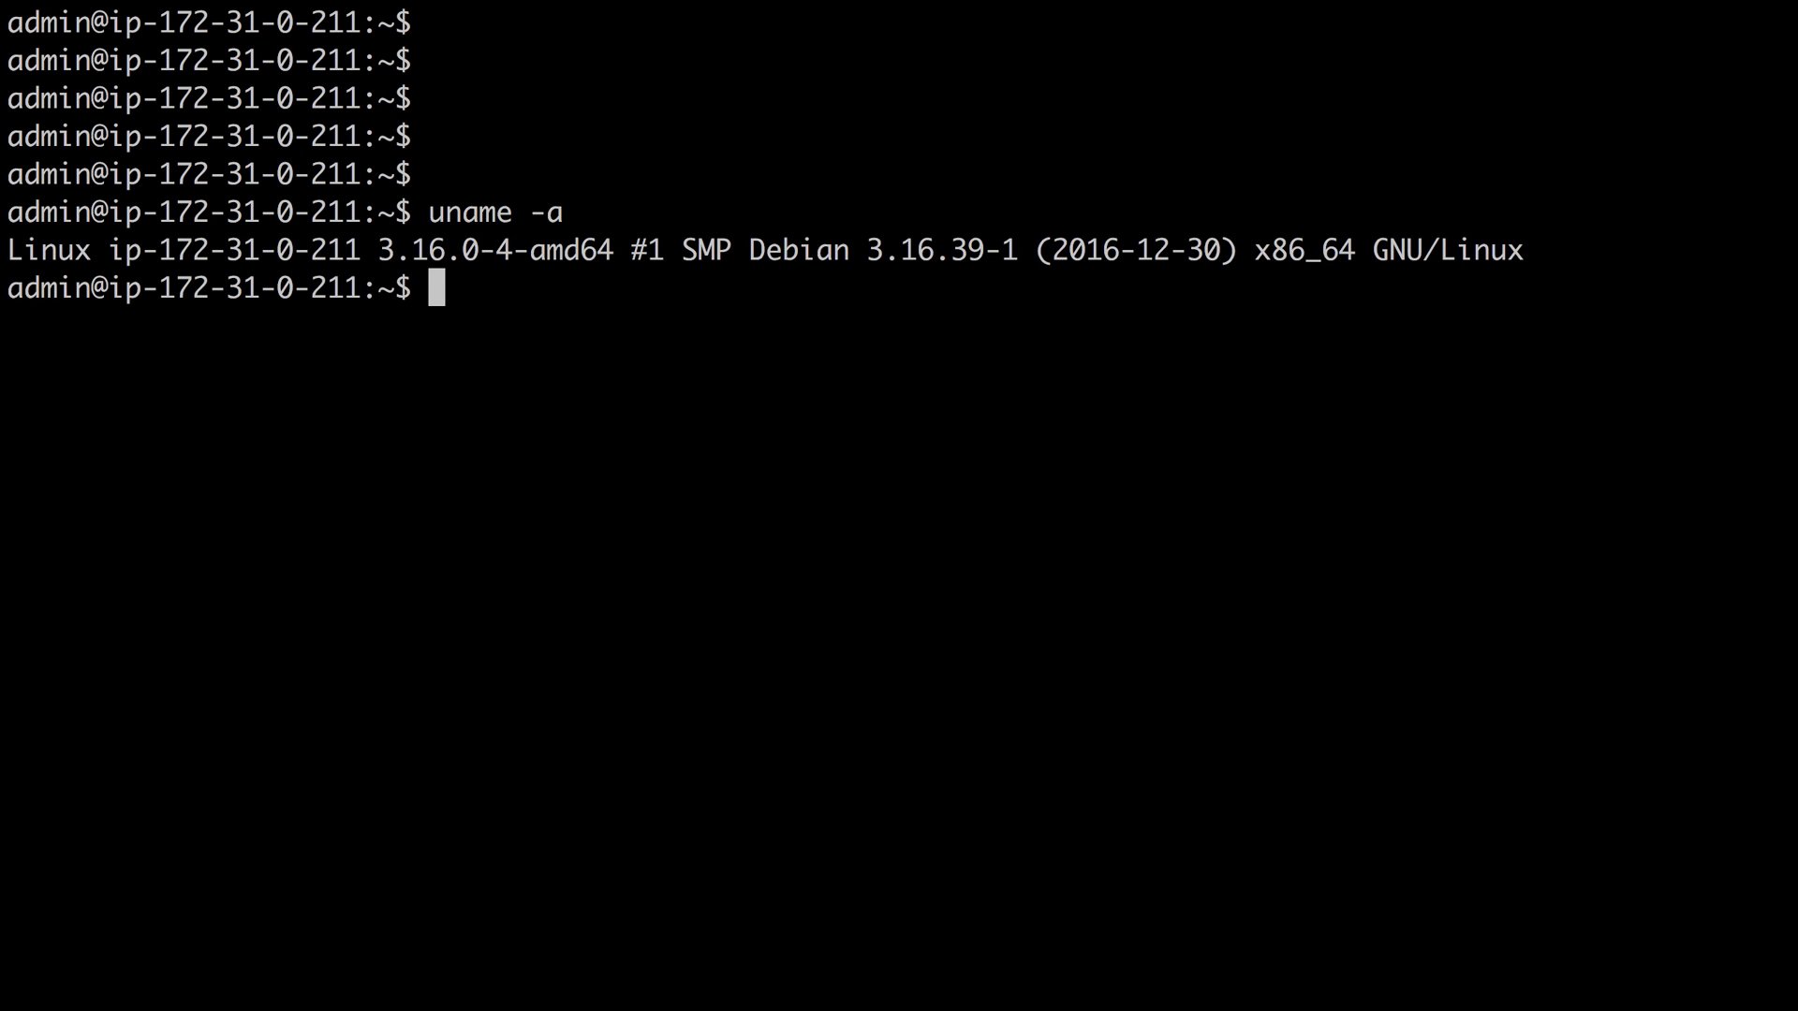
{"action": "mouse_move", "coordinate": [1343, 552]}
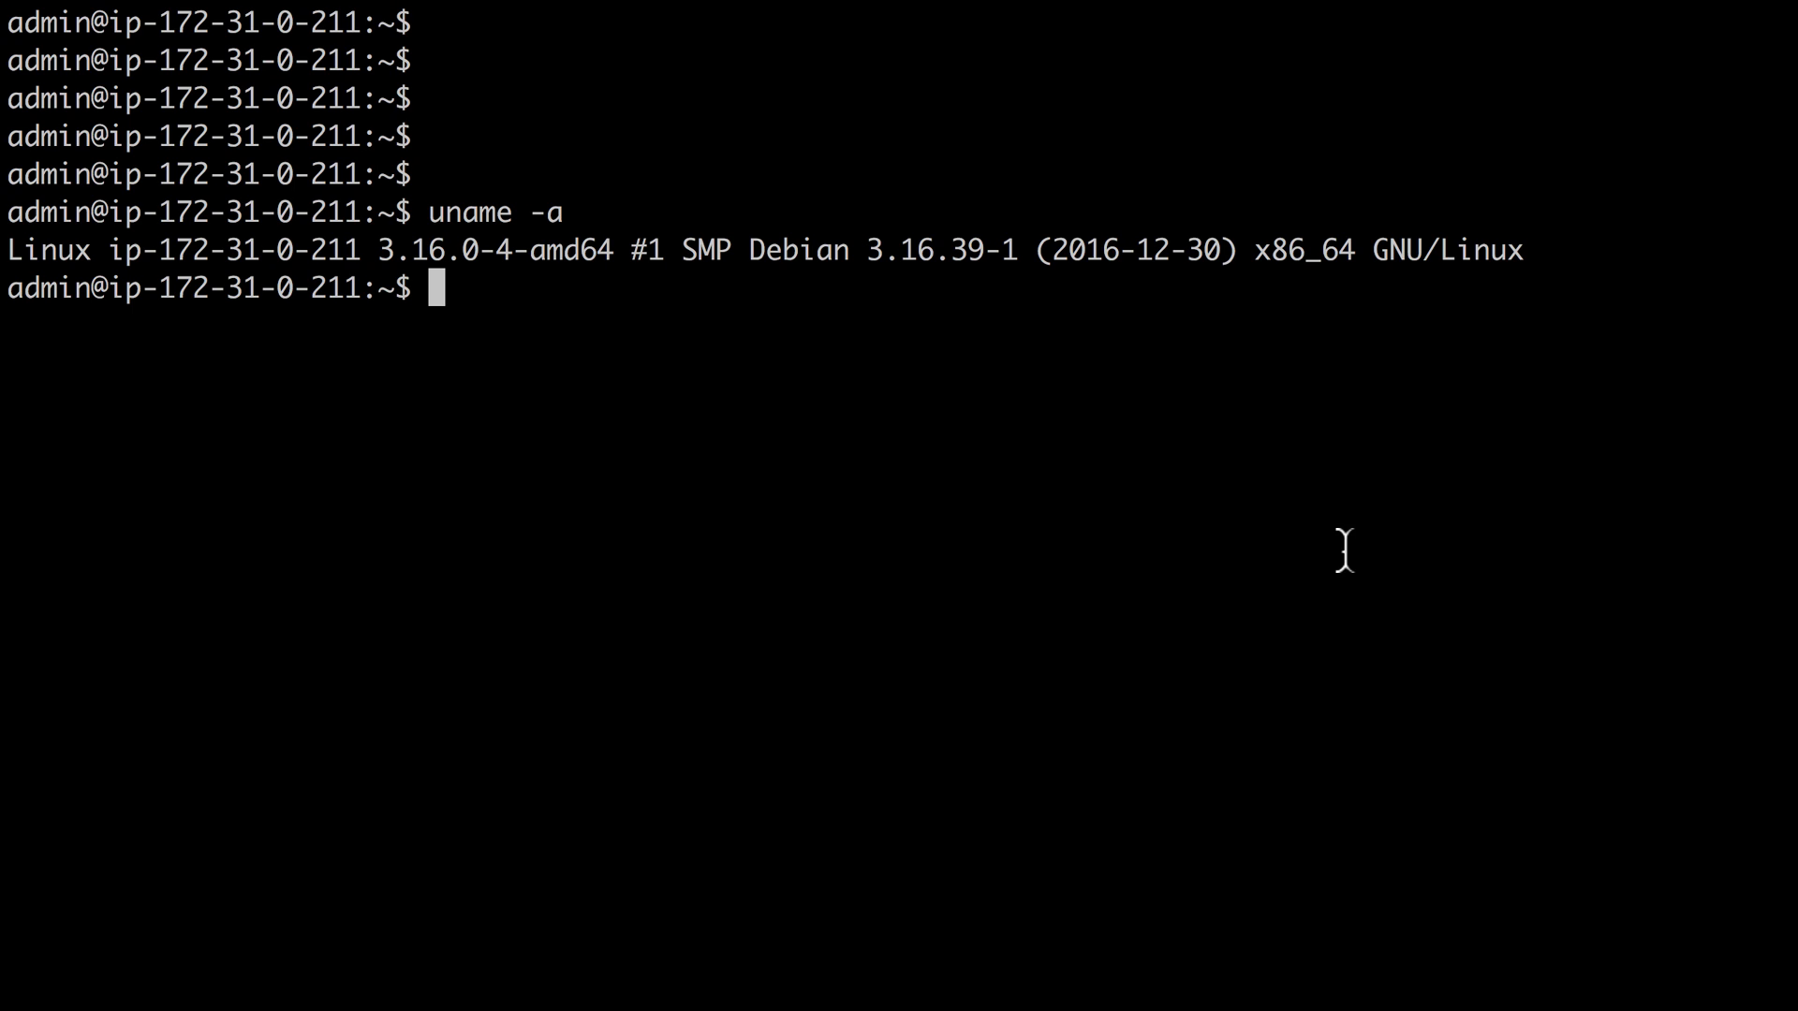
{"action": "double_click", "coordinate": [786, 250]}
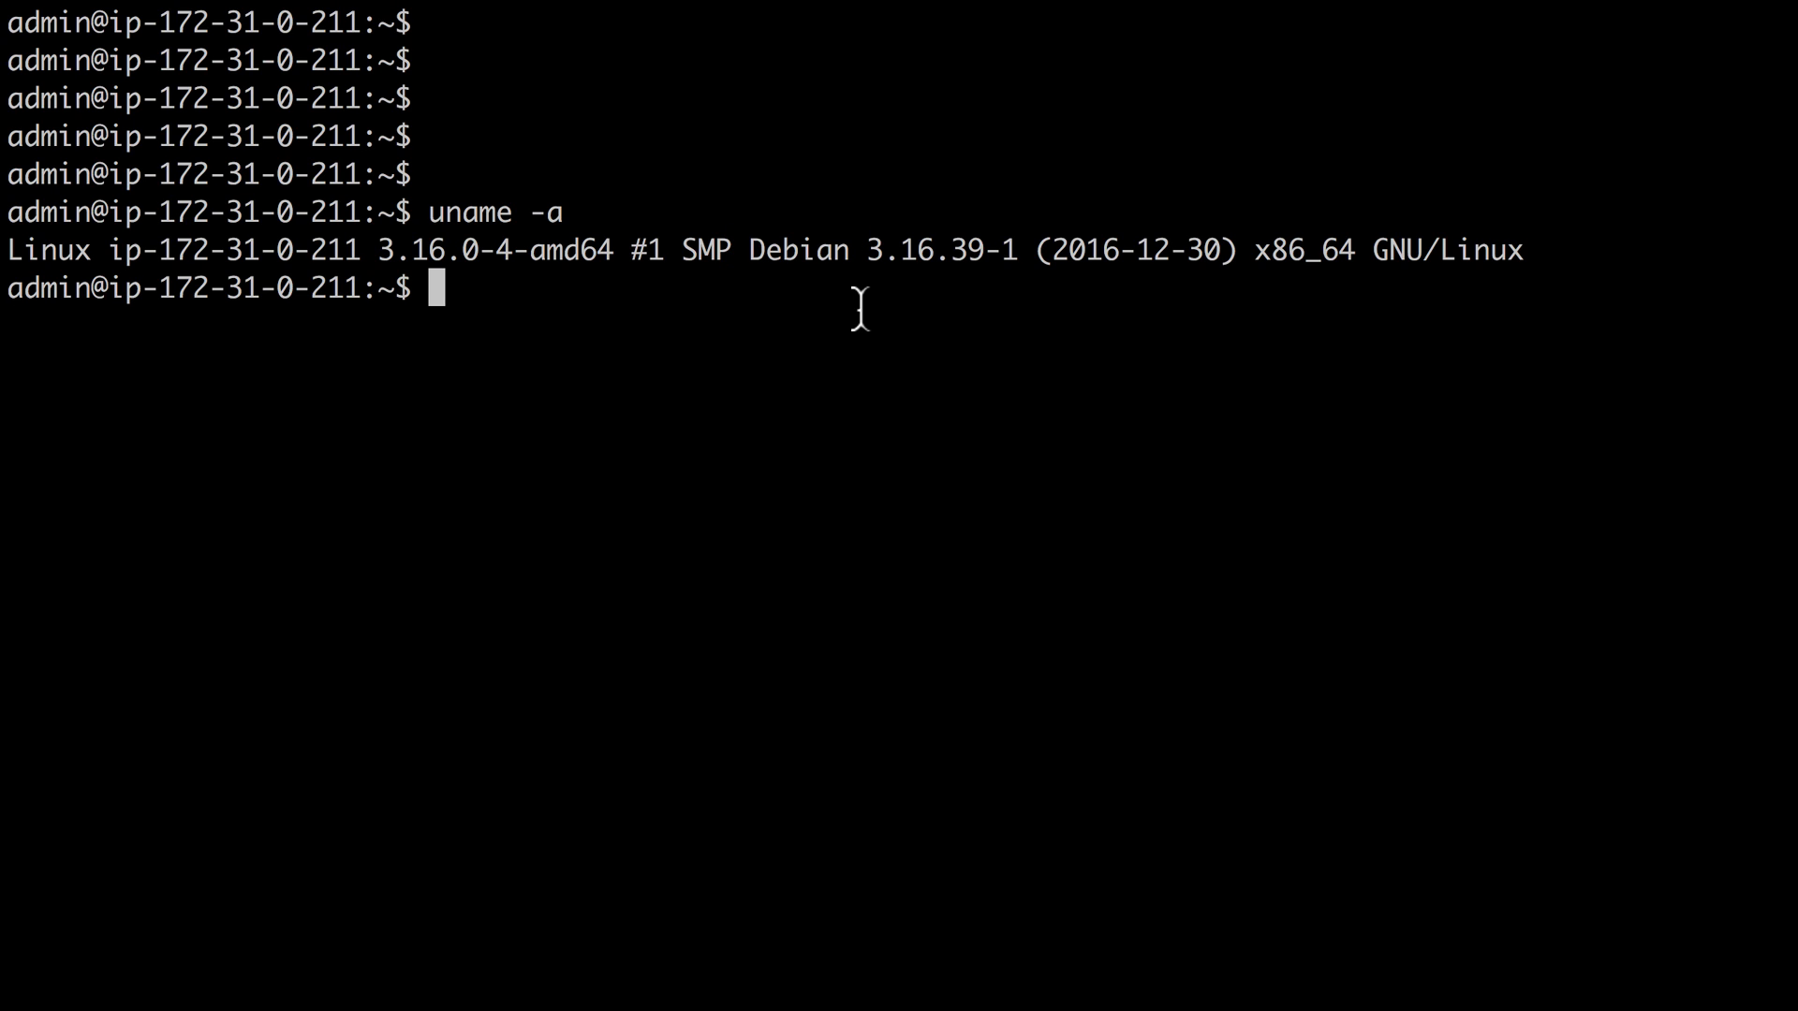
{"action": "mouse_move", "coordinate": [858, 310]}
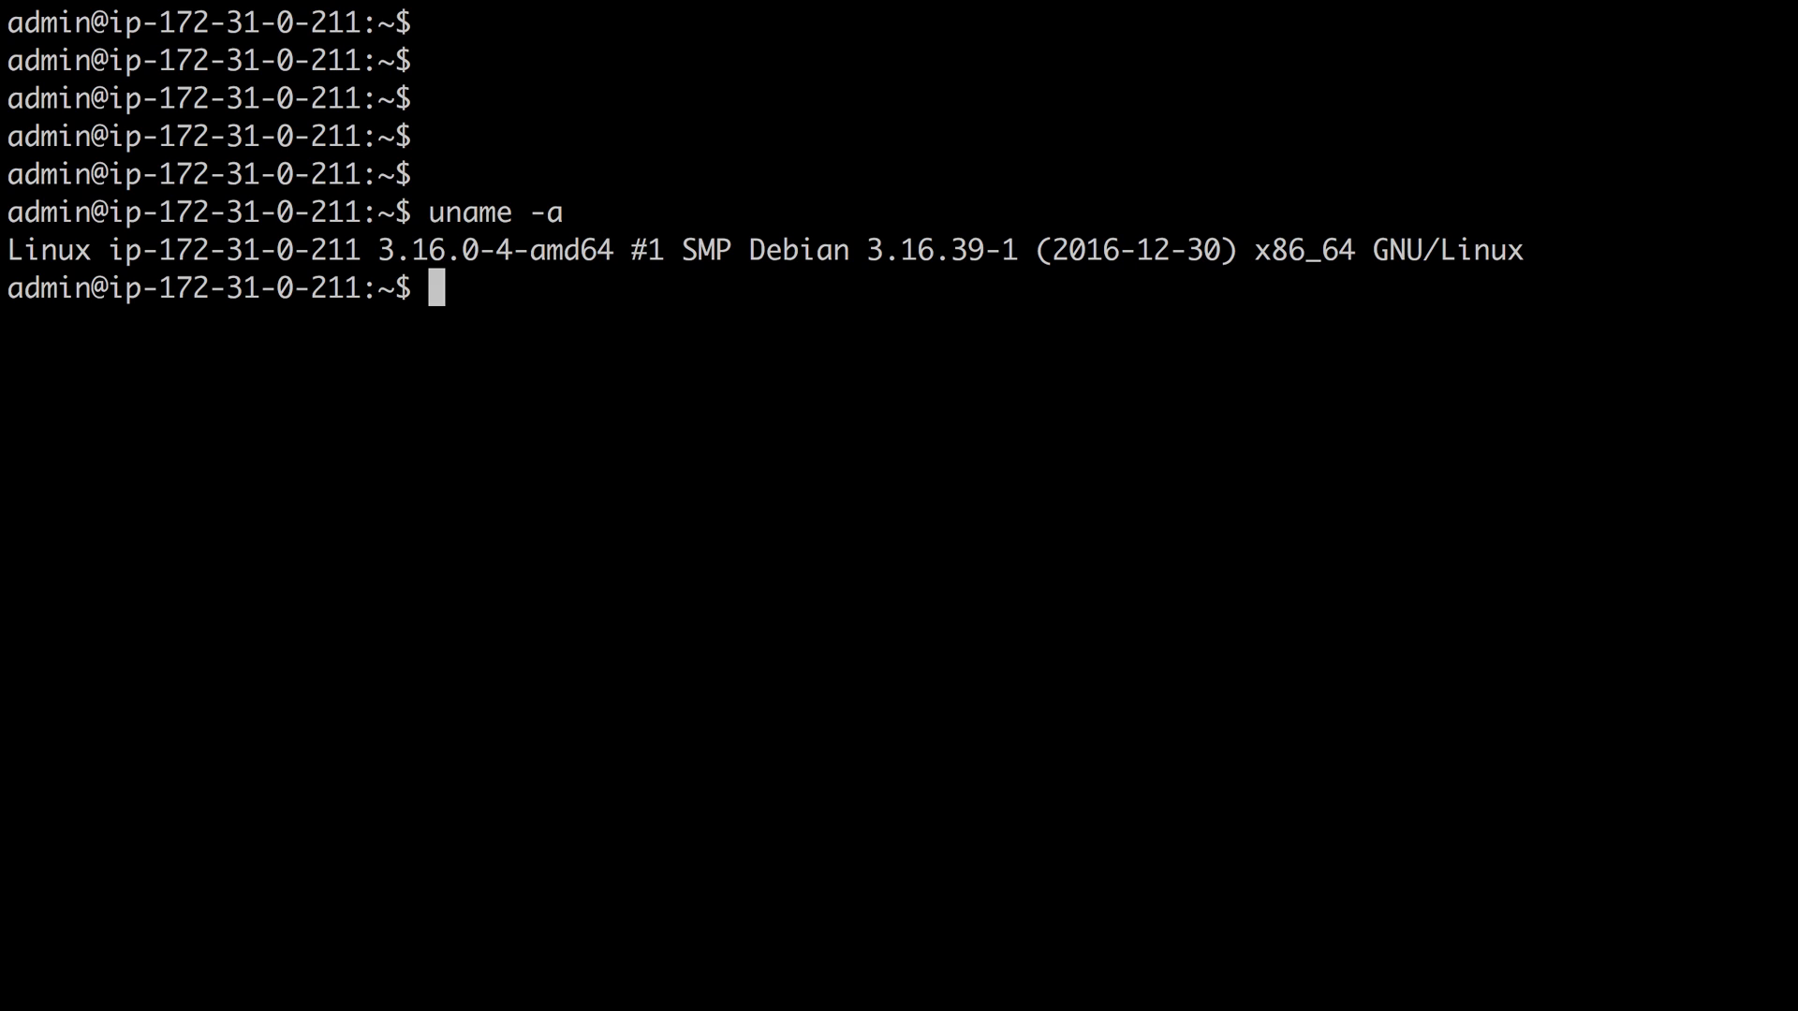
- List interfaces with ip link and highlight the LOWER_UP flag on eth0 and the lo name
{"action": "type", "text": "ip link"}
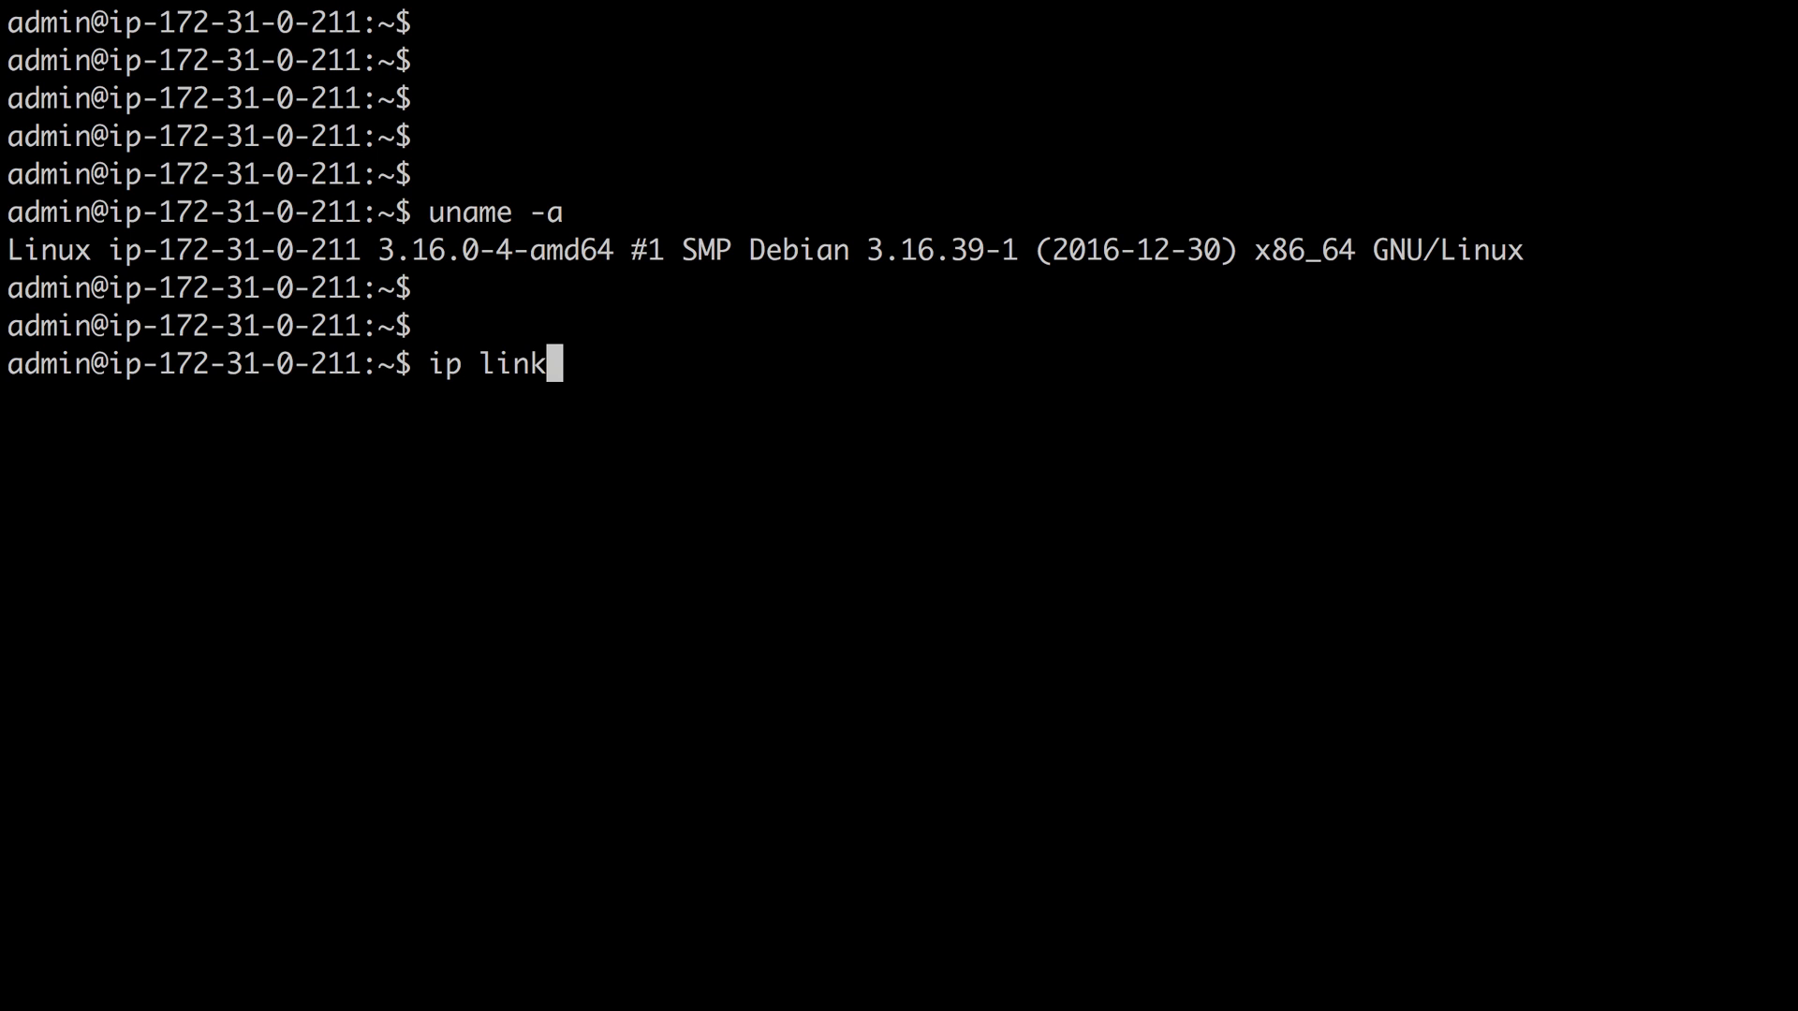
{"action": "key", "text": "Return"}
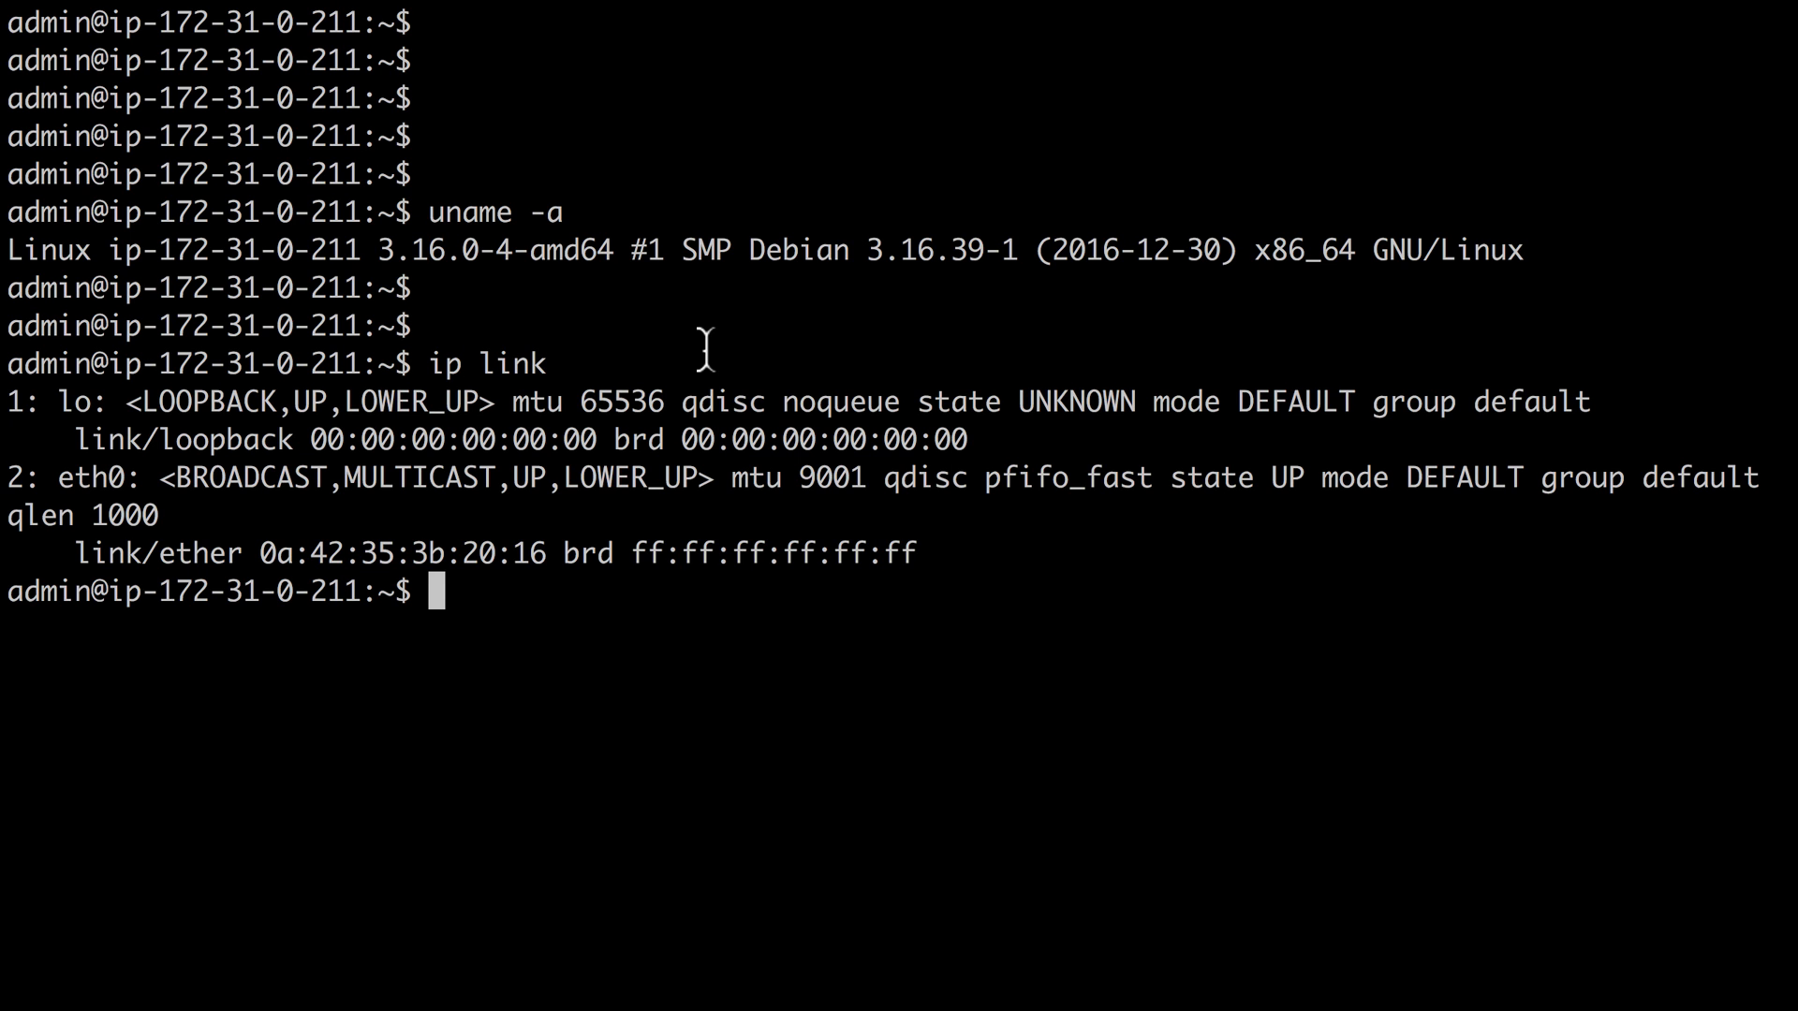
{"action": "mouse_move", "coordinate": [643, 367]}
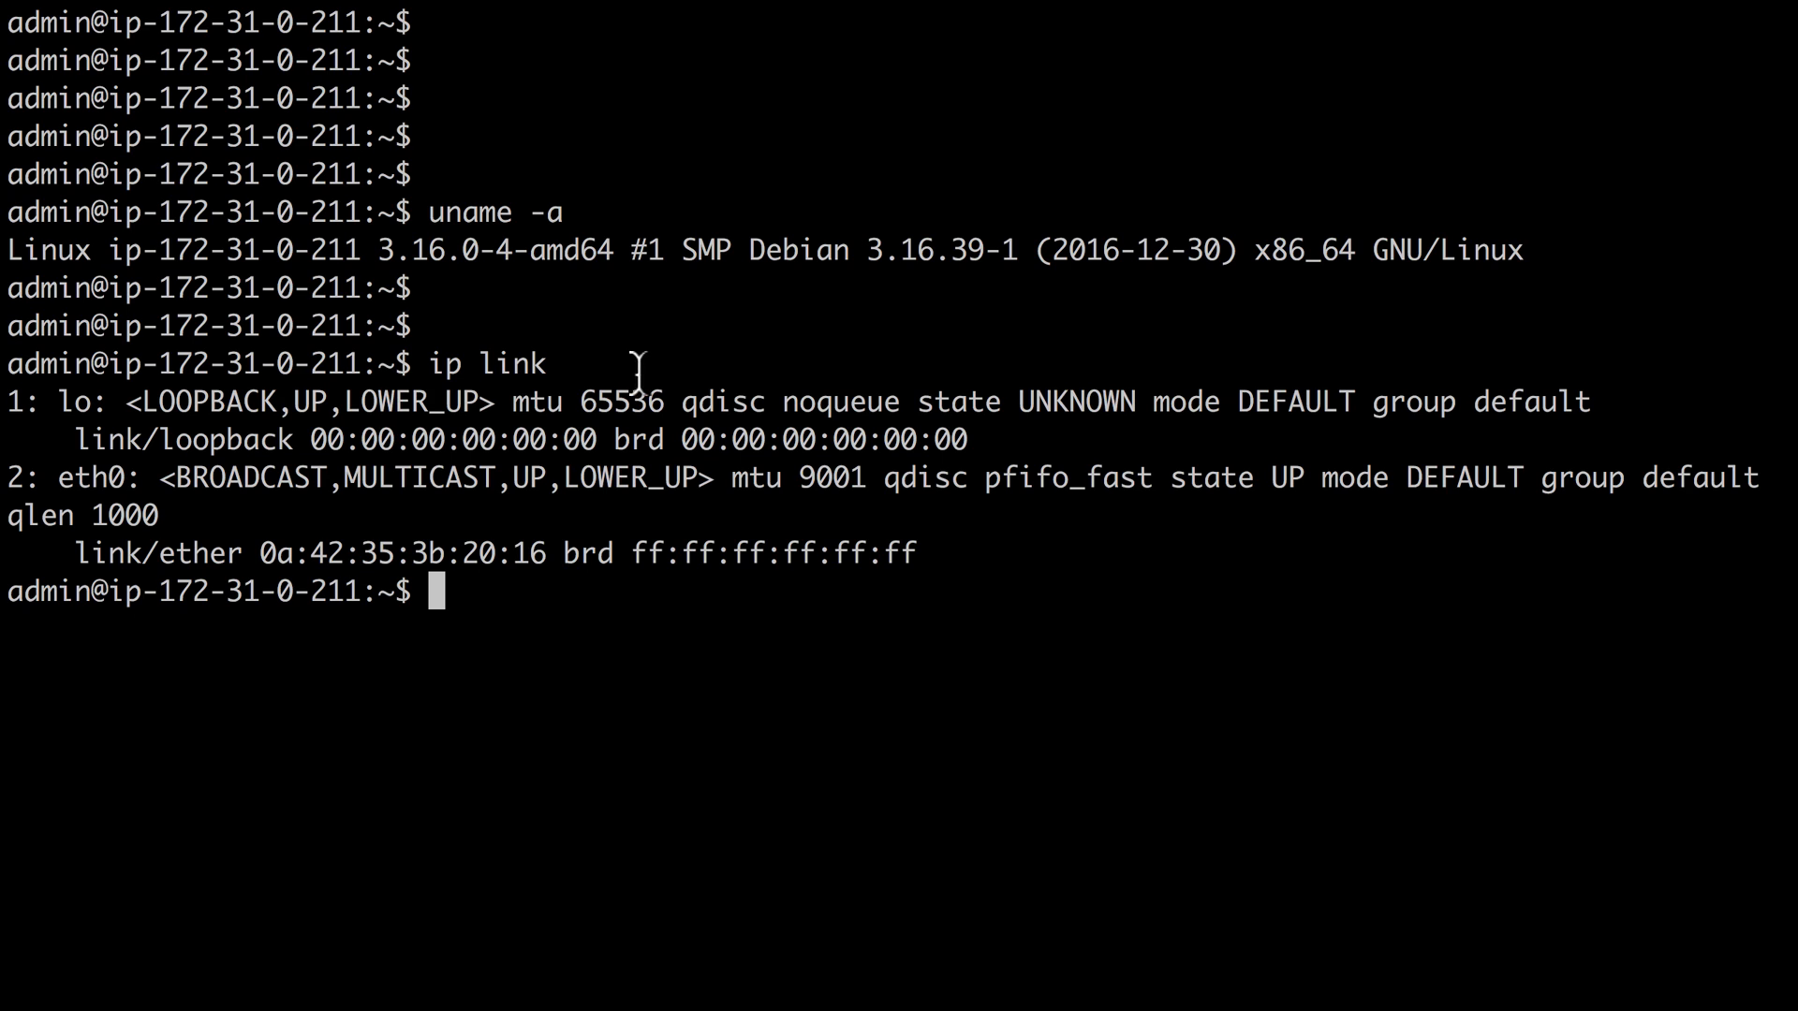
{"action": "mouse_move", "coordinate": [127, 460]}
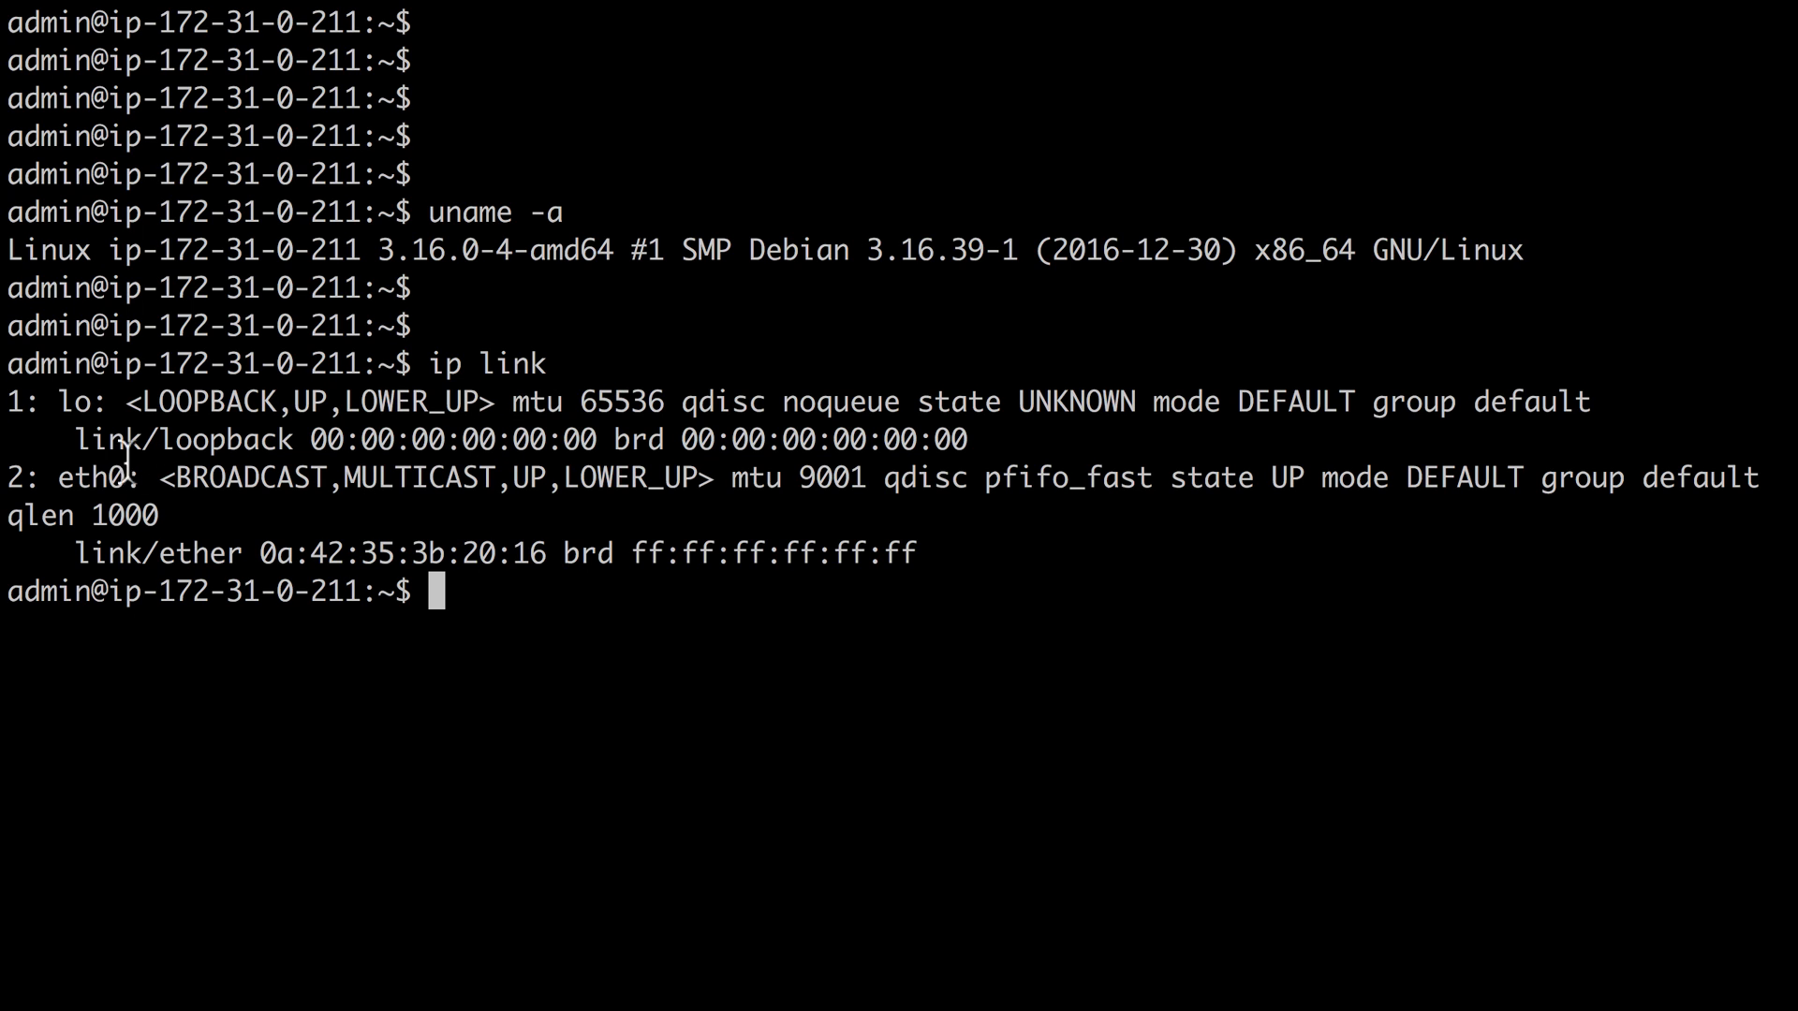
{"action": "double_click", "coordinate": [97, 477]}
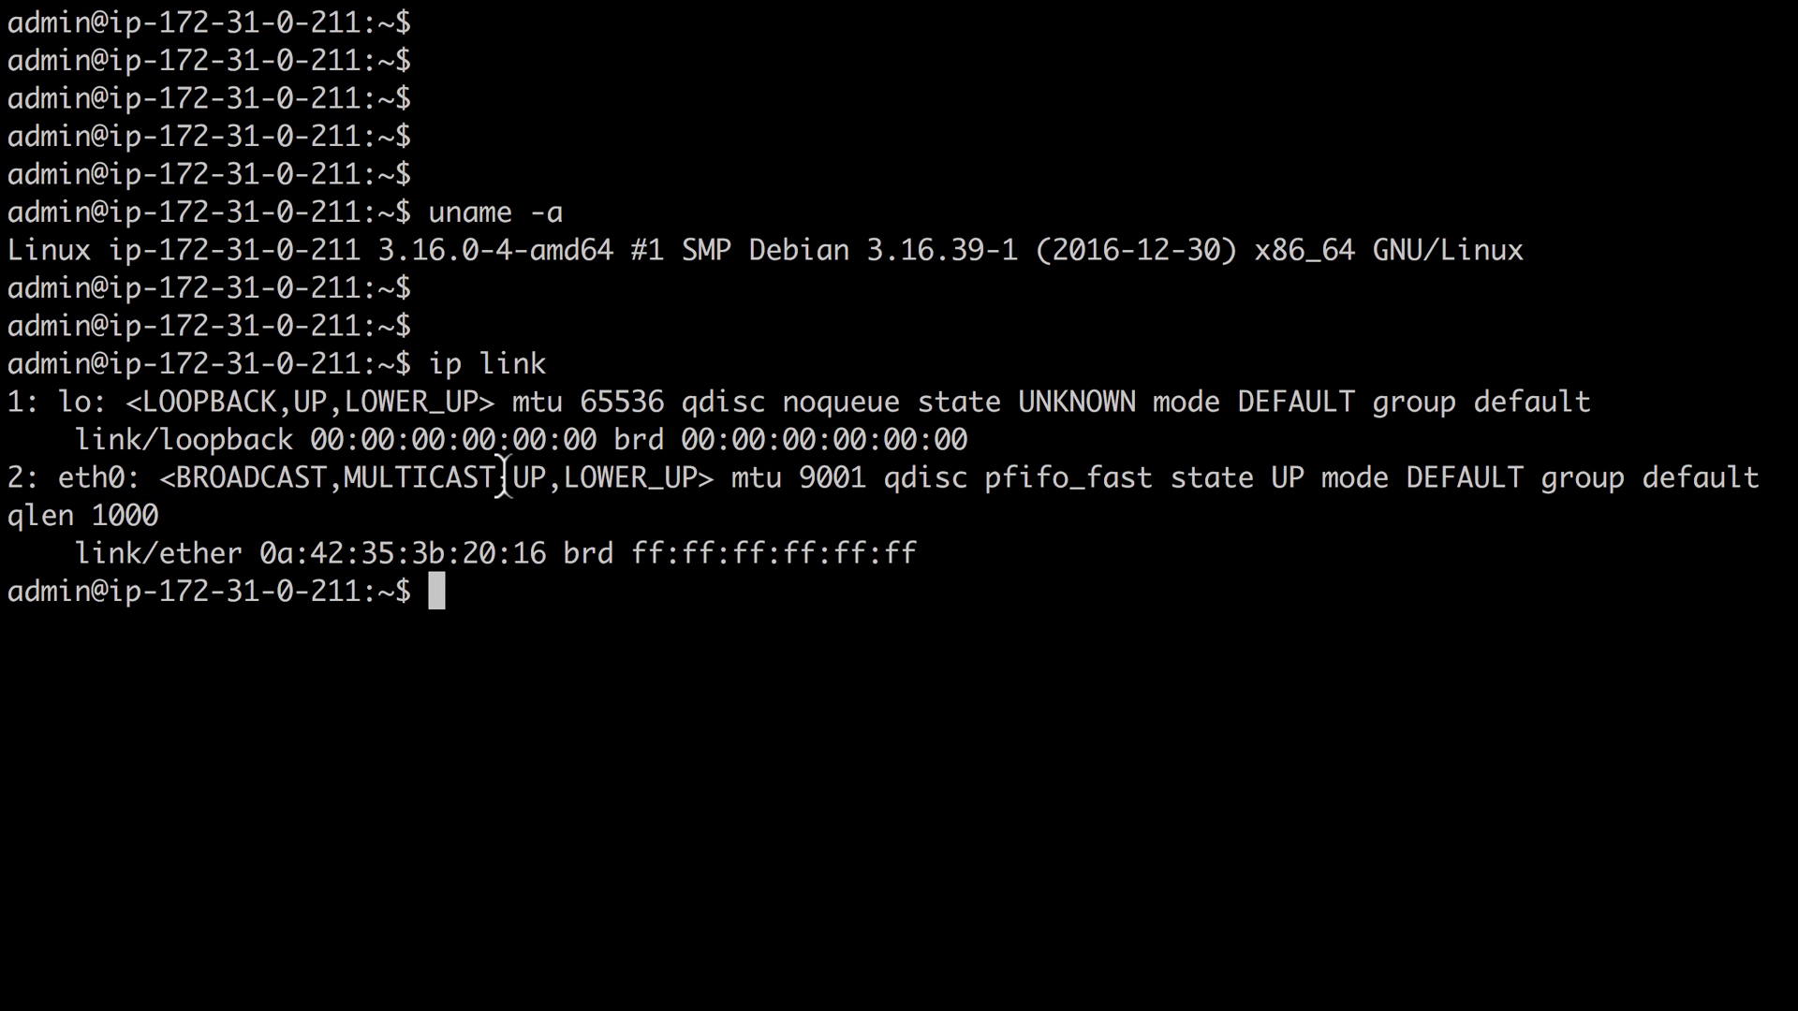
{"action": "double_click", "coordinate": [625, 476]}
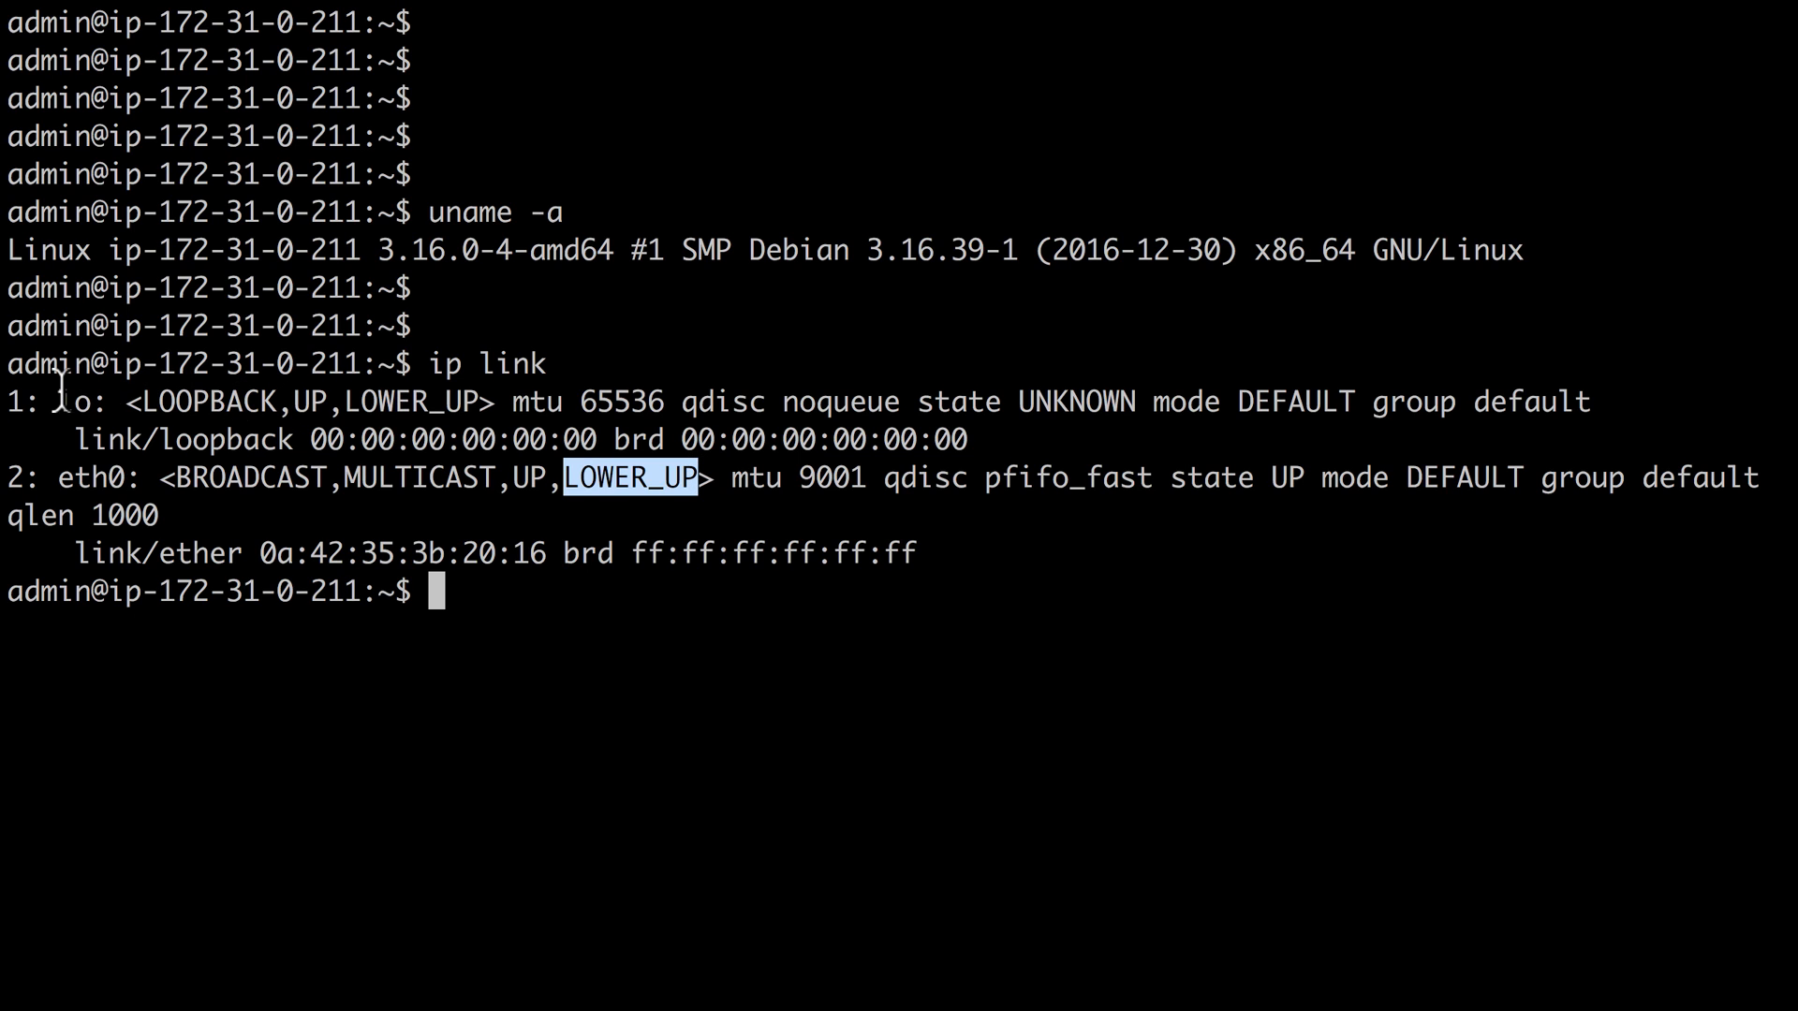
{"action": "double_click", "coordinate": [88, 402]}
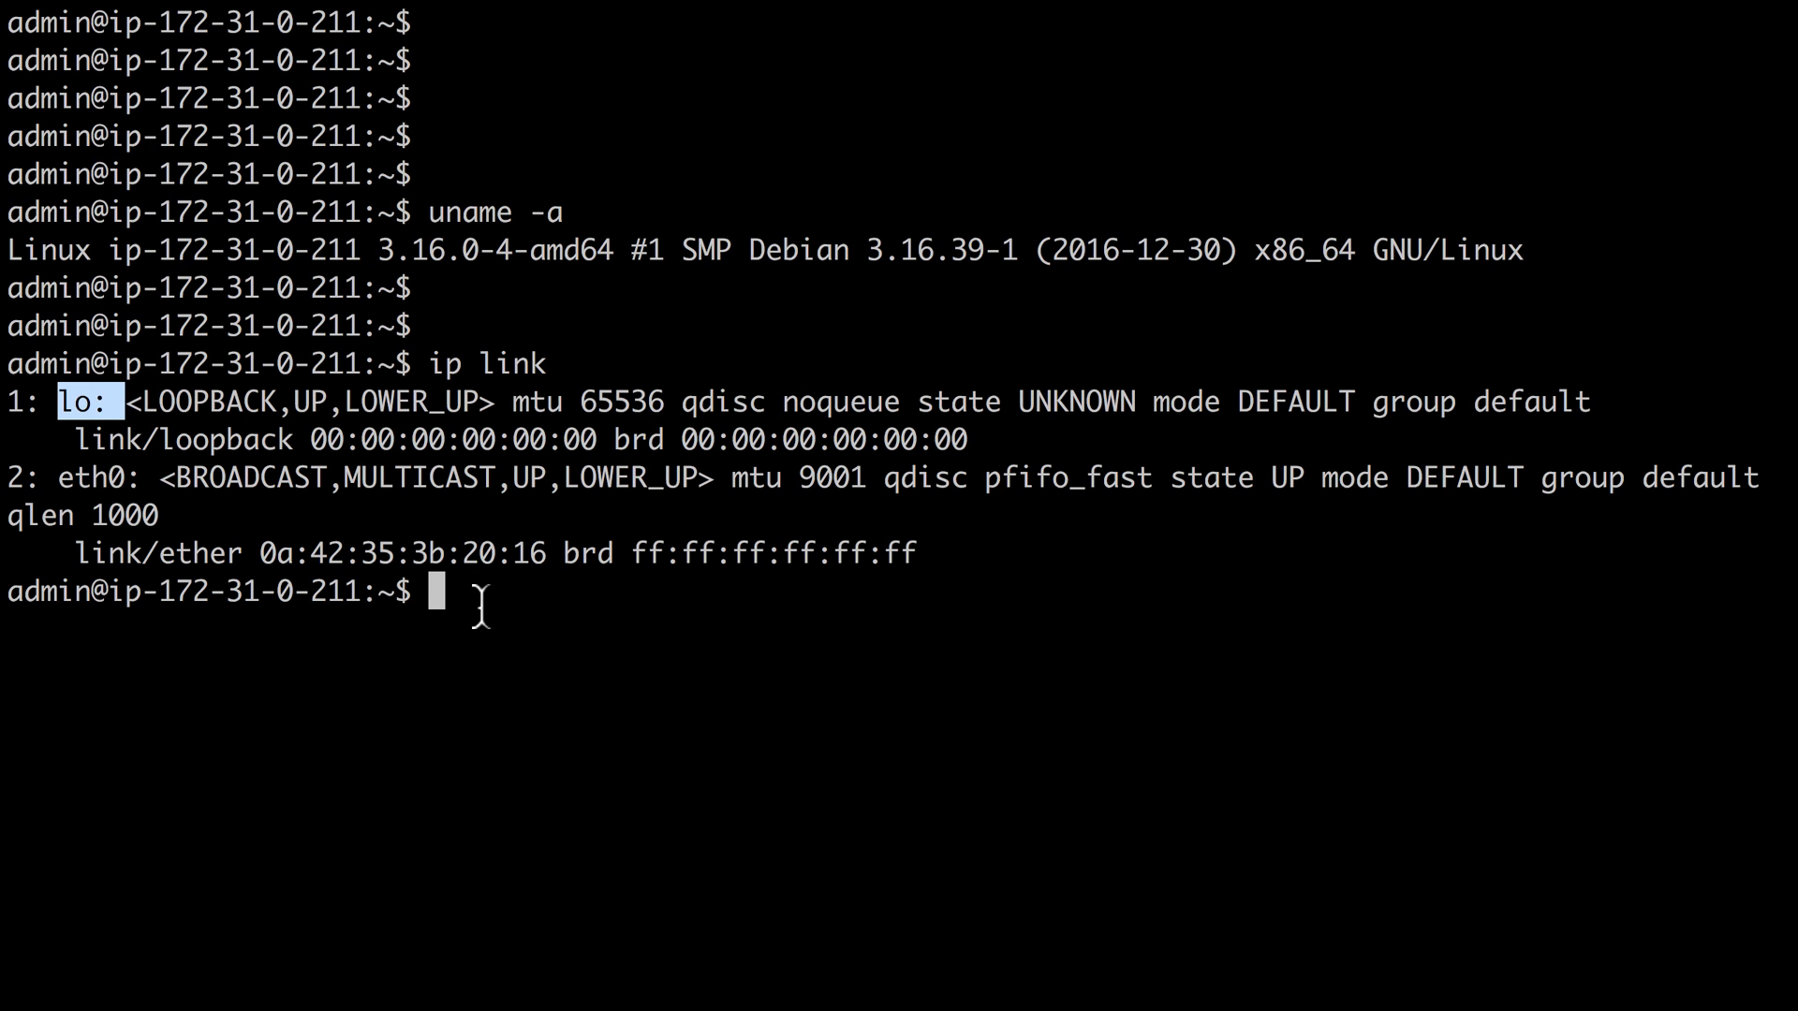
- Consult the ip link manual page
{"action": "key", "text": "Return"}
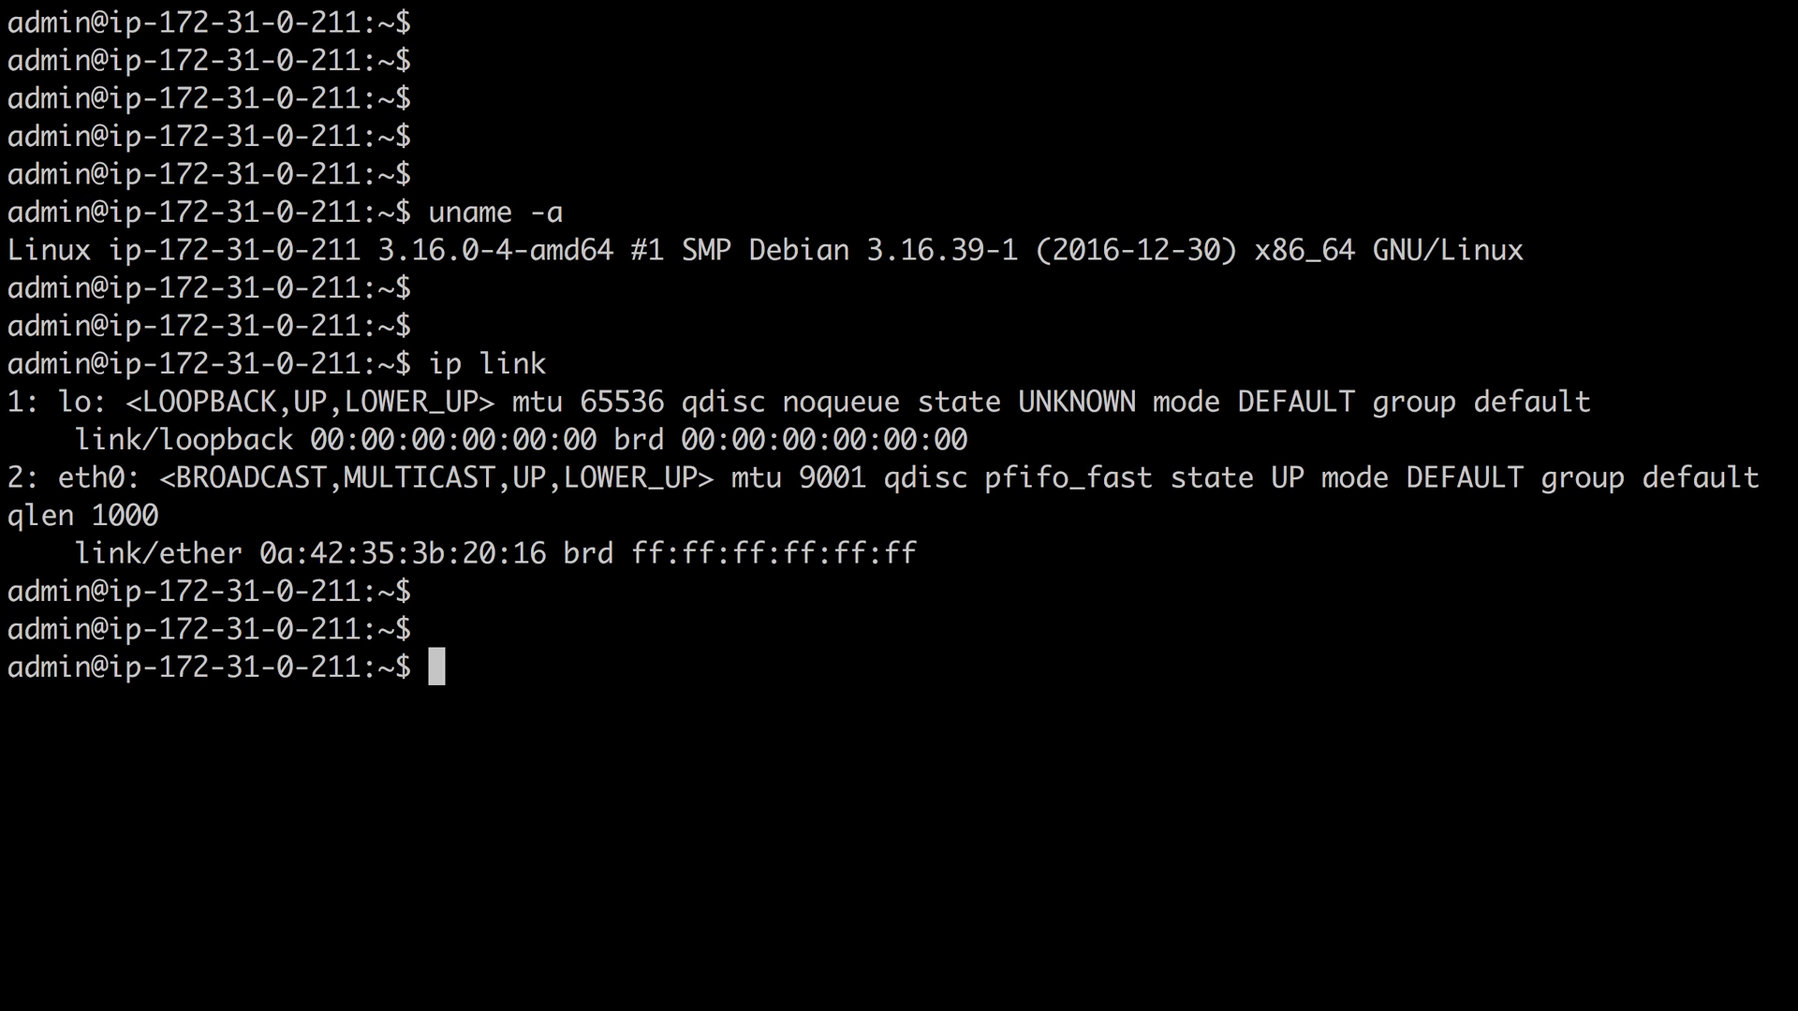
{"action": "type", "text": "ma"}
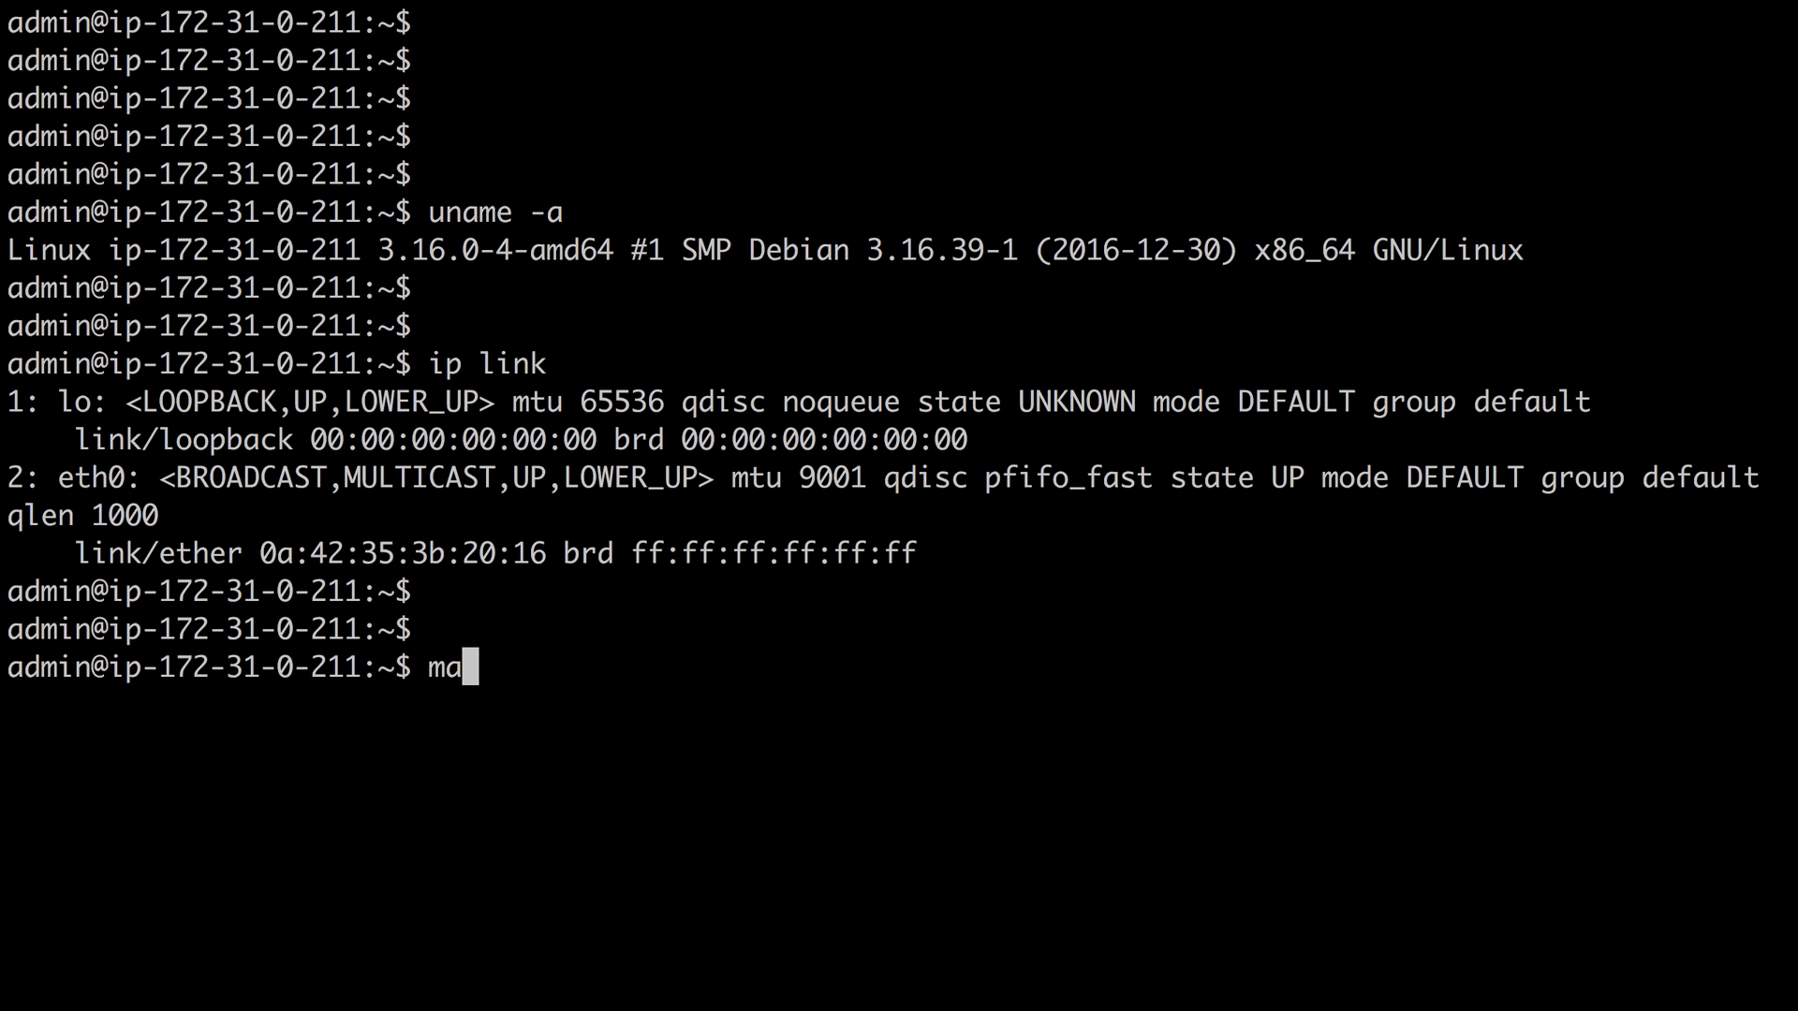
{"action": "type", "text": "n ip l"}
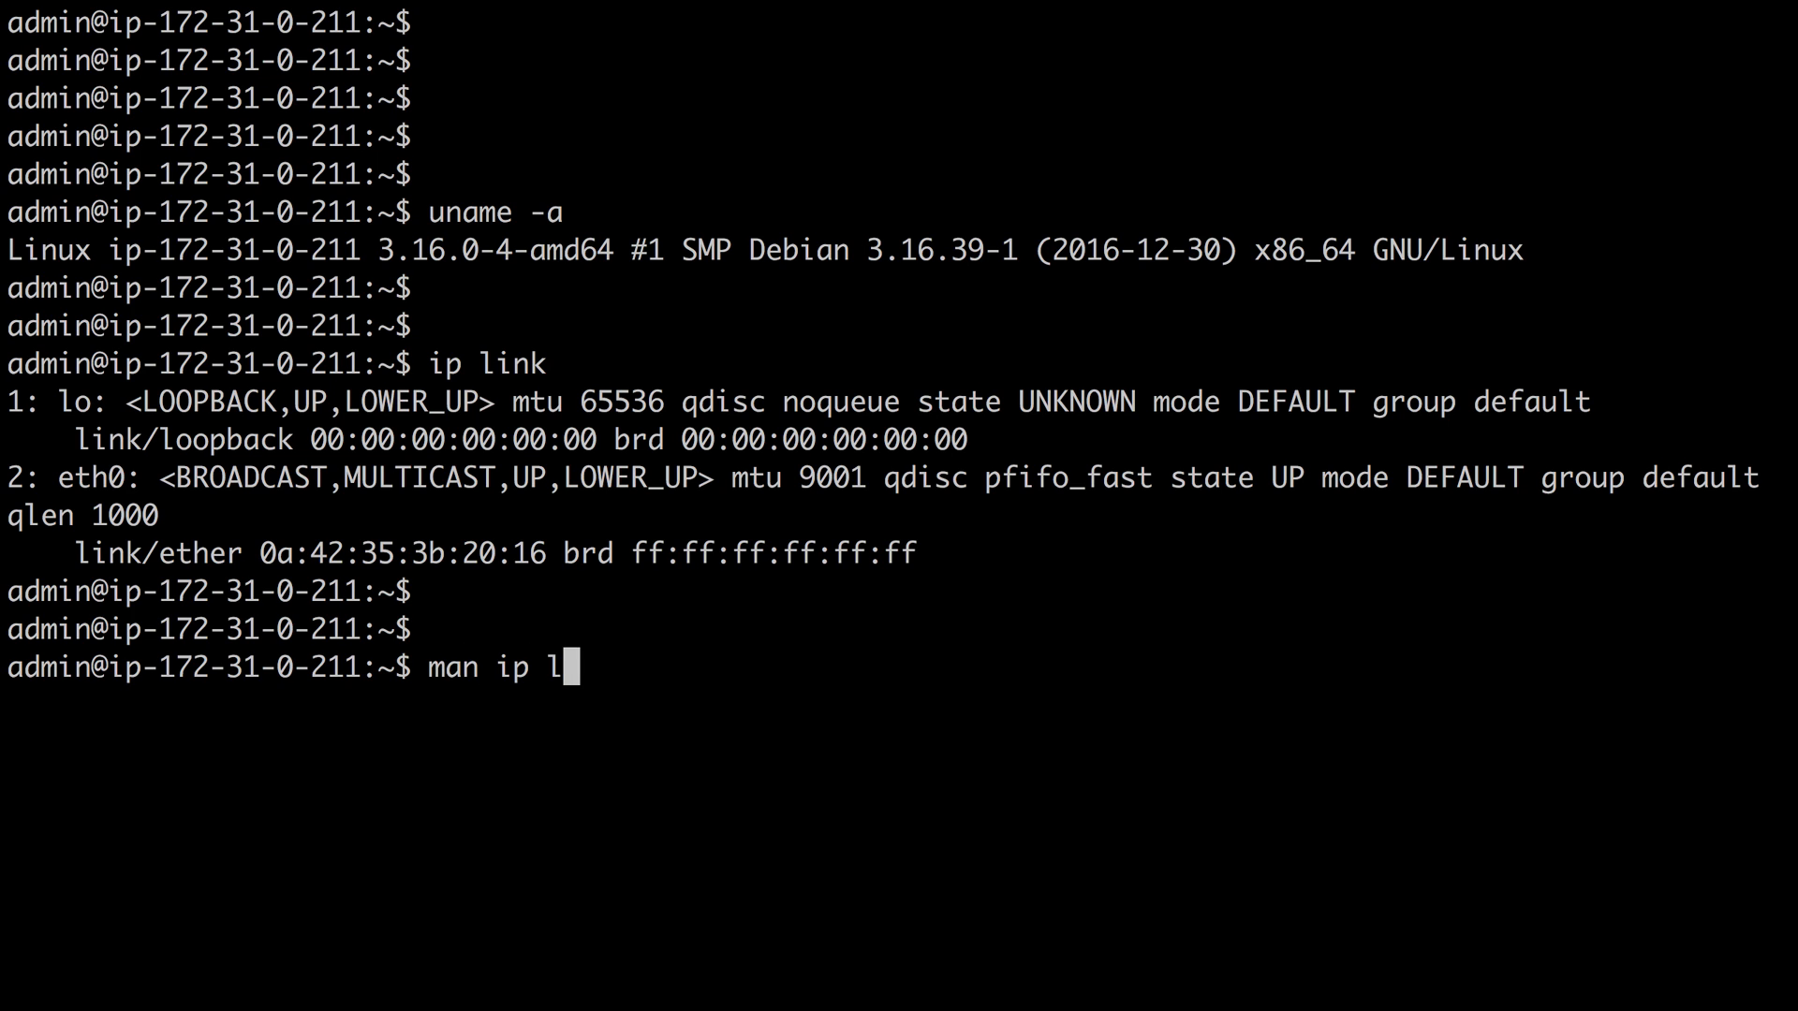
{"action": "key", "text": "Return"}
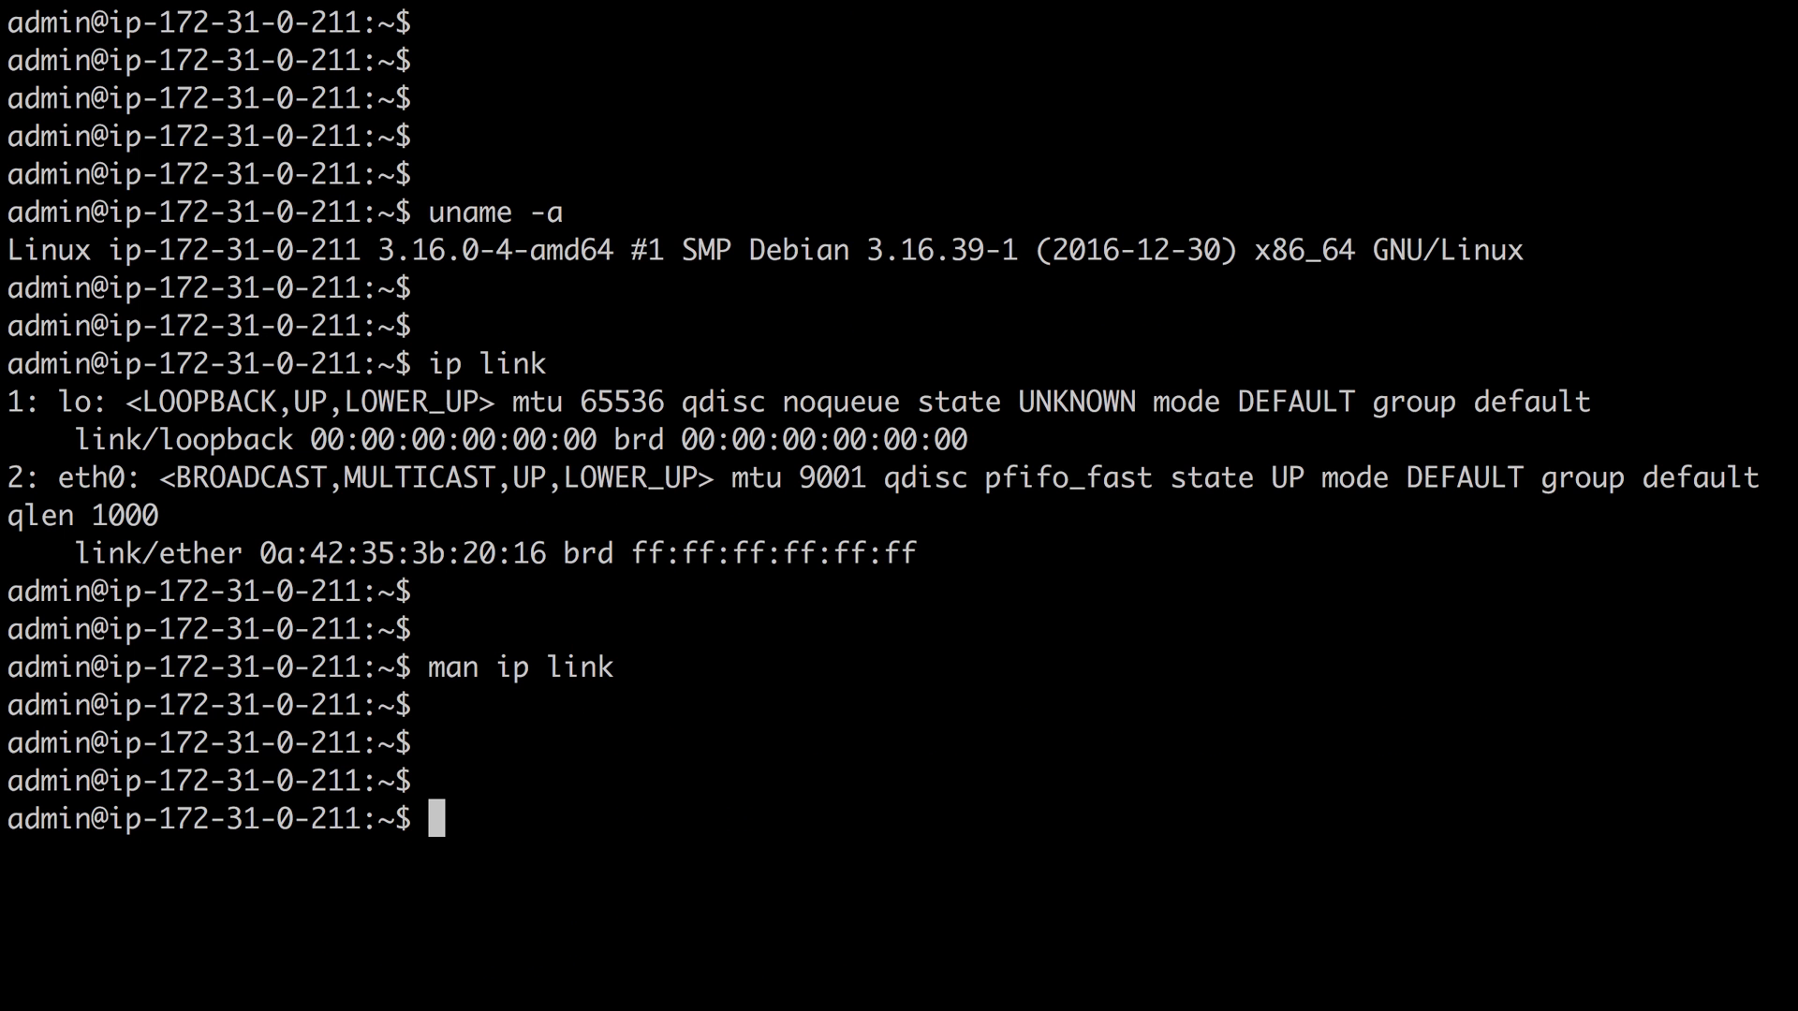
- List addresses with ip addr and highlight eth0 and its IPv4 address 172.31.0.211
{"action": "type", "text": "ip add"}
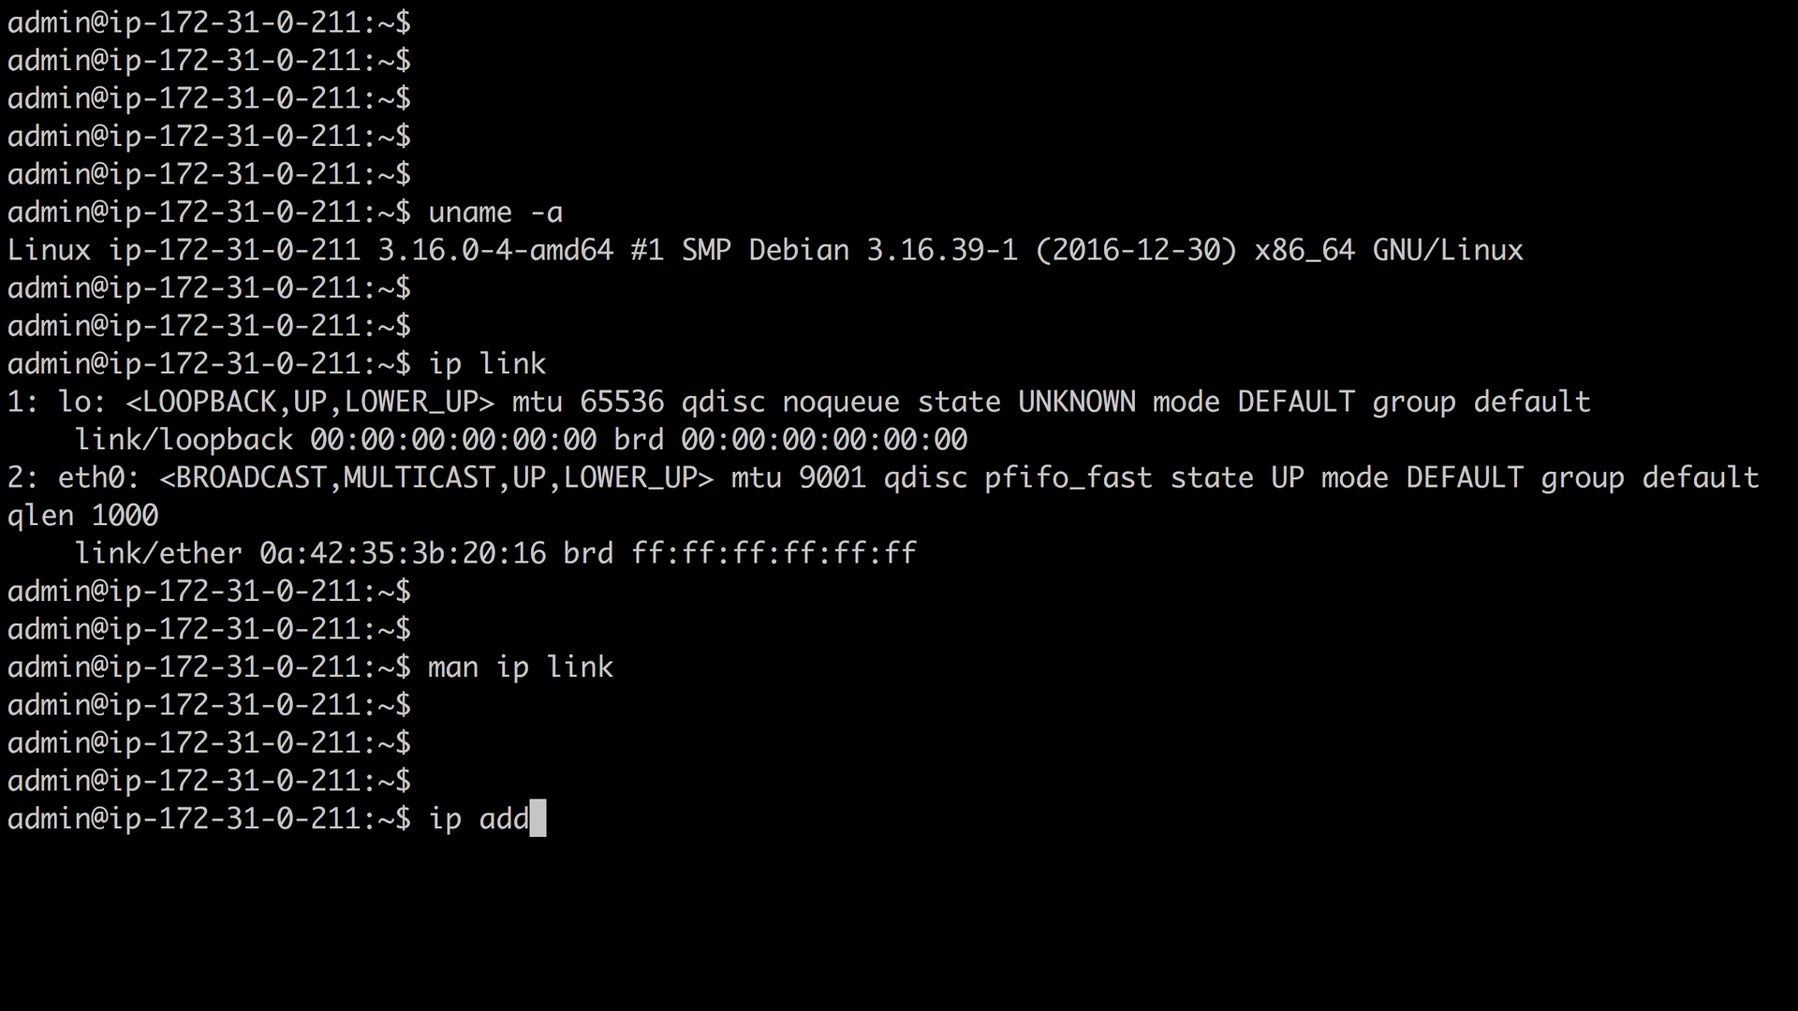
{"action": "key", "text": "Return"}
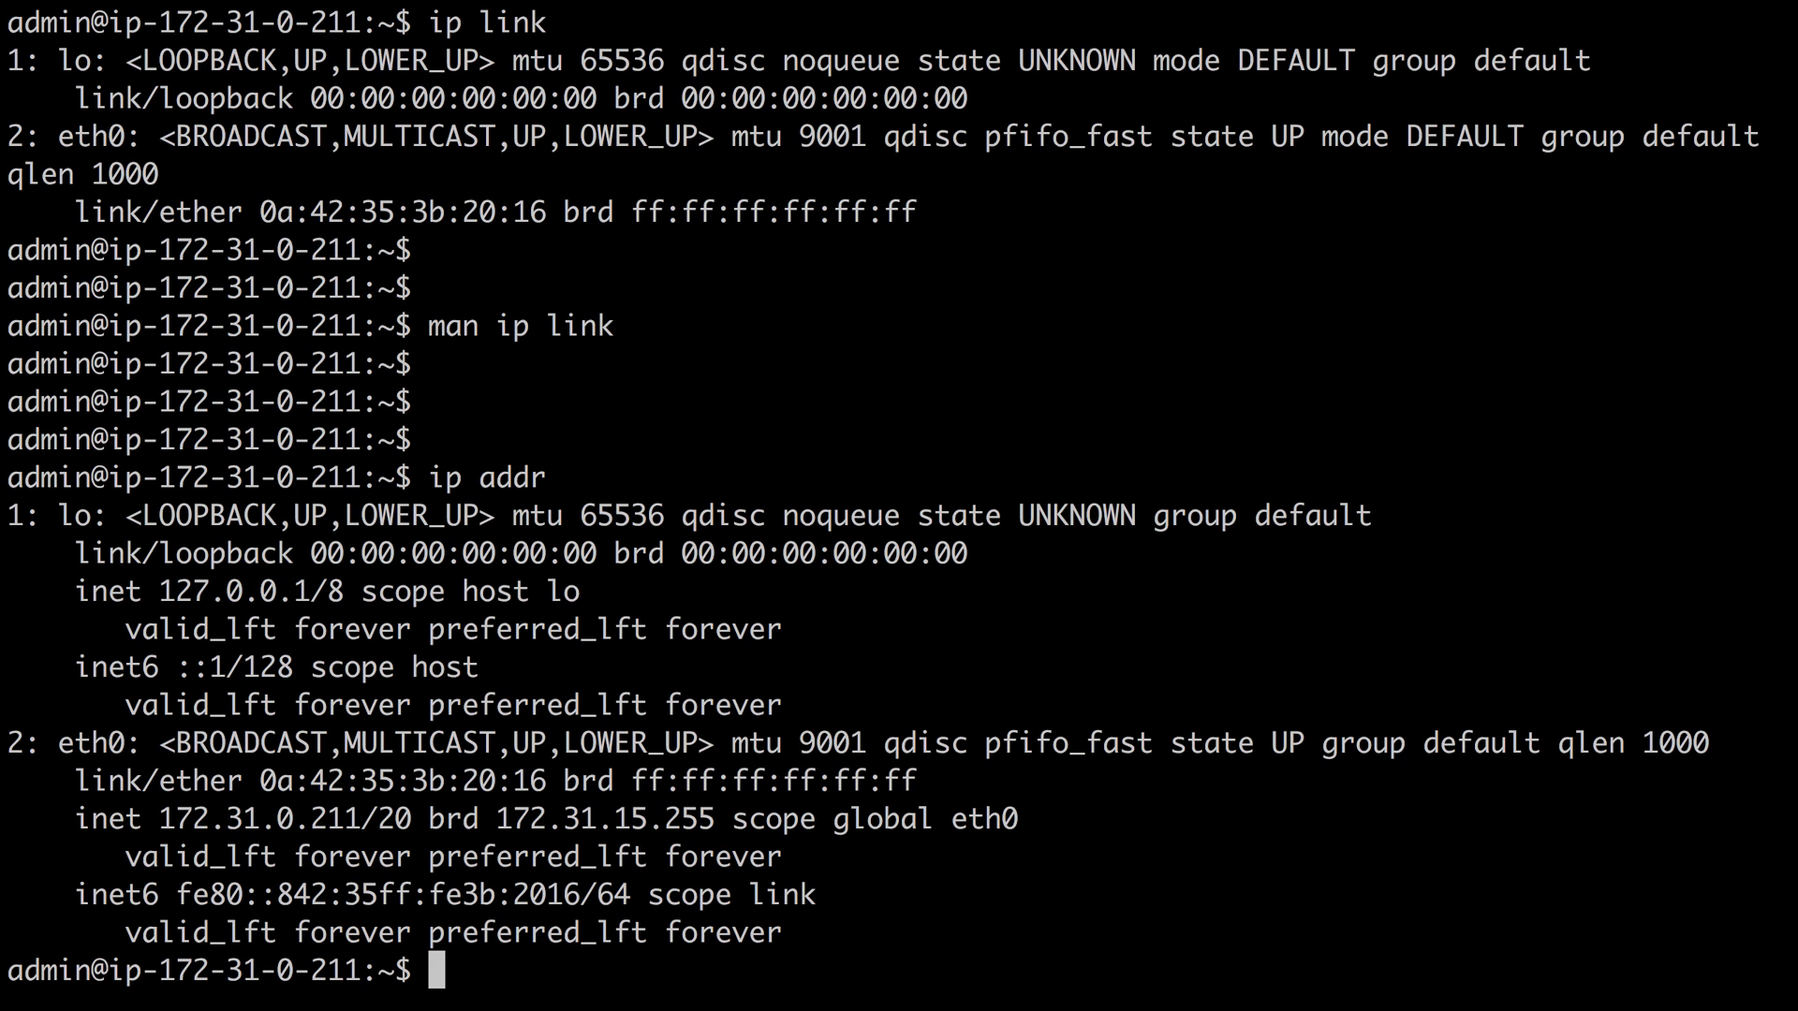
{"action": "mouse_move", "coordinate": [367, 665]}
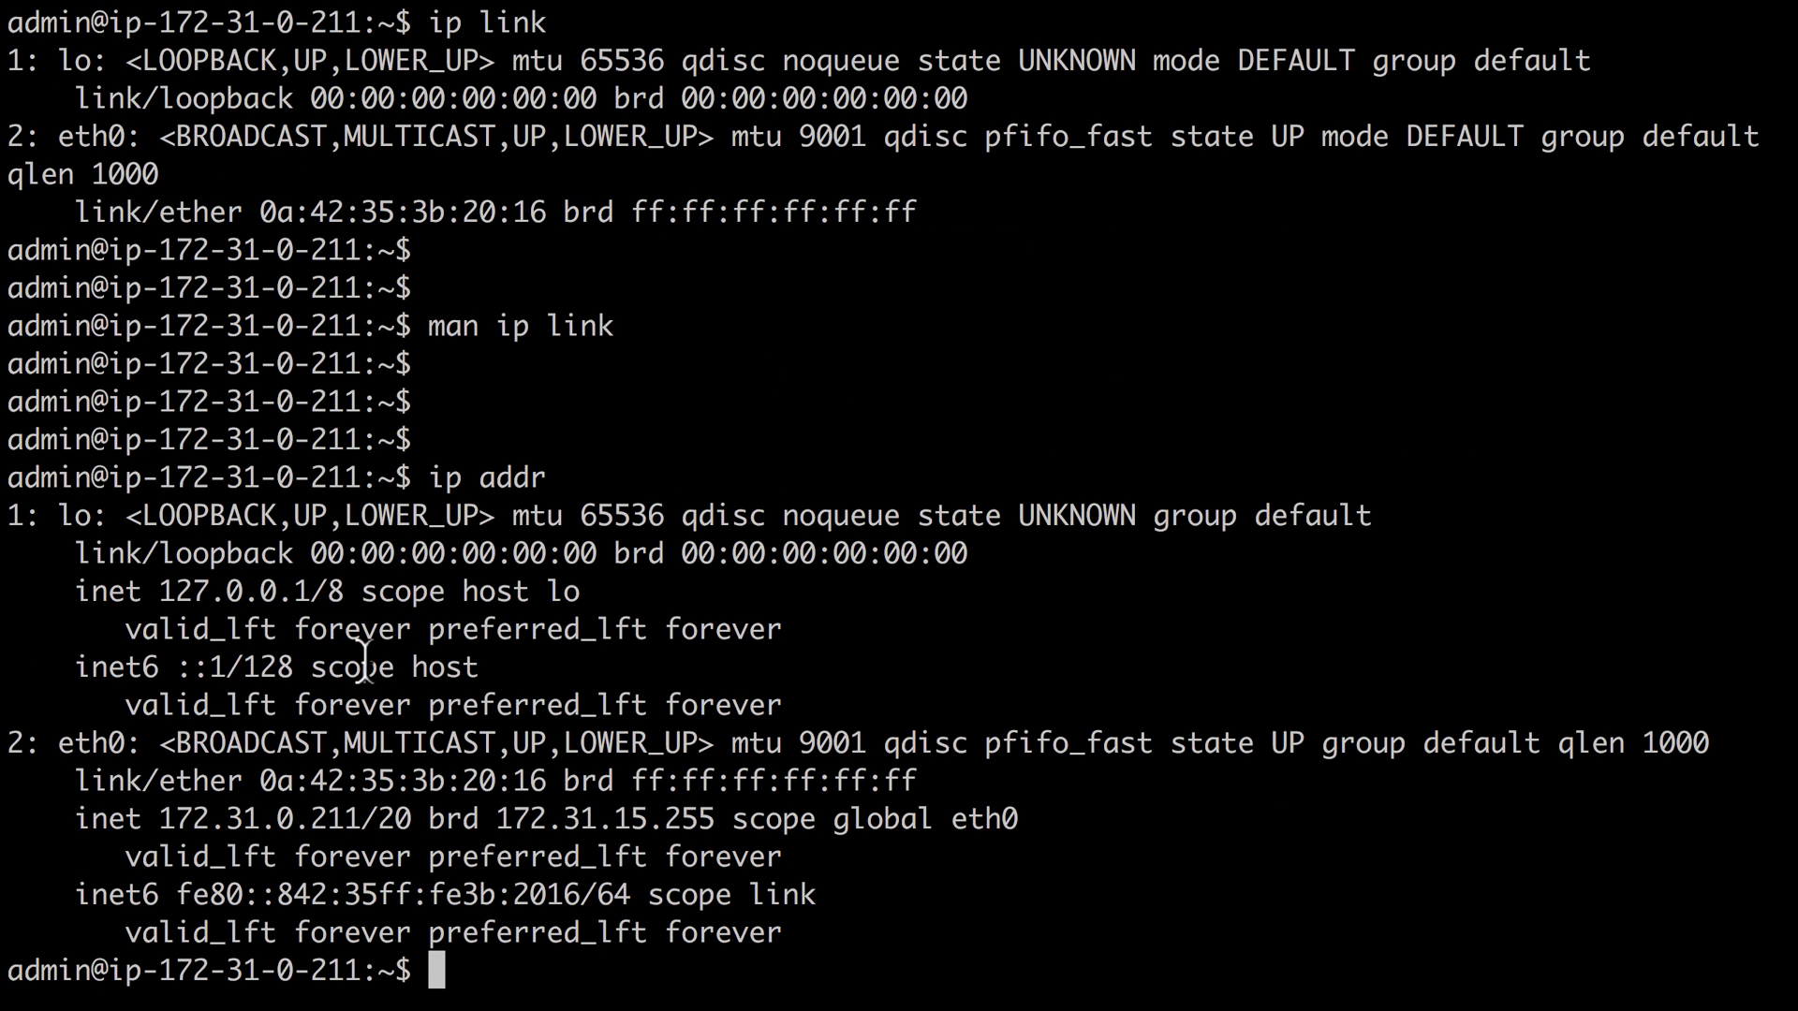
{"action": "mouse_move", "coordinate": [23, 751]}
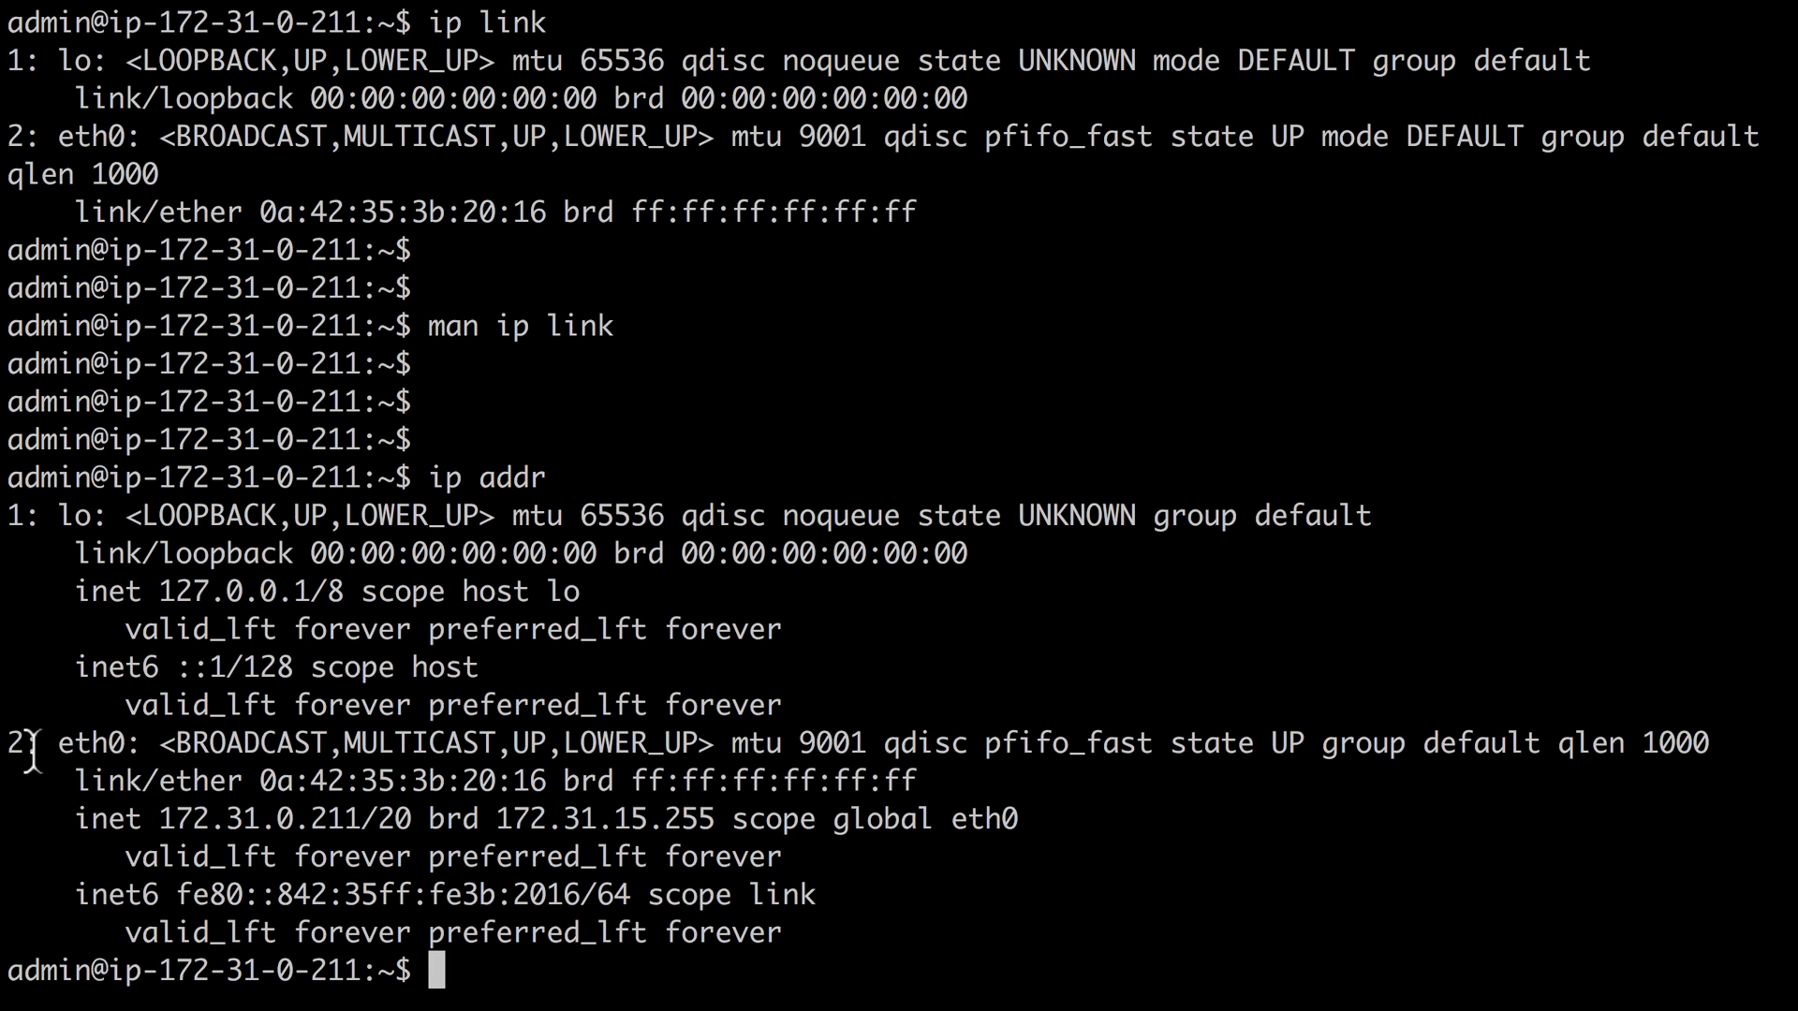
{"action": "double_click", "coordinate": [92, 742]}
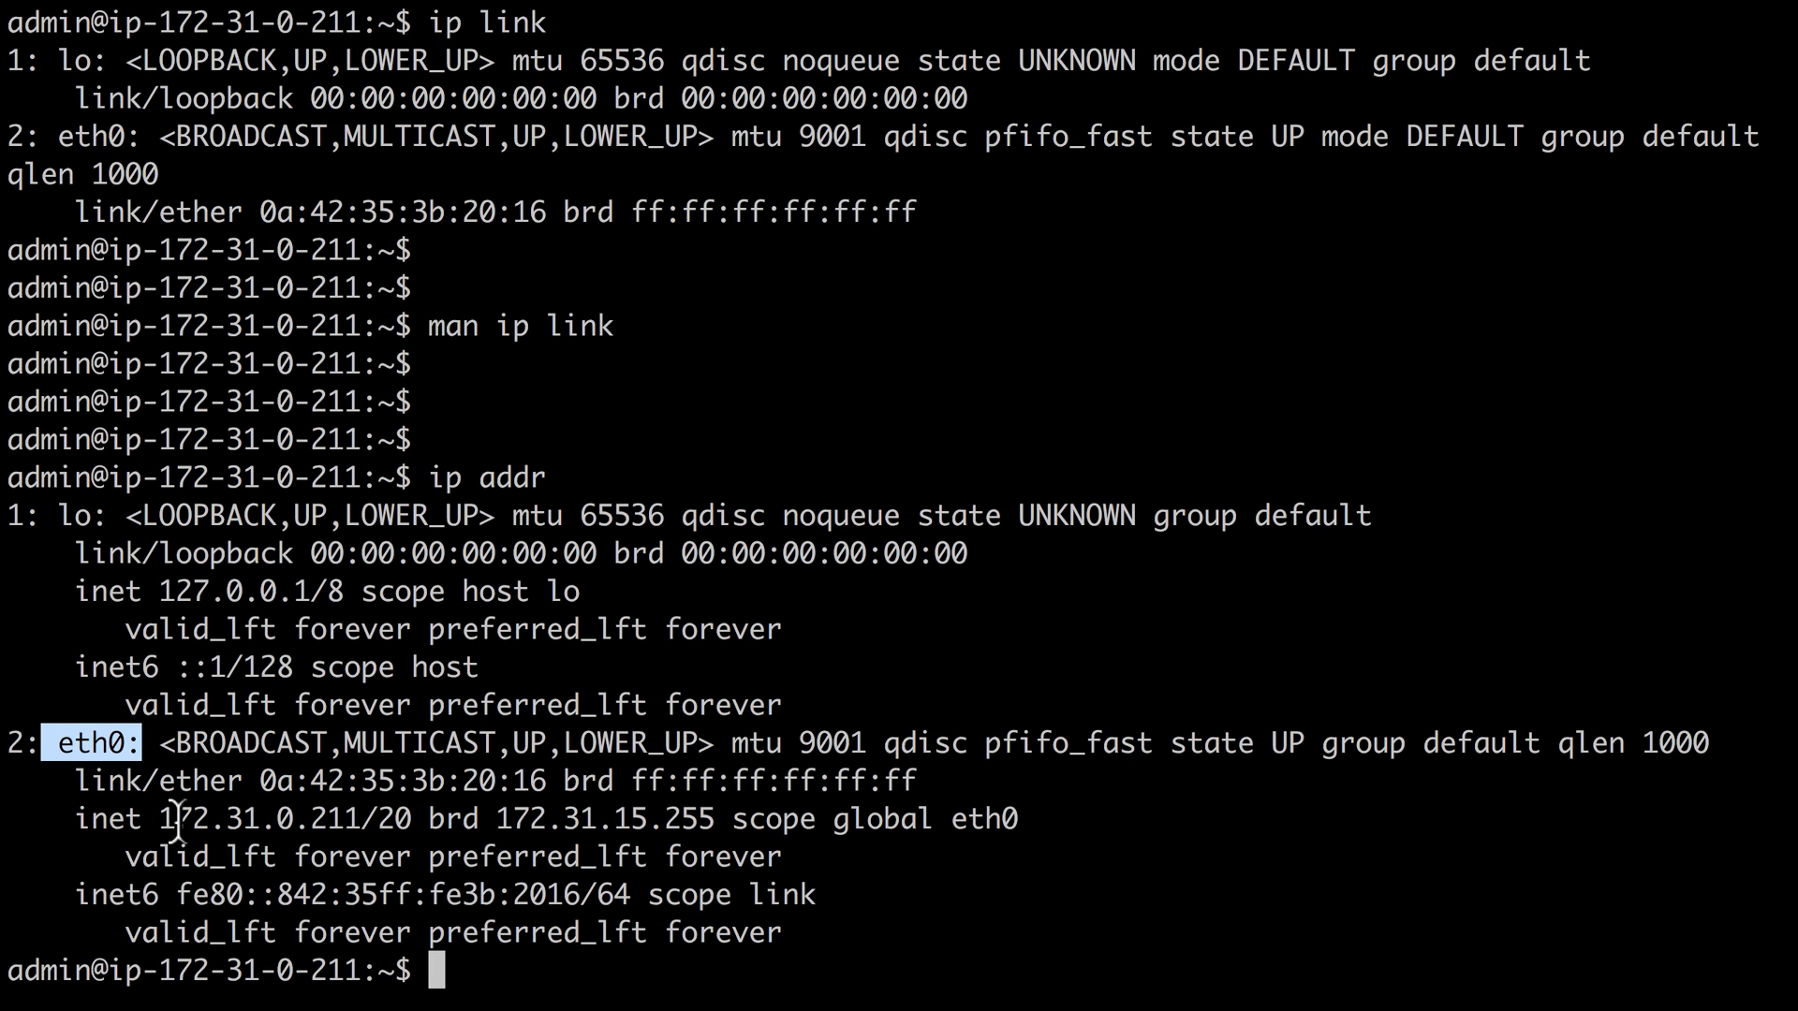
{"action": "double_click", "coordinate": [261, 817]}
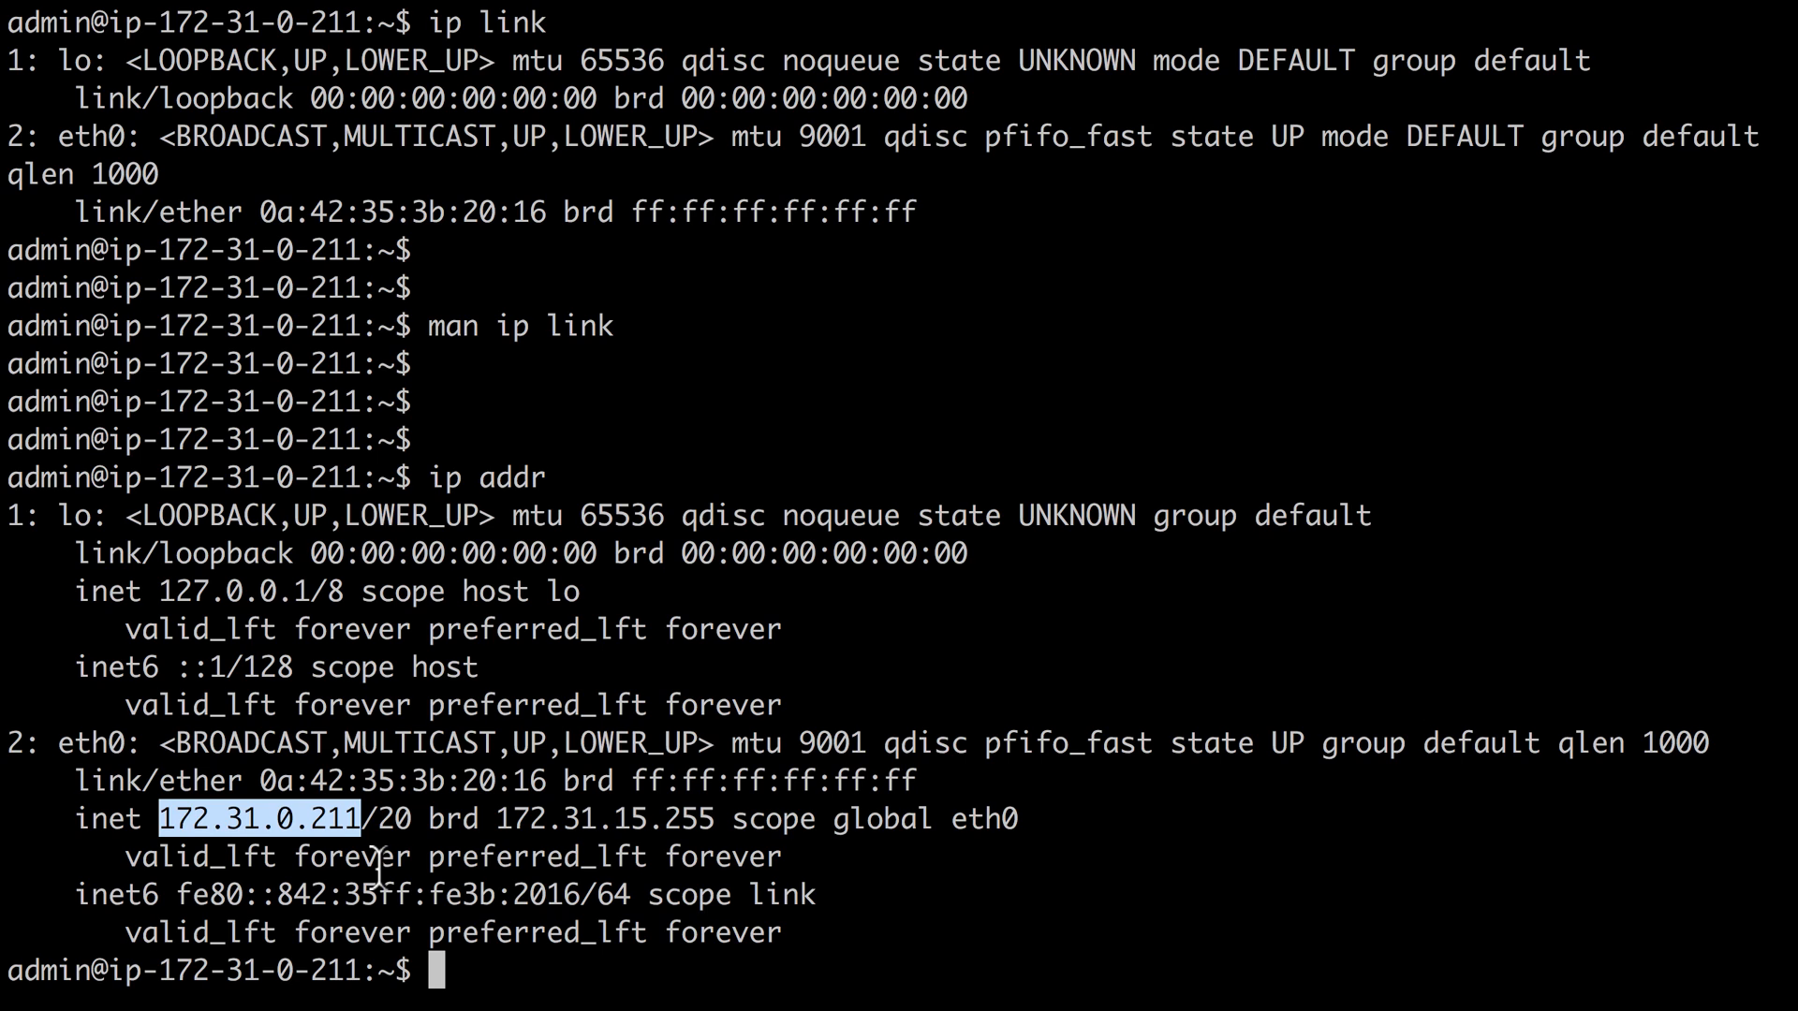
{"action": "mouse_move", "coordinate": [567, 894]}
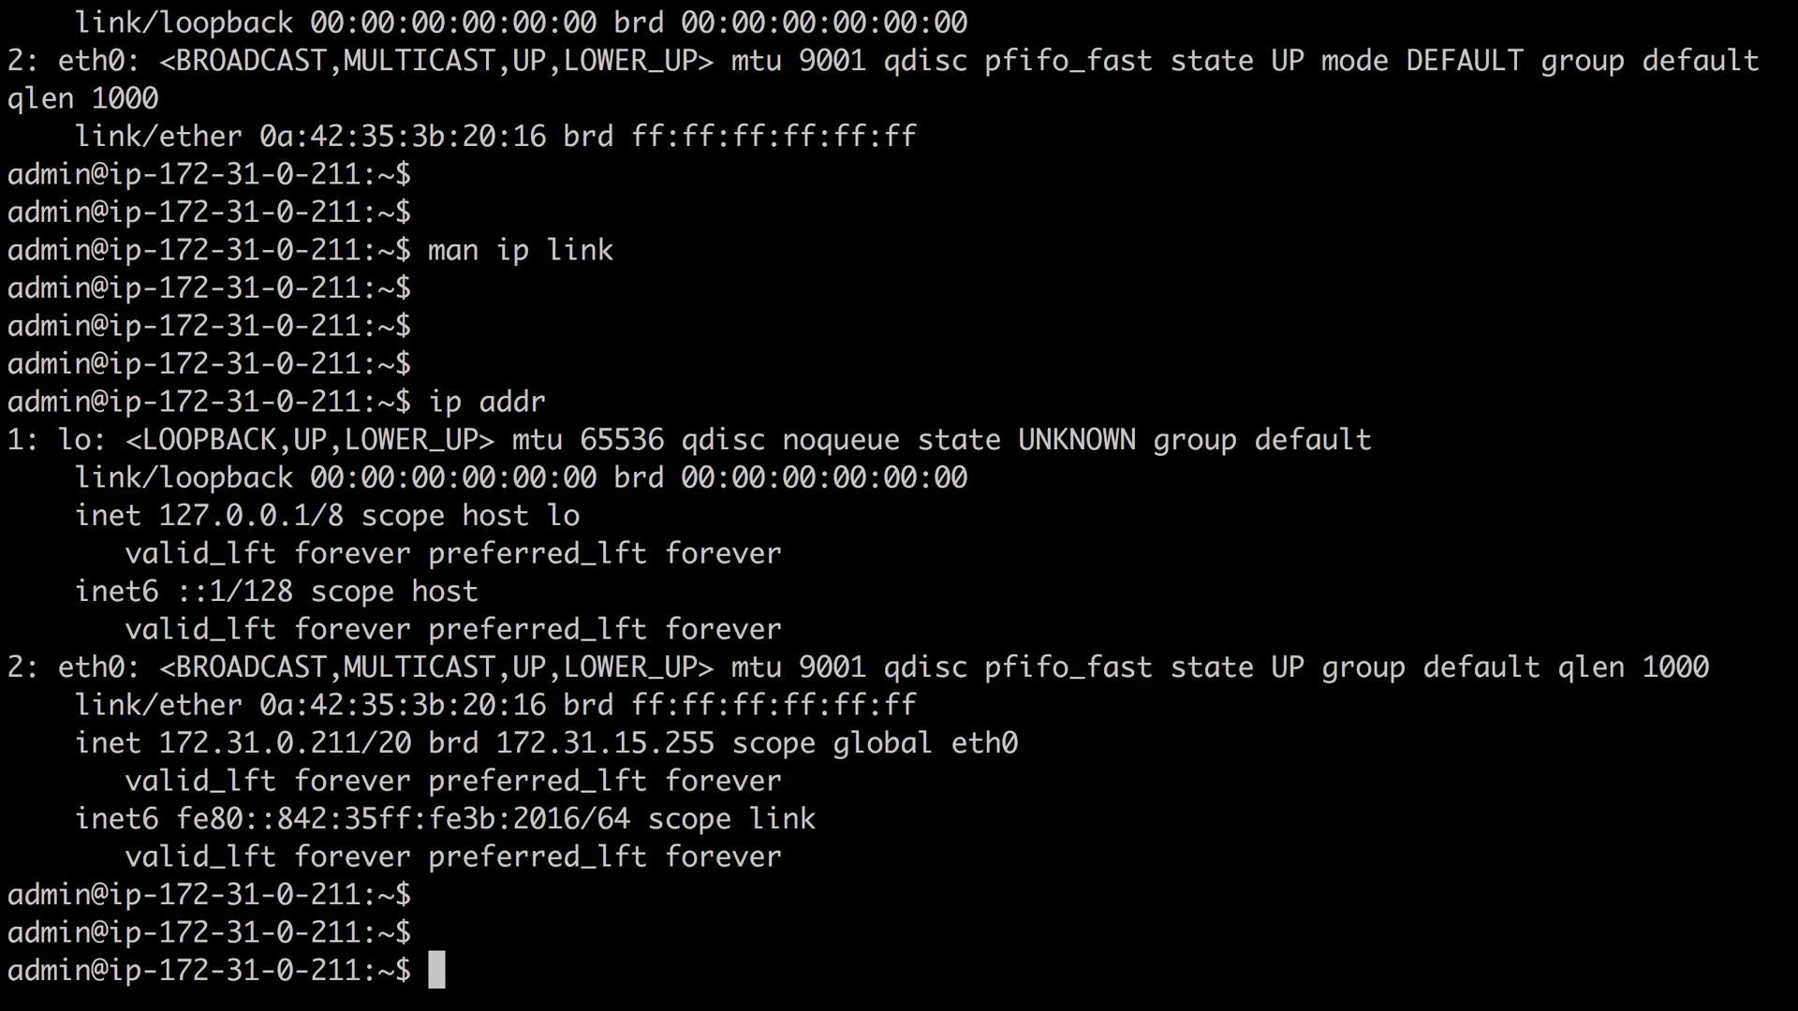
- Read through the ip address manual page and its show options
{"action": "type", "text": "man"}
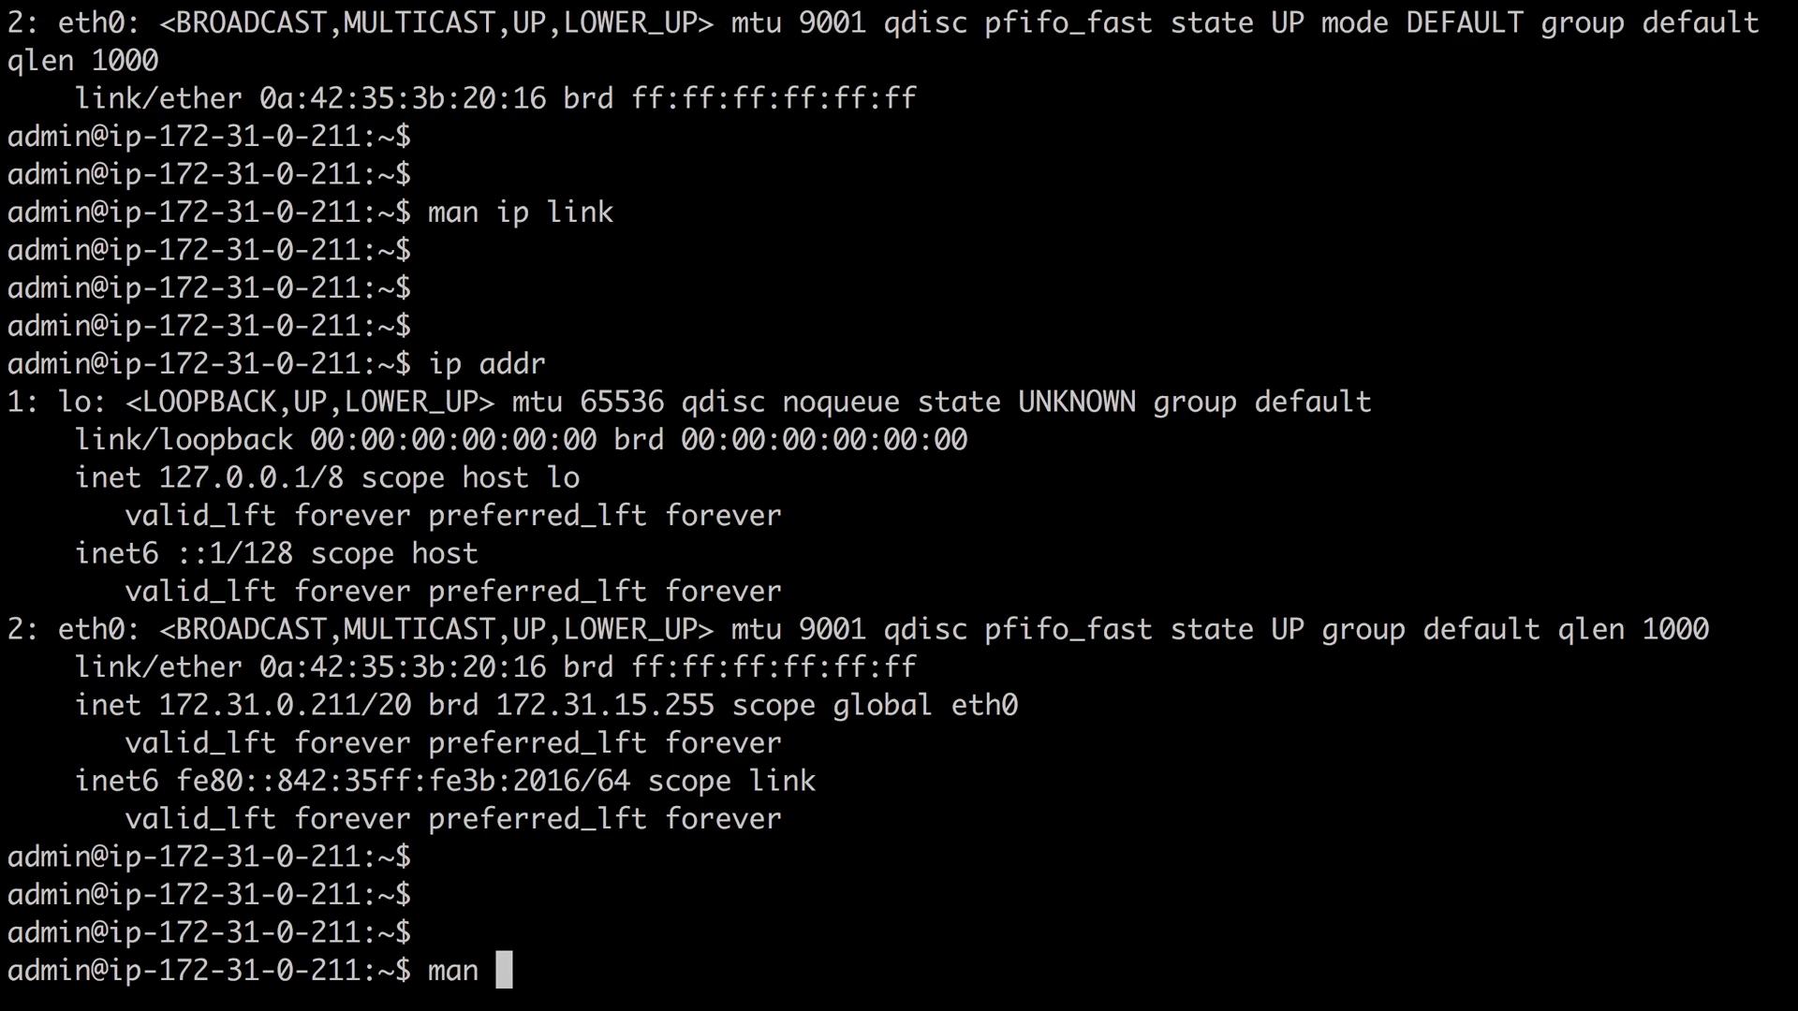
{"action": "type", "text": "ip addre"}
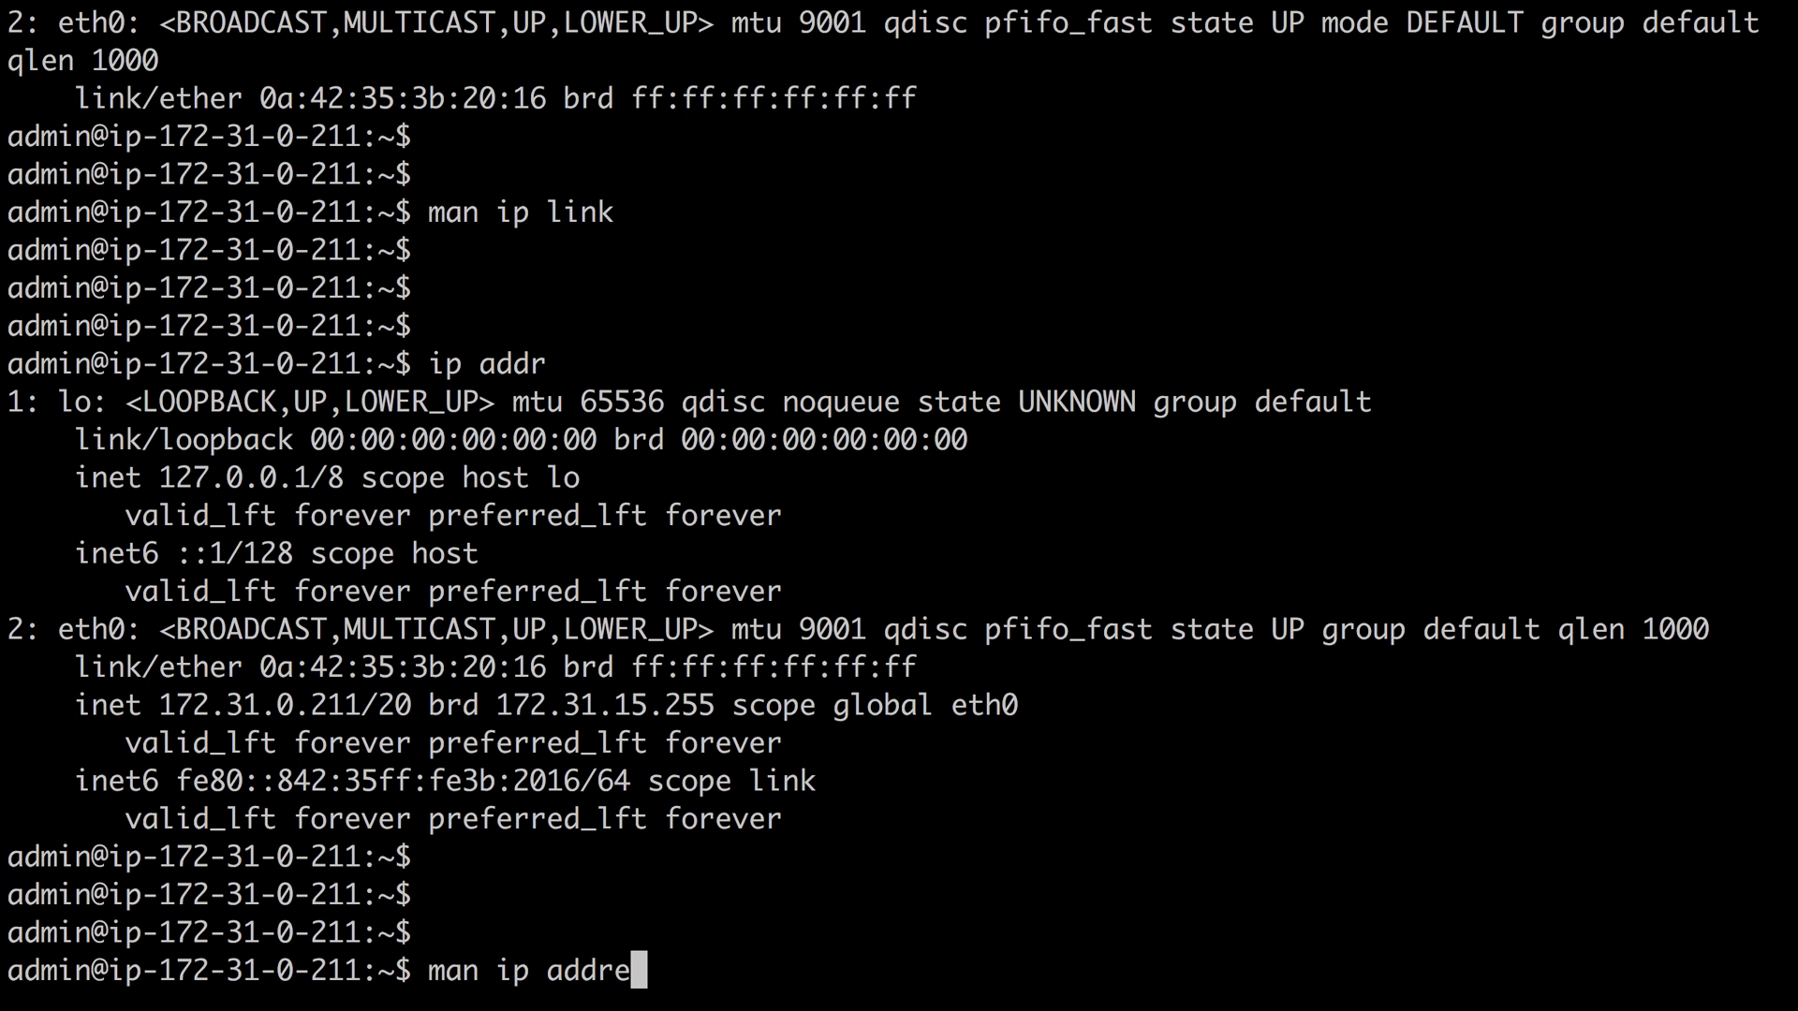
{"action": "key", "text": "Return"}
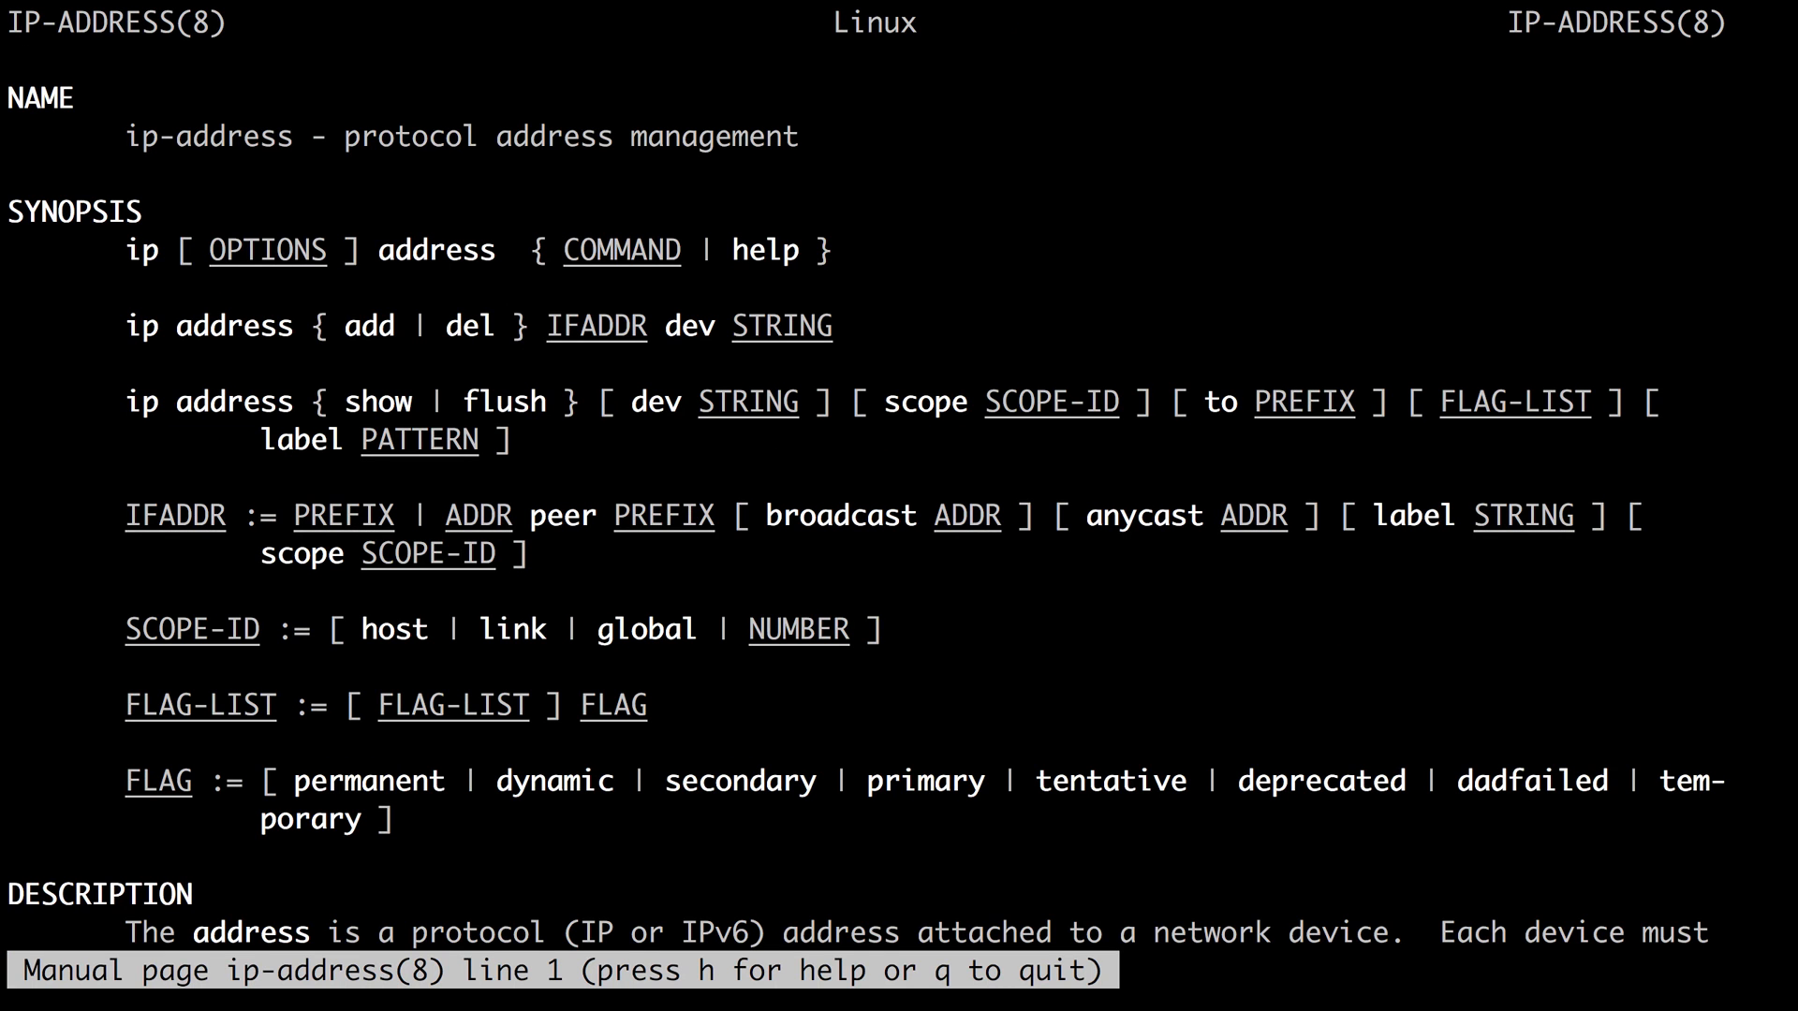
{"action": "scroll", "scroll_direction": "down", "scroll_amount": 3}
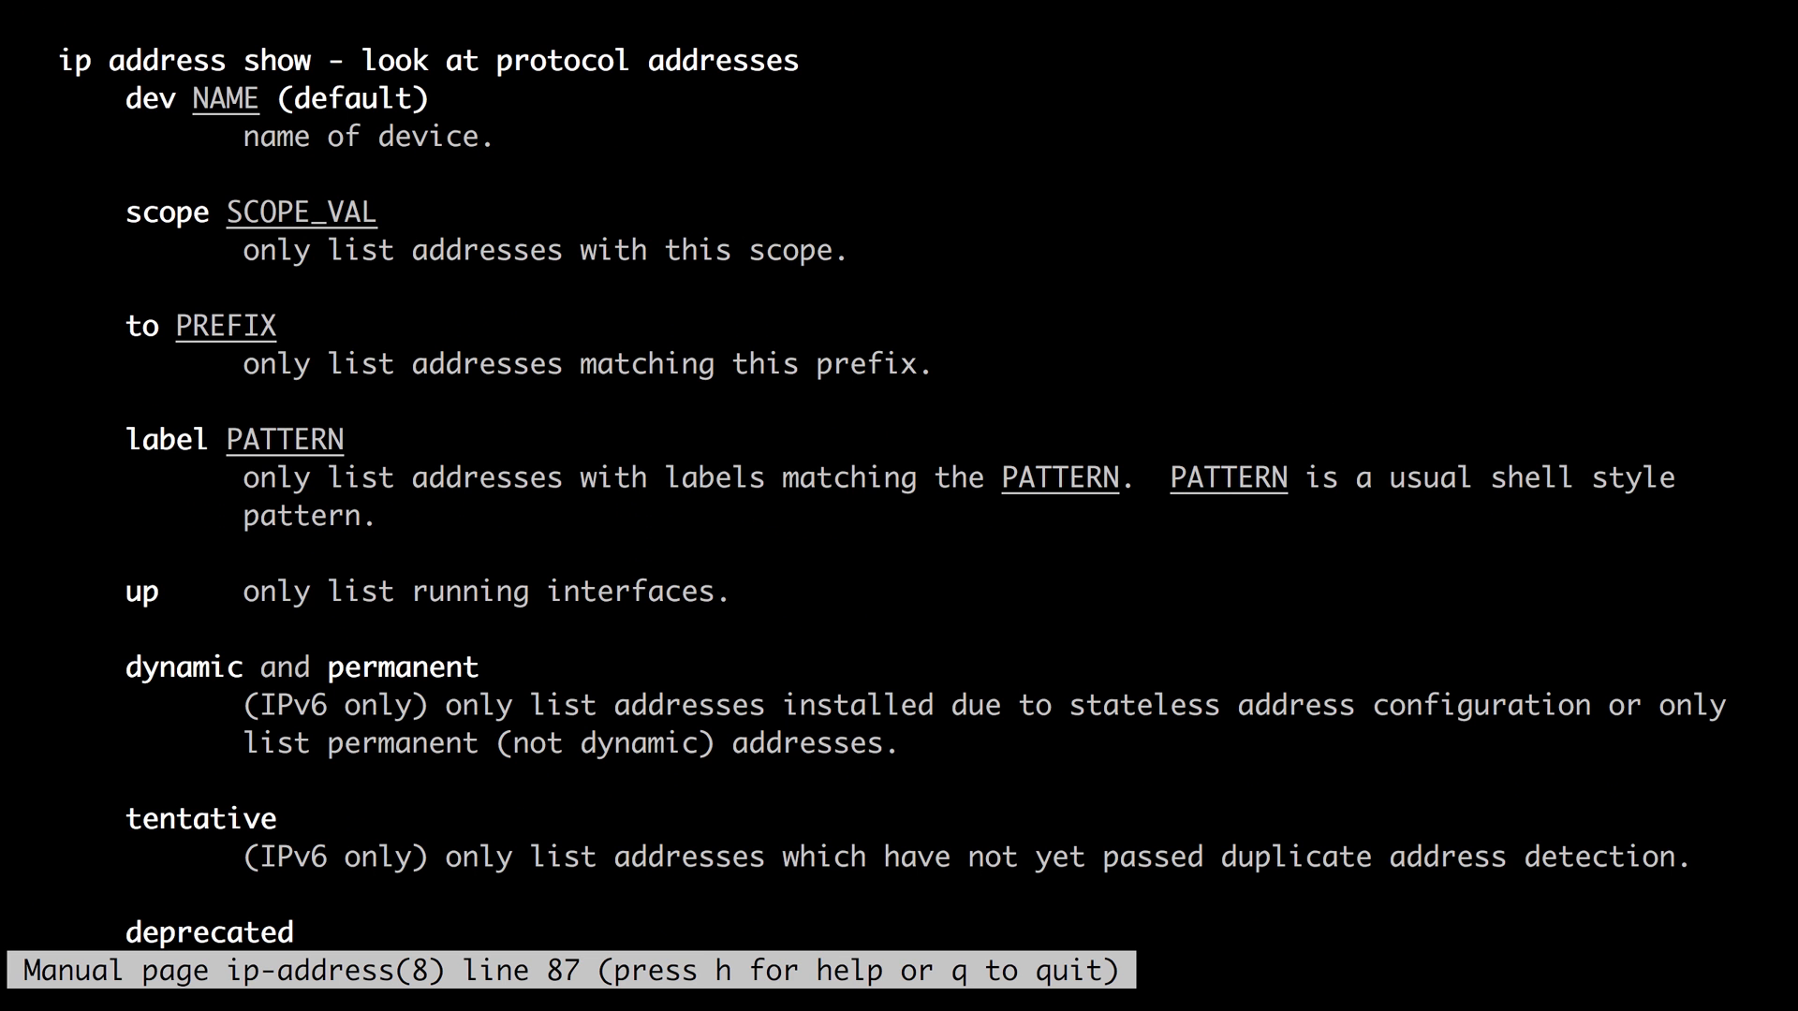
{"action": "scroll", "scroll_direction": "down", "scroll_amount": 3}
{"action": "type", "text": "cl"}
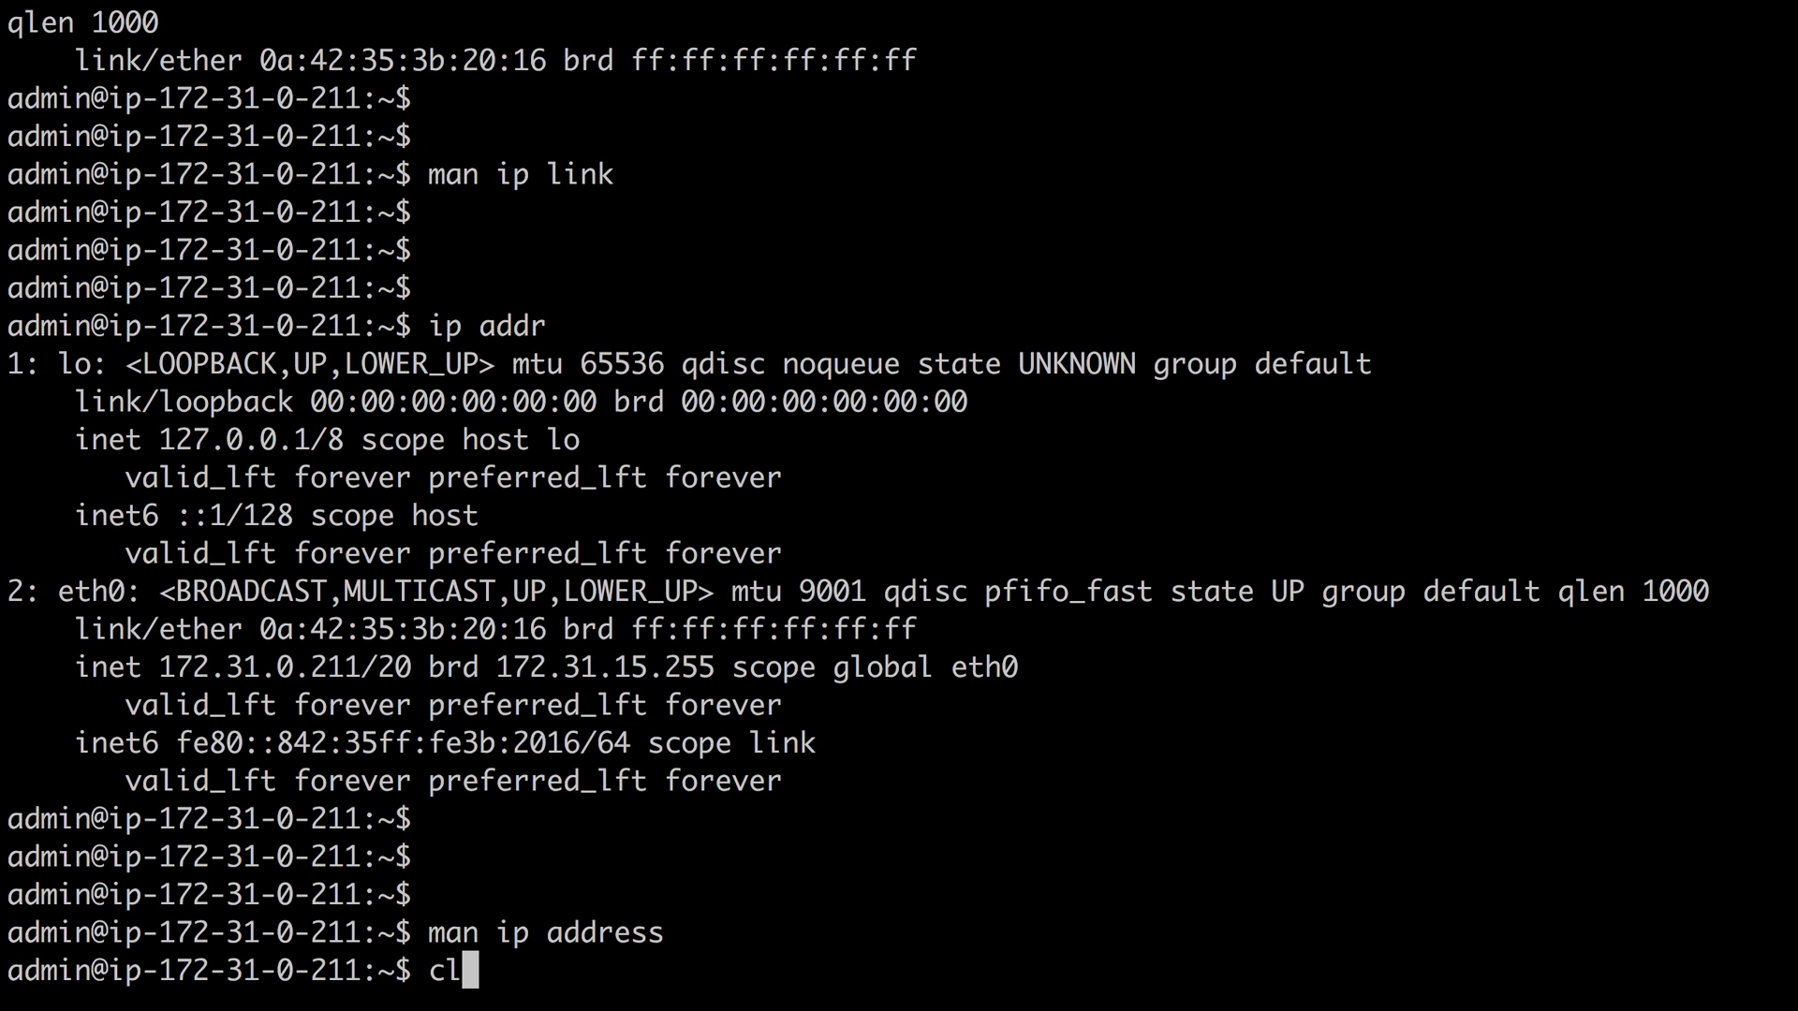
- Clear the screen and run ping bare to show its usage summary
{"action": "key", "text": "Return"}
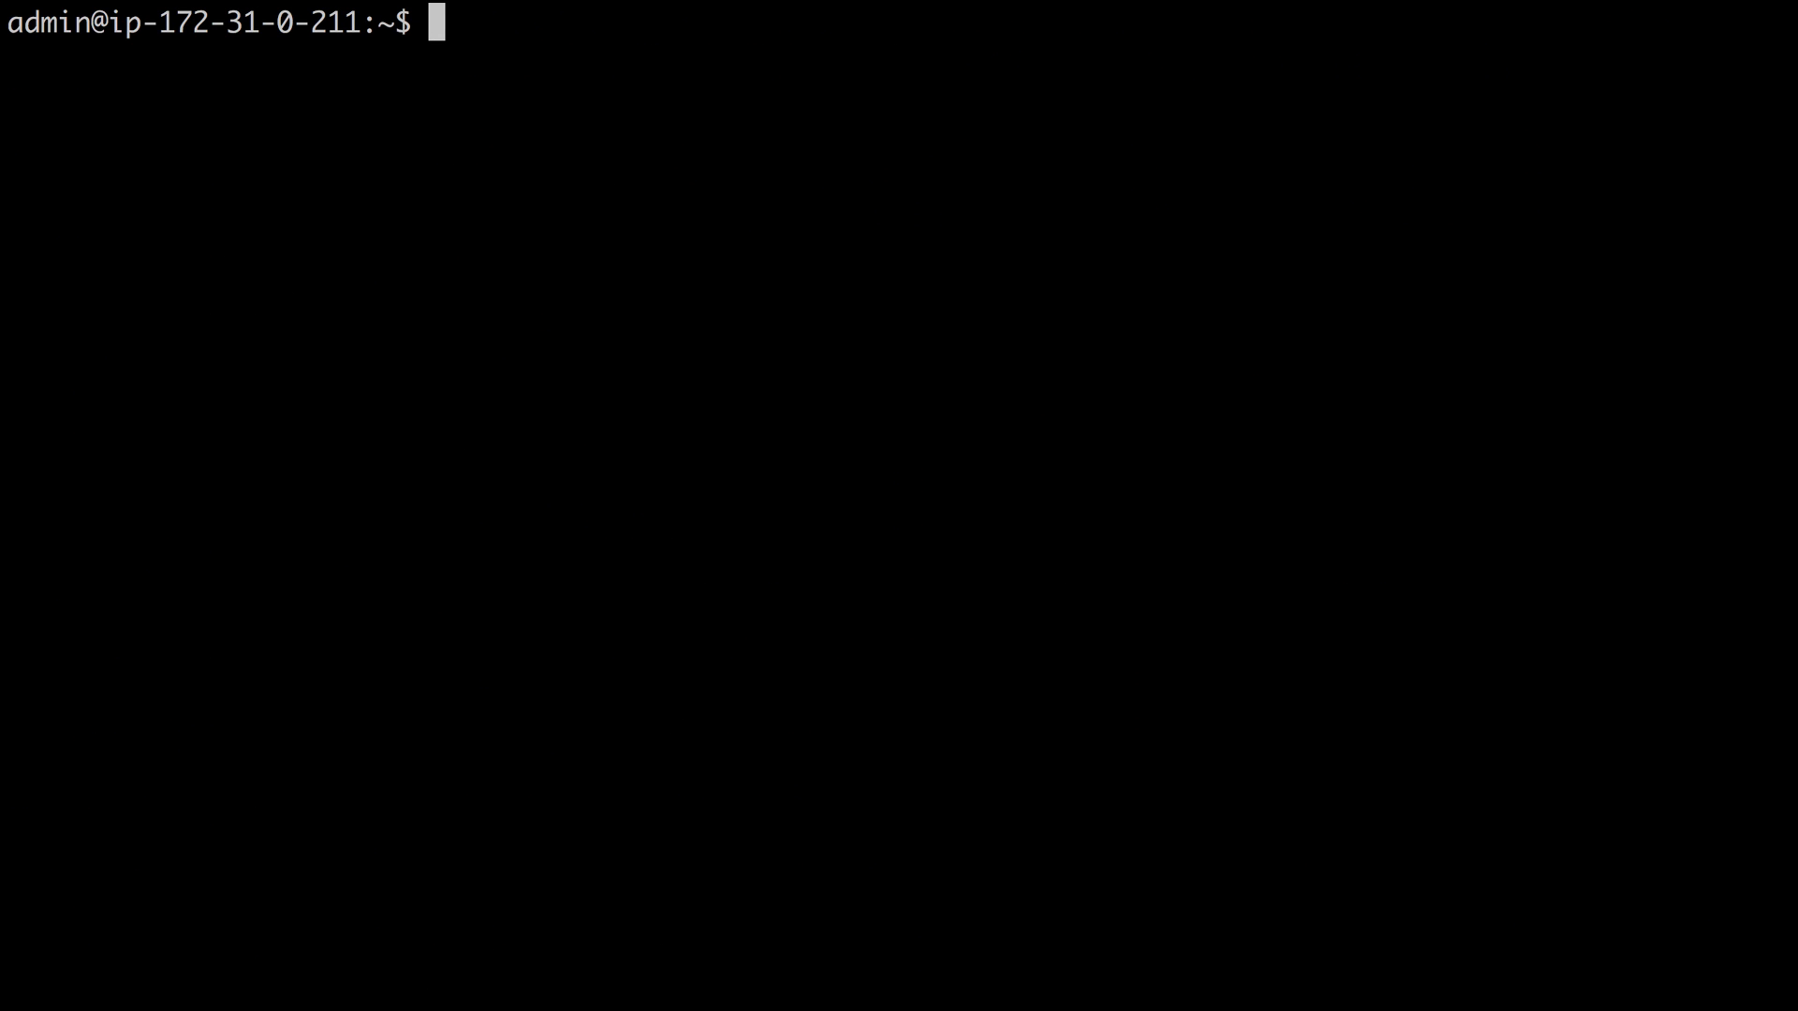
{"action": "key", "text": "Return"}
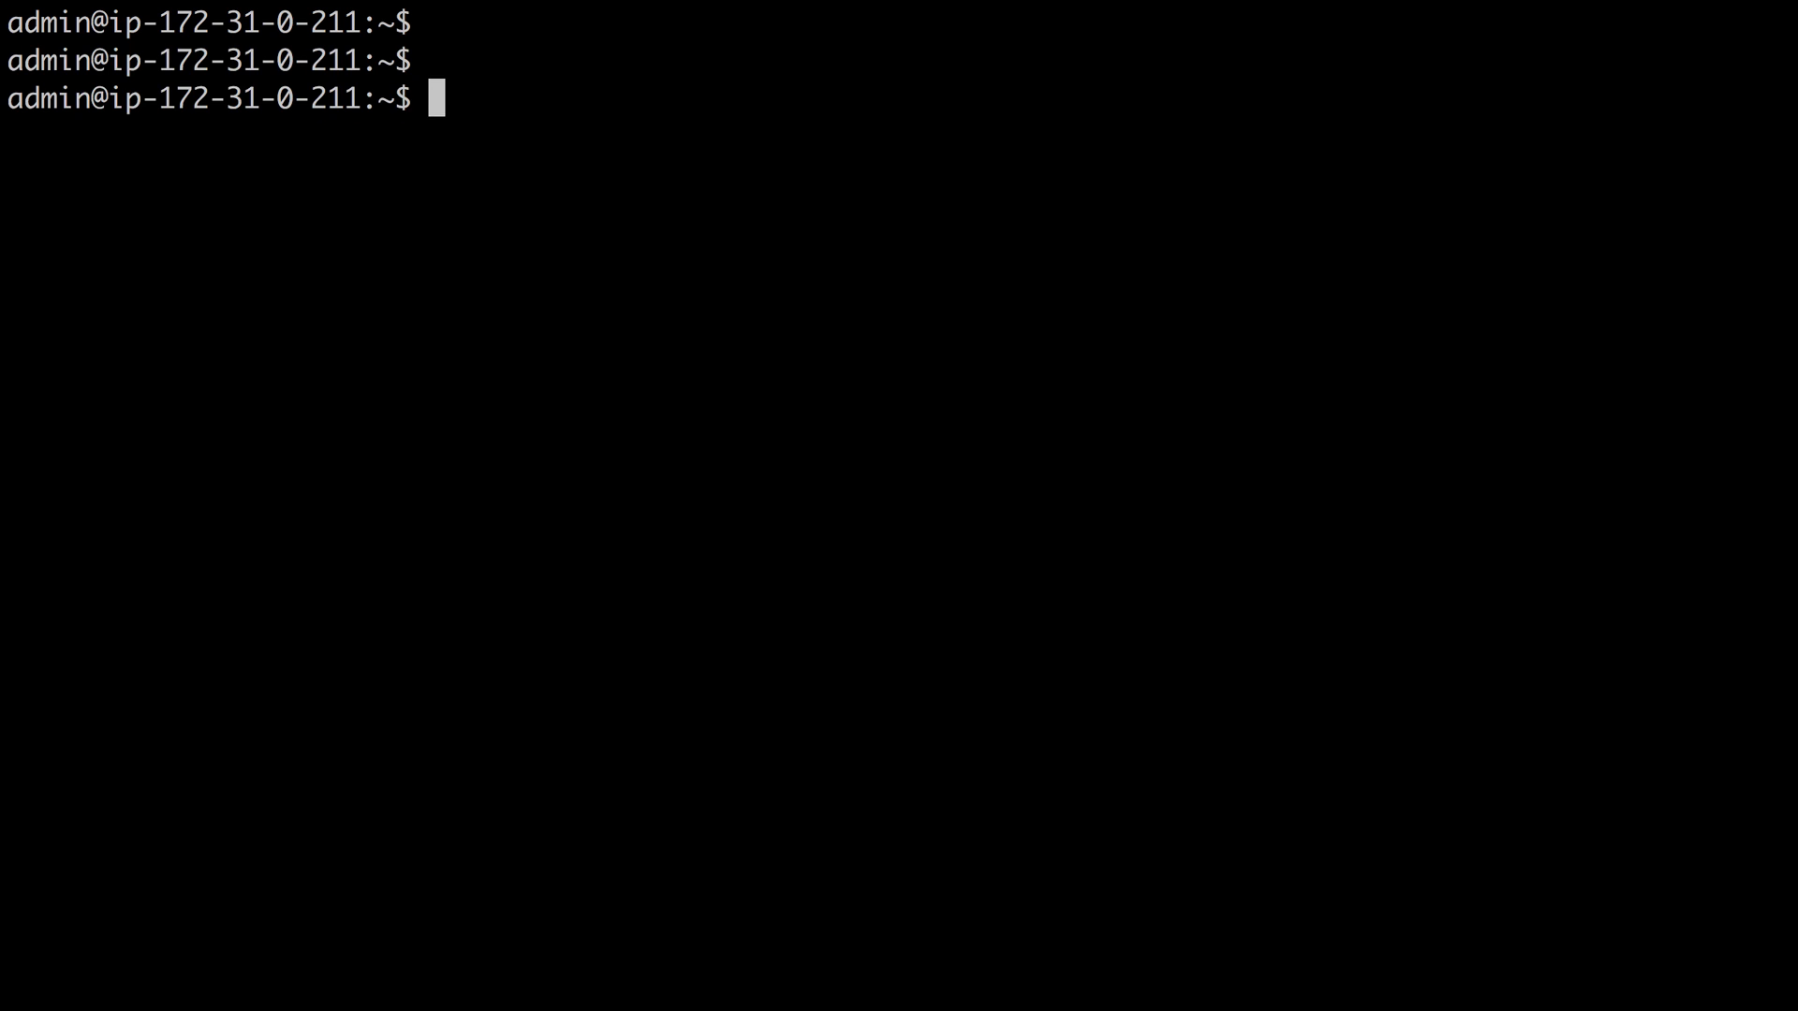
{"action": "key", "text": "Return"}
{"action": "type", "text": "ping"}
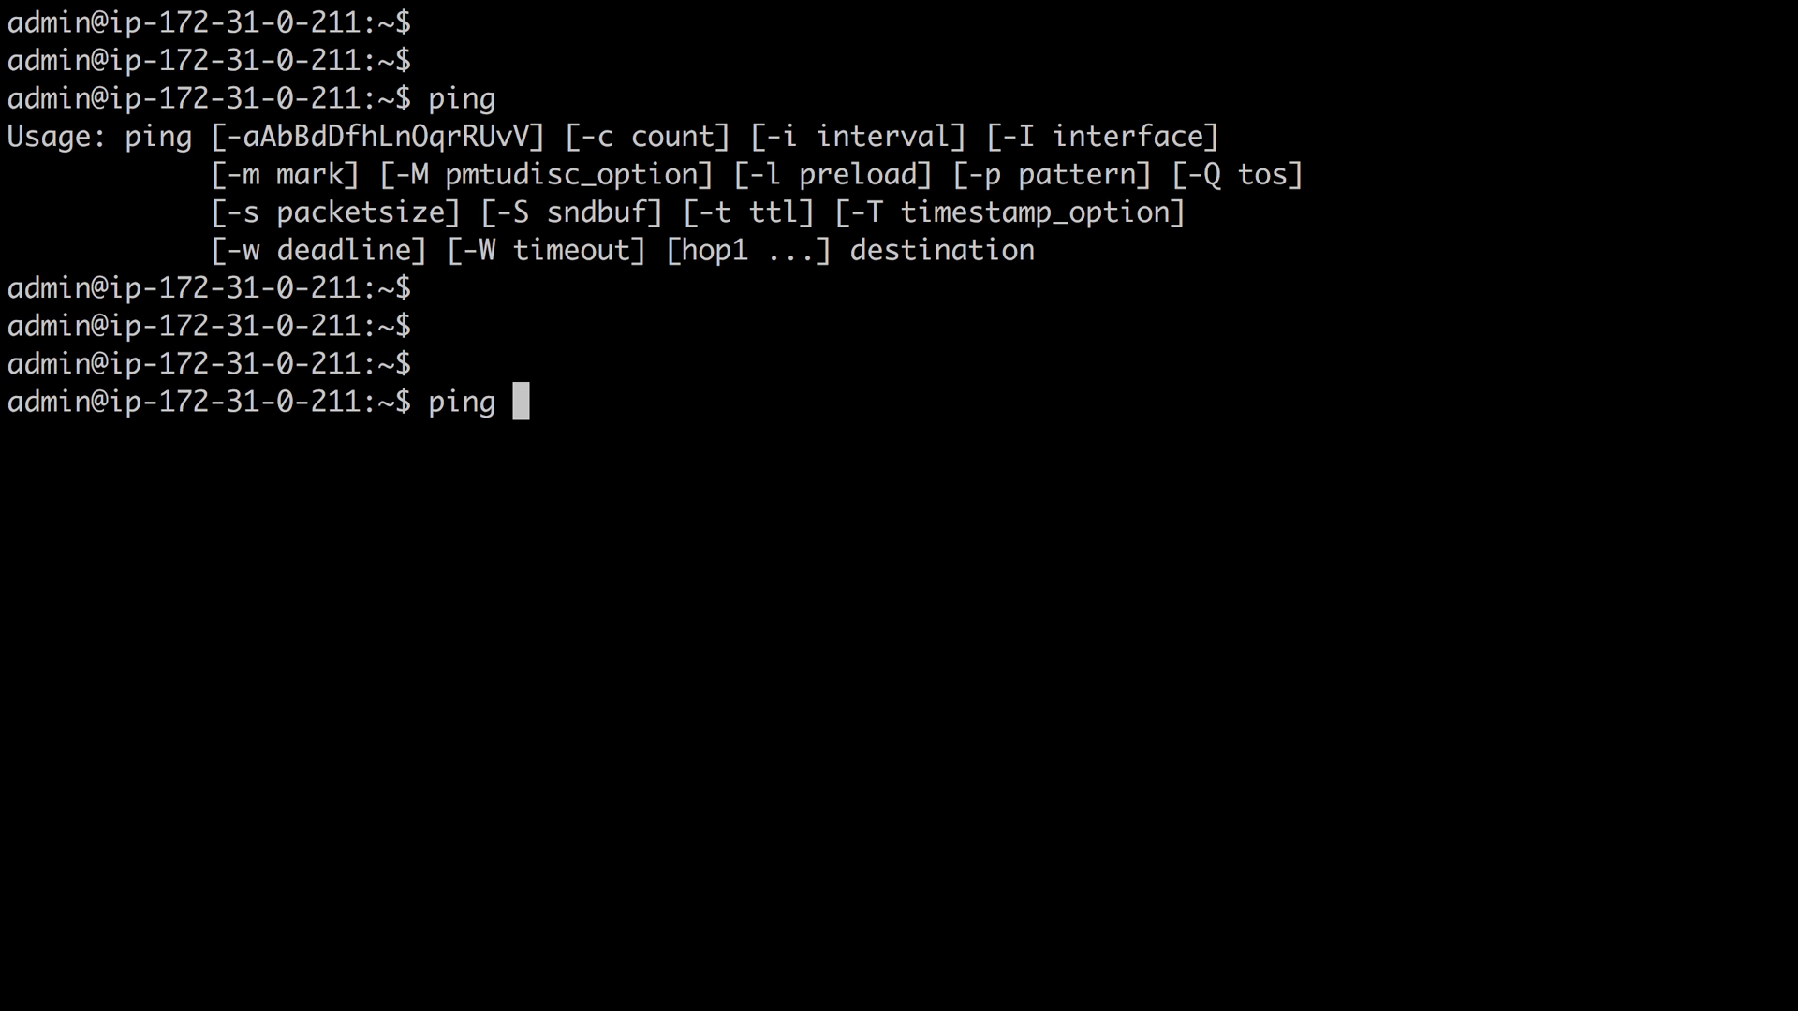
- Ping 8.8.8.8 five times and highlight 0% packet loss and the 0.976 ms average
{"action": "type", "text": "-"}
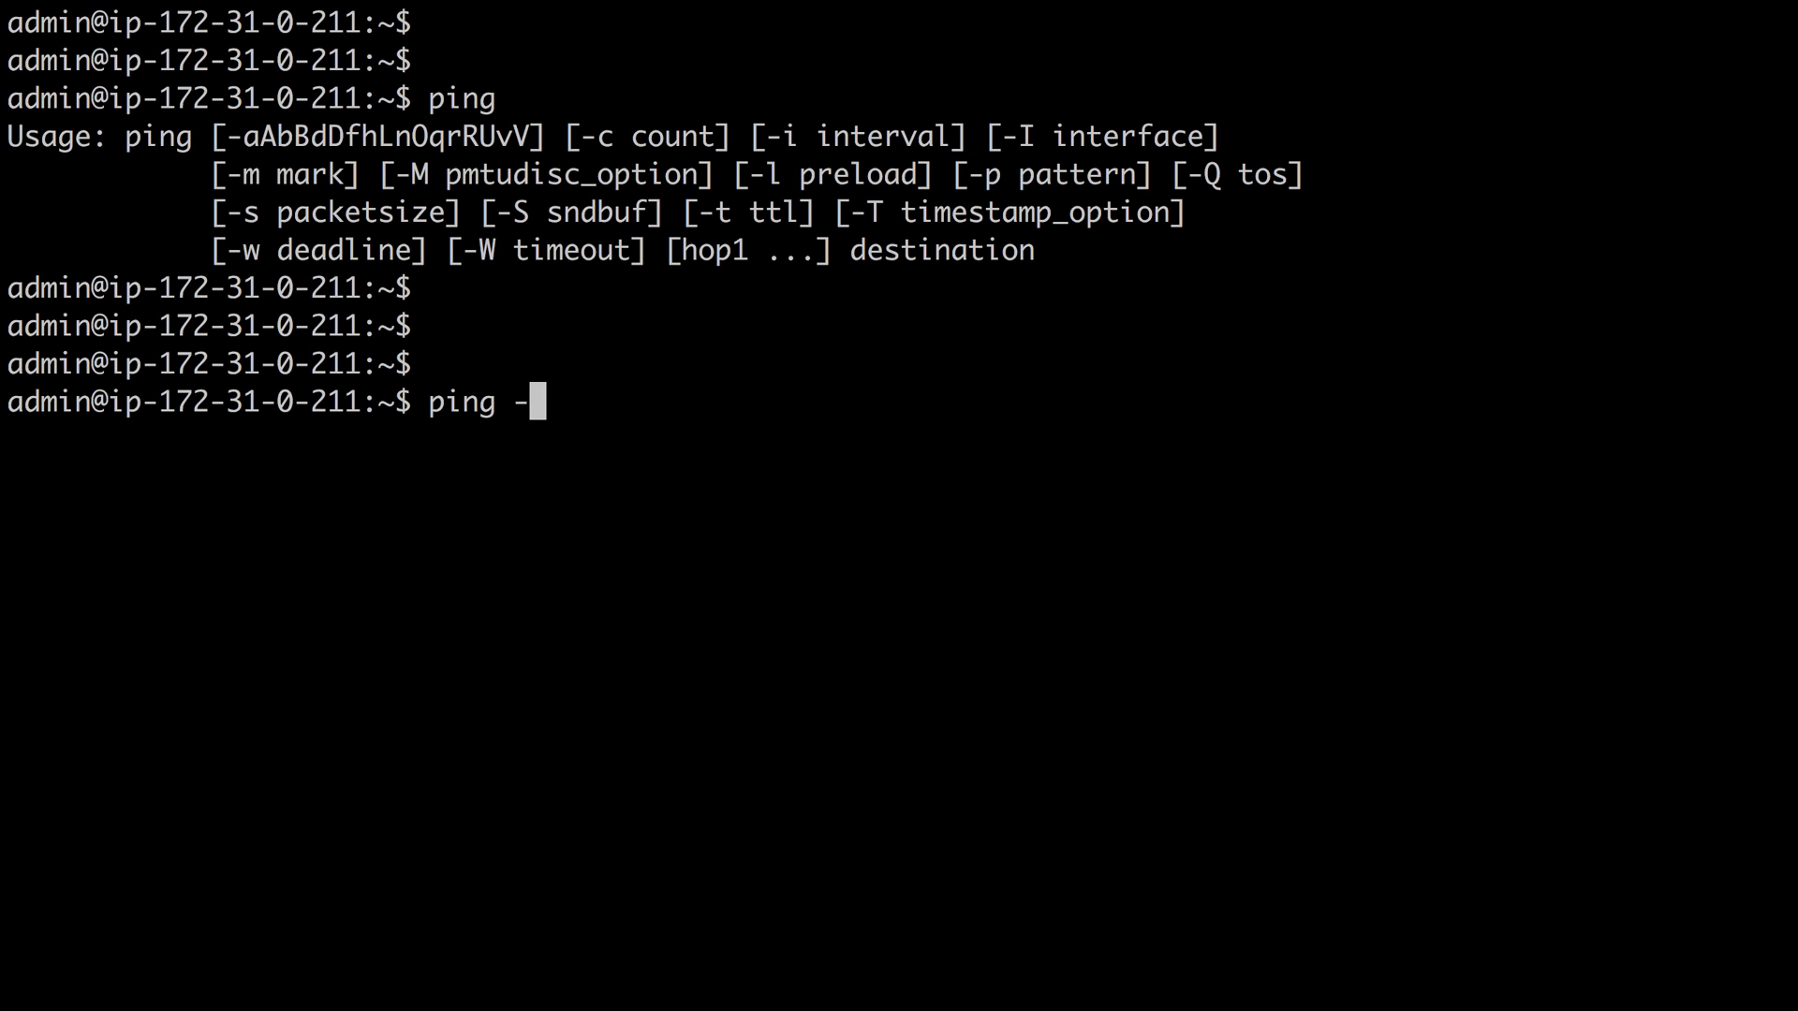
{"action": "type", "text": "c"}
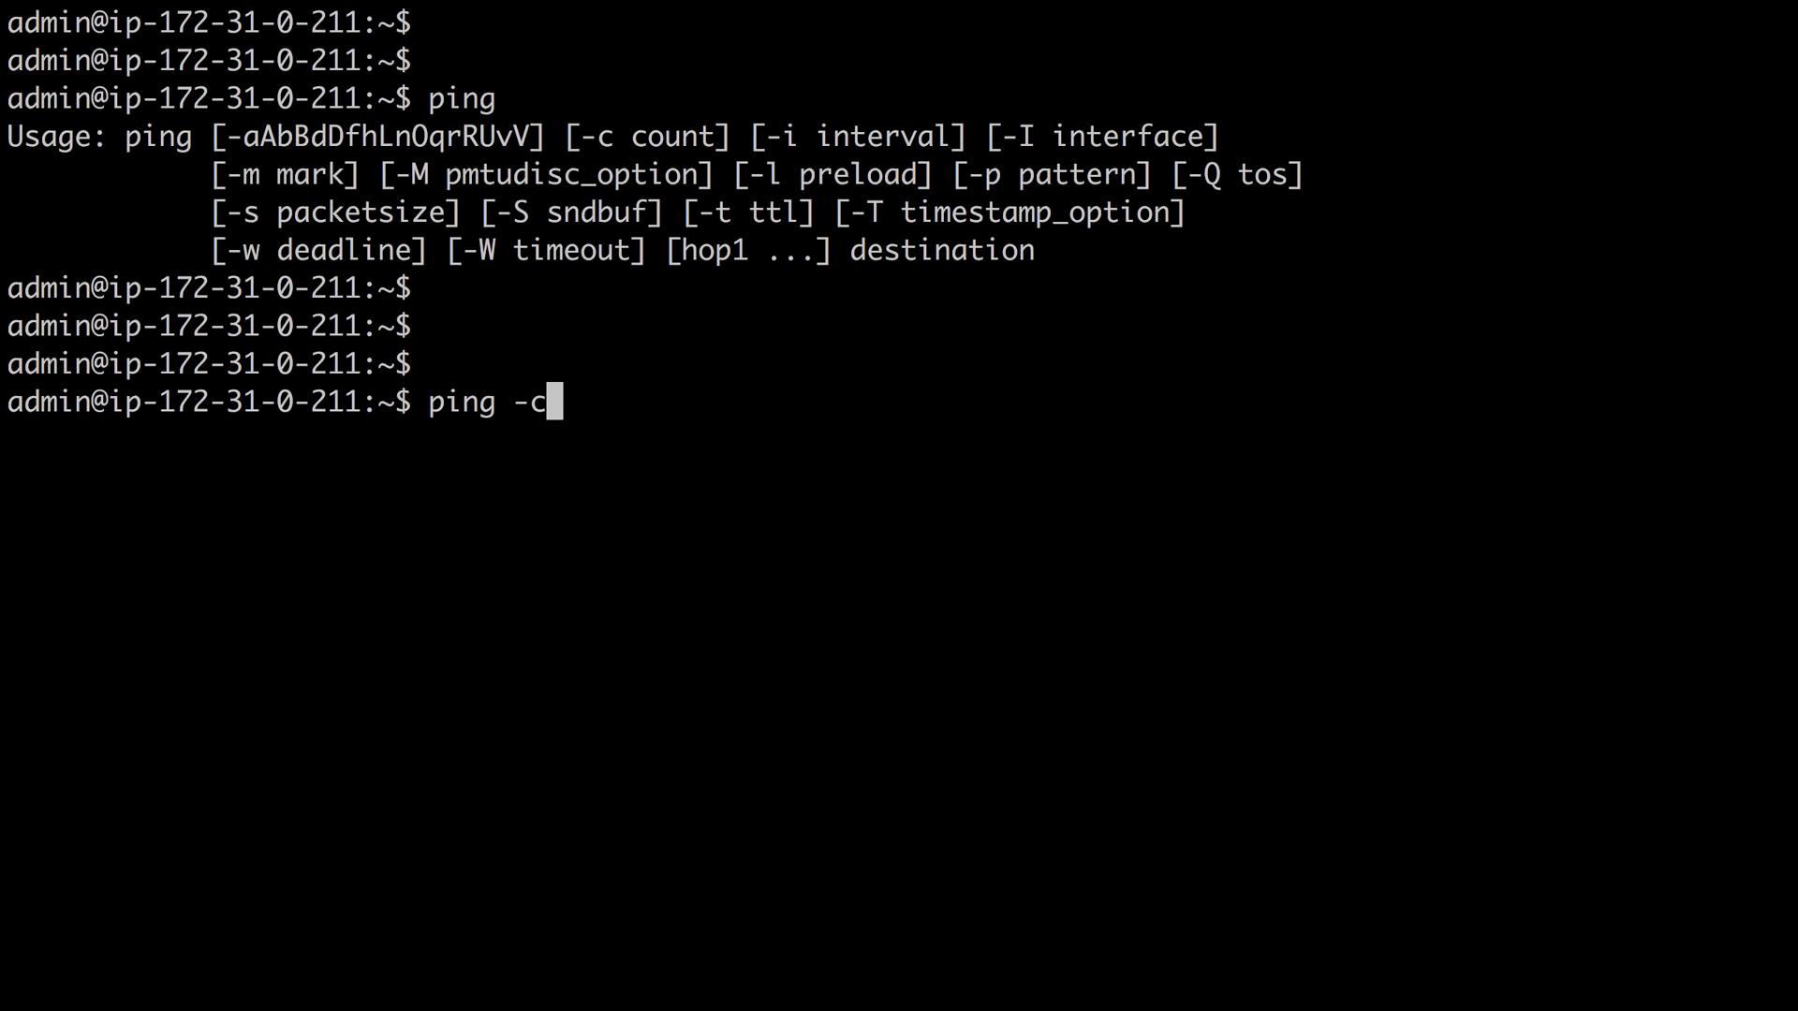
{"action": "type", "text": "5"}
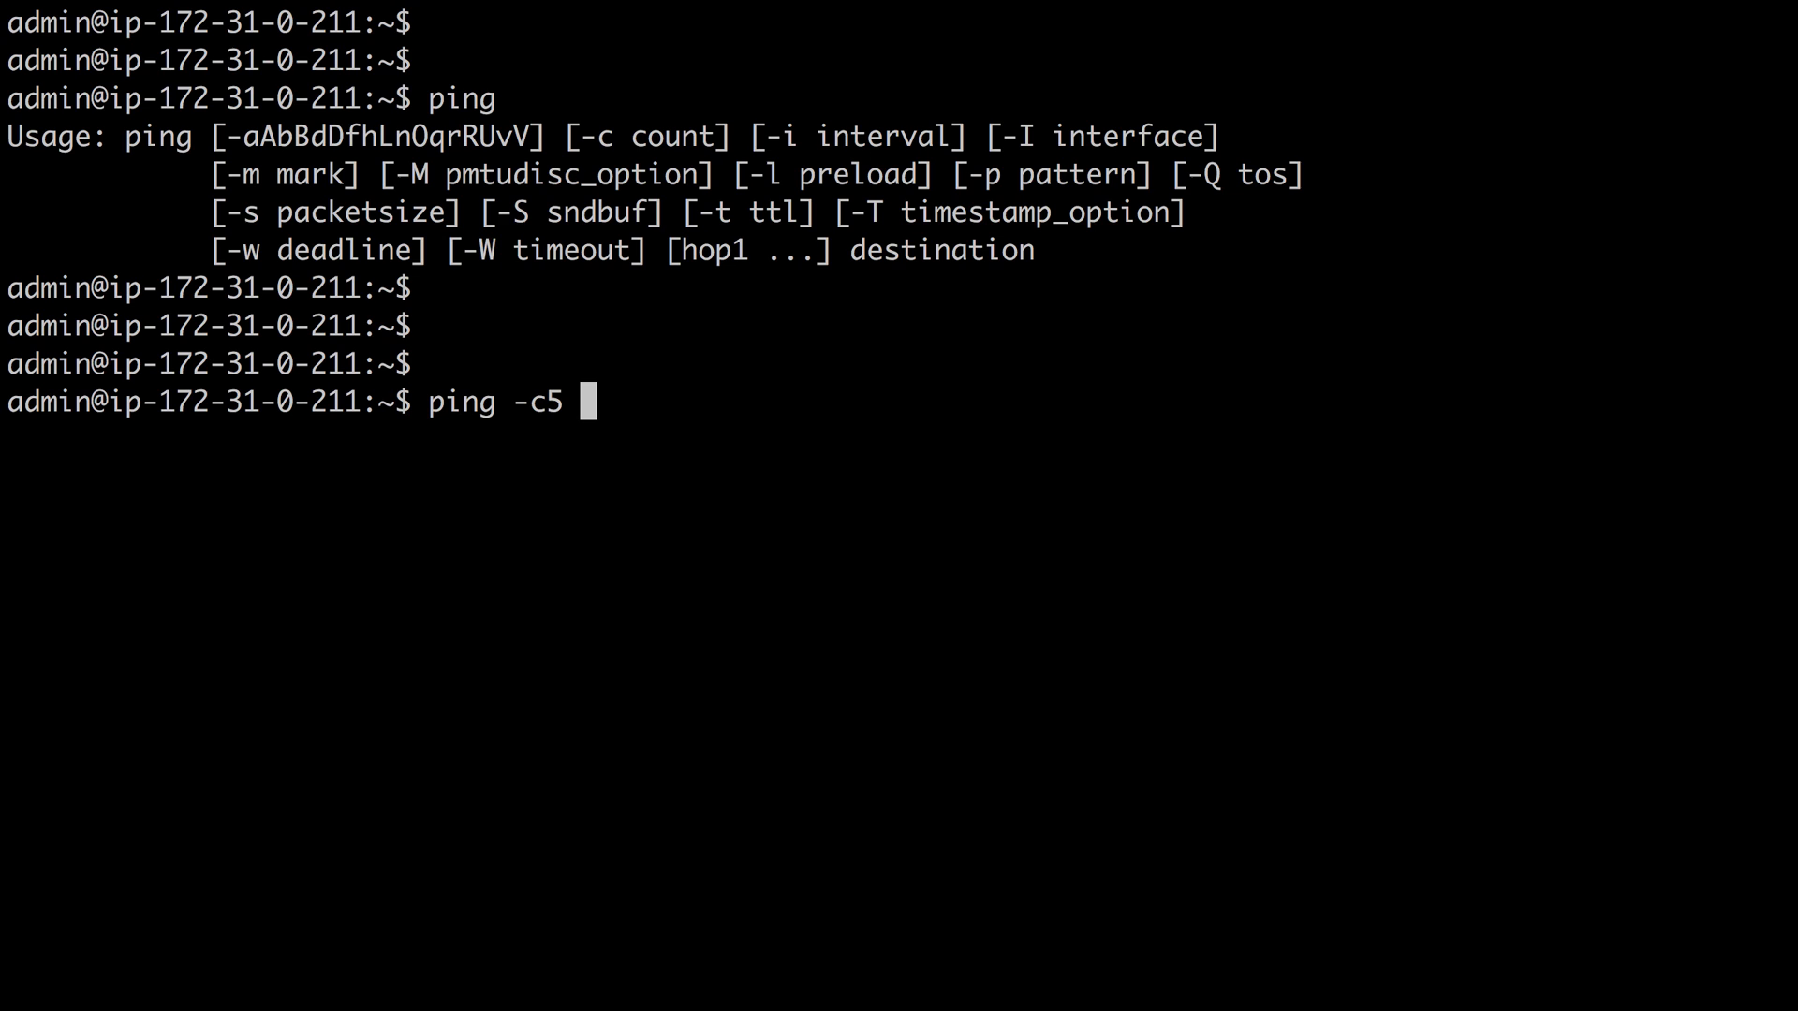
{"action": "type", "text": "8.8.8."}
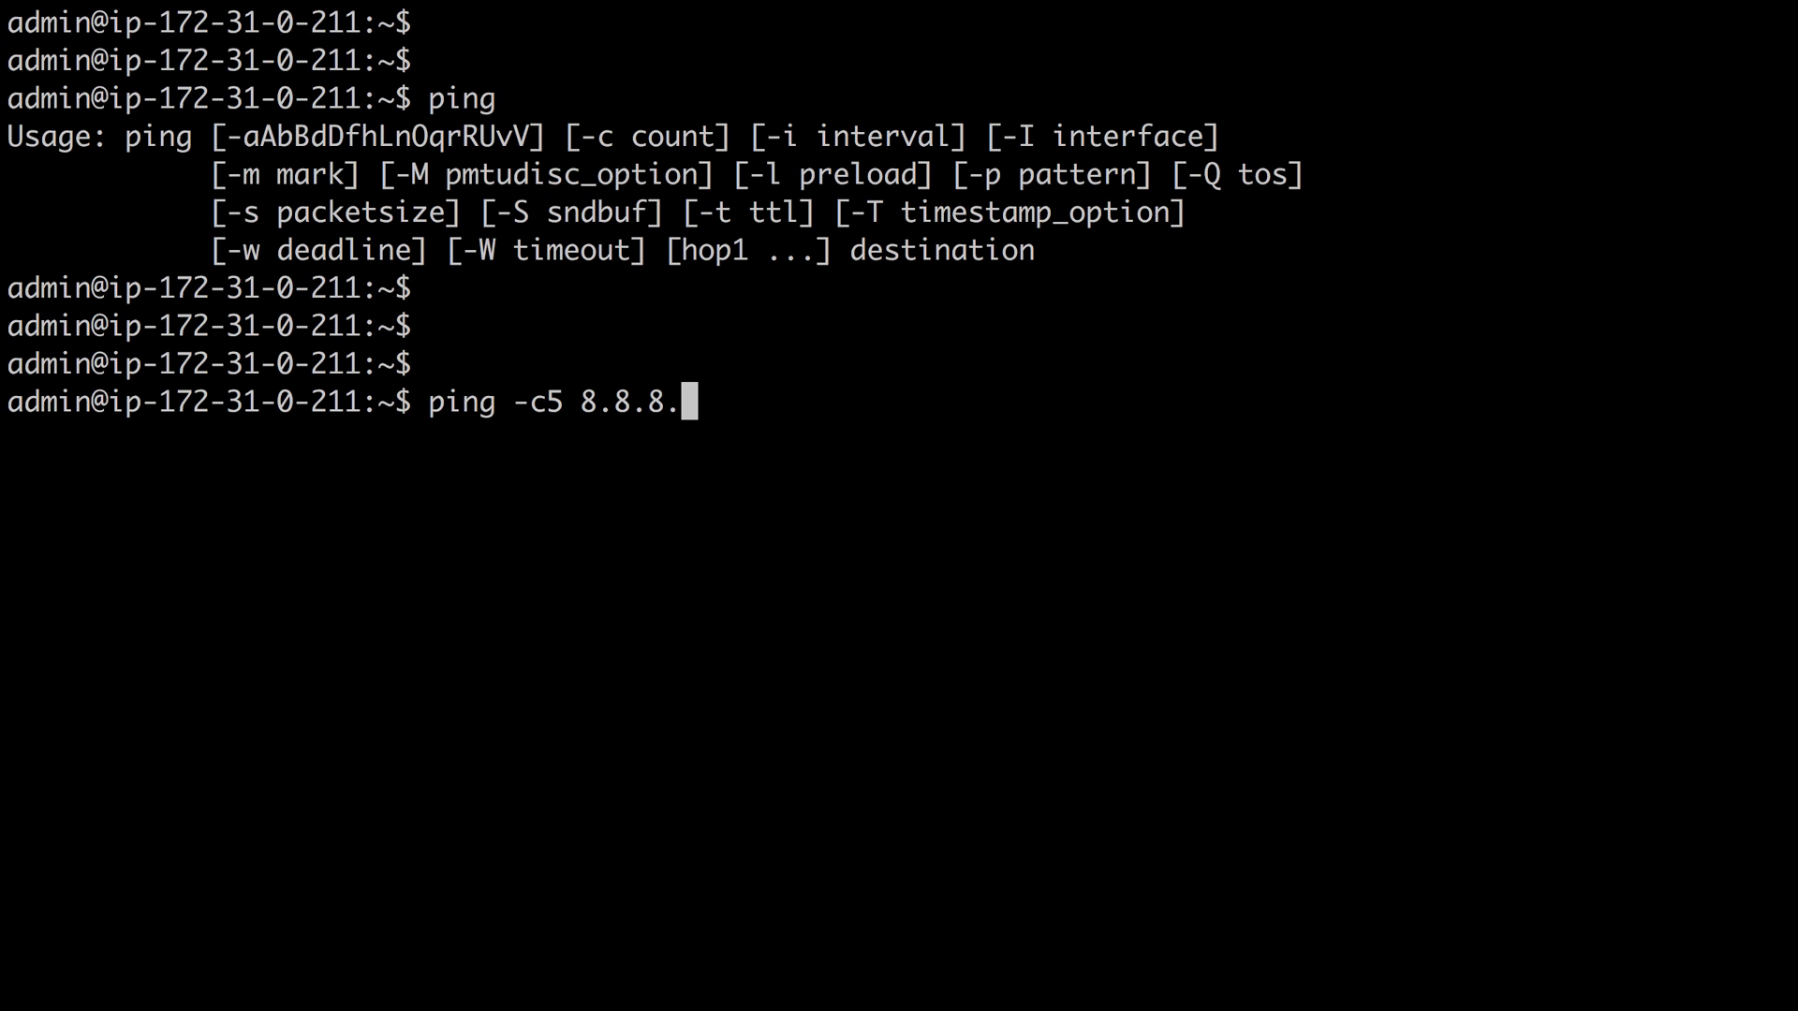
{"action": "key", "text": "Return"}
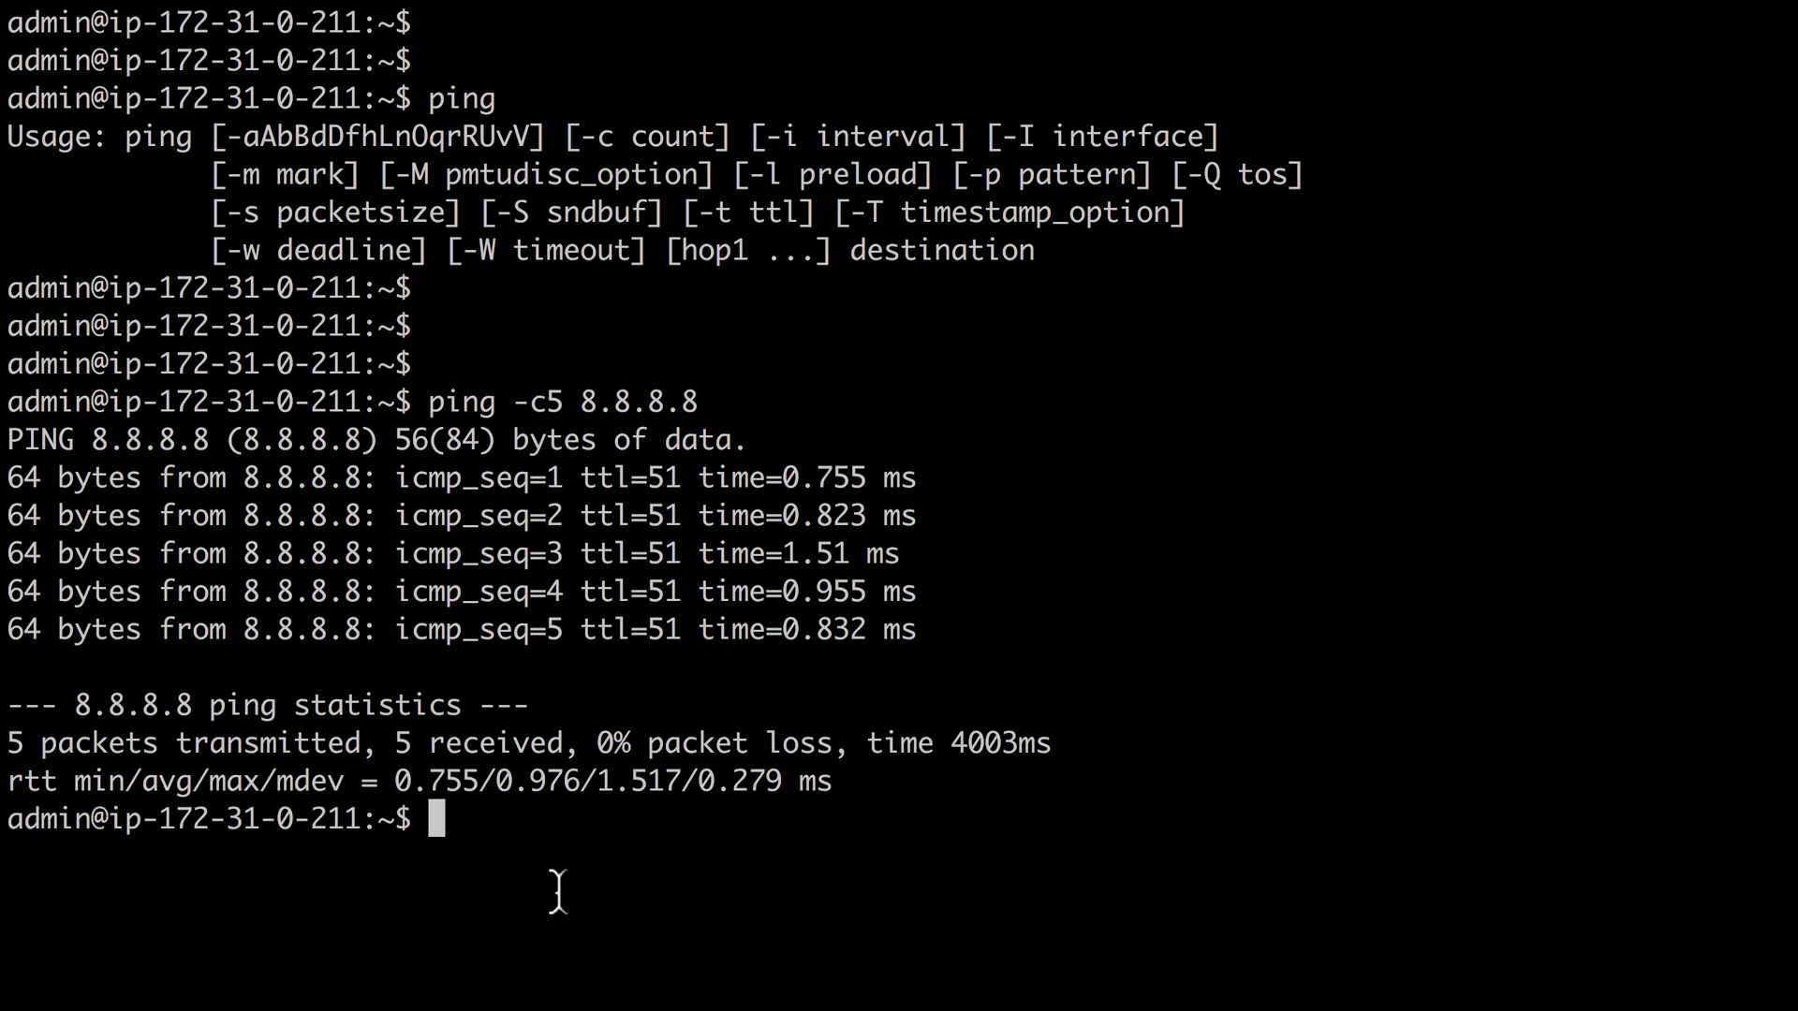
{"action": "mouse_move", "coordinate": [501, 418]}
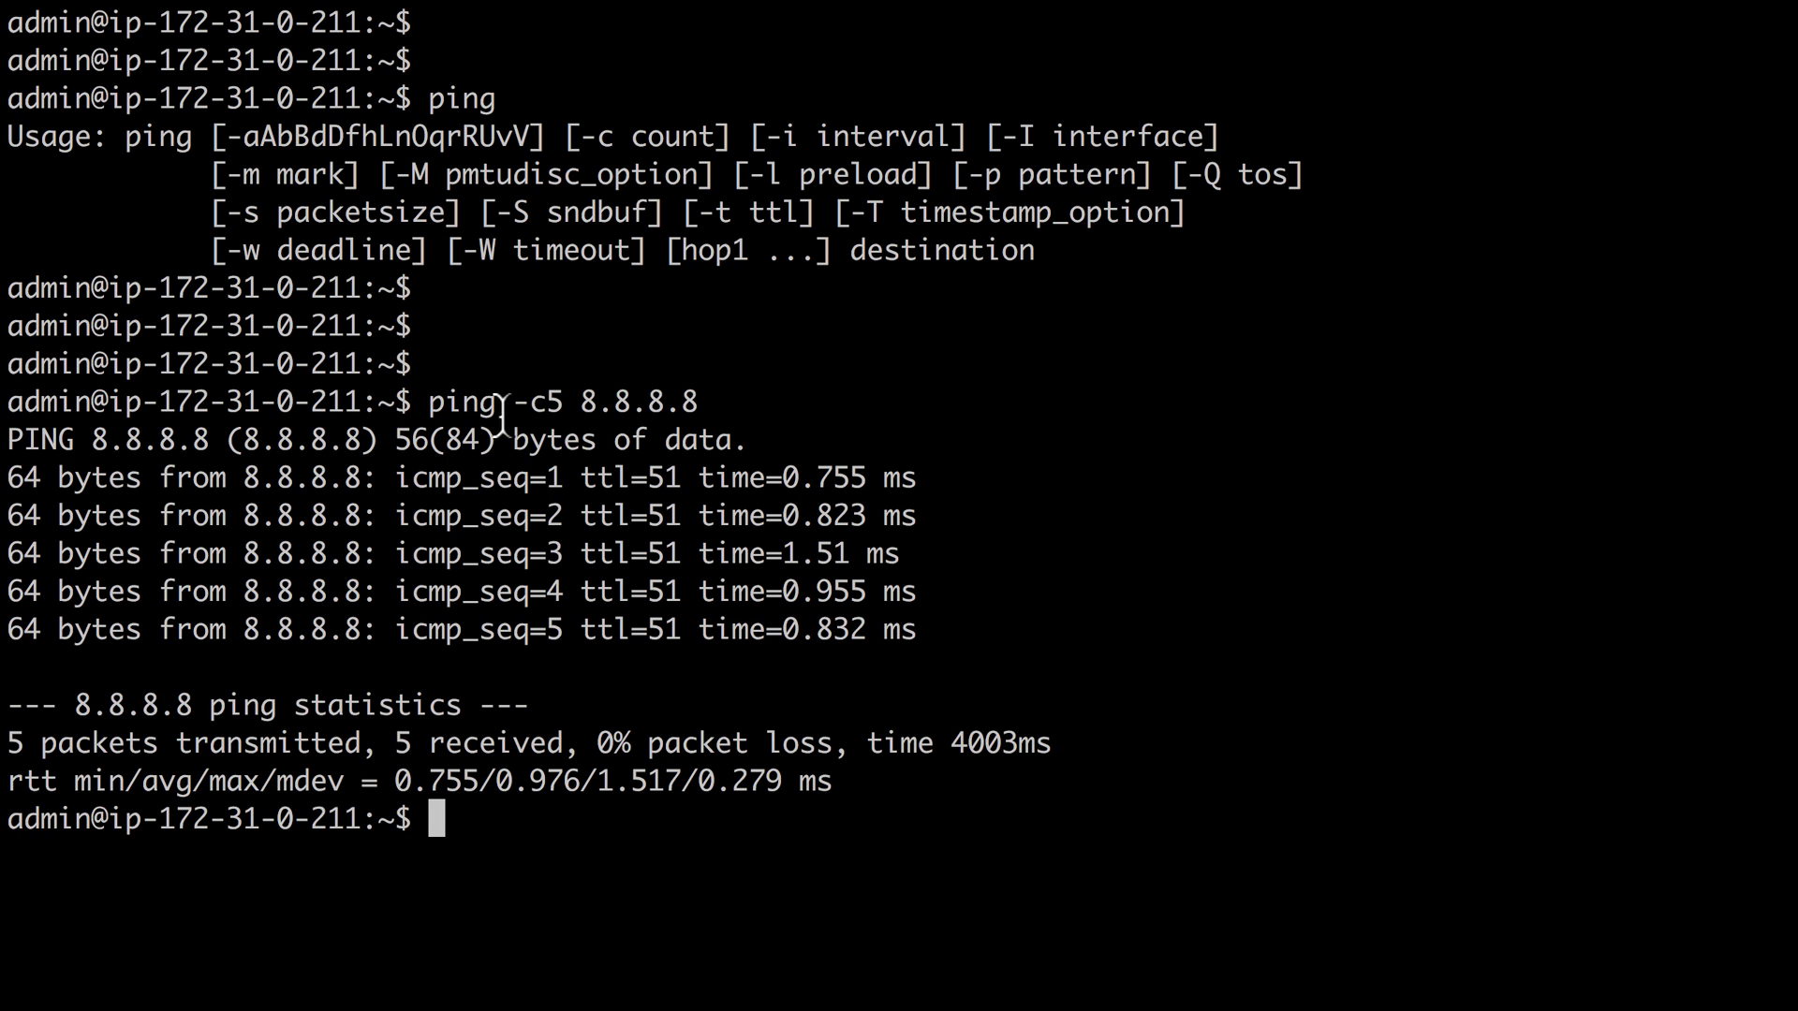
{"action": "double_click", "coordinate": [494, 401]}
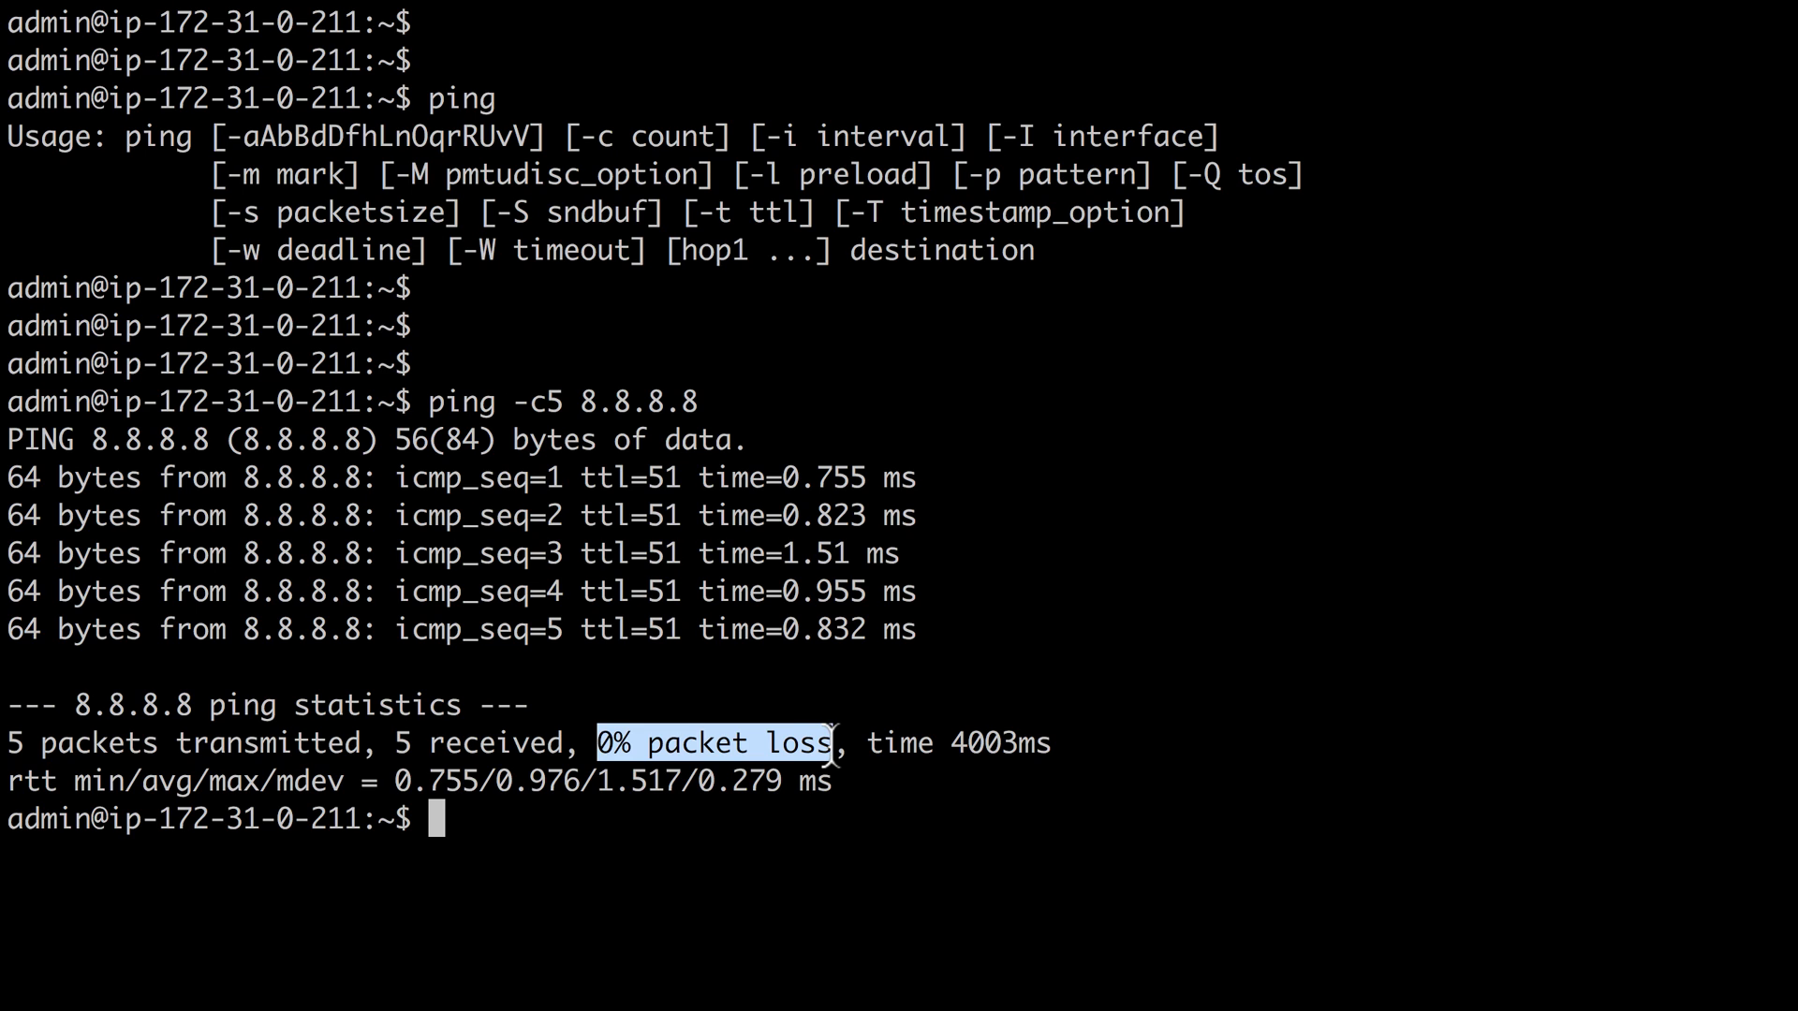
{"action": "mouse_move", "coordinate": [103, 782]}
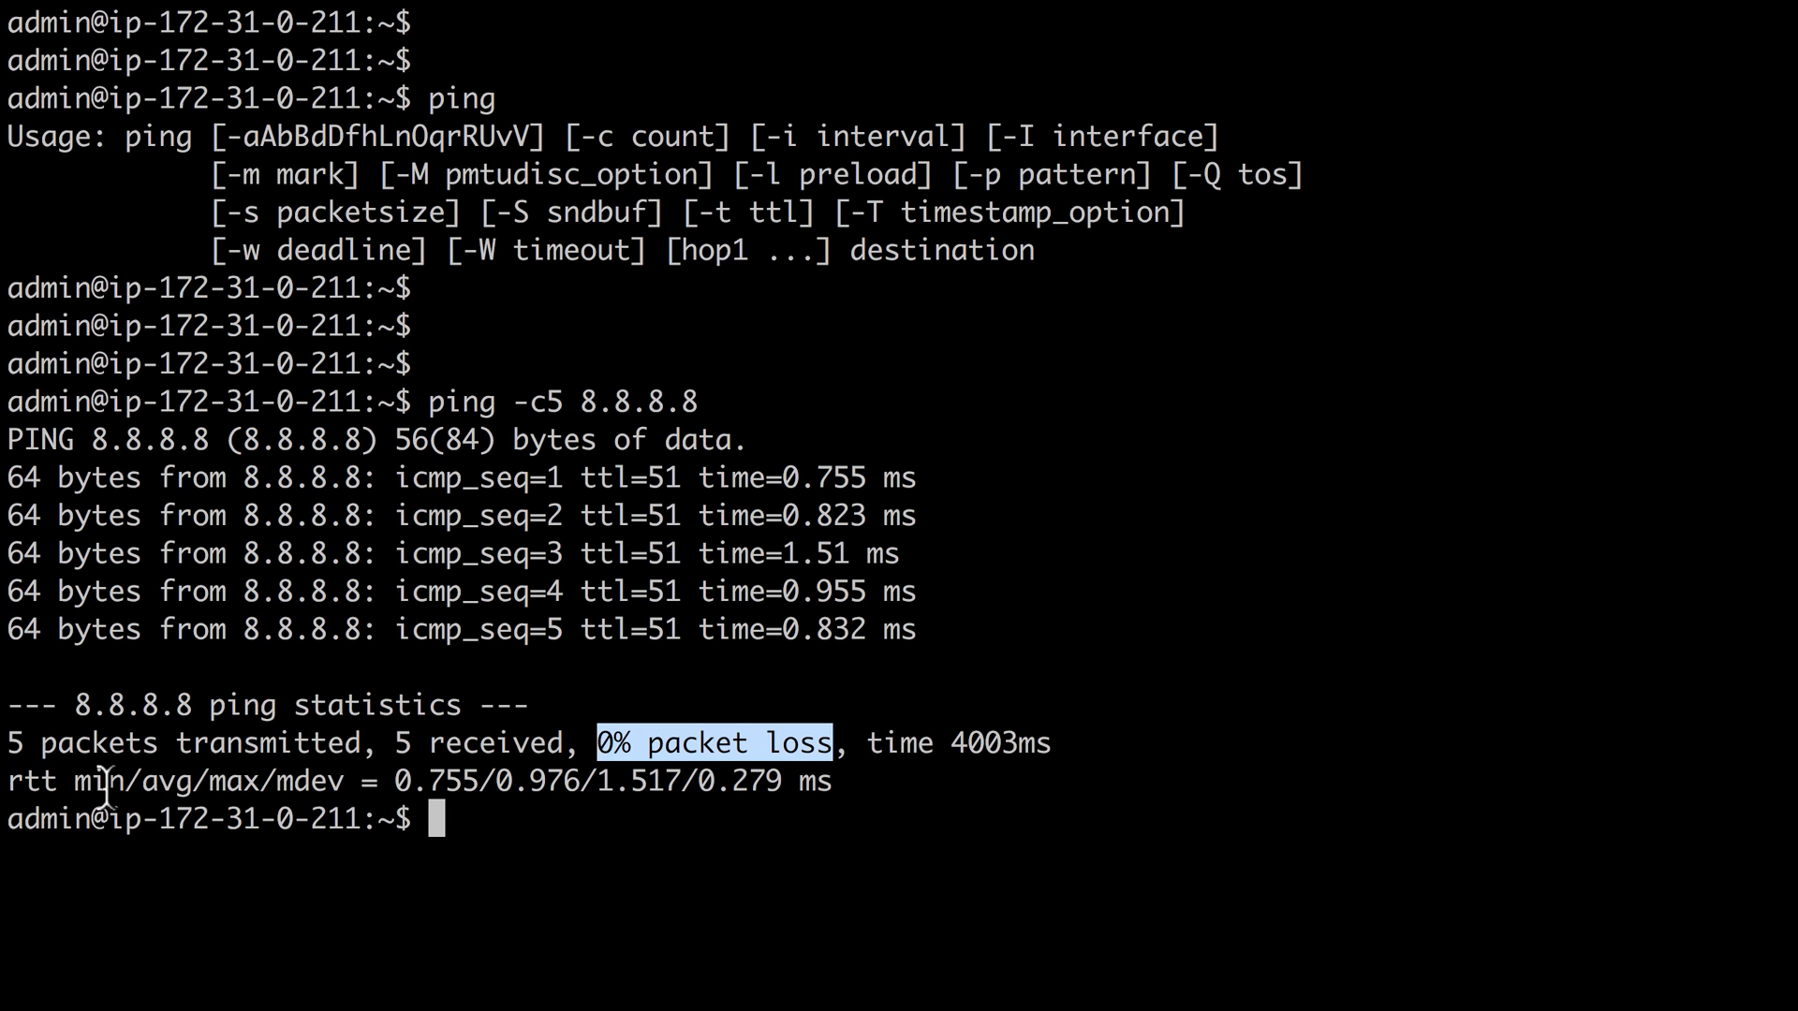
{"action": "double_click", "coordinate": [169, 781]}
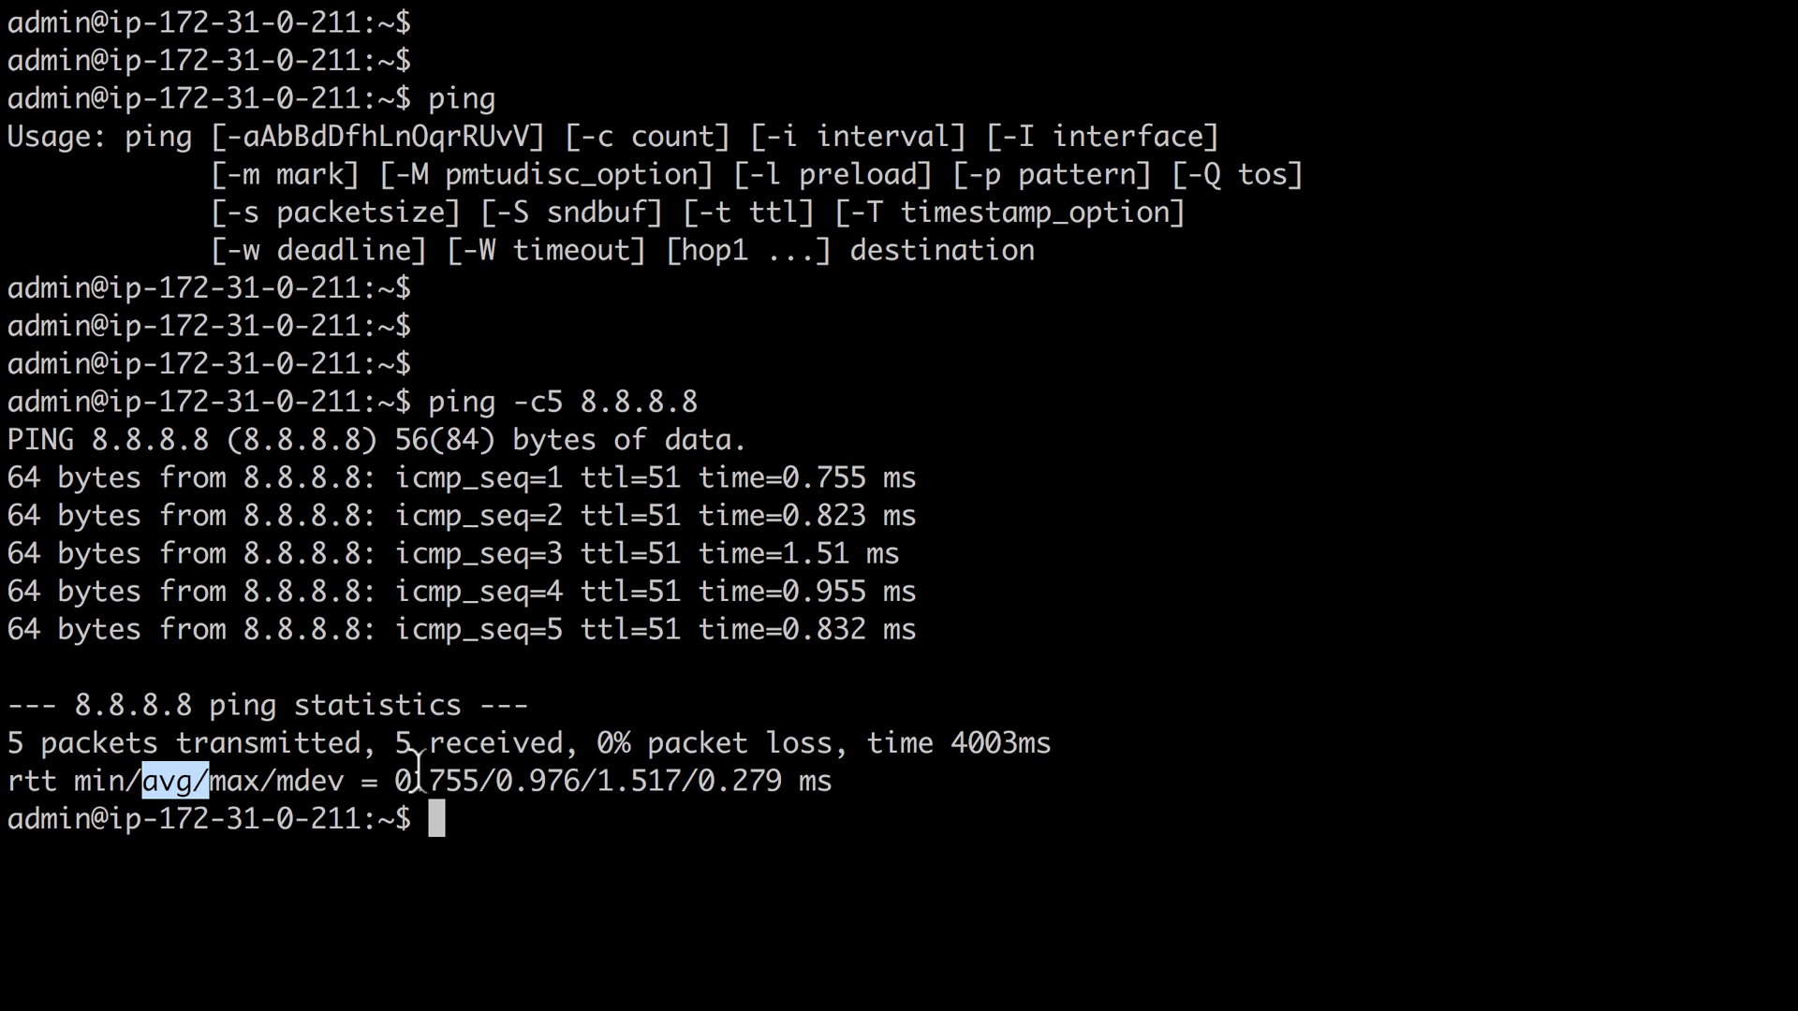
{"action": "double_click", "coordinate": [530, 782]}
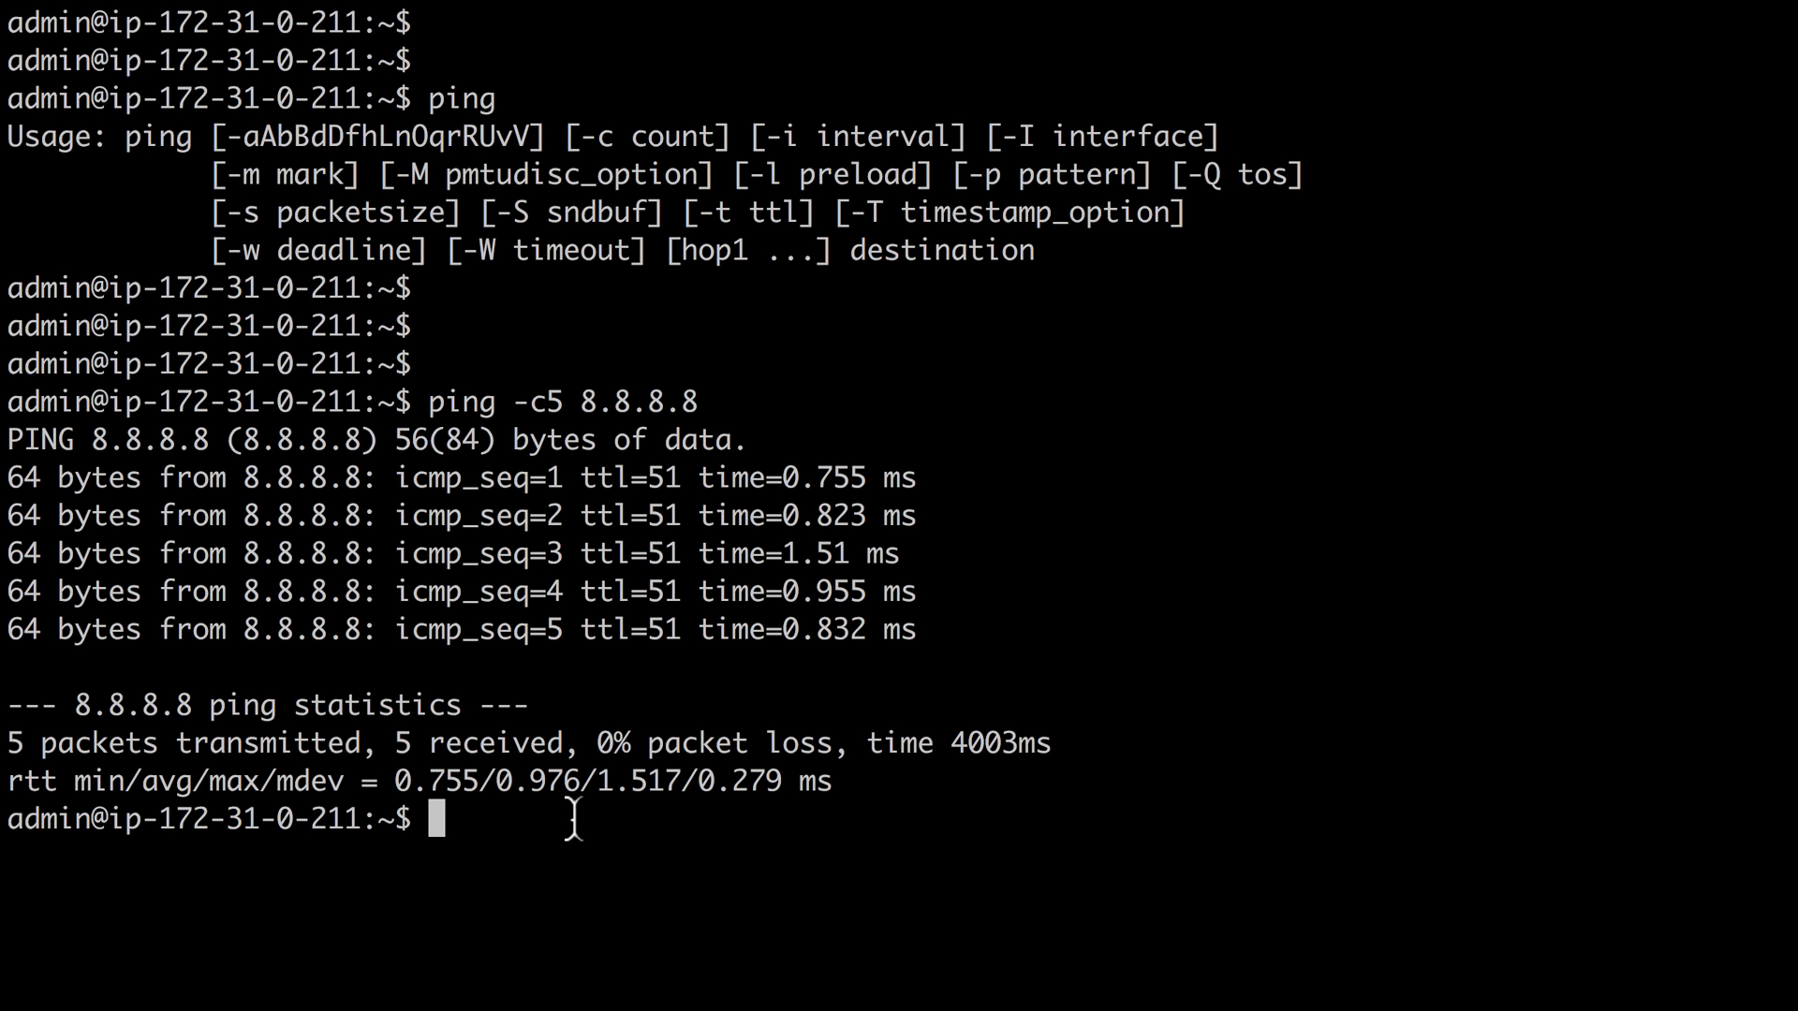
{"action": "type", "text": "pi"}
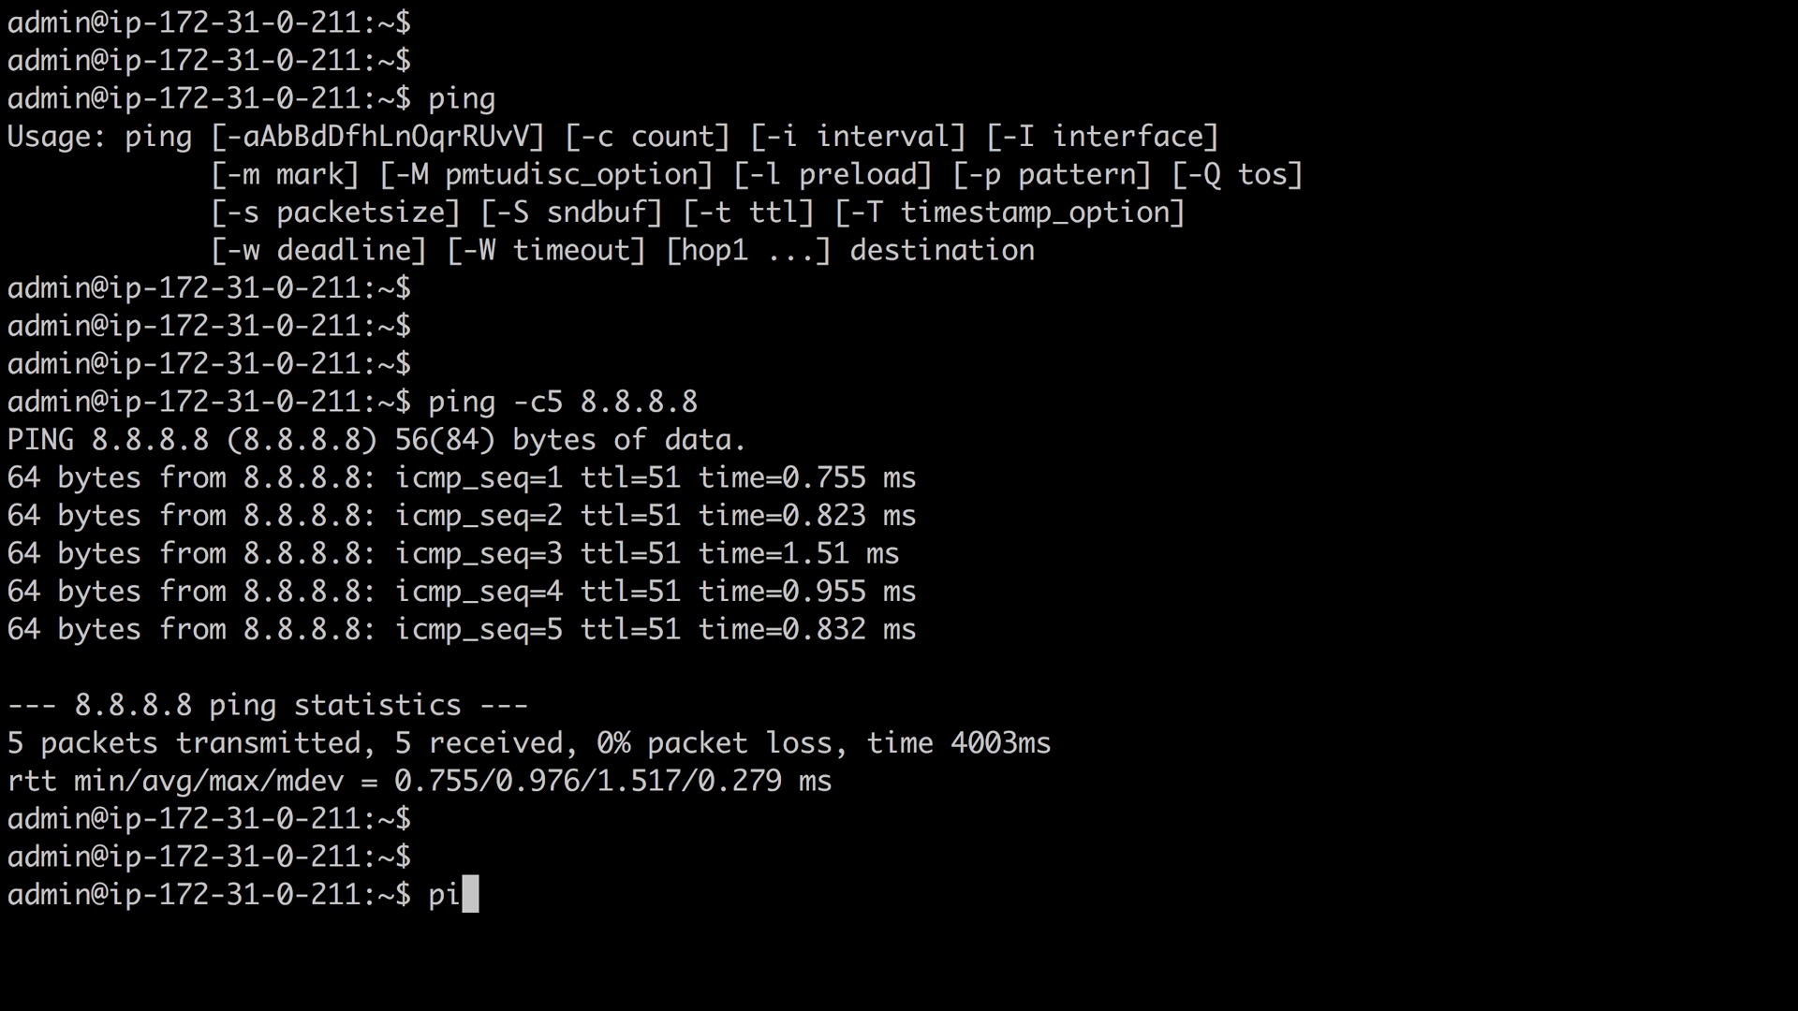
- Ping 1.1.1.1 five times and highlight the 100% packet loss result
{"action": "type", "text": "ng -c 5"}
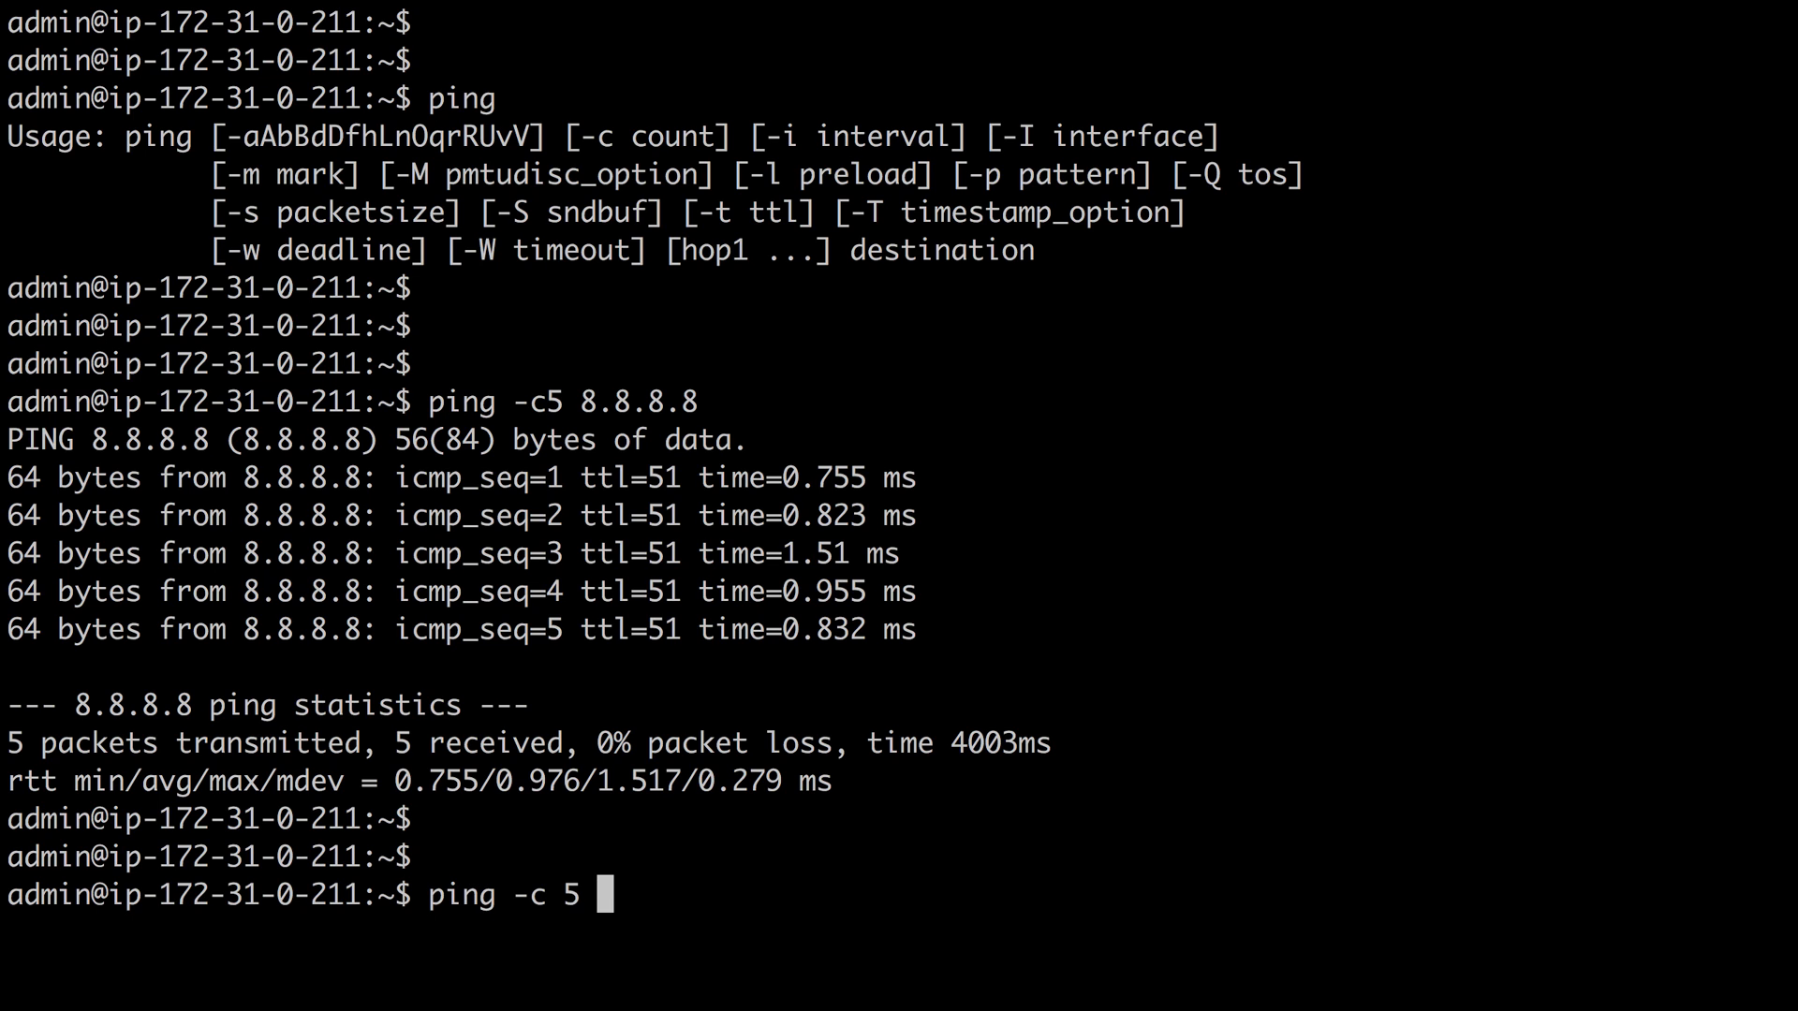
{"action": "type", "text": "1.1.1.1"}
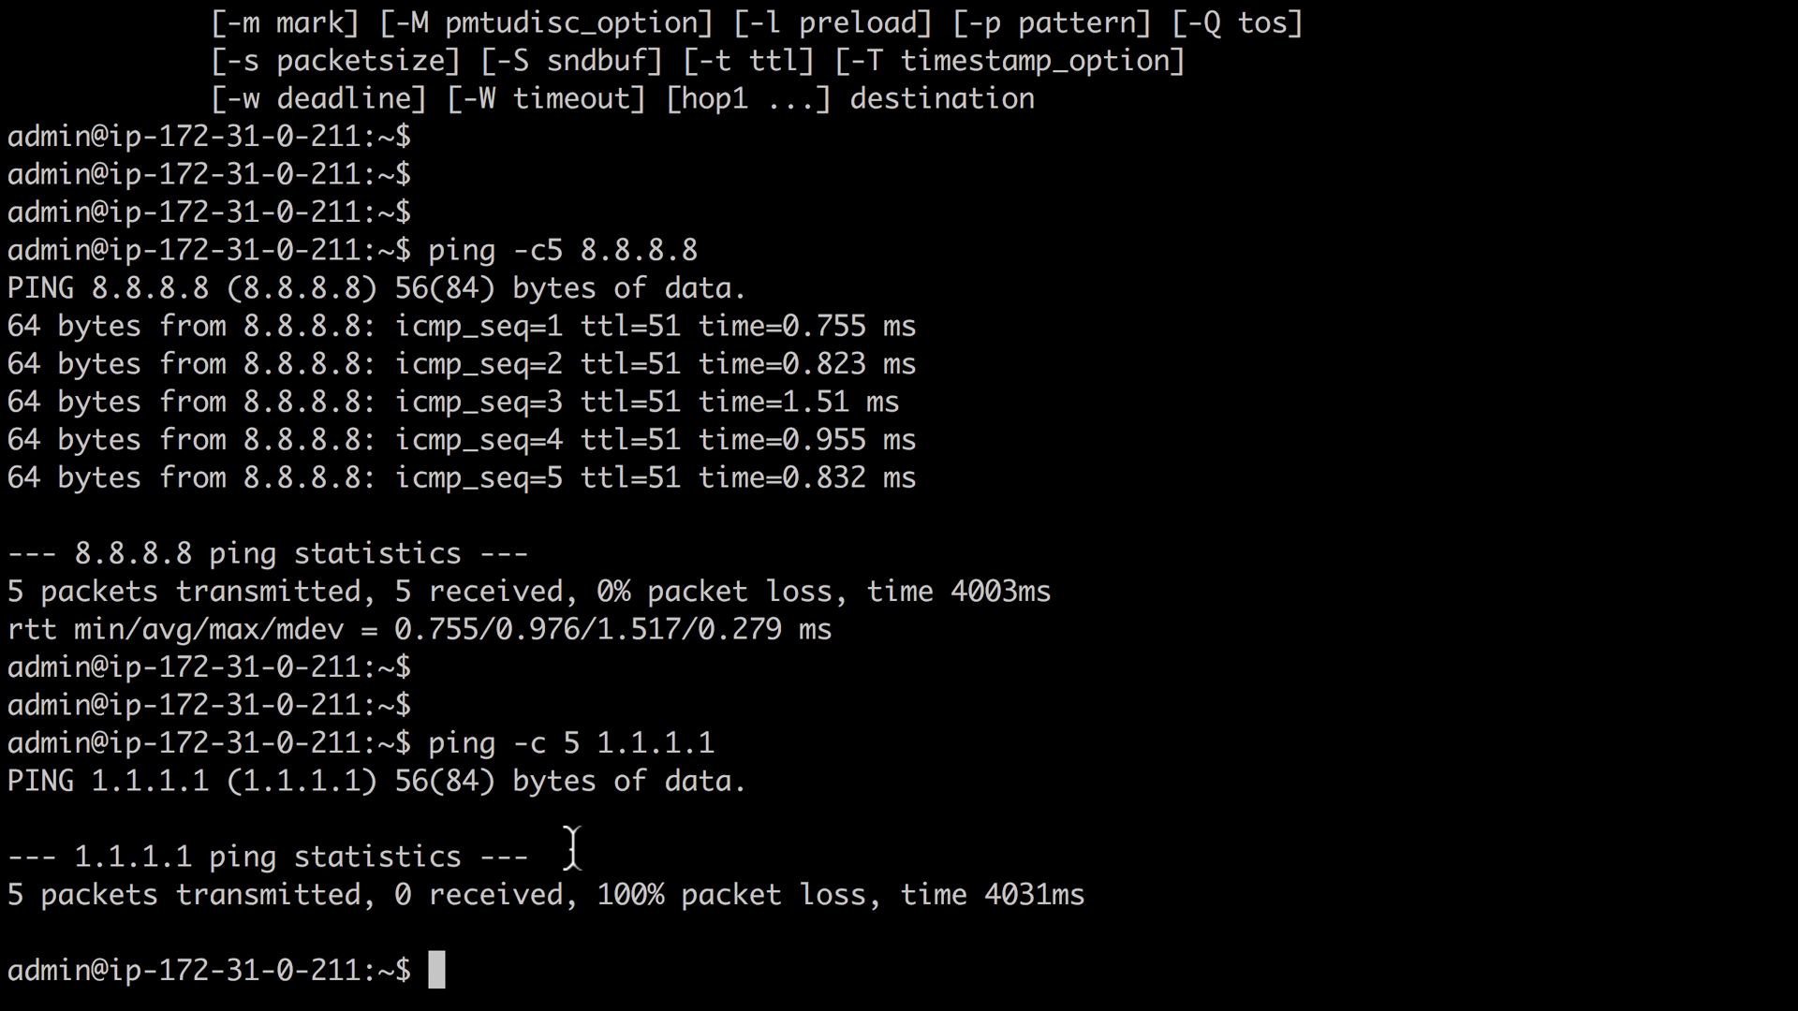
{"action": "double_click", "coordinate": [731, 894]}
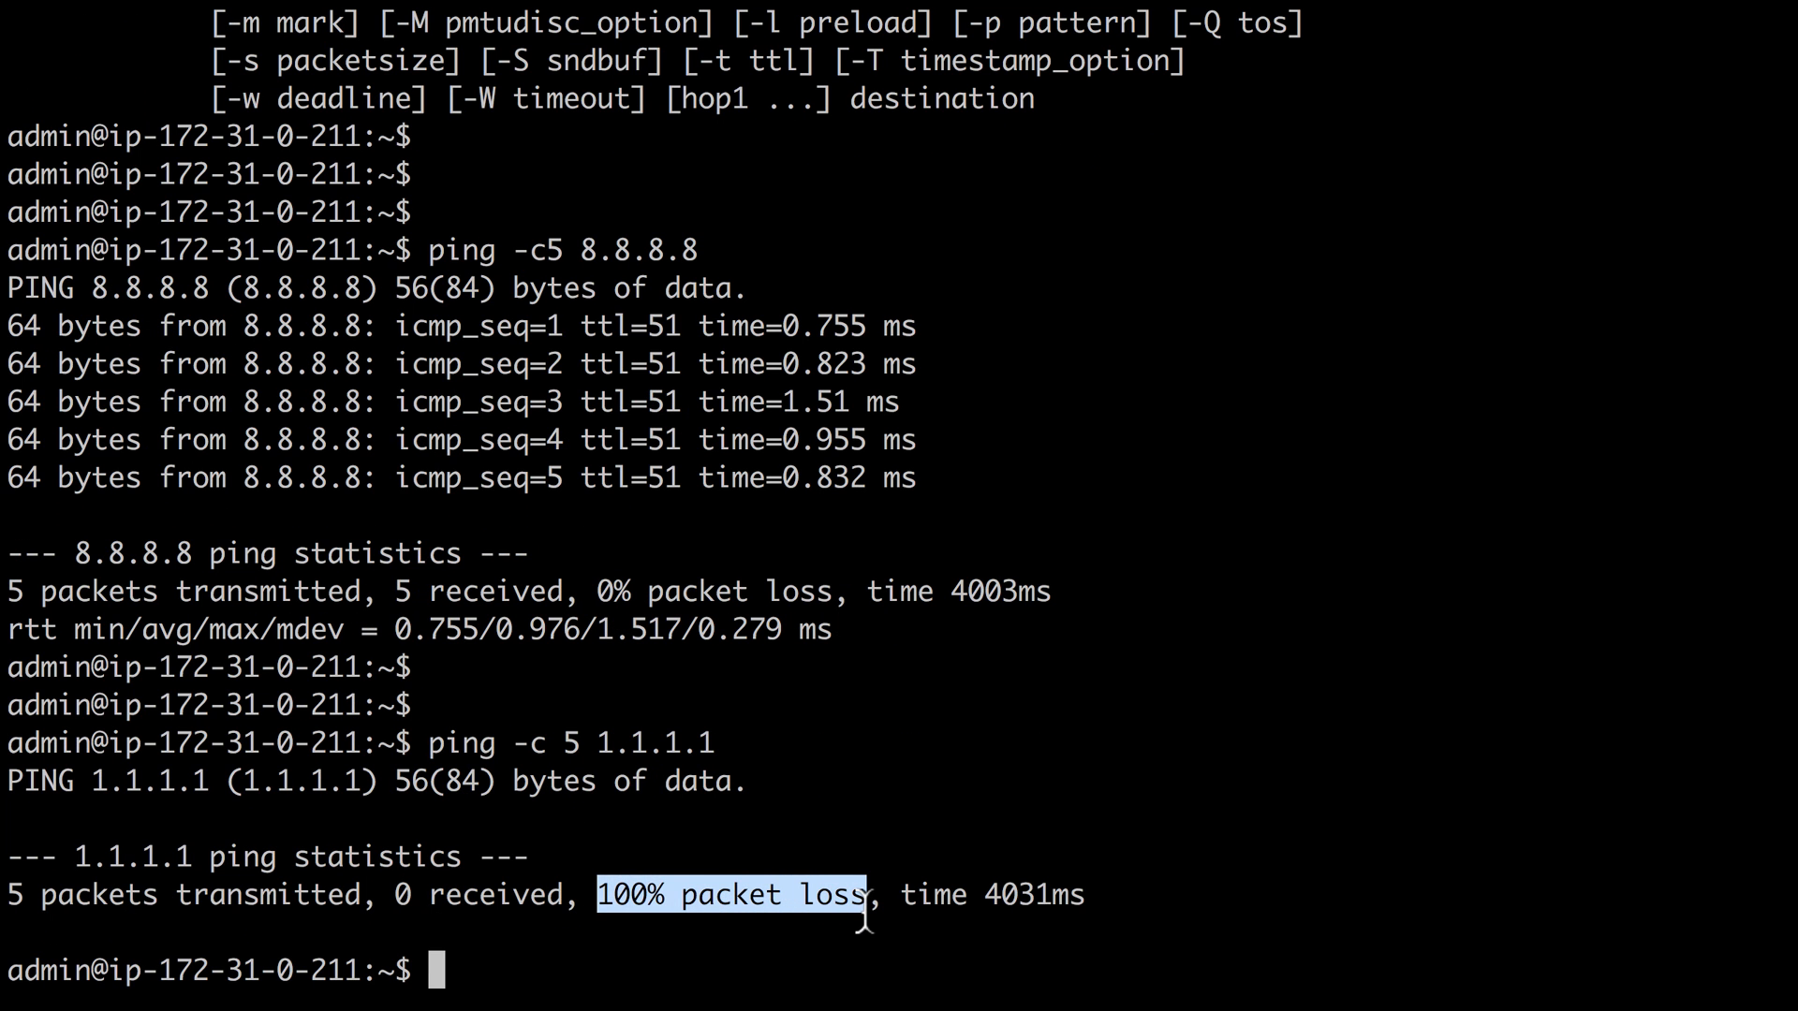
{"action": "mouse_move", "coordinate": [783, 966]}
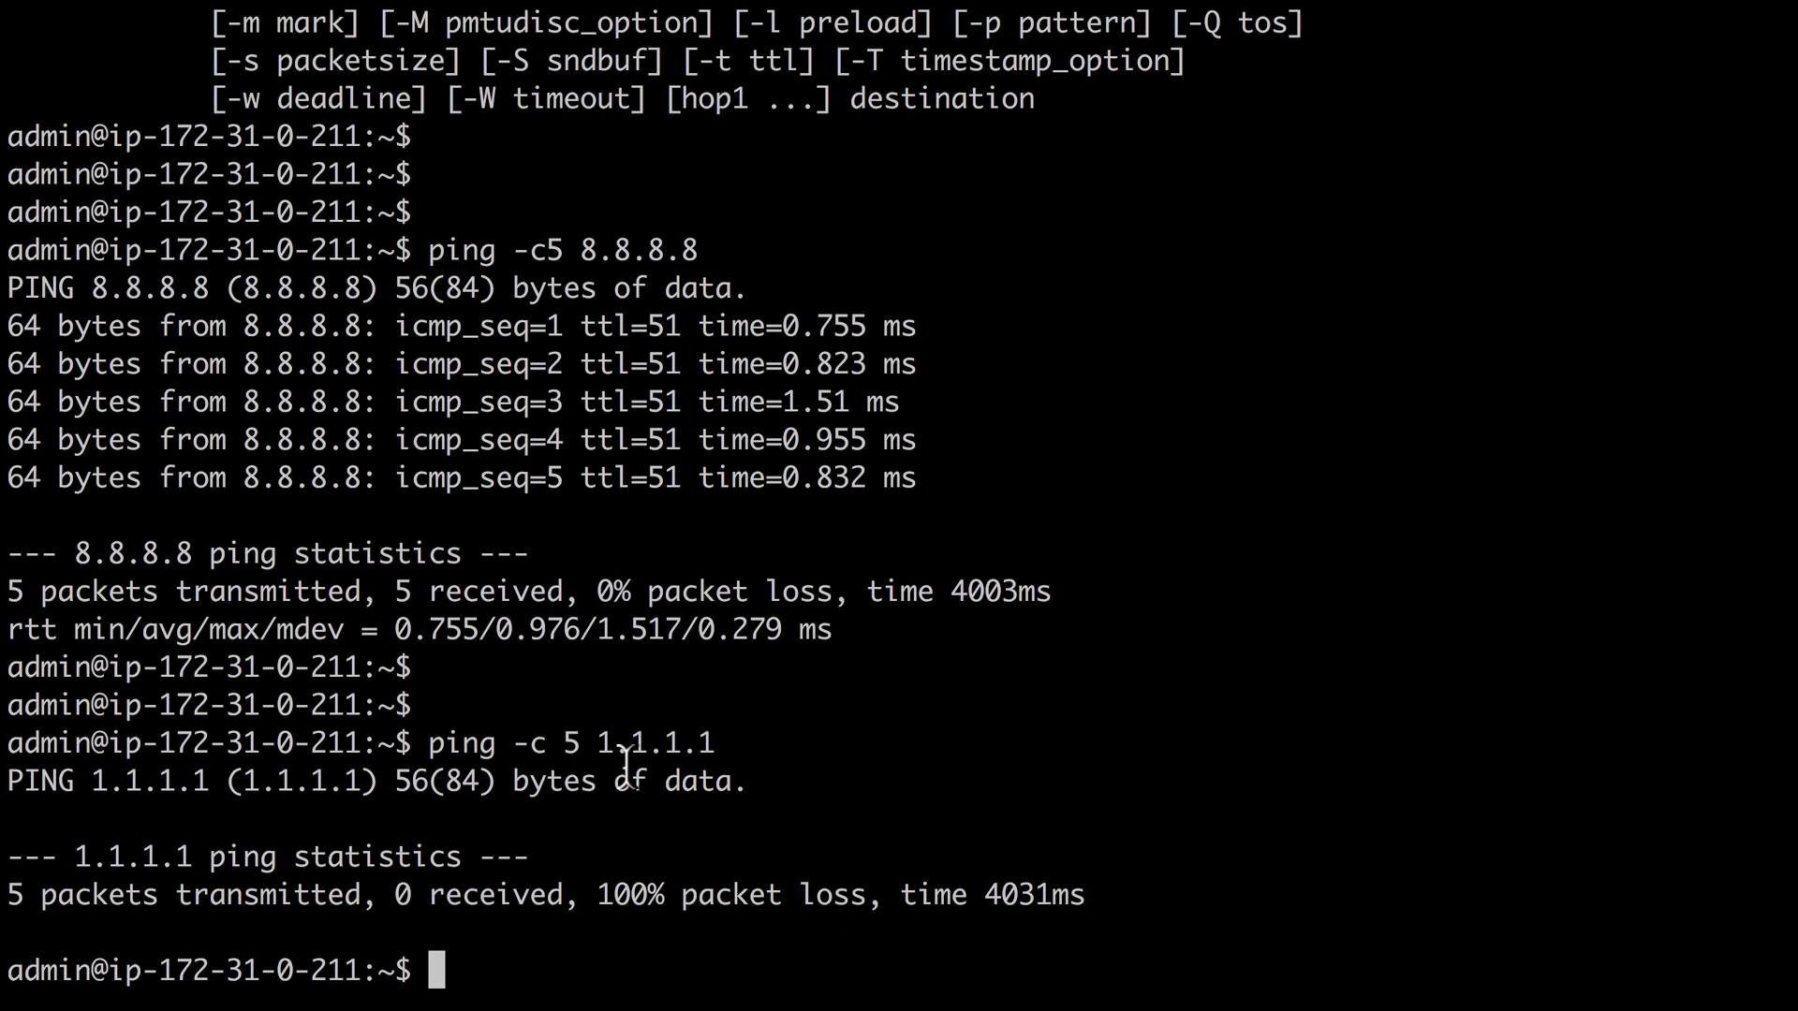
{"action": "mouse_move", "coordinate": [638, 970]}
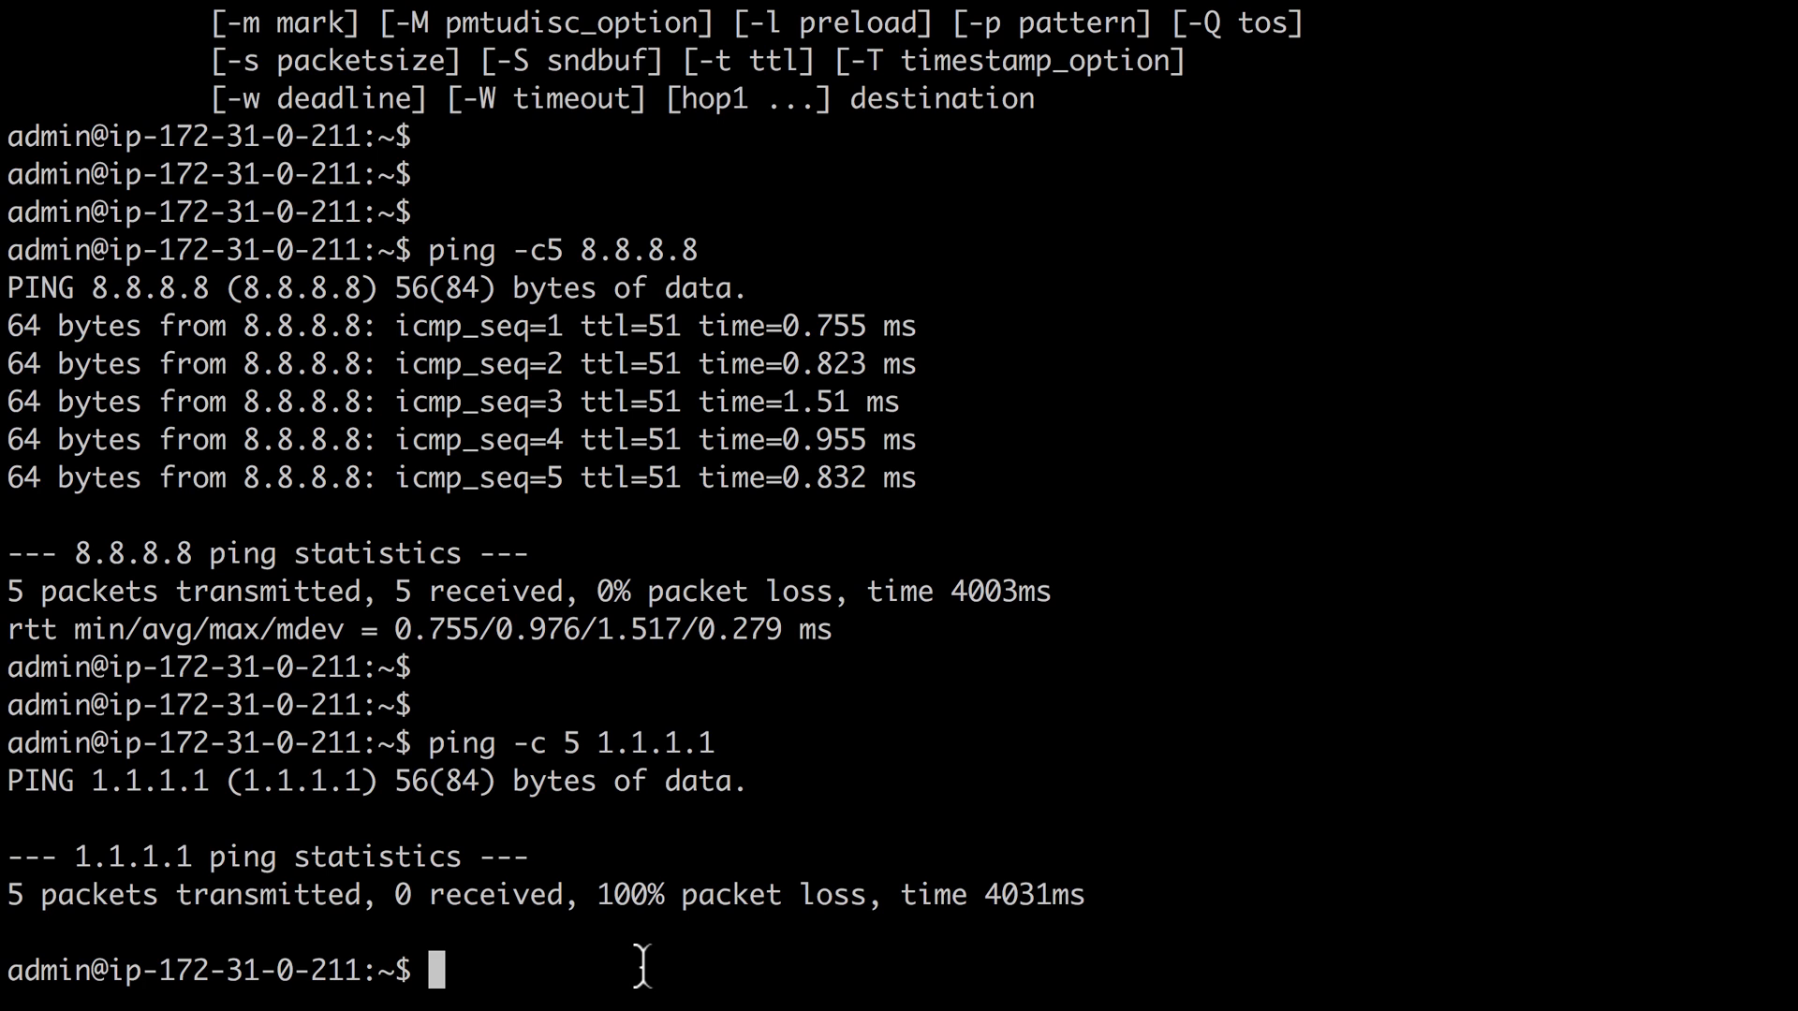
{"action": "type", "text": "cler"}
{"action": "type", "text": "tra"}
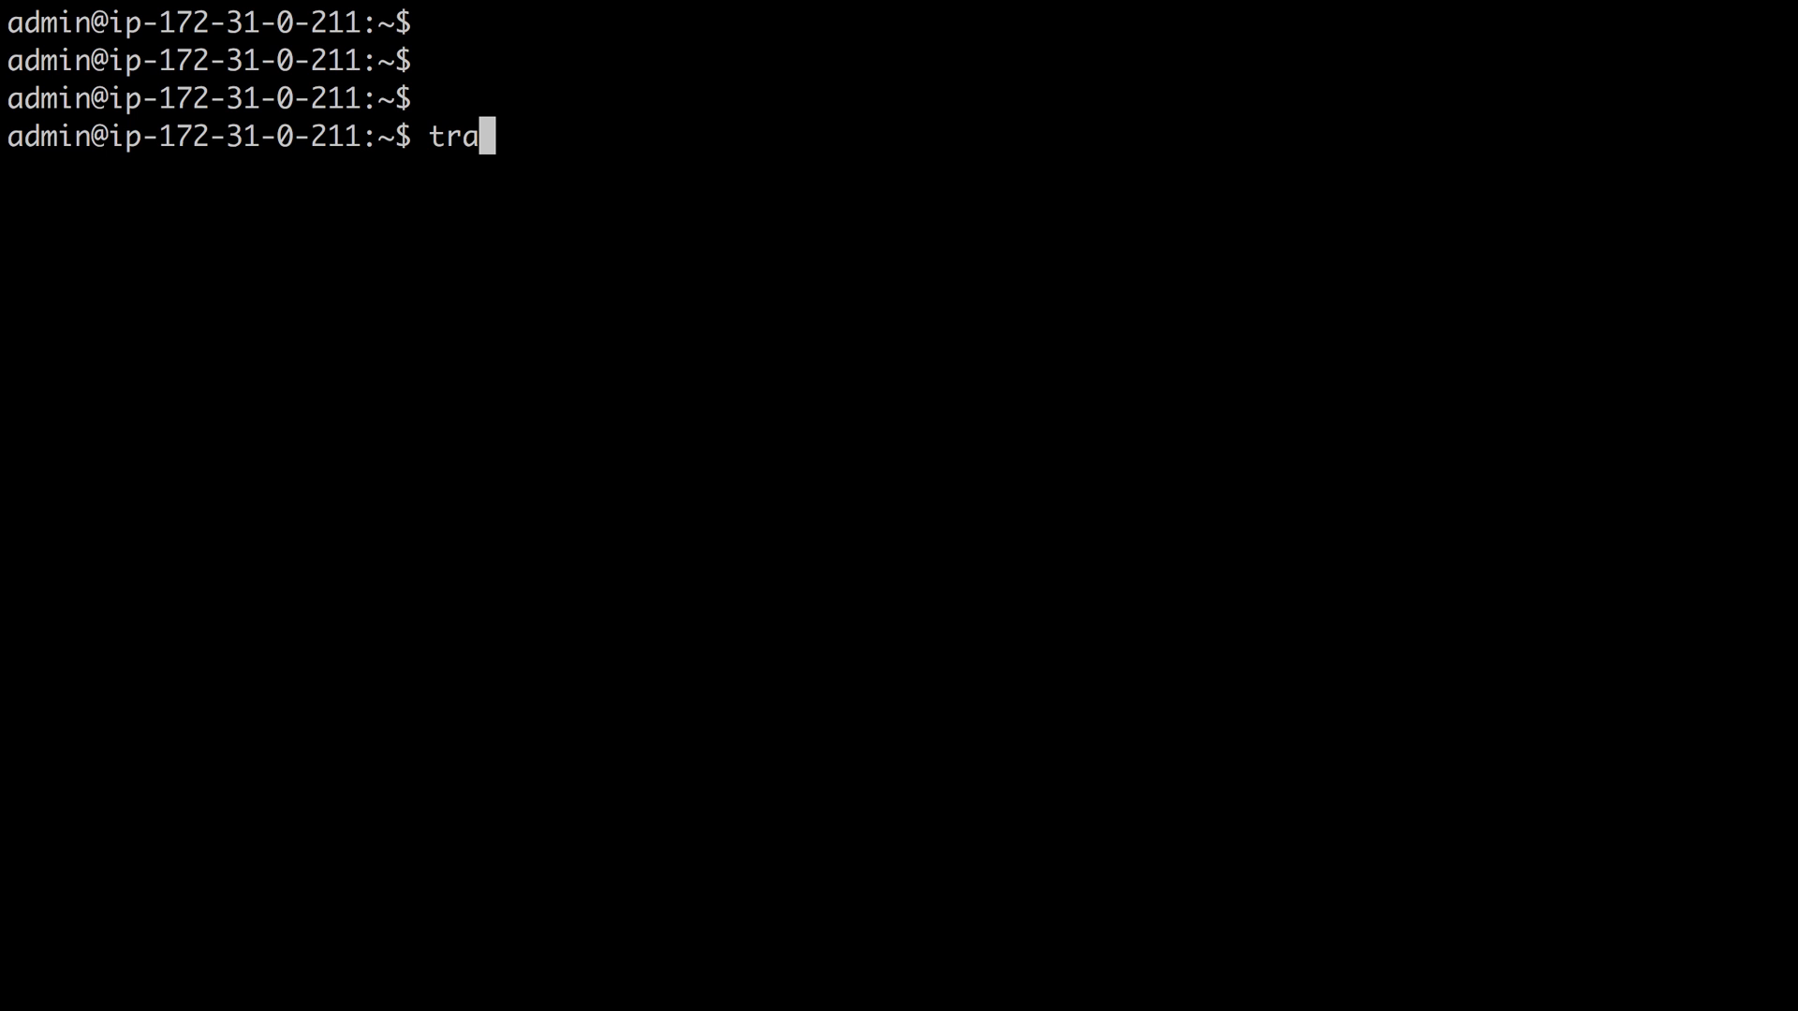
- Traceroute to 8.8.8.8 over 14 hops and highlight the final 0.650 ms time
{"action": "type", "text": "ceroute"}
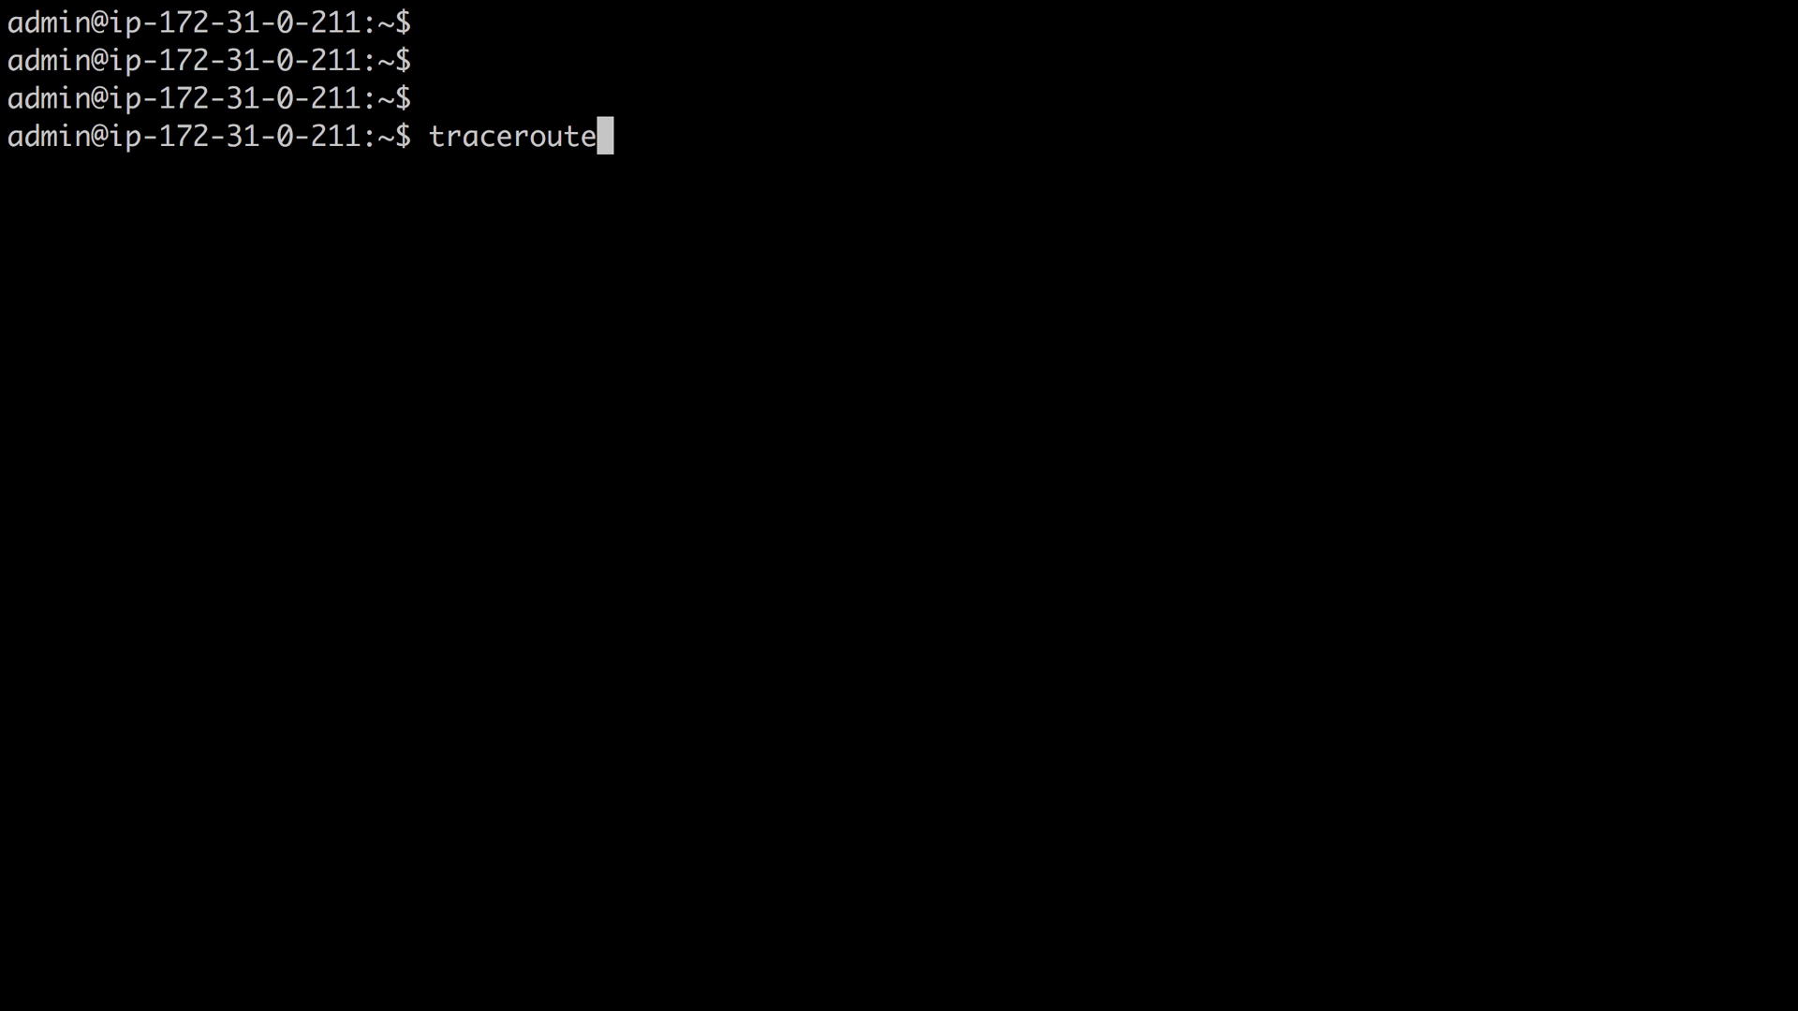
{"action": "type", "text": "8.8.8"}
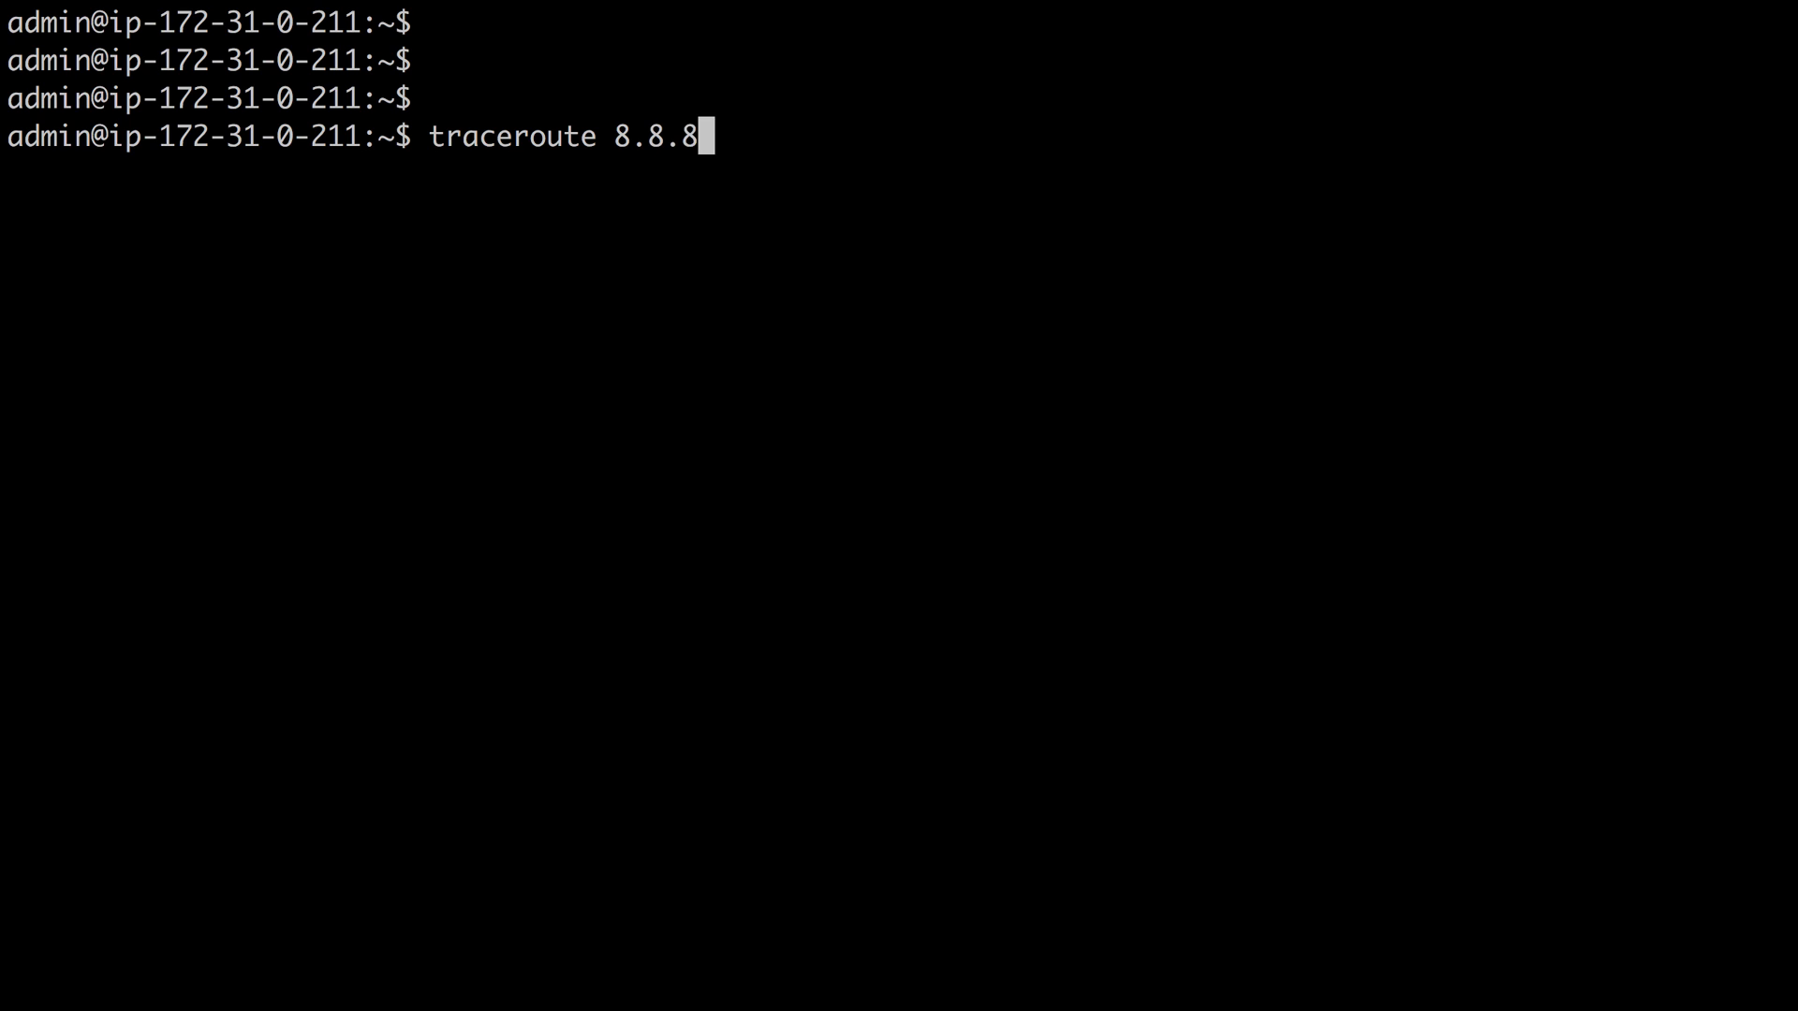
{"action": "key", "text": "Return"}
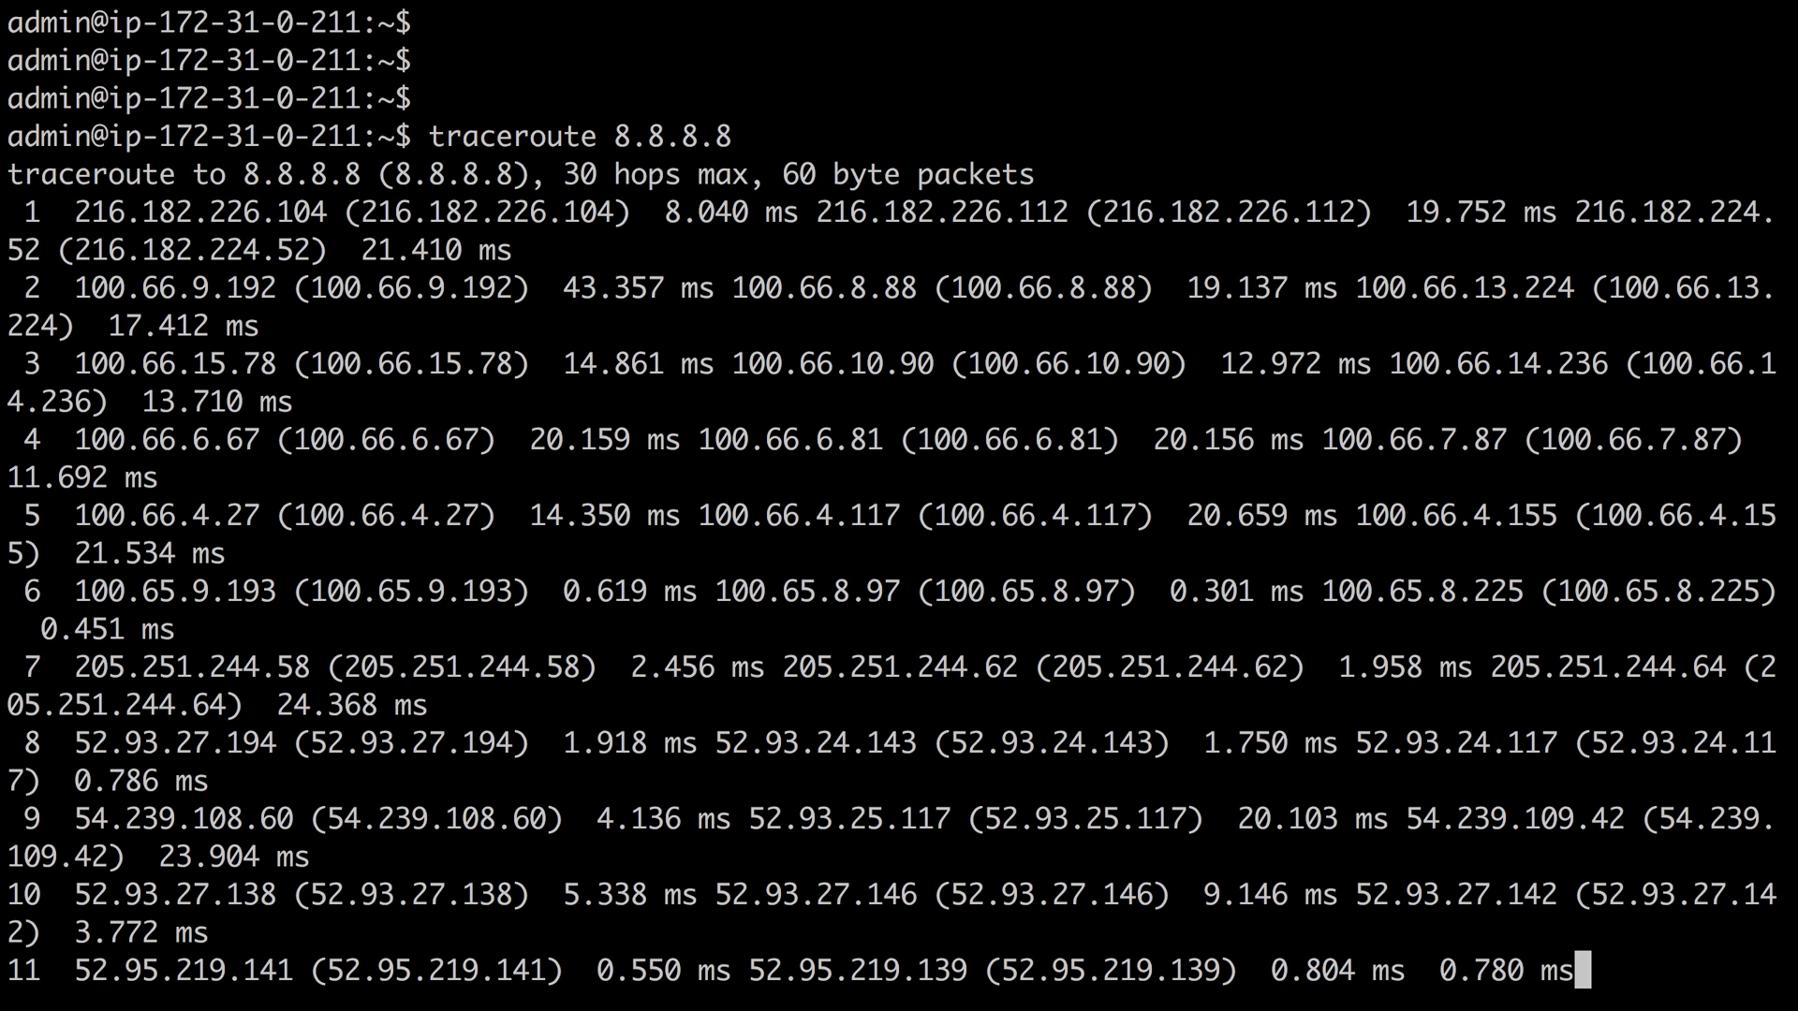
{"action": "mouse_move", "coordinate": [468, 675]}
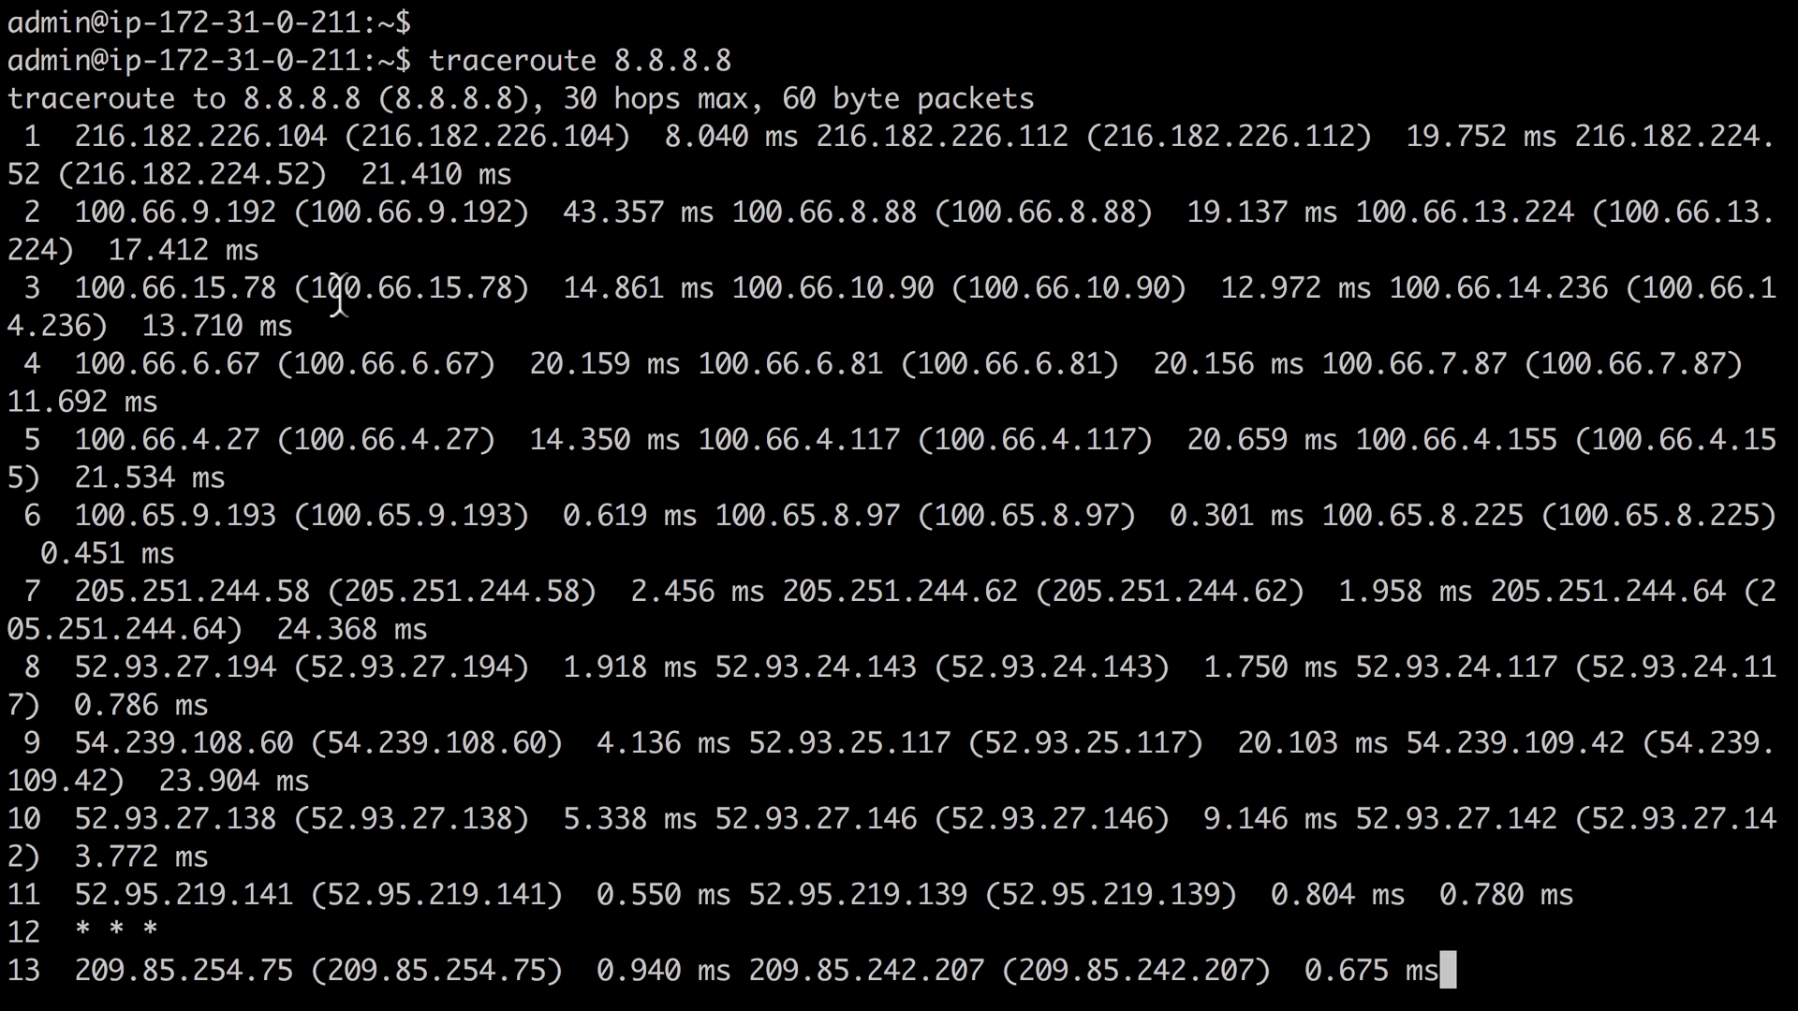
{"action": "scroll", "scroll_direction": "down", "scroll_amount": 3}
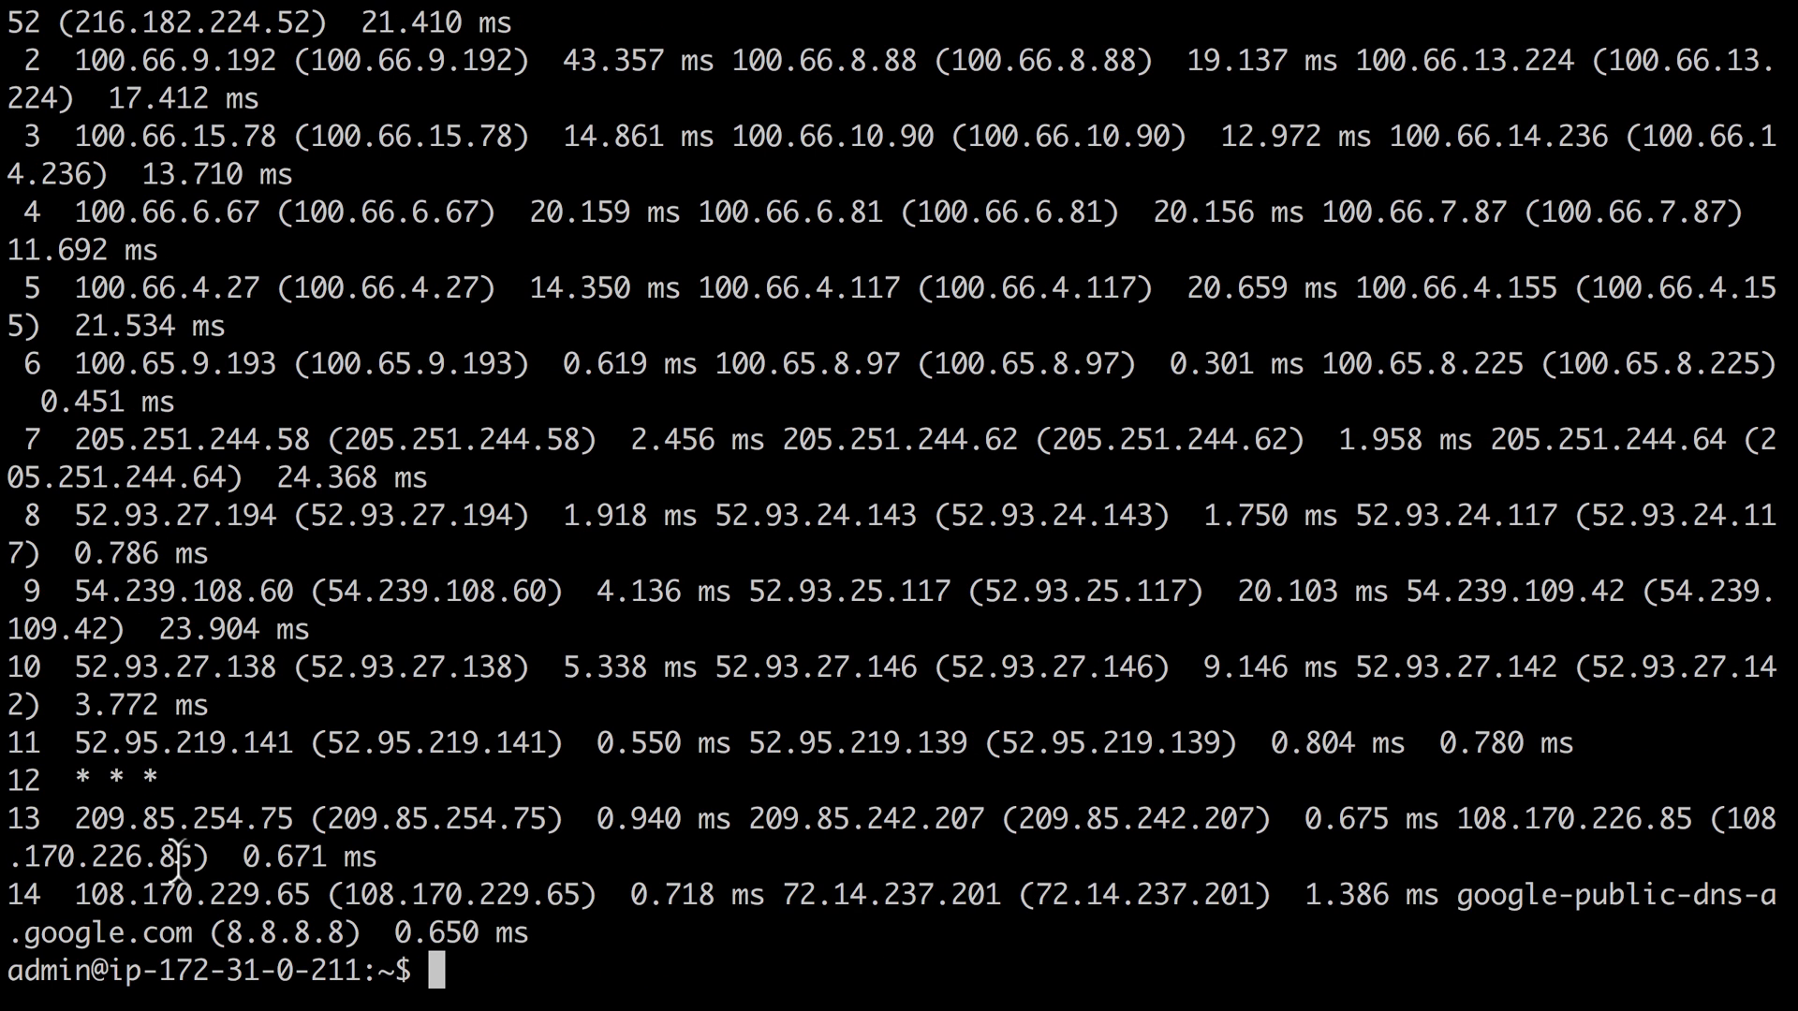
{"action": "mouse_move", "coordinate": [1456, 895]}
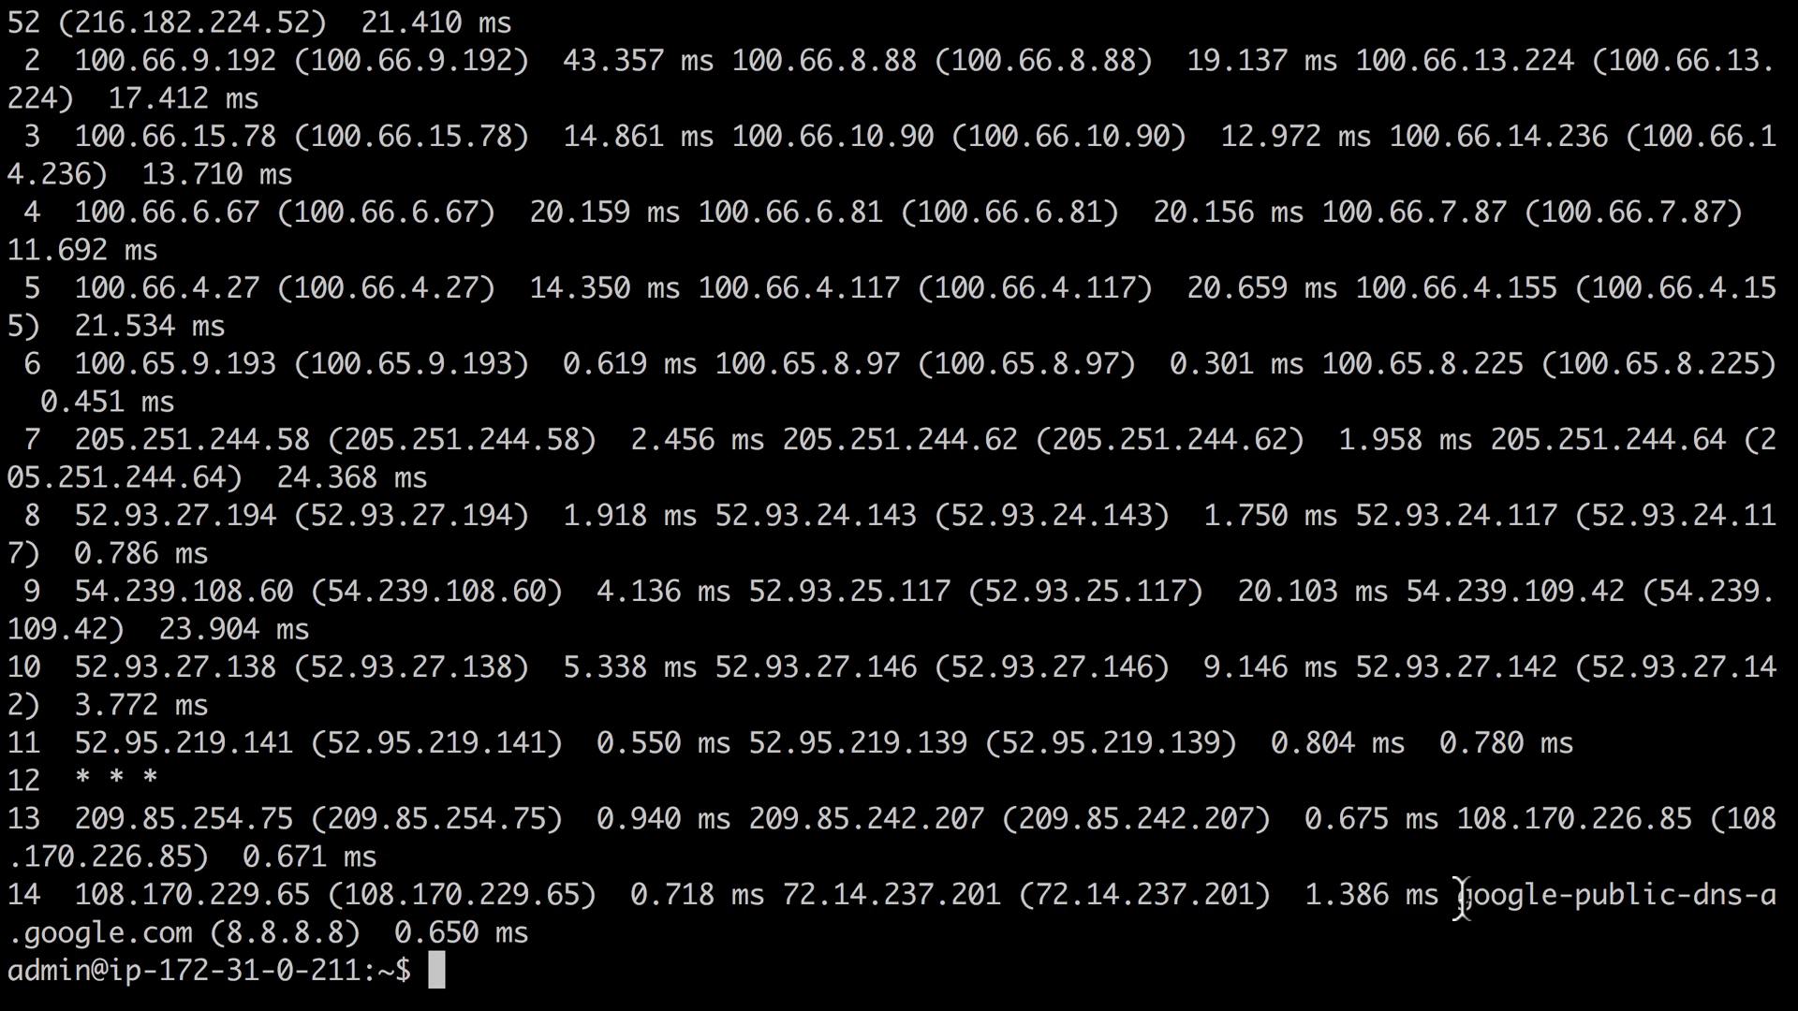
{"action": "double_click", "coordinate": [1594, 897]}
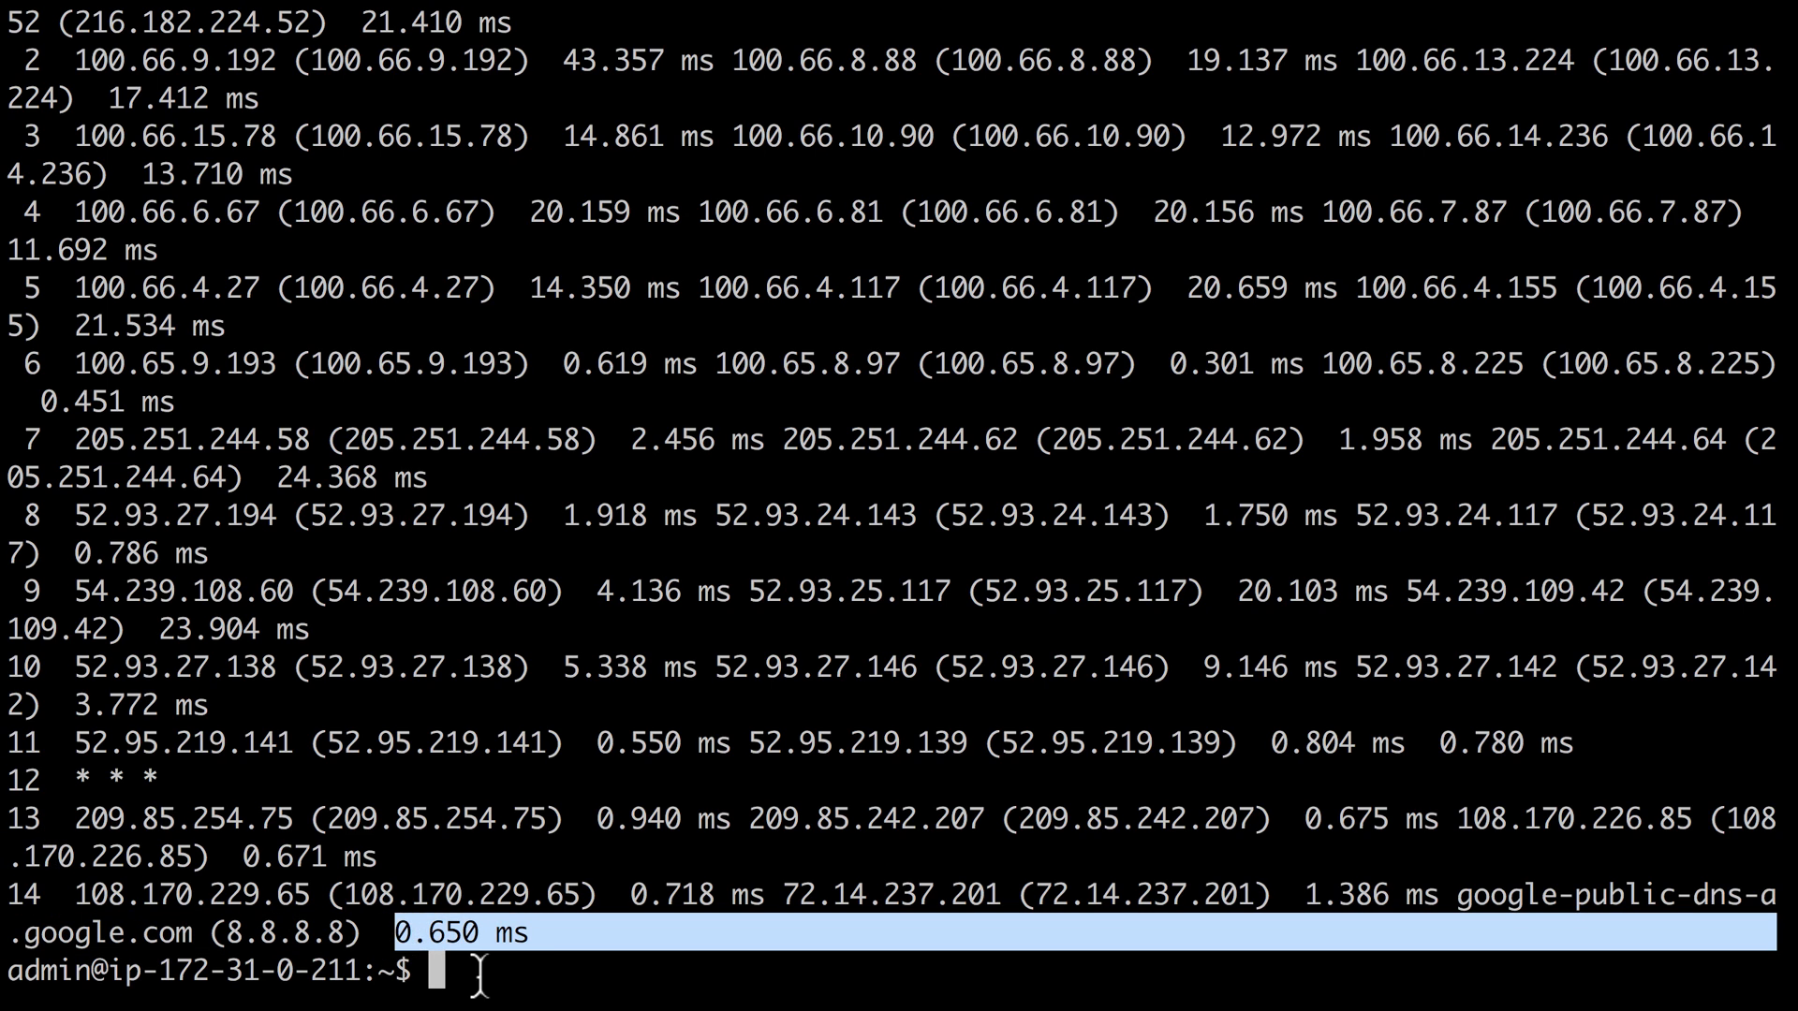
{"action": "mouse_move", "coordinate": [510, 977]}
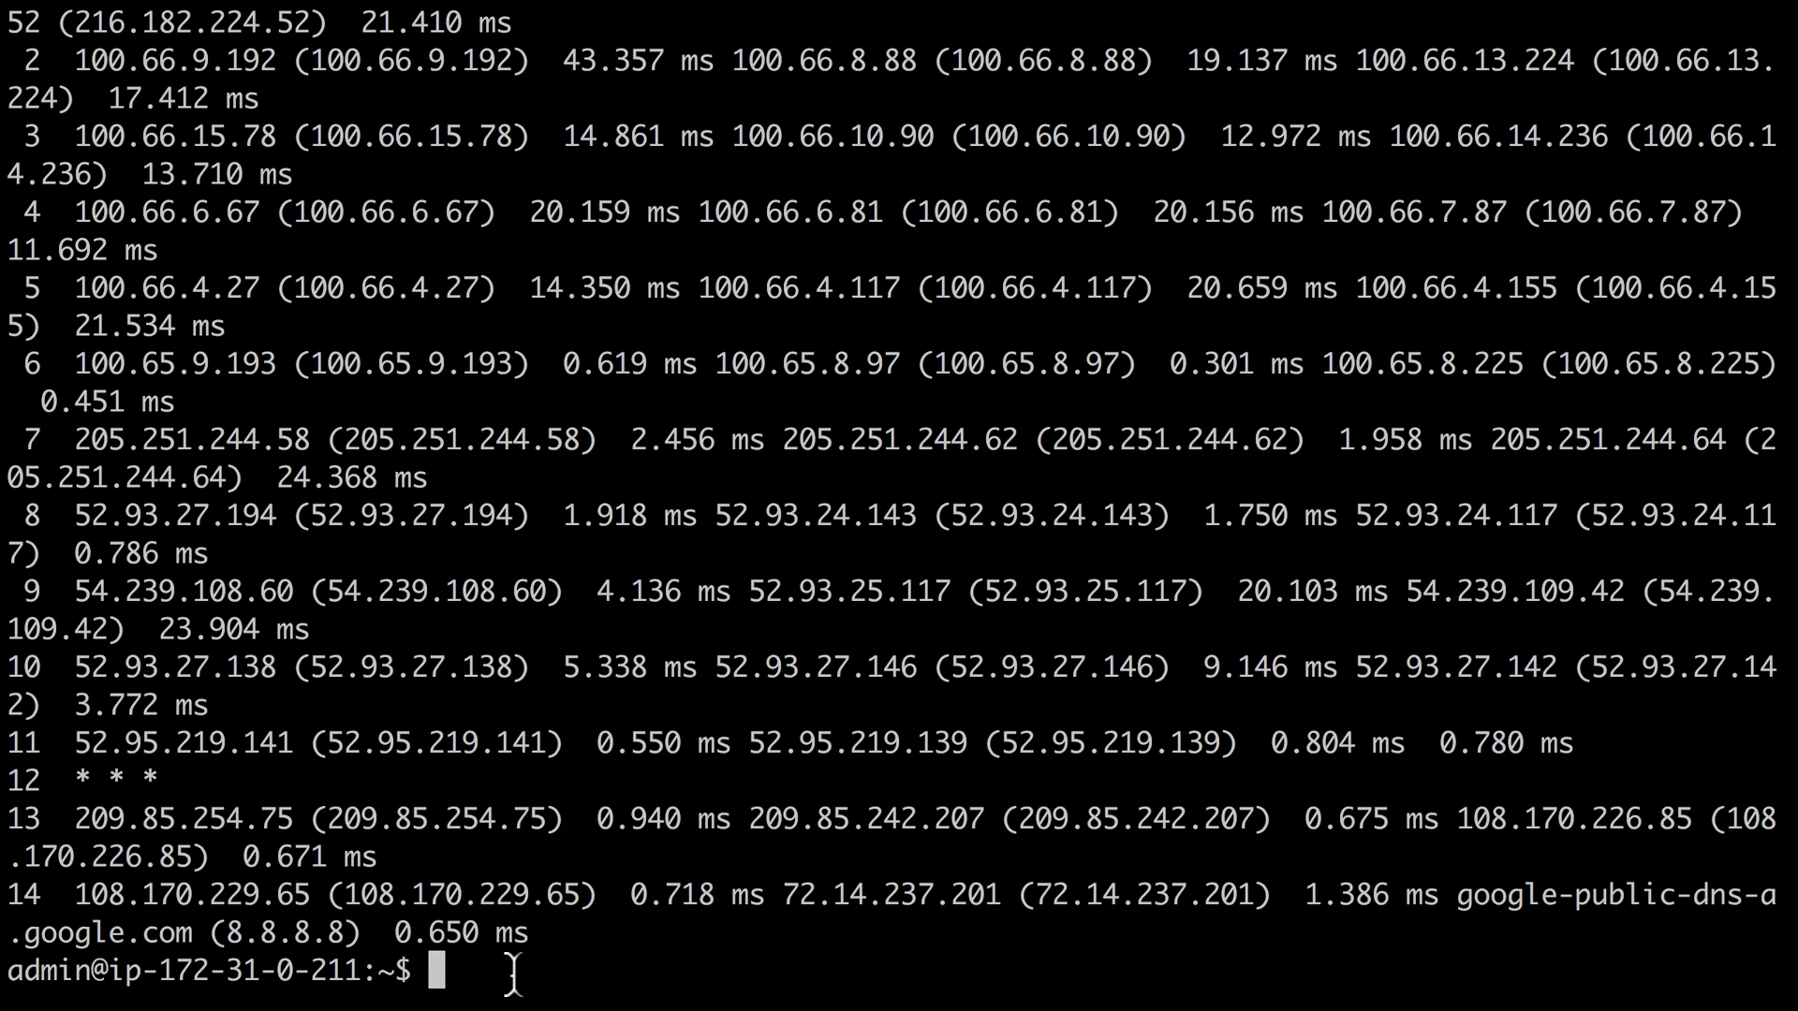
{"action": "key", "text": "Return"}
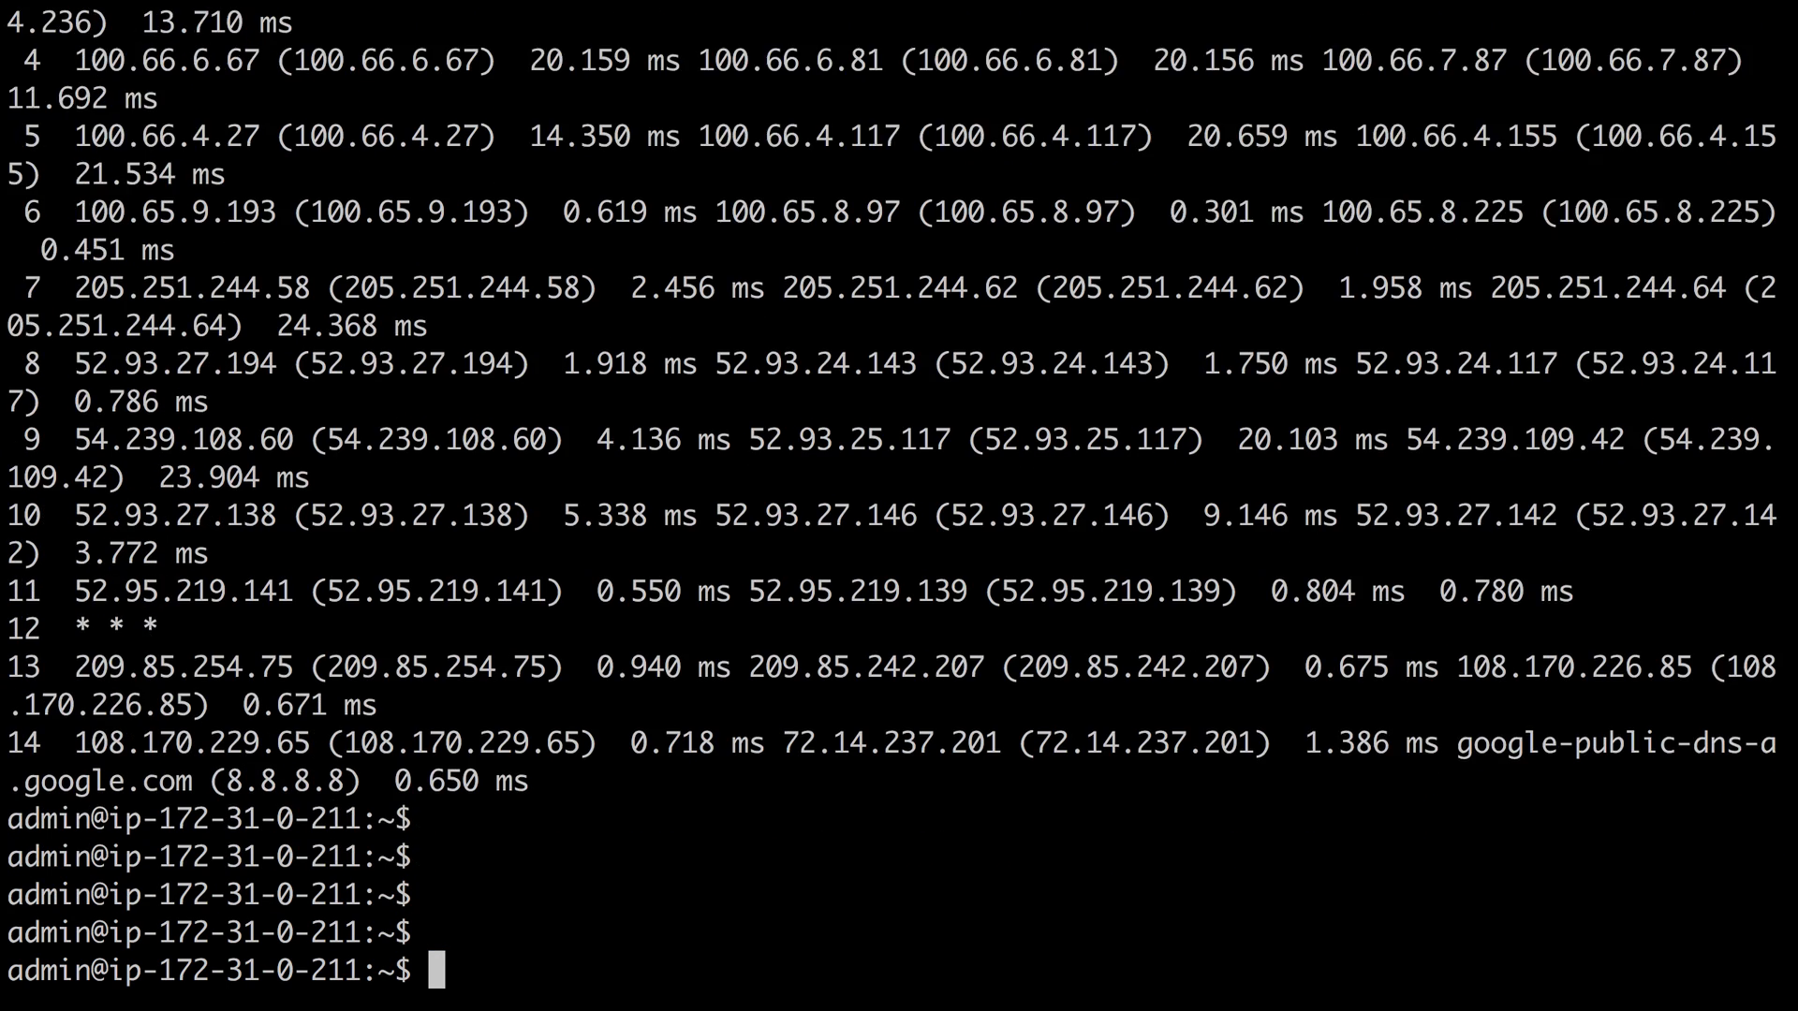
{"action": "type", "text": "ping w"}
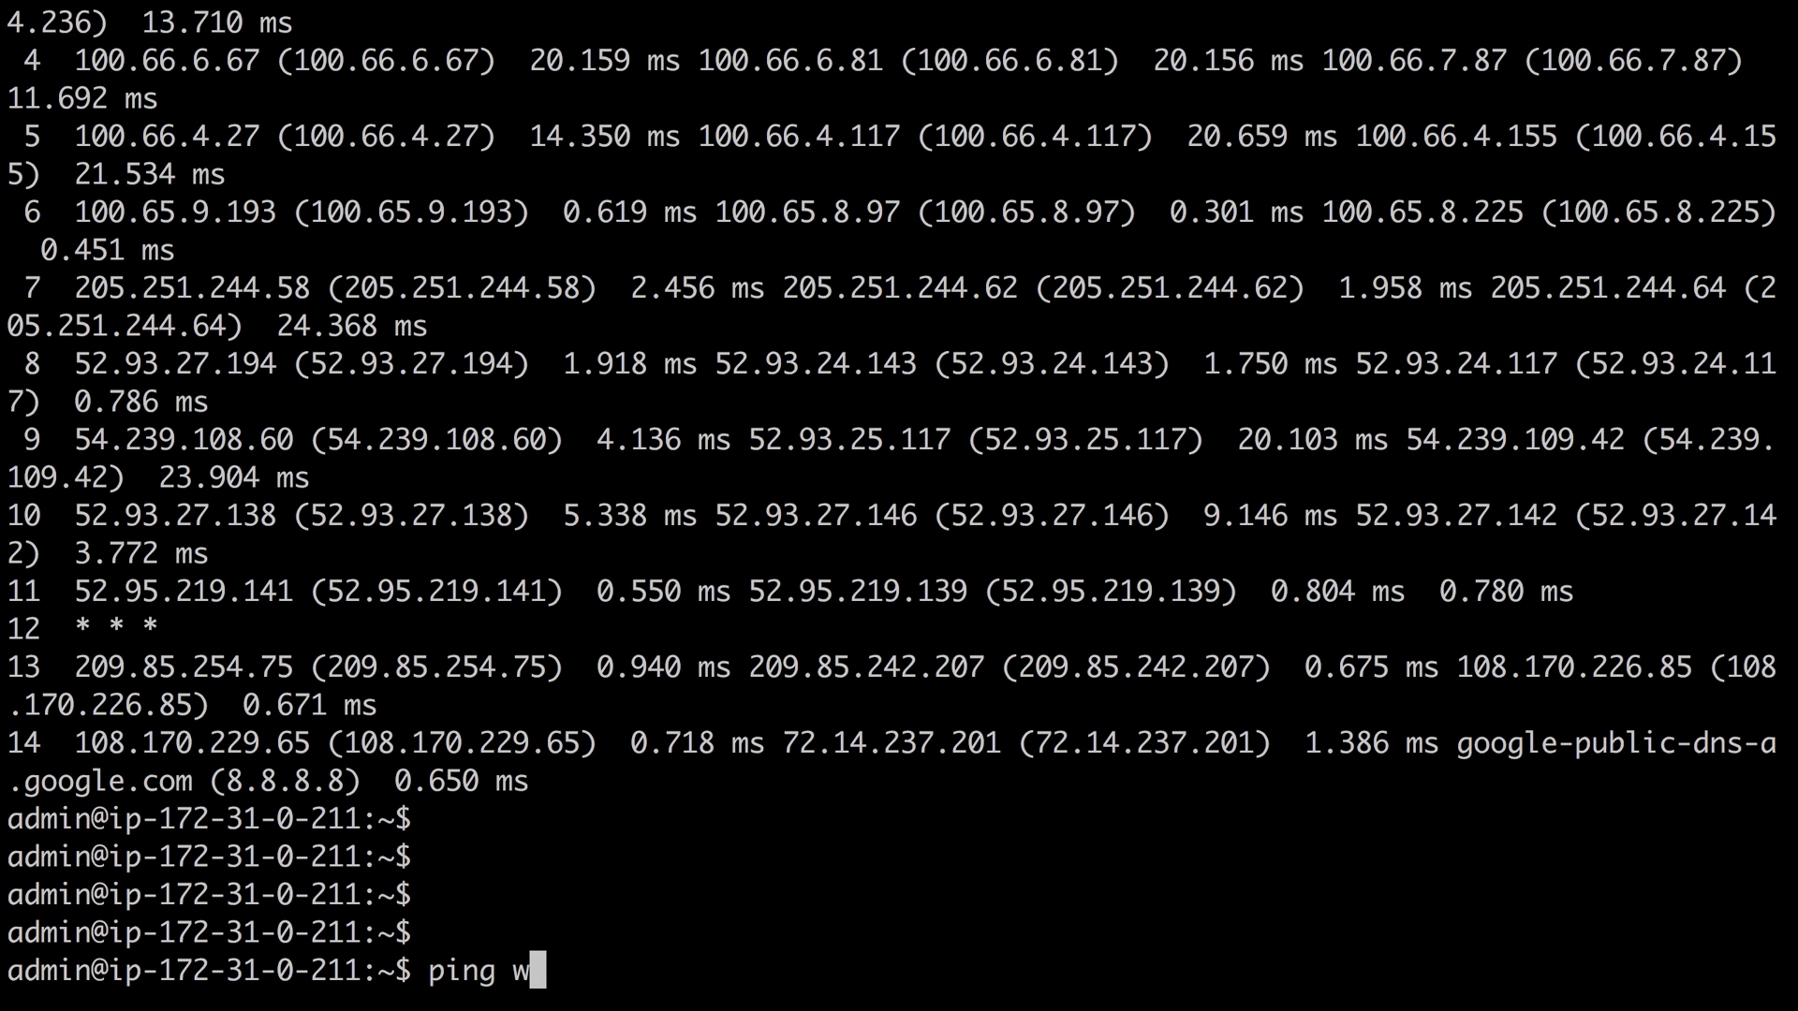
{"action": "type", "text": "ww.goog"}
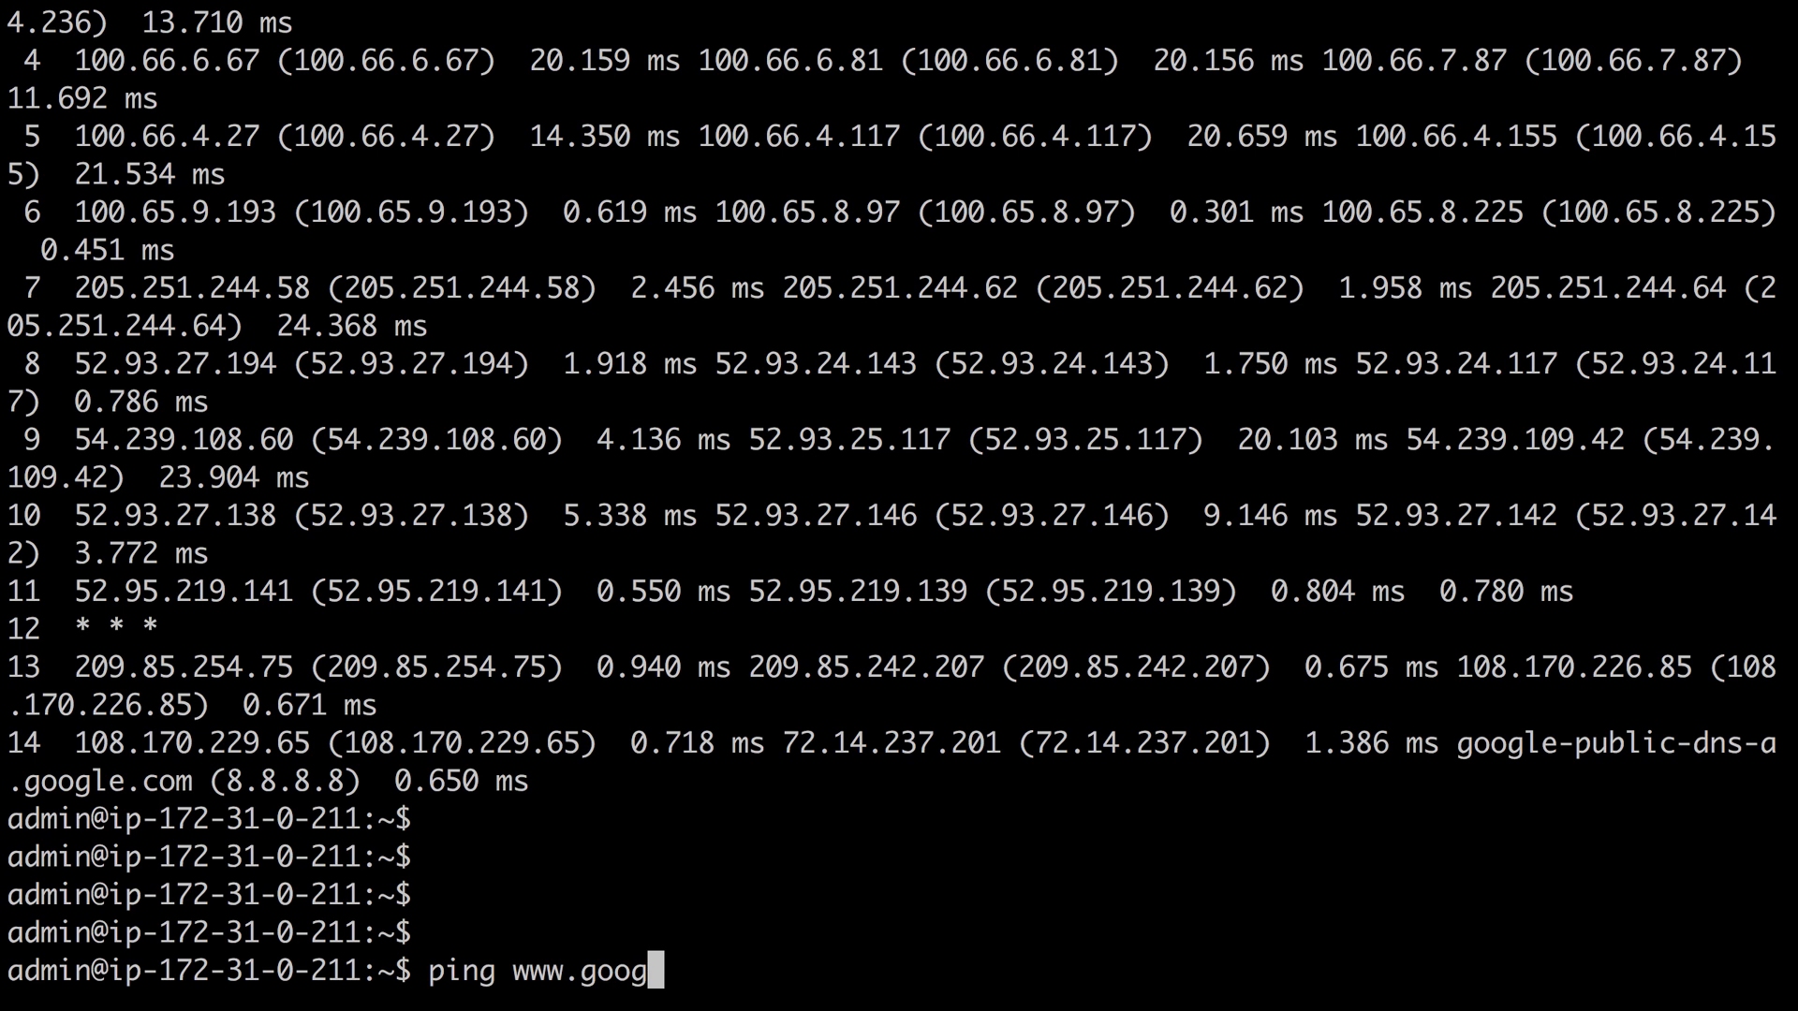
{"action": "key", "text": "Return"}
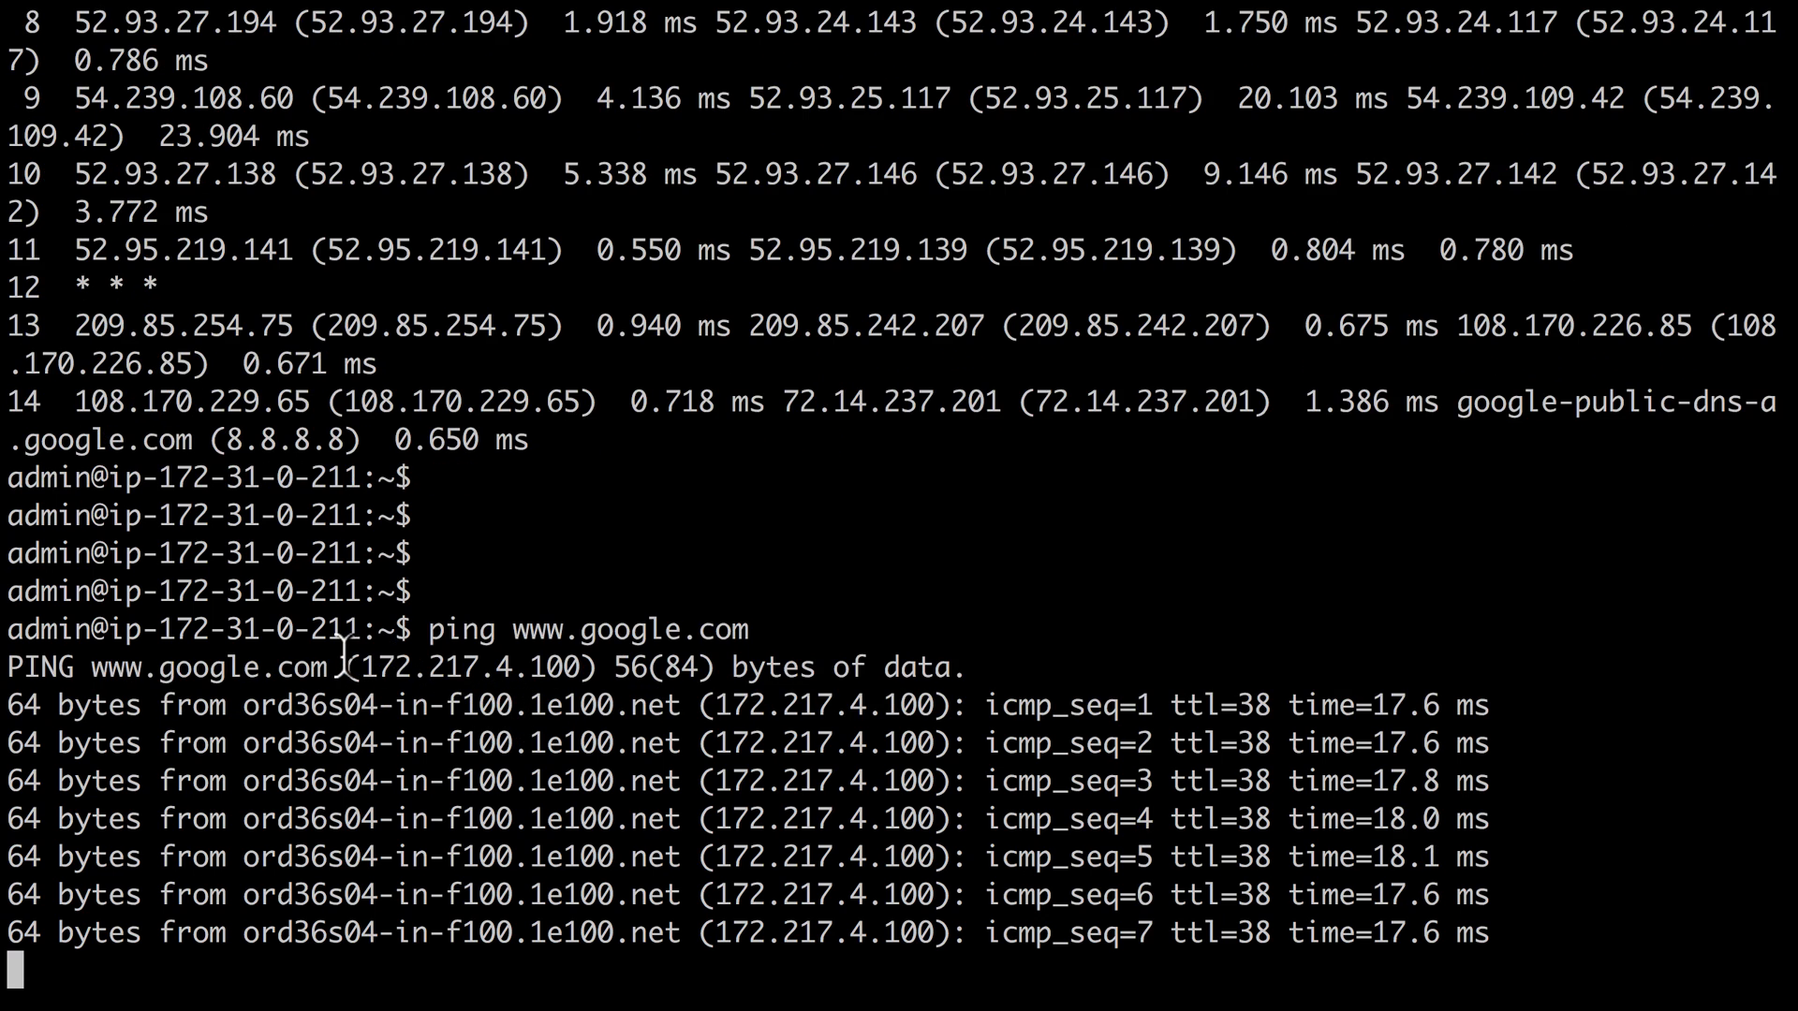
{"action": "key", "text": "ctrl+c"}
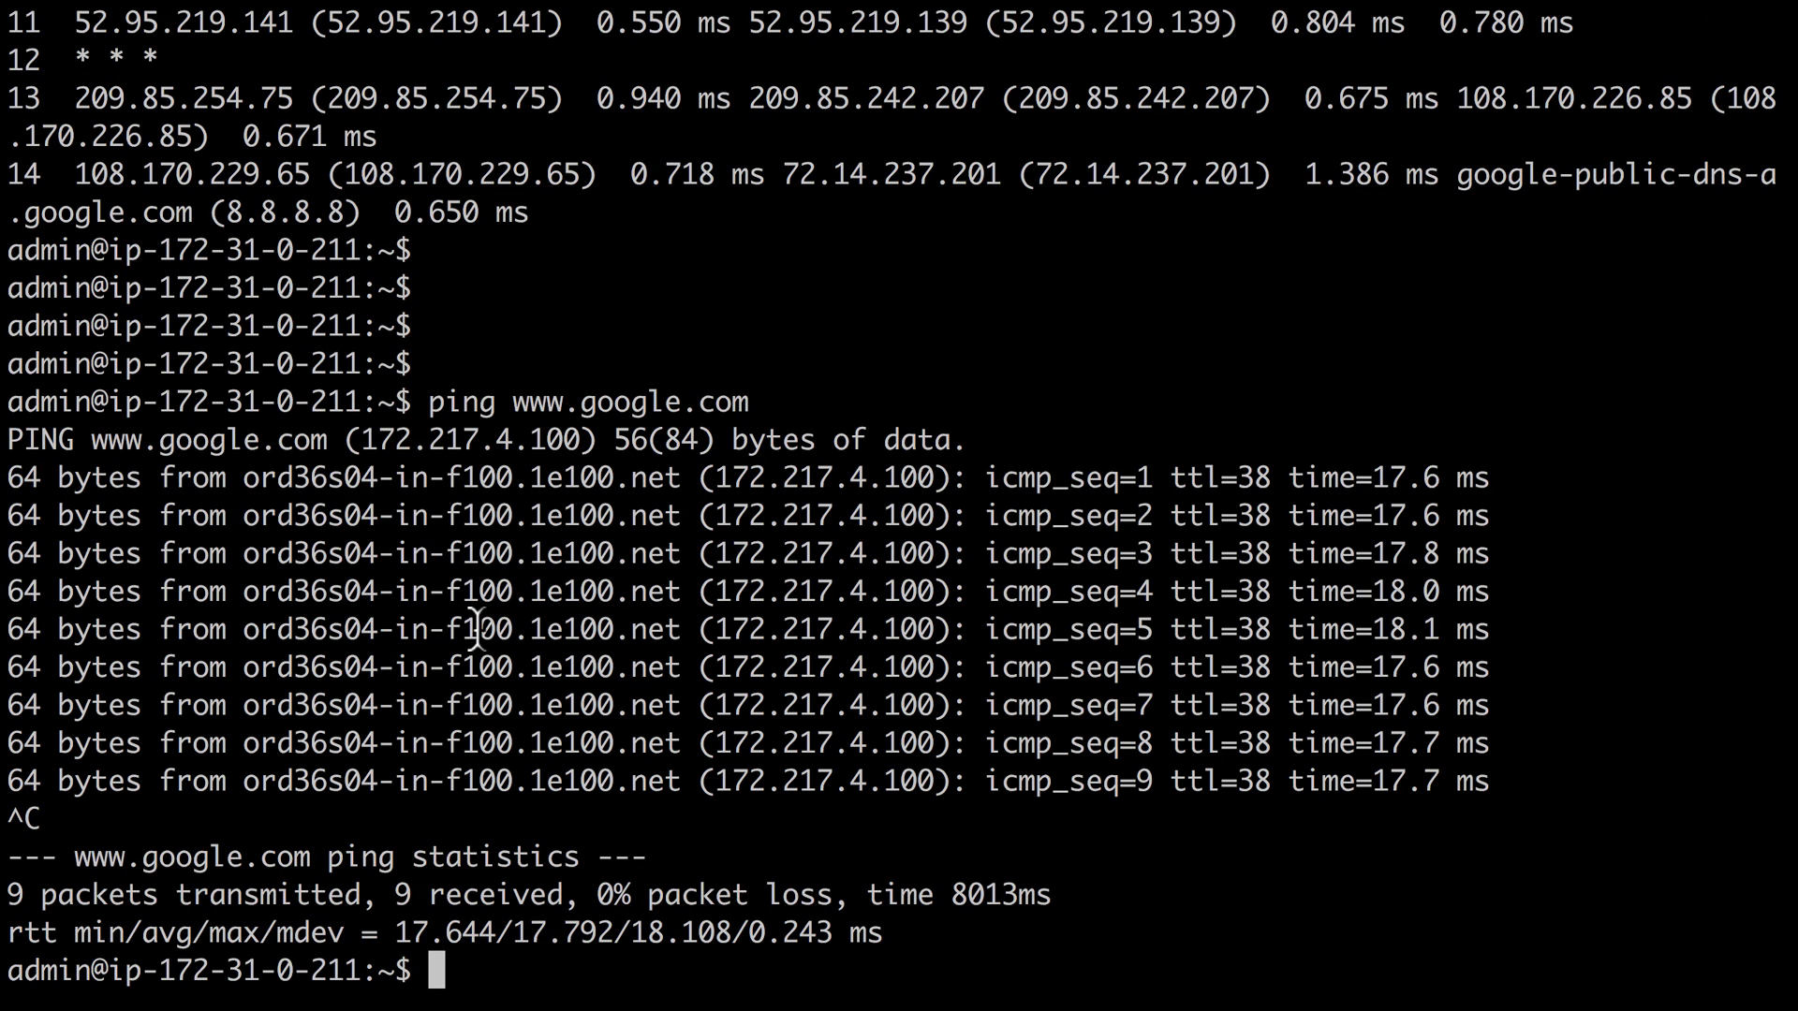
{"action": "double_click", "coordinate": [474, 439]}
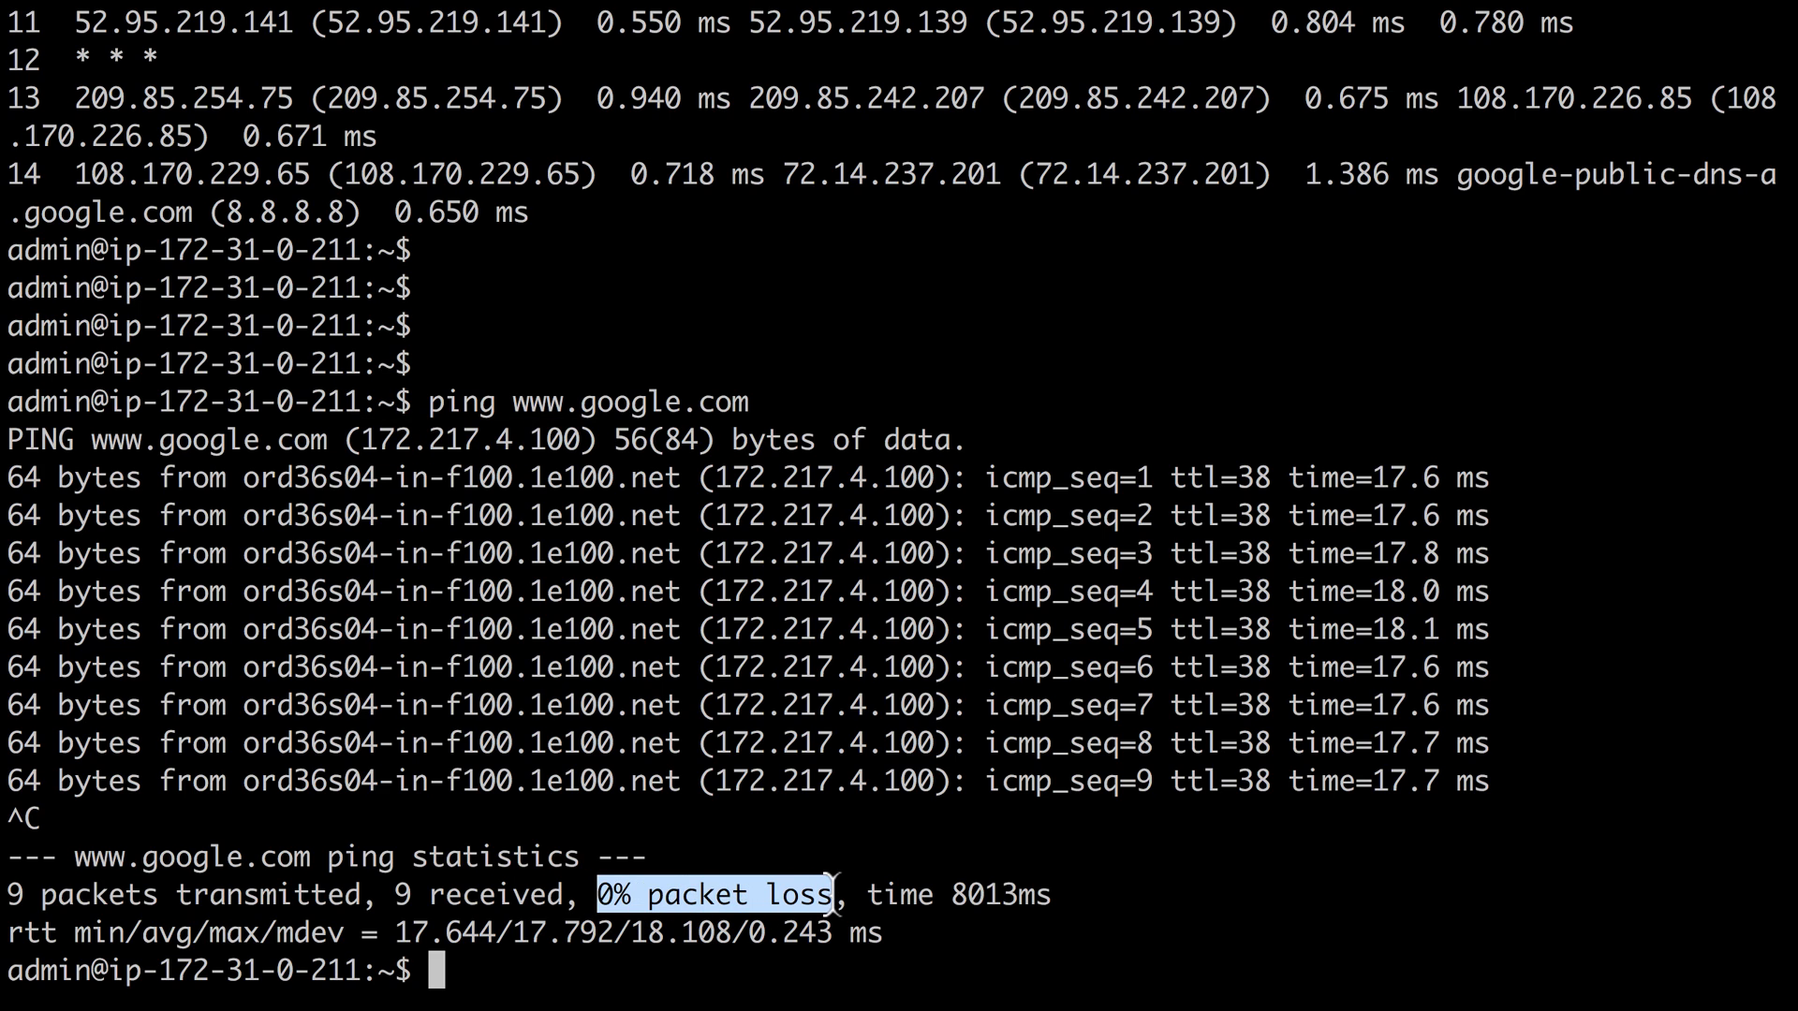
{"action": "mouse_move", "coordinate": [475, 470]}
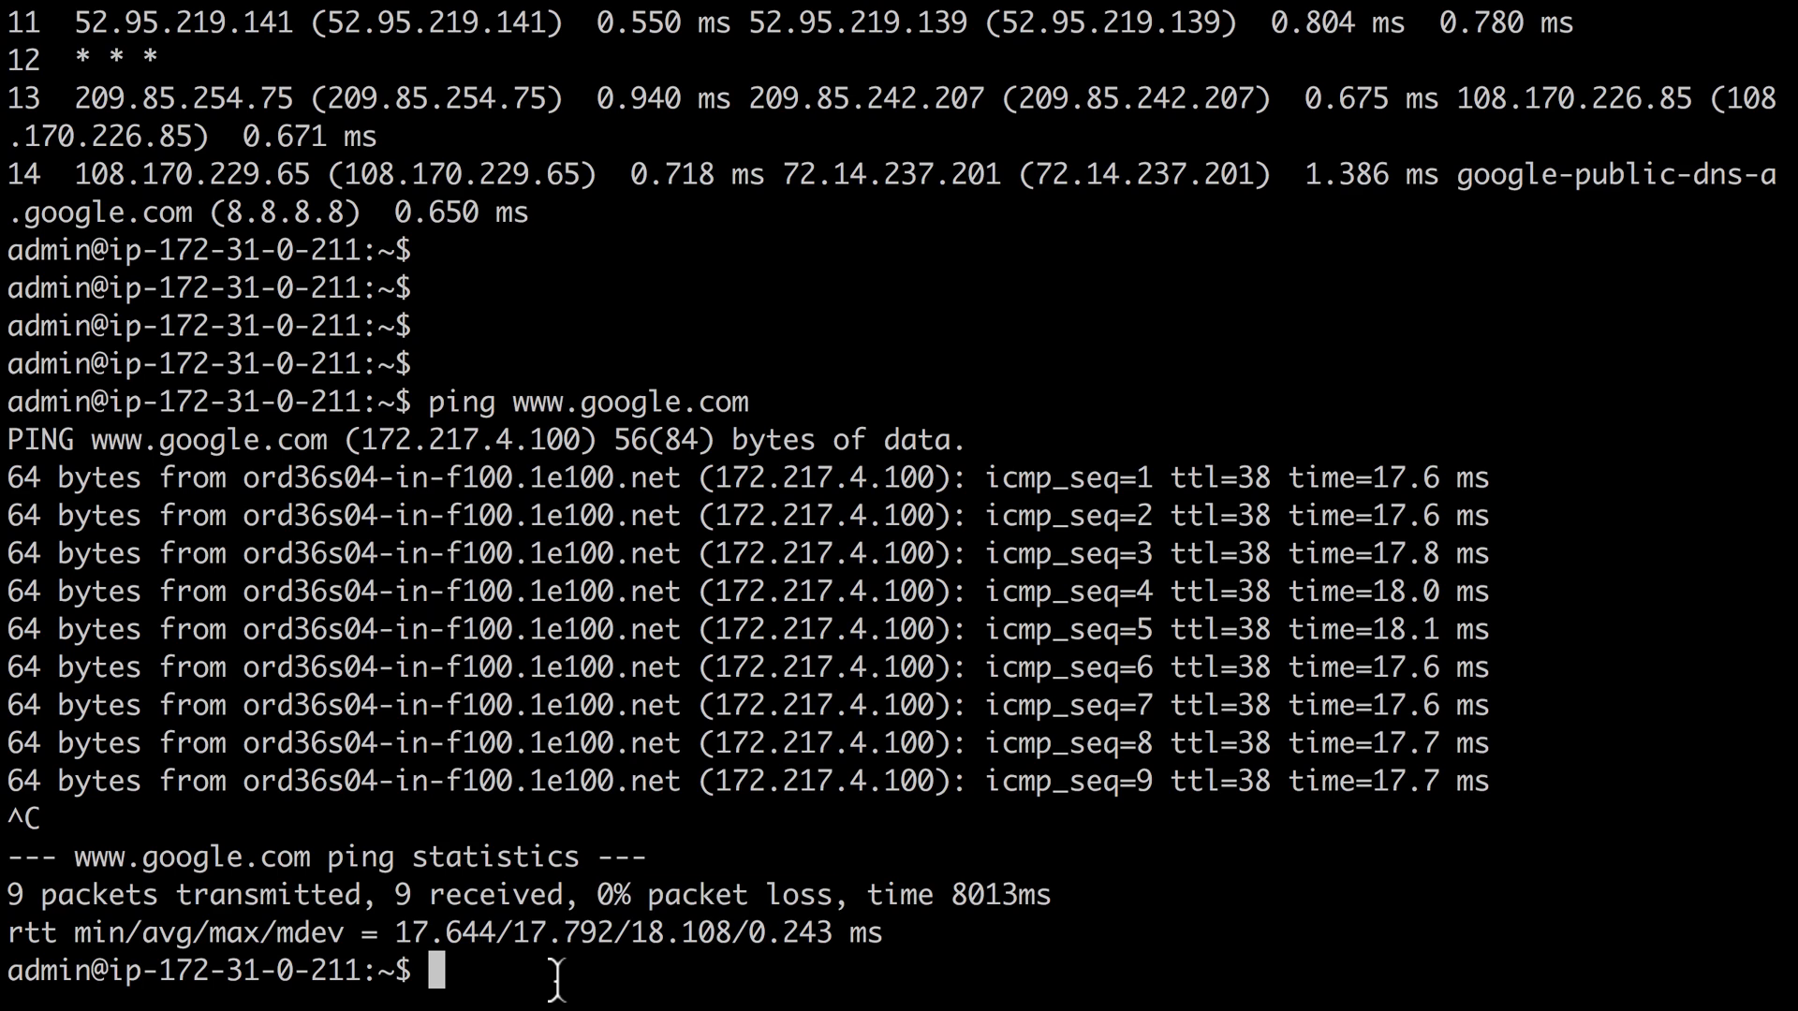
{"action": "type", "text": "dig"}
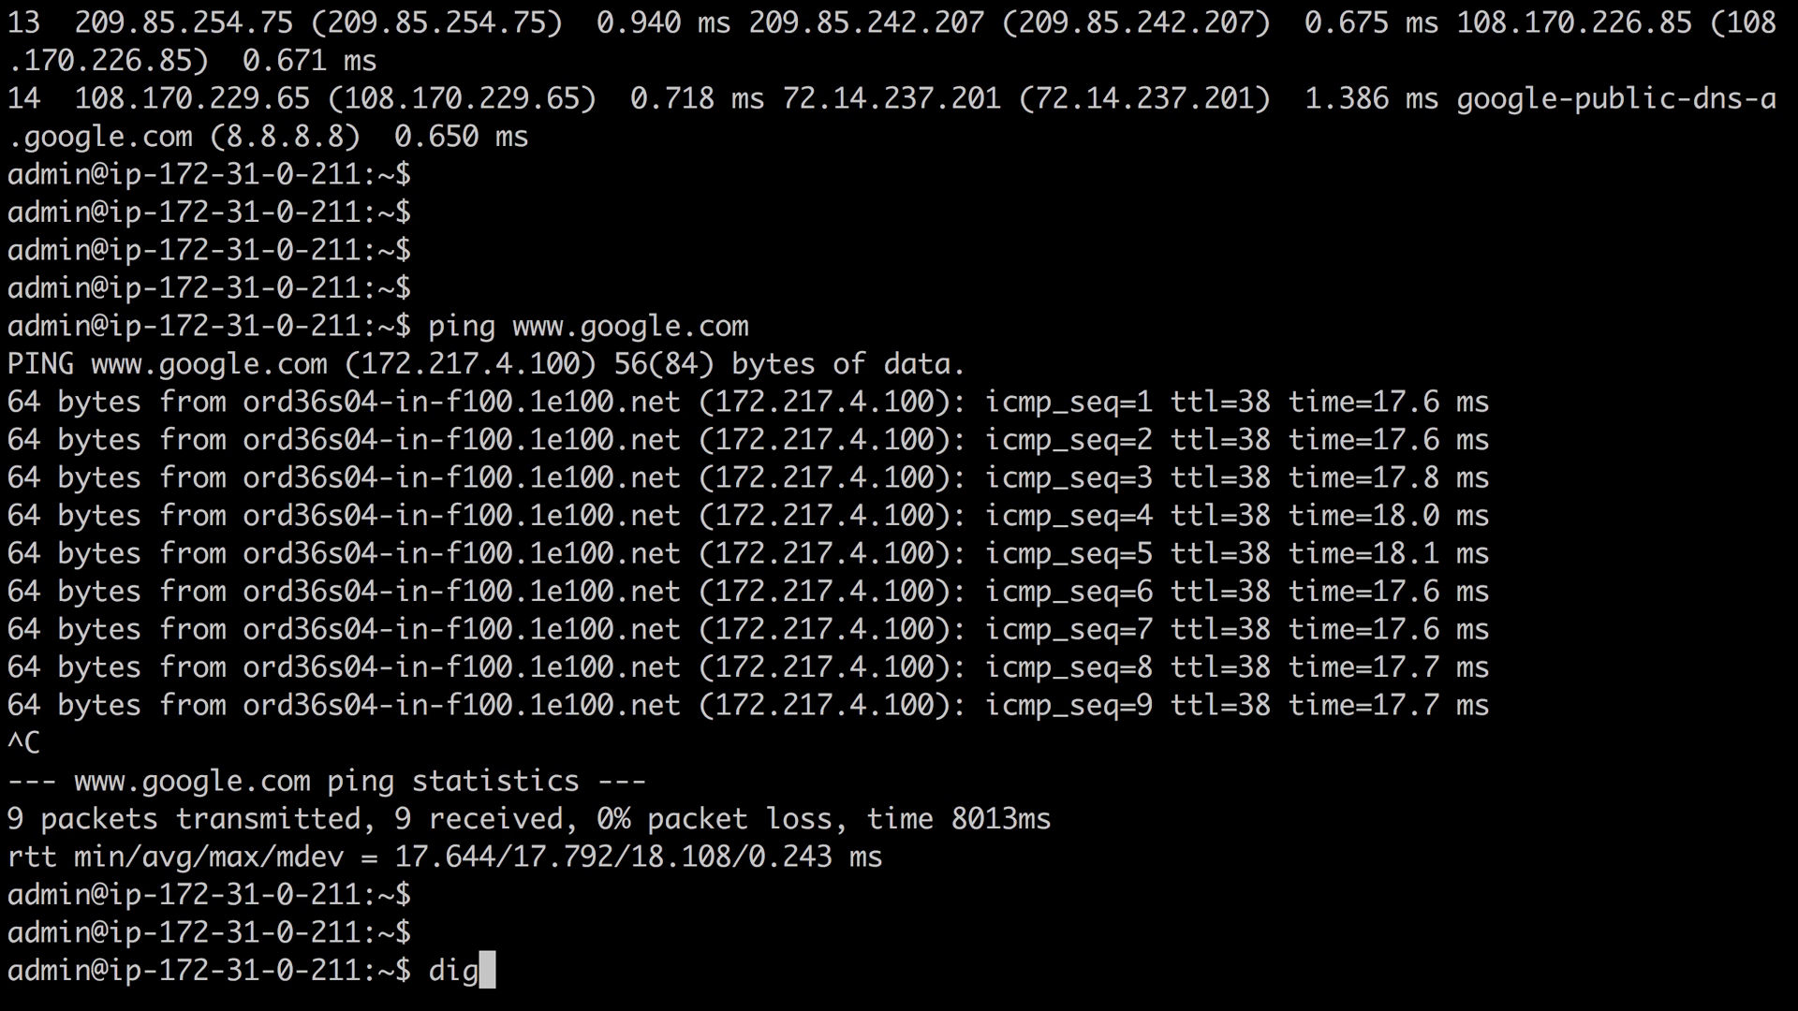
{"action": "type", "text": "www.appl"}
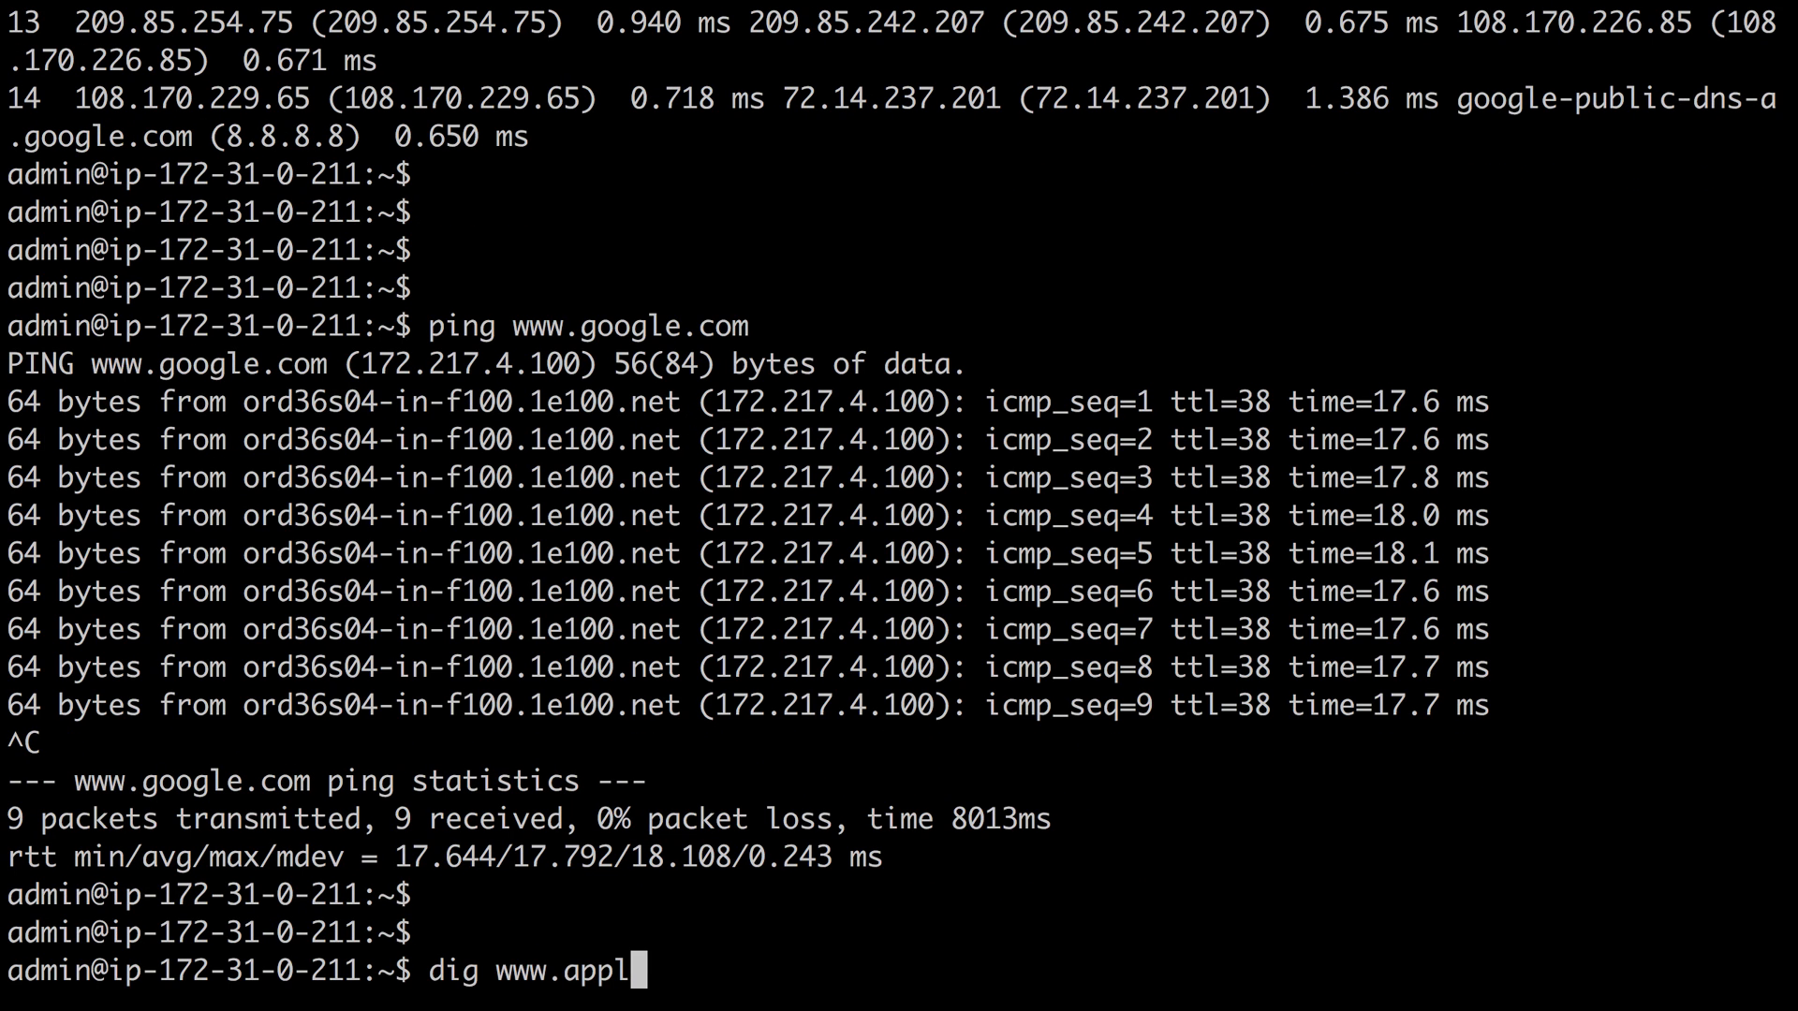
{"action": "key", "text": "Return"}
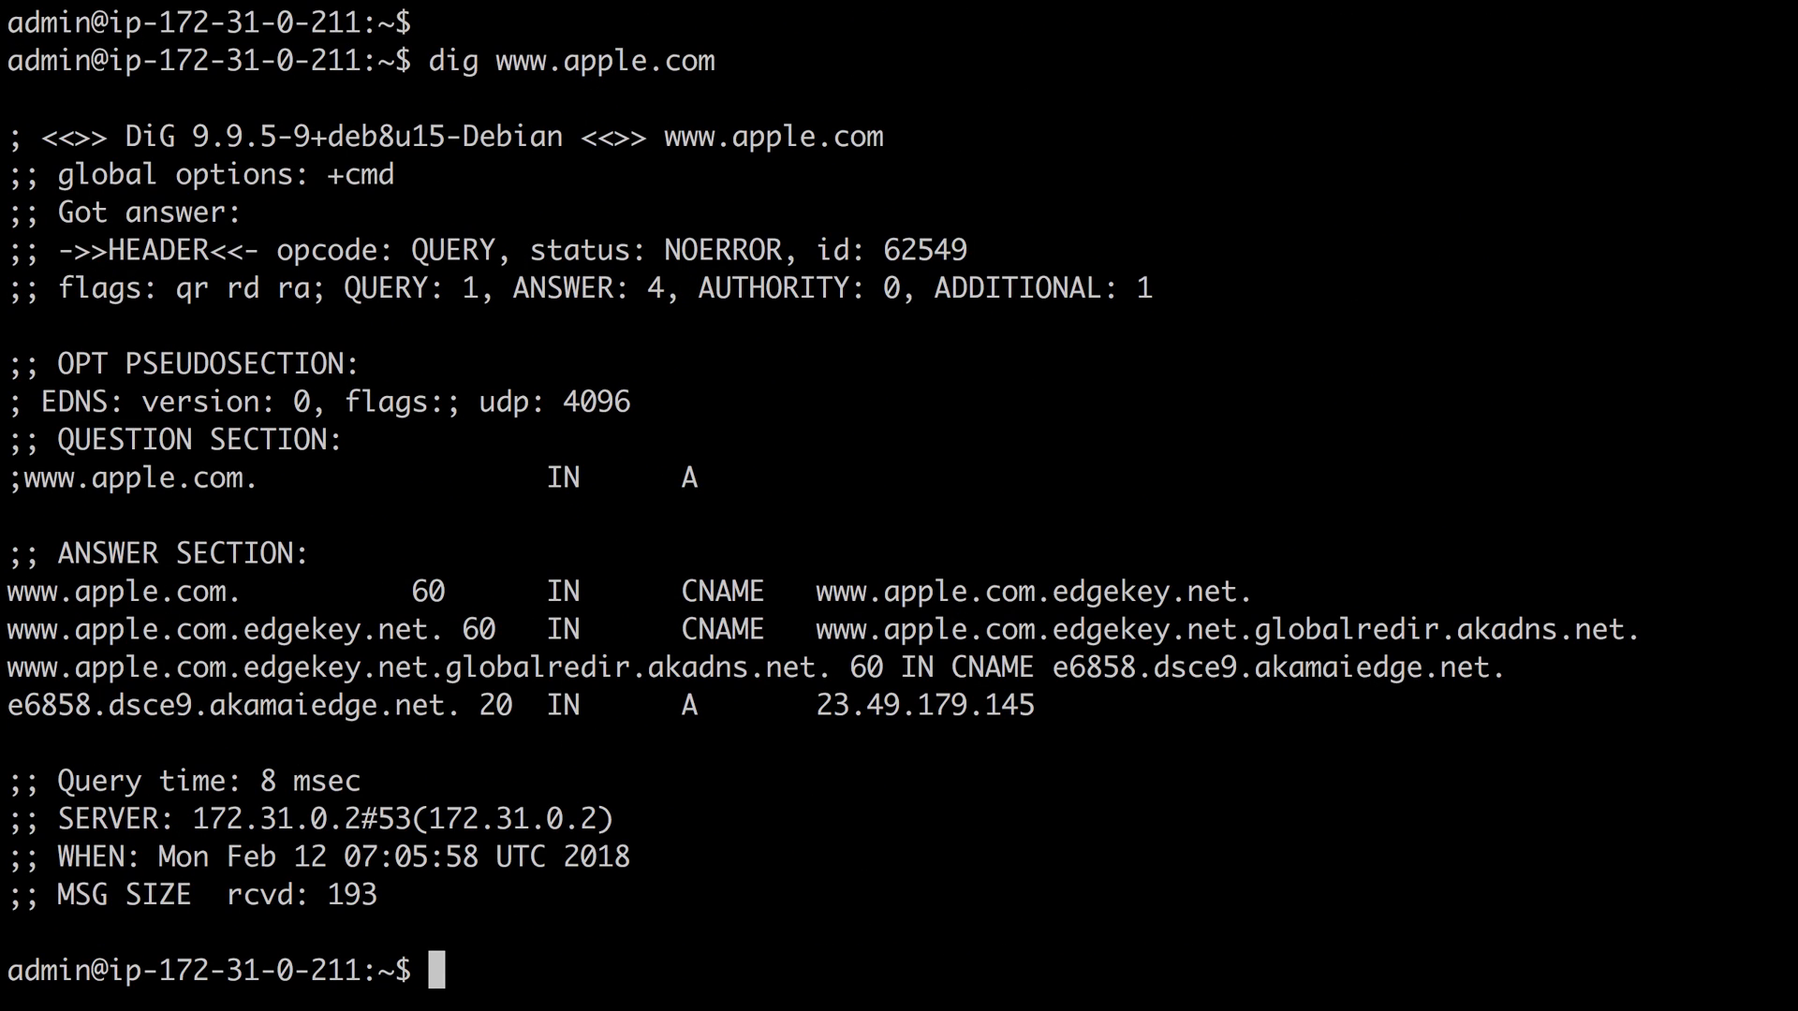
{"action": "mouse_move", "coordinate": [1030, 710]}
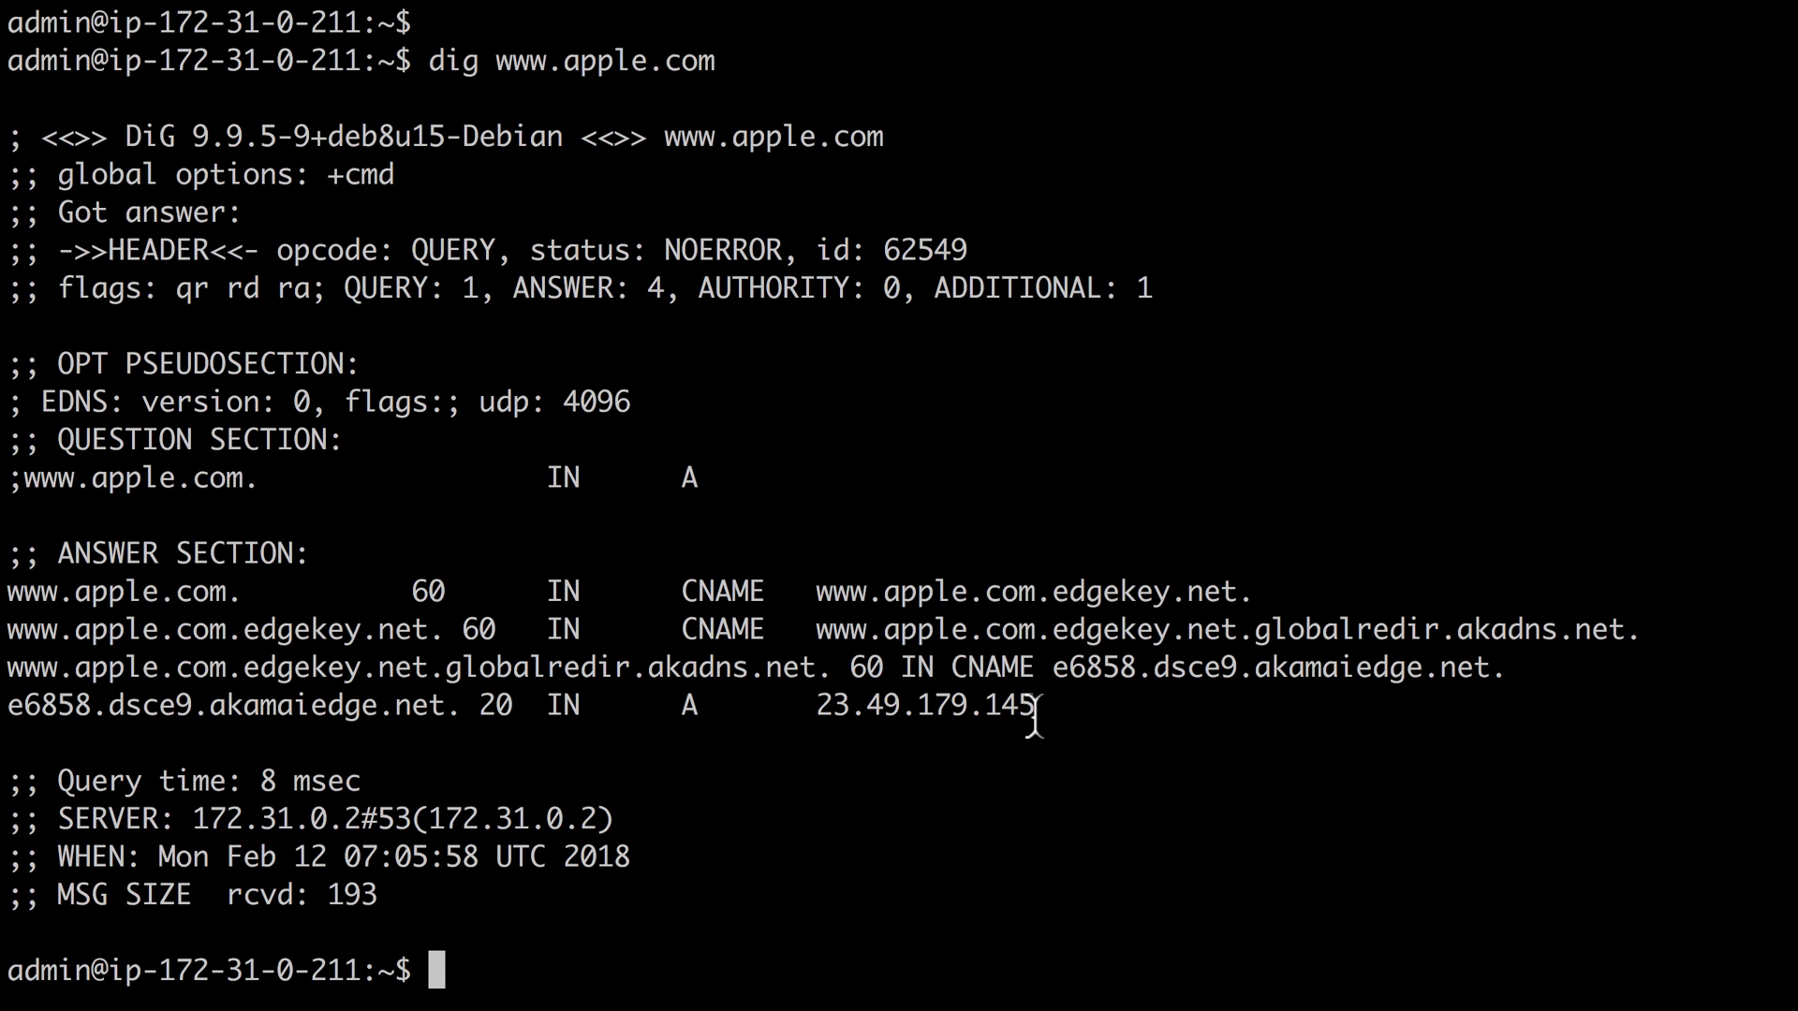
{"action": "double_click", "coordinate": [928, 705]}
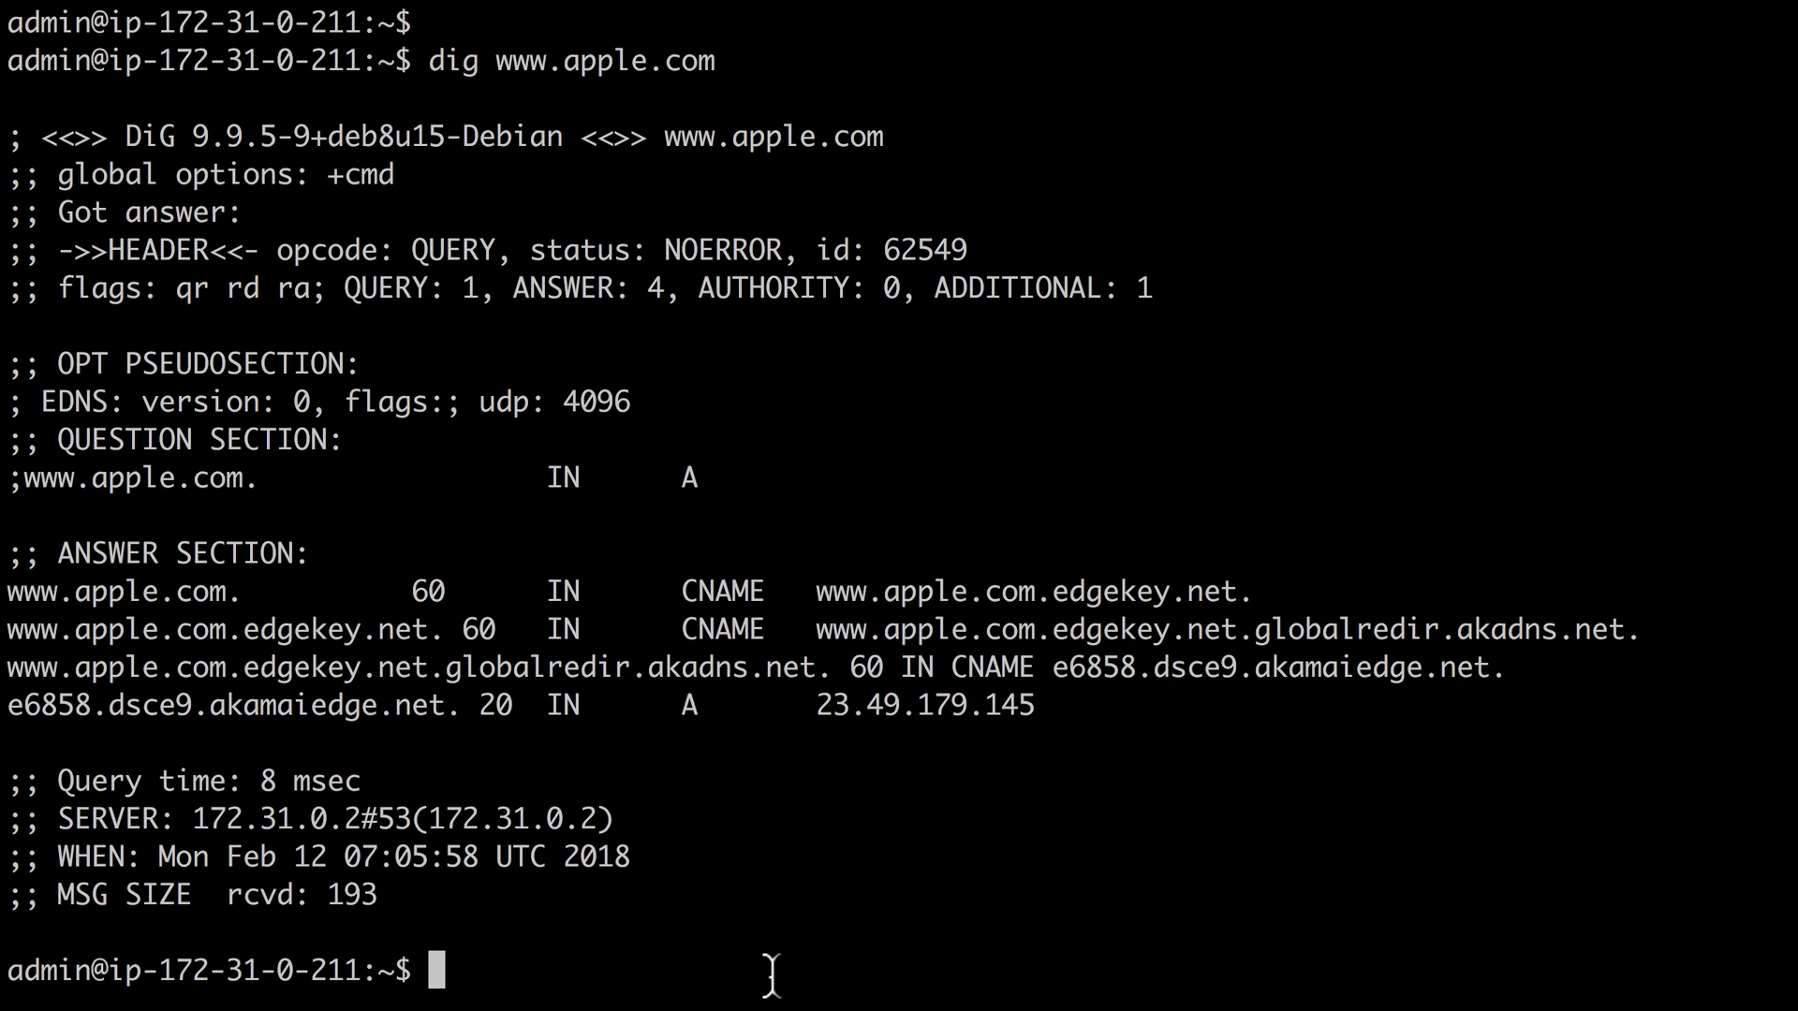
{"action": "key", "text": "Return"}
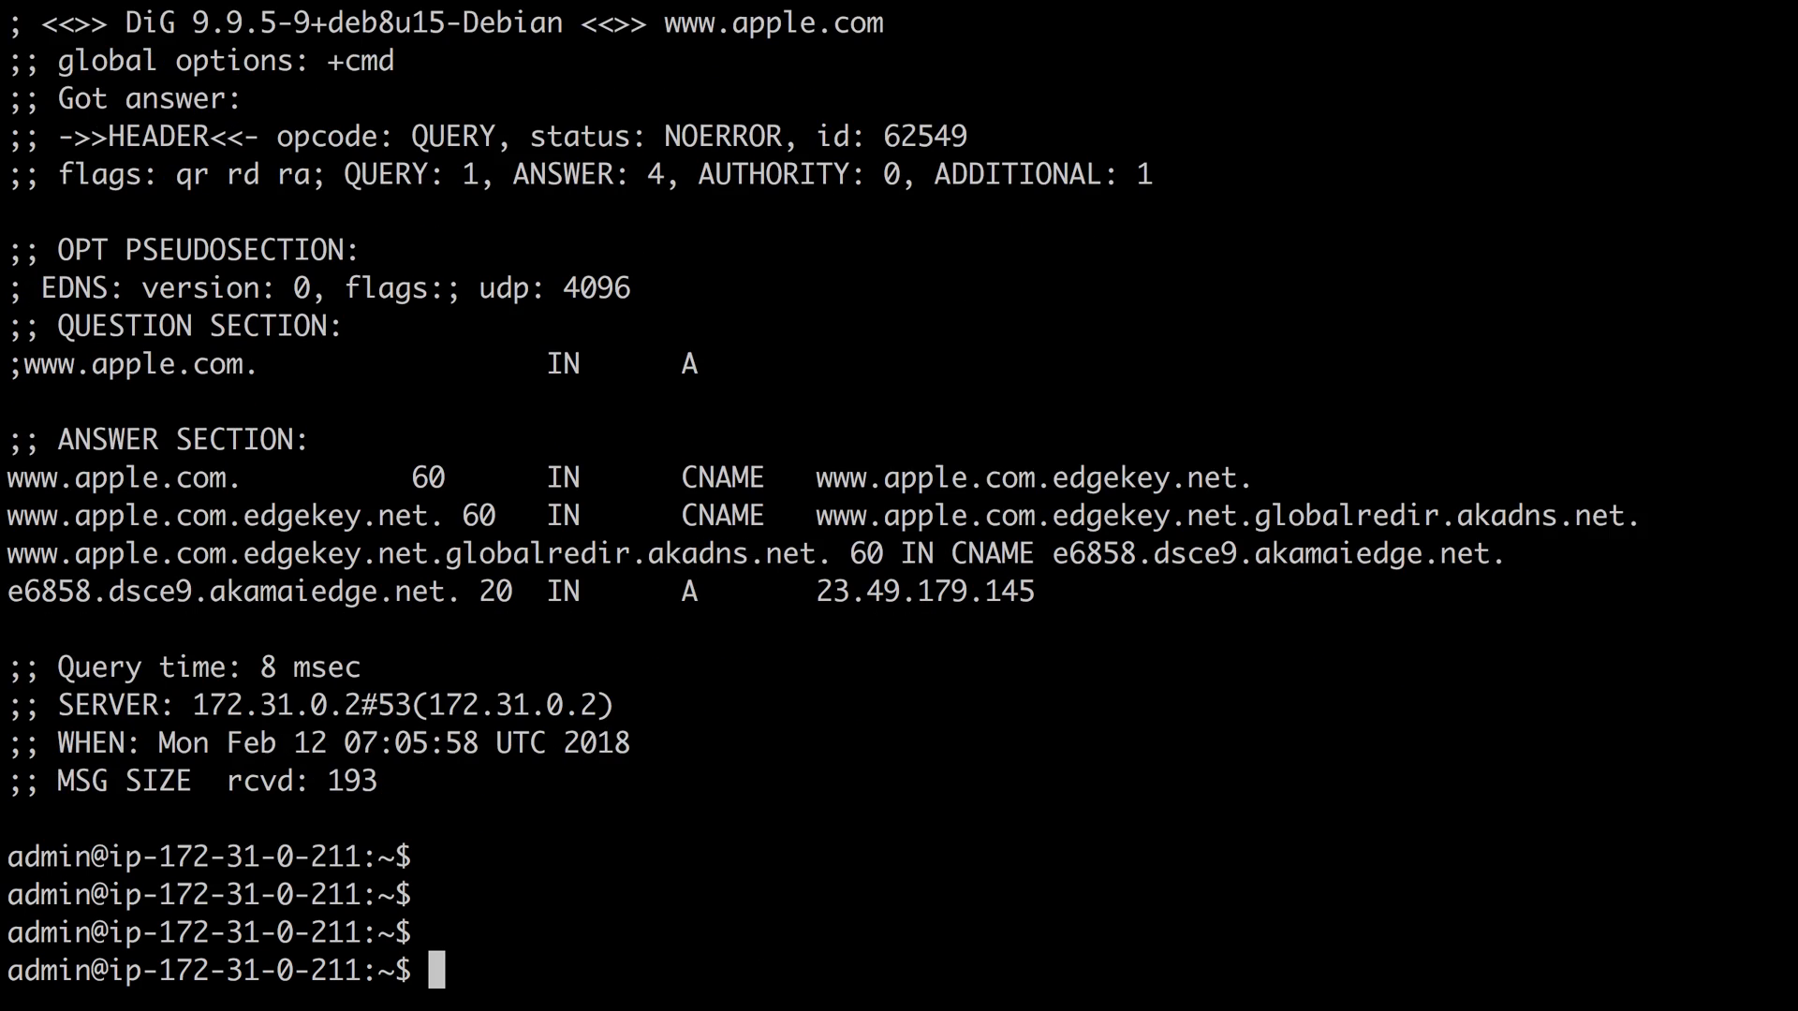
- Run netstat to list the established SSH connection, then start netstat -l for listening sockets
{"action": "type", "text": "net"}
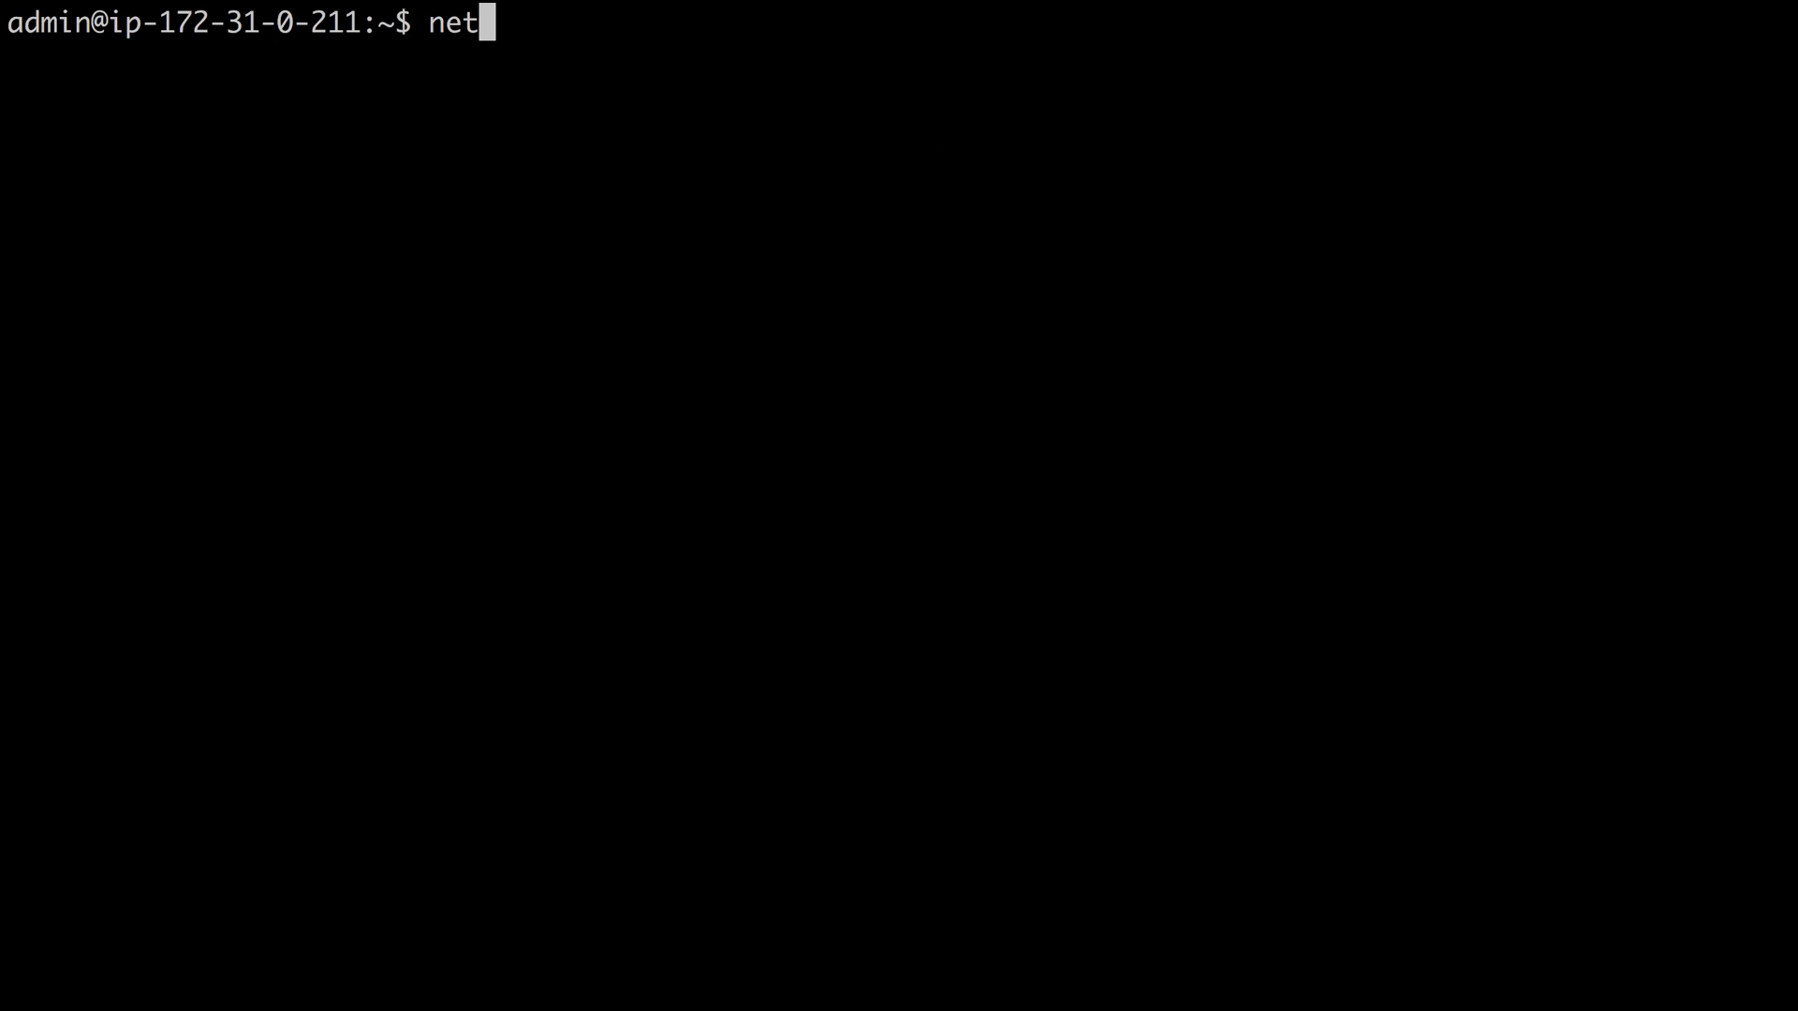
{"action": "type", "text": "stat"}
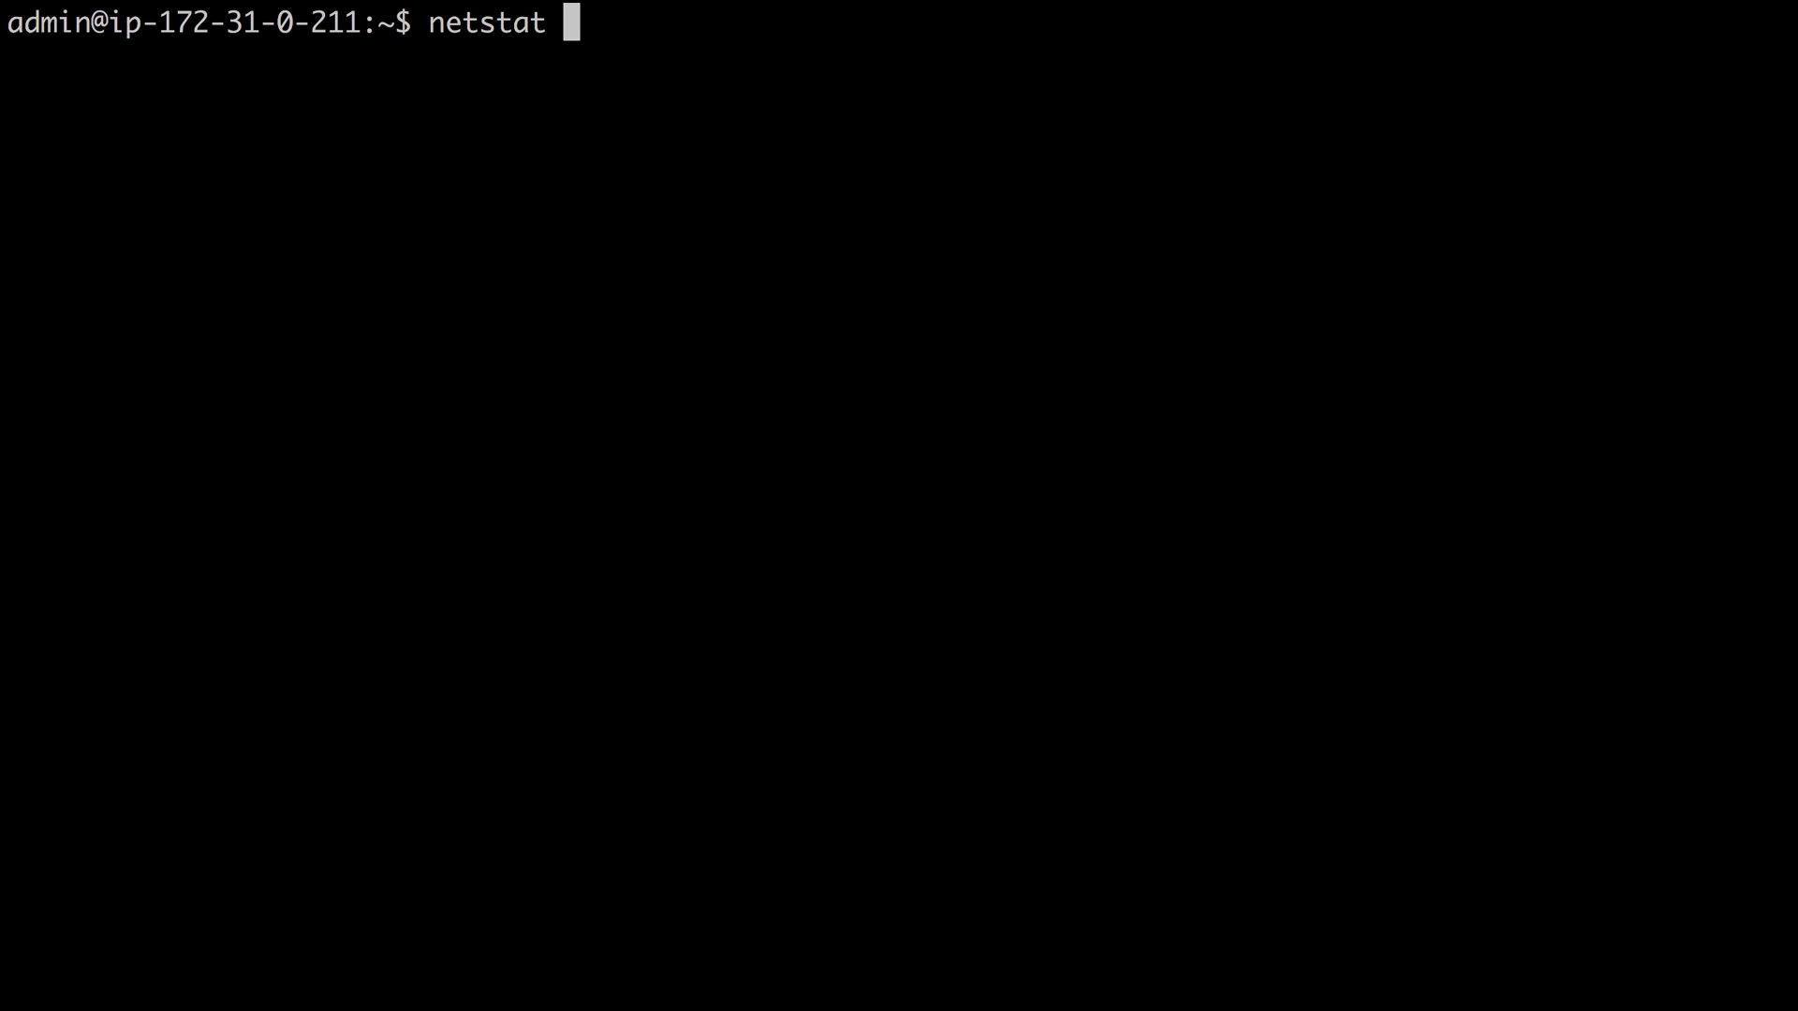
{"action": "key", "text": "Return"}
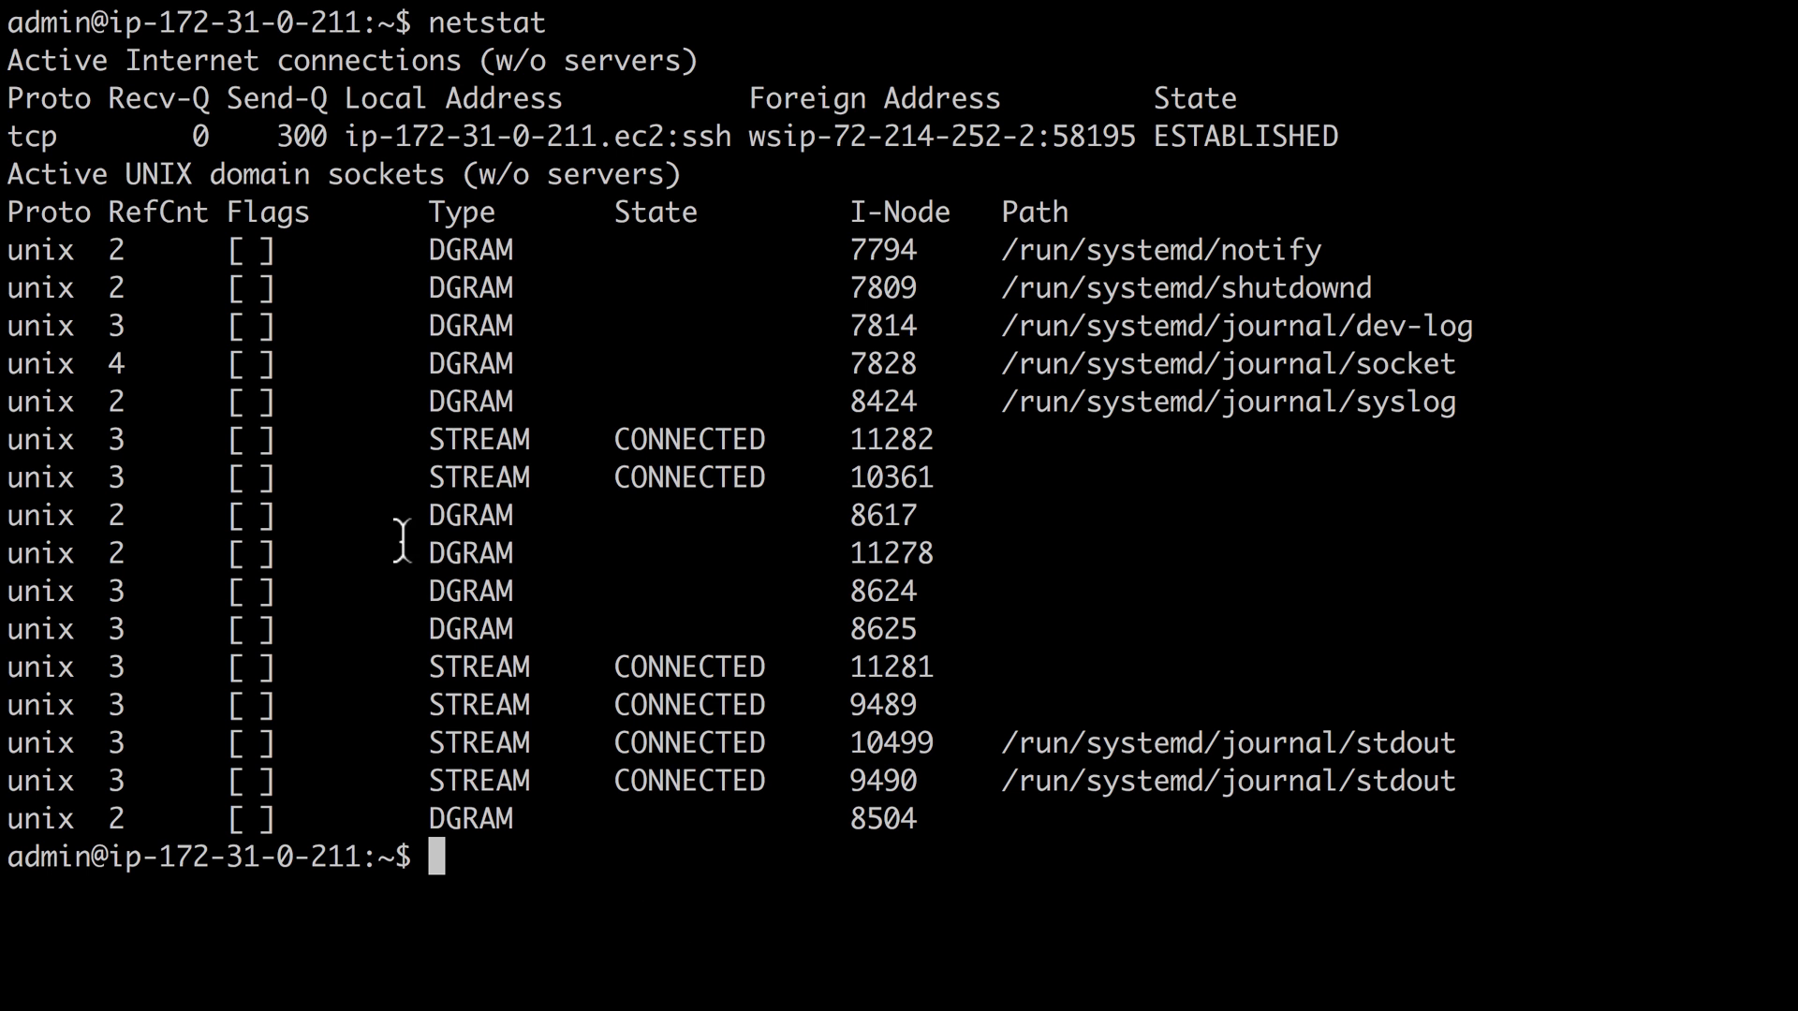
{"action": "mouse_move", "coordinate": [259, 213]}
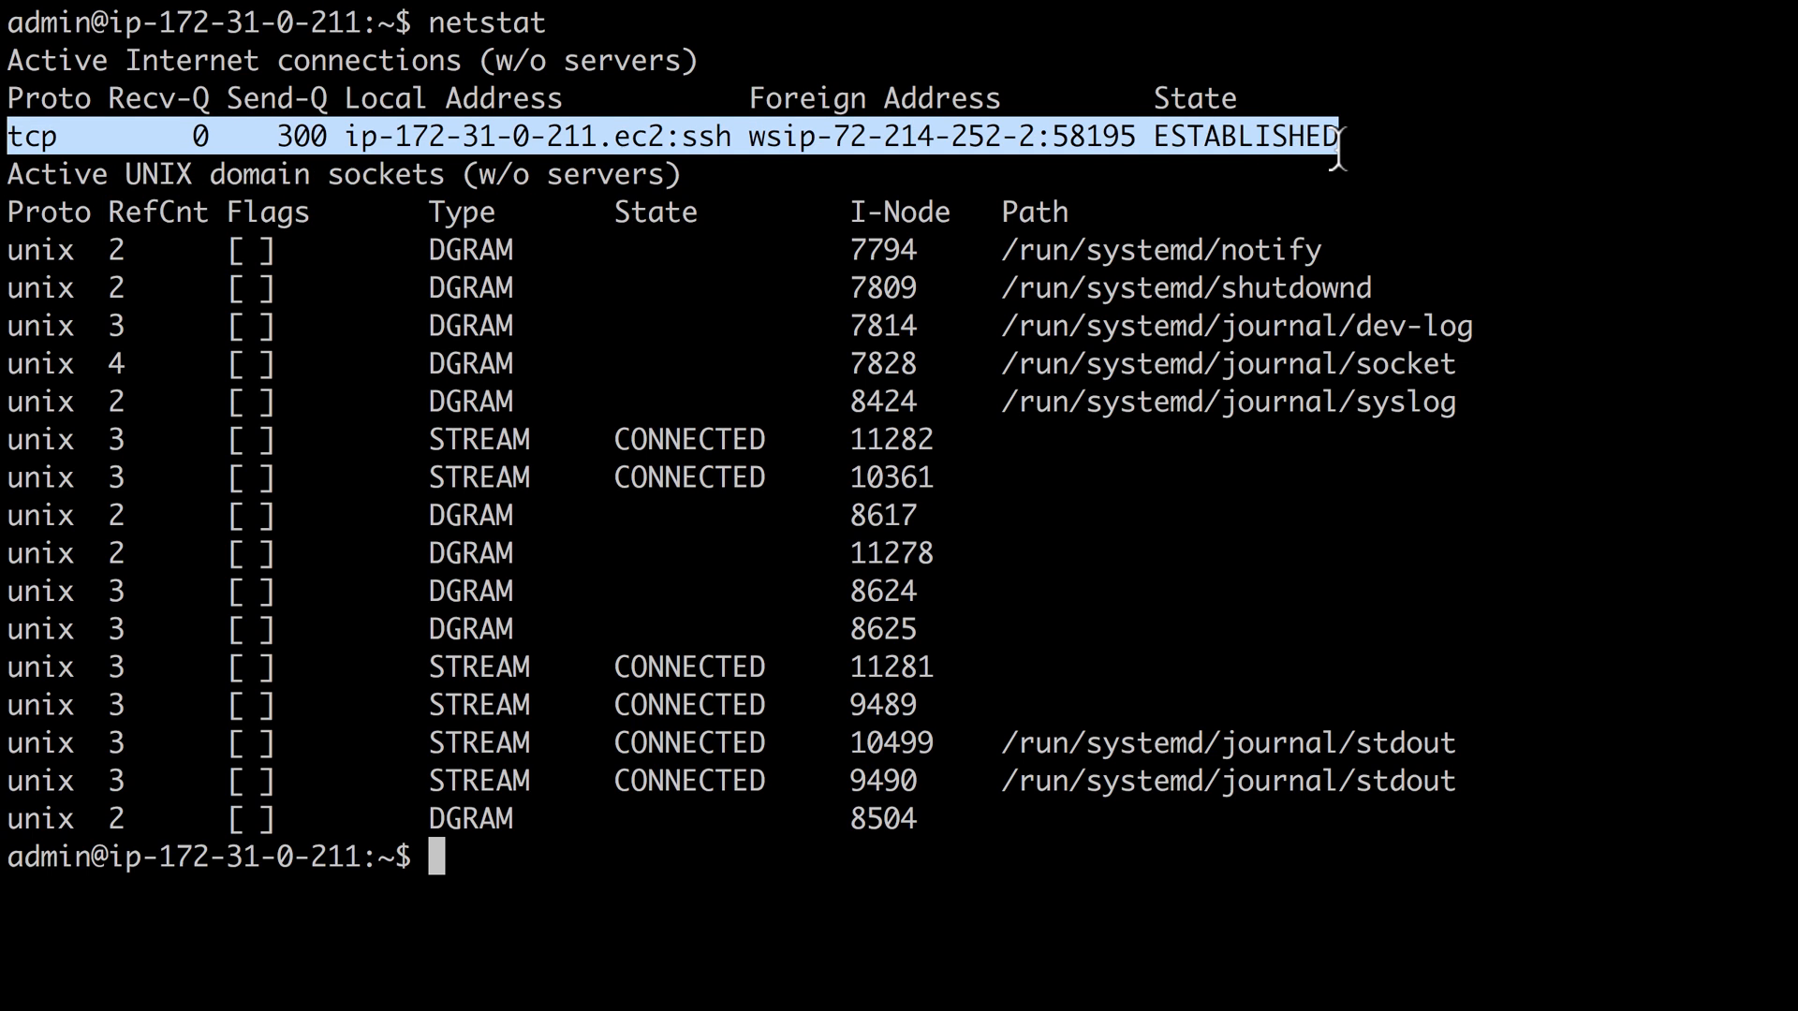
{"action": "key", "text": "Return"}
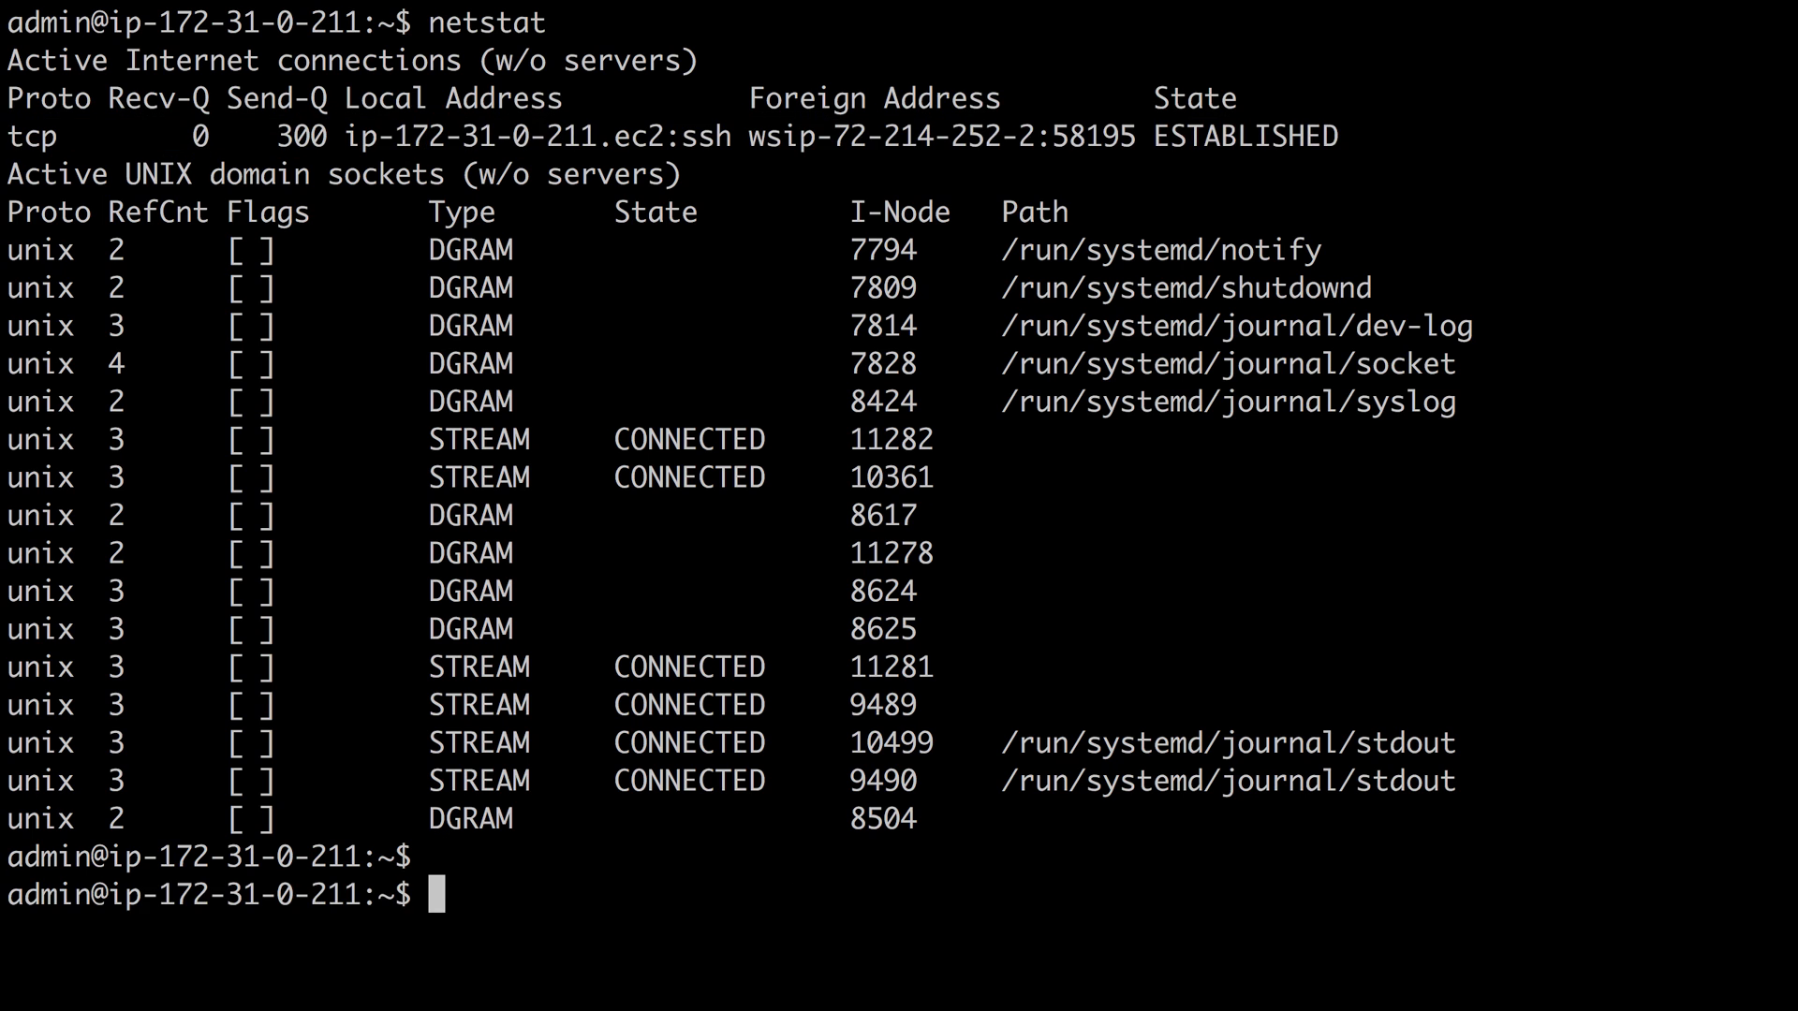
{"action": "type", "text": "netstat -l"}
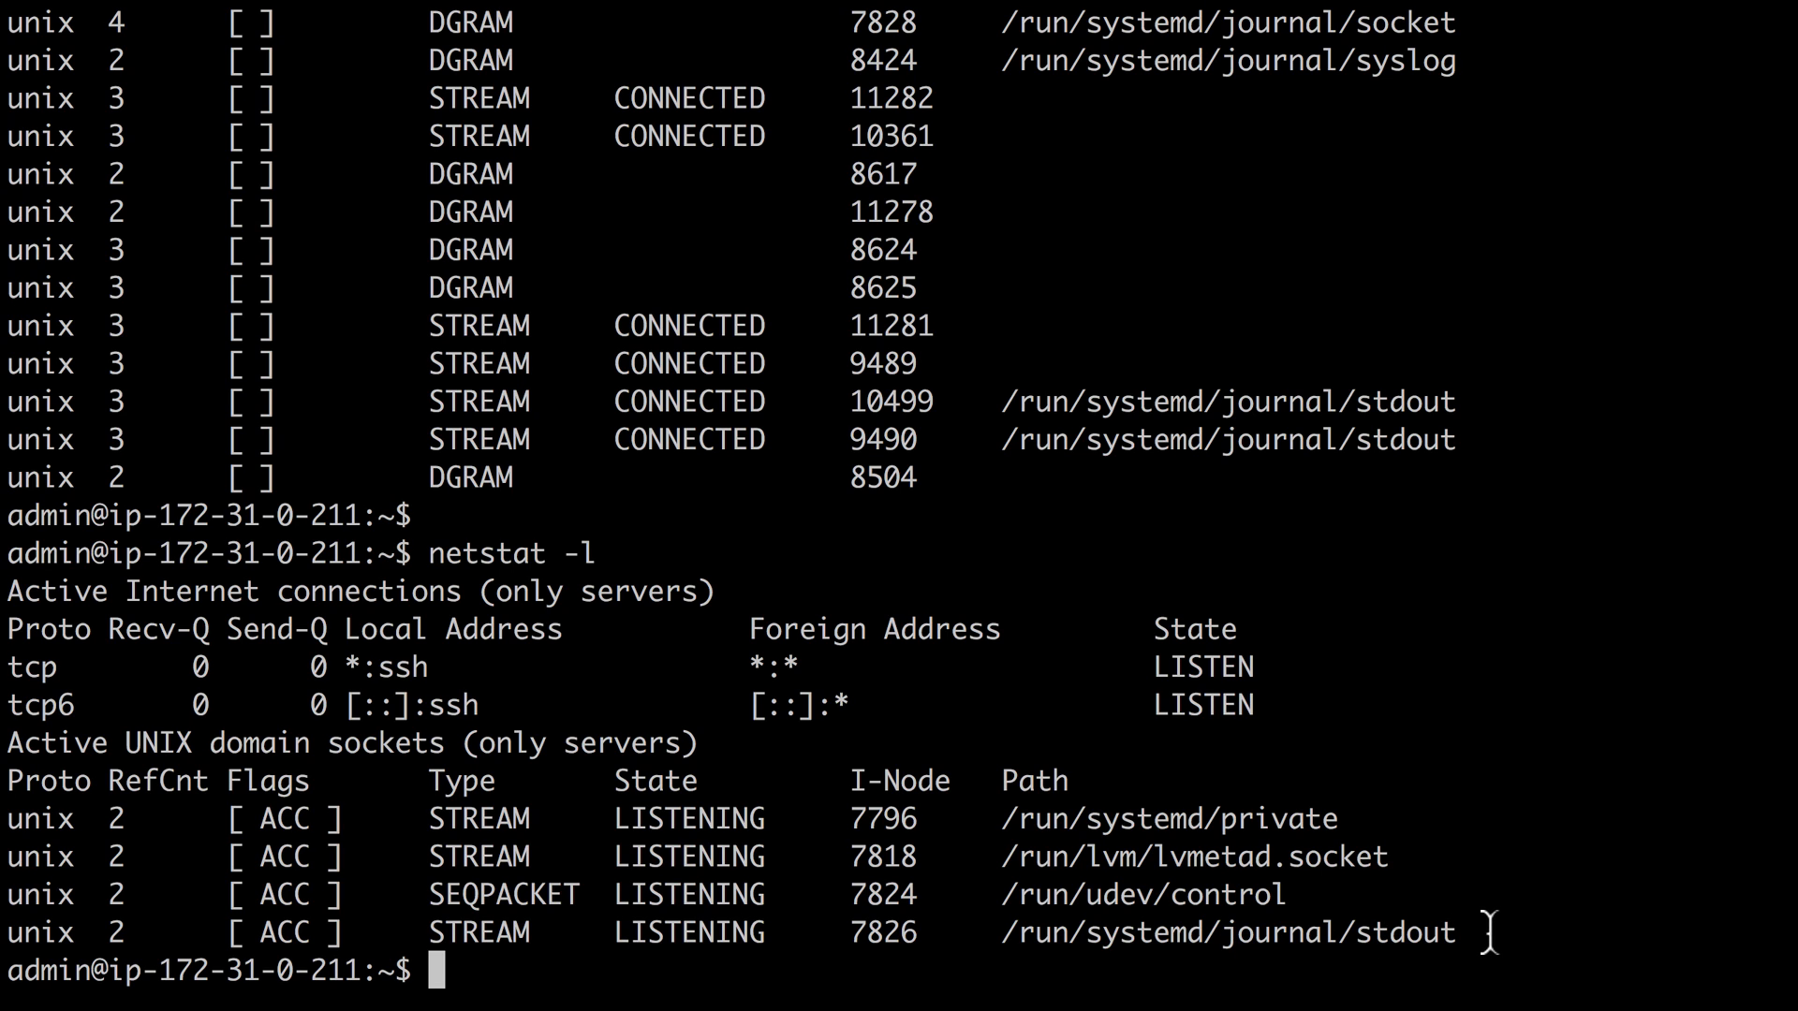
{"action": "mouse_move", "coordinate": [1405, 969]}
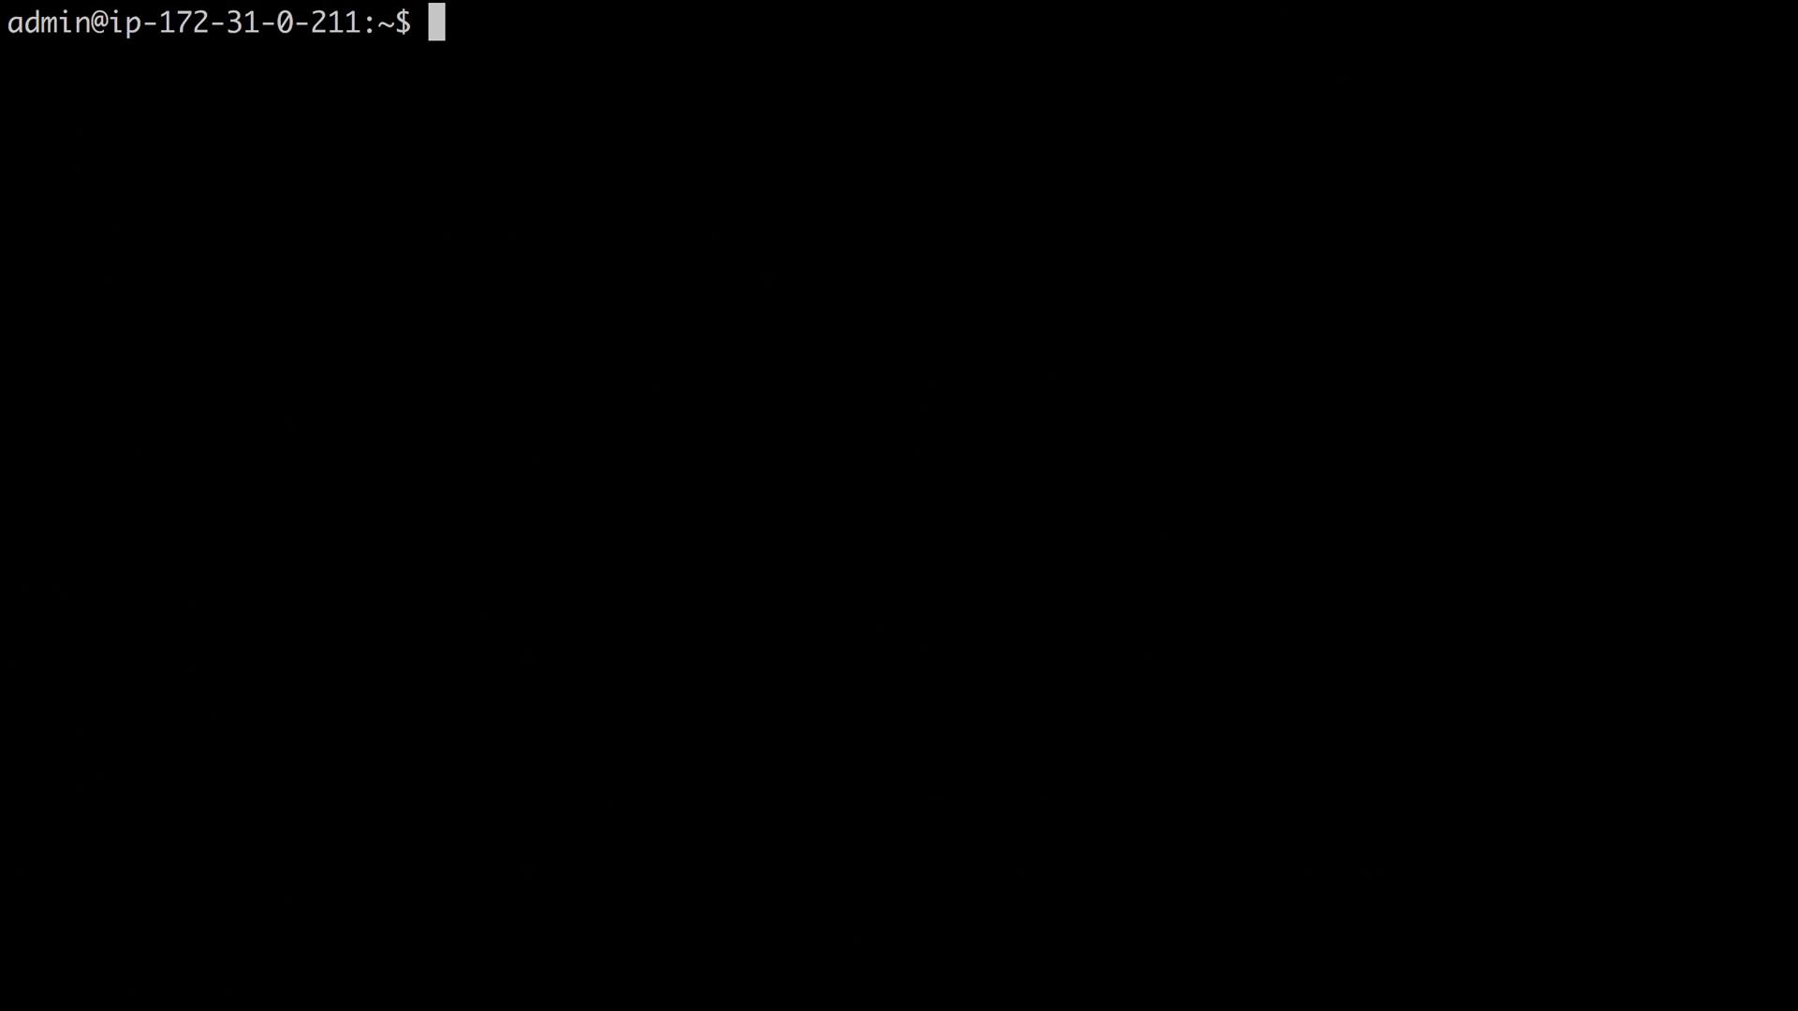
- Run ip link and ip addr, showing eth0 at 172.31.0.211/20
{"action": "type", "text": "ip link"}
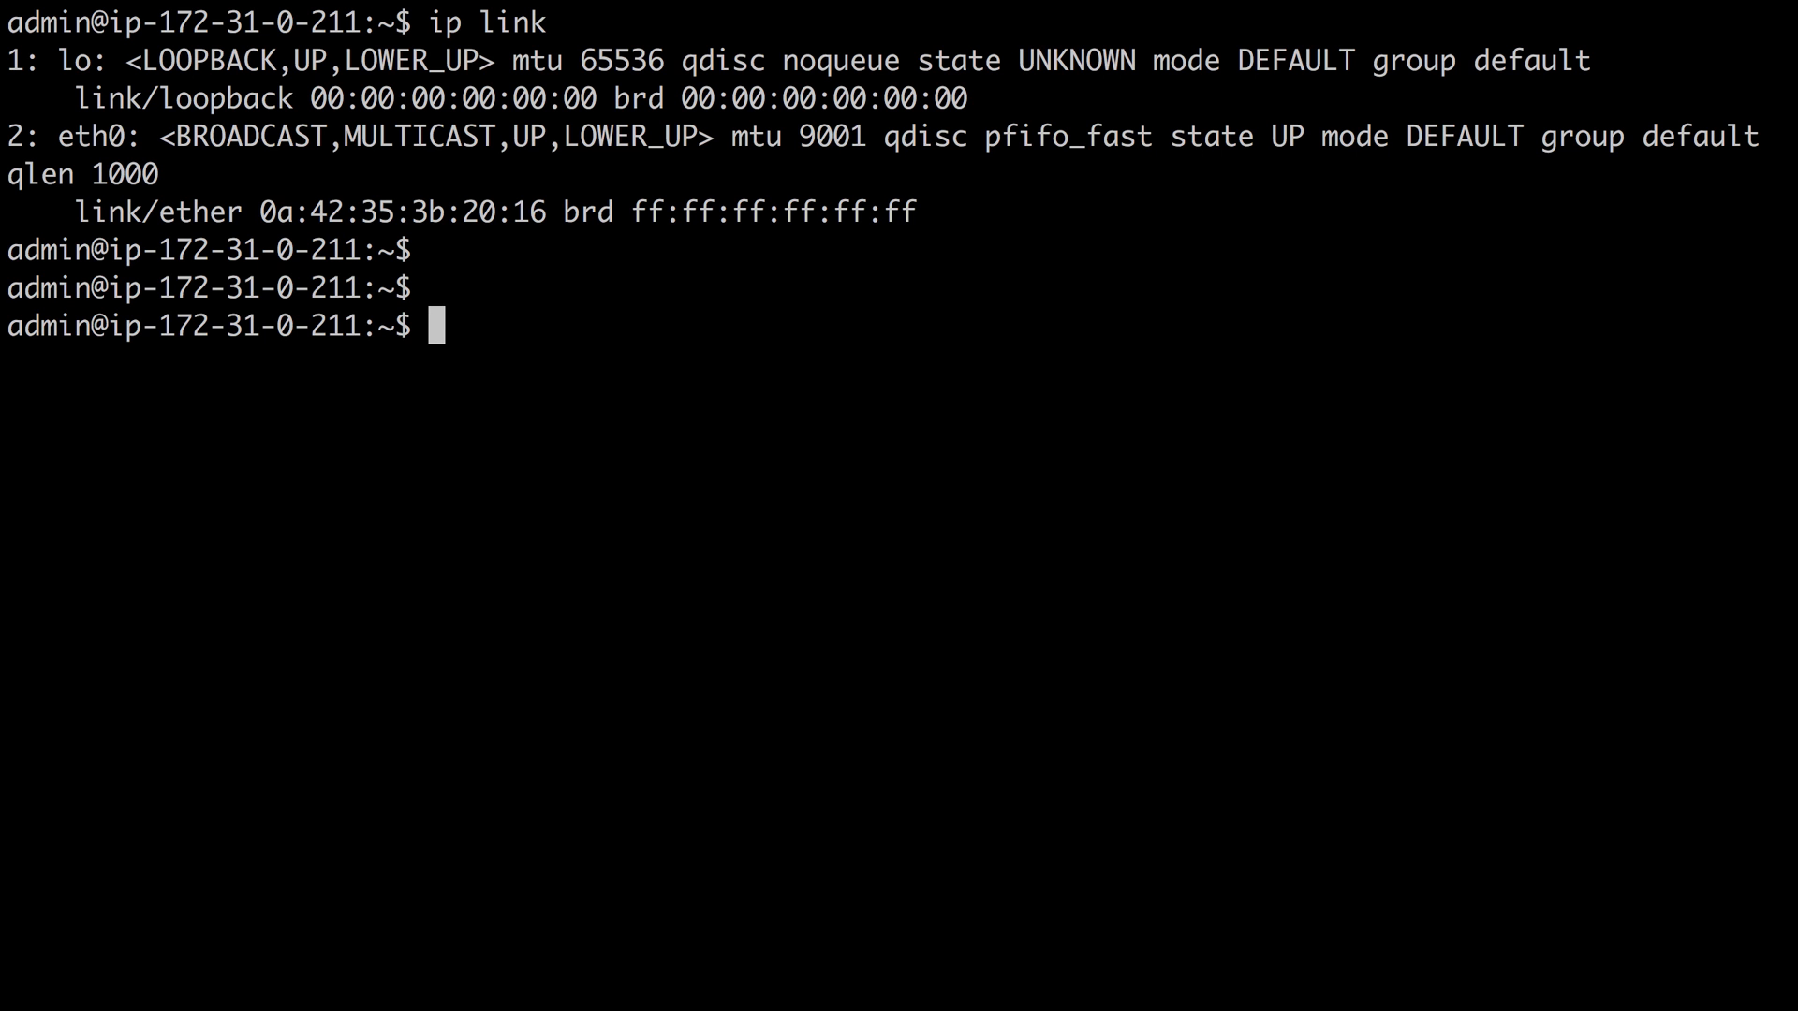
{"action": "type", "text": "ip addr"}
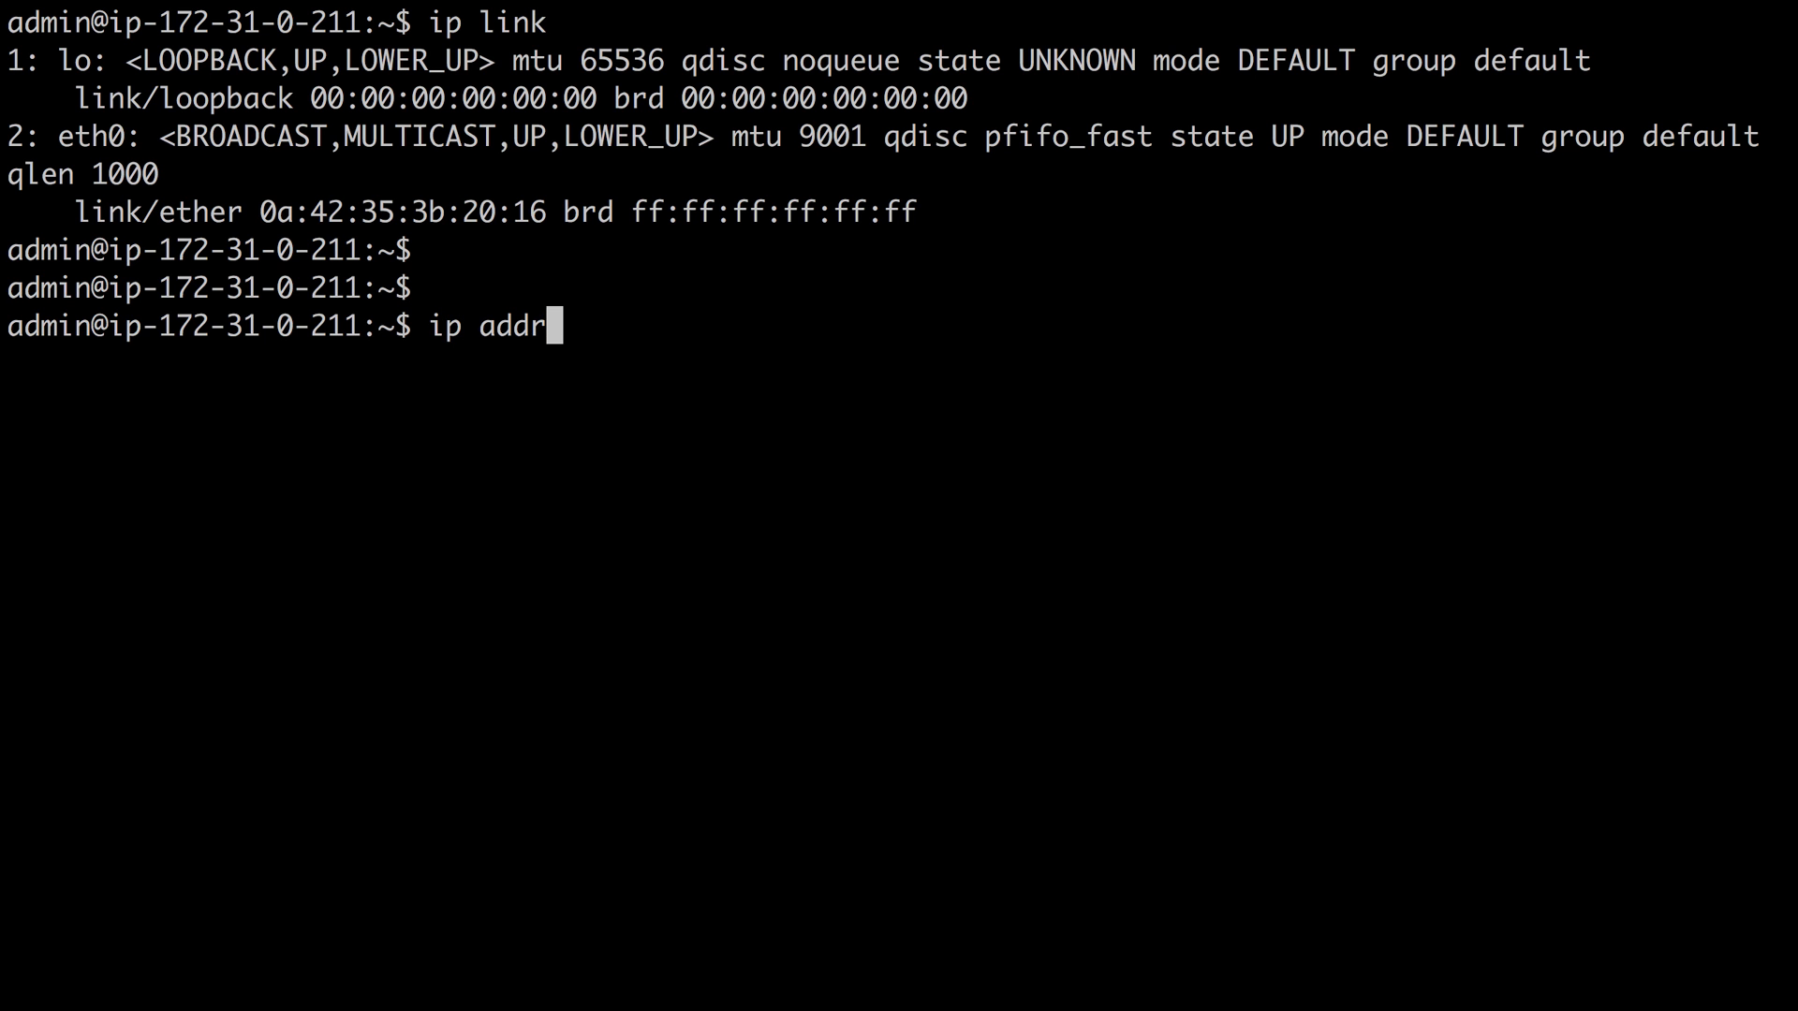
{"action": "key", "text": "Return"}
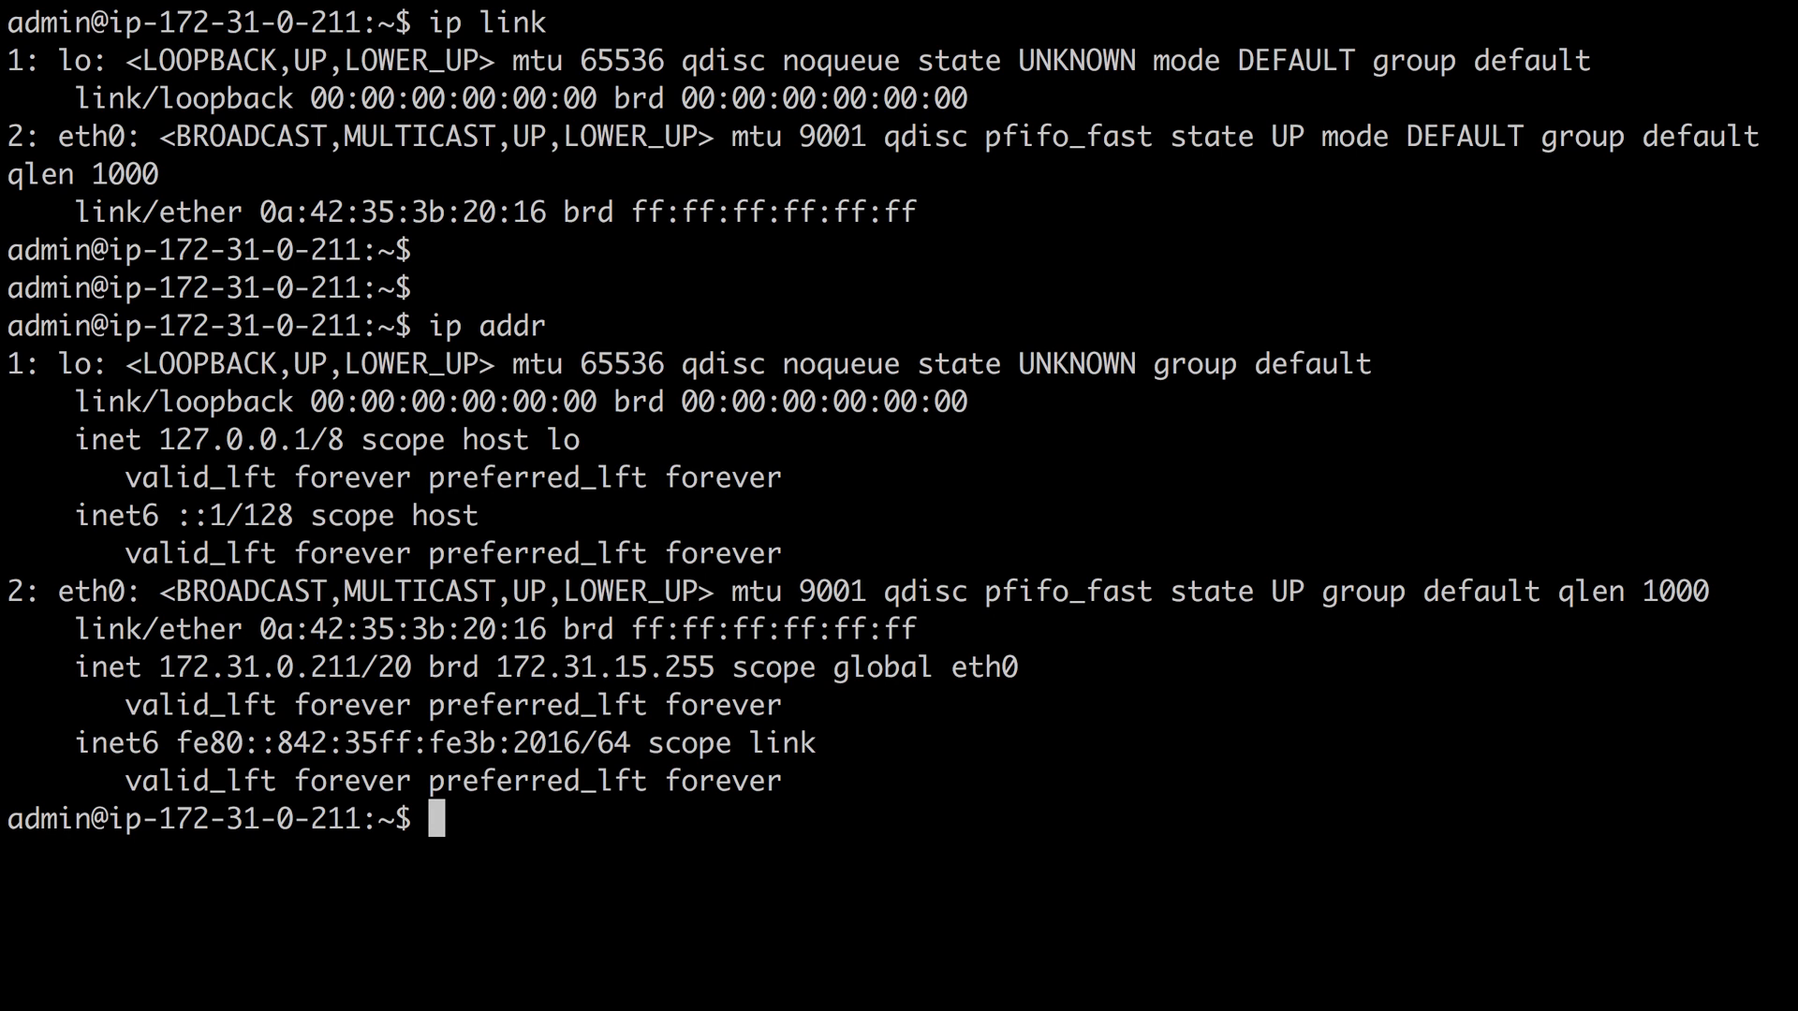
- Enter ping and traceroute at the prompt without running them
{"action": "type", "text": "ping"}
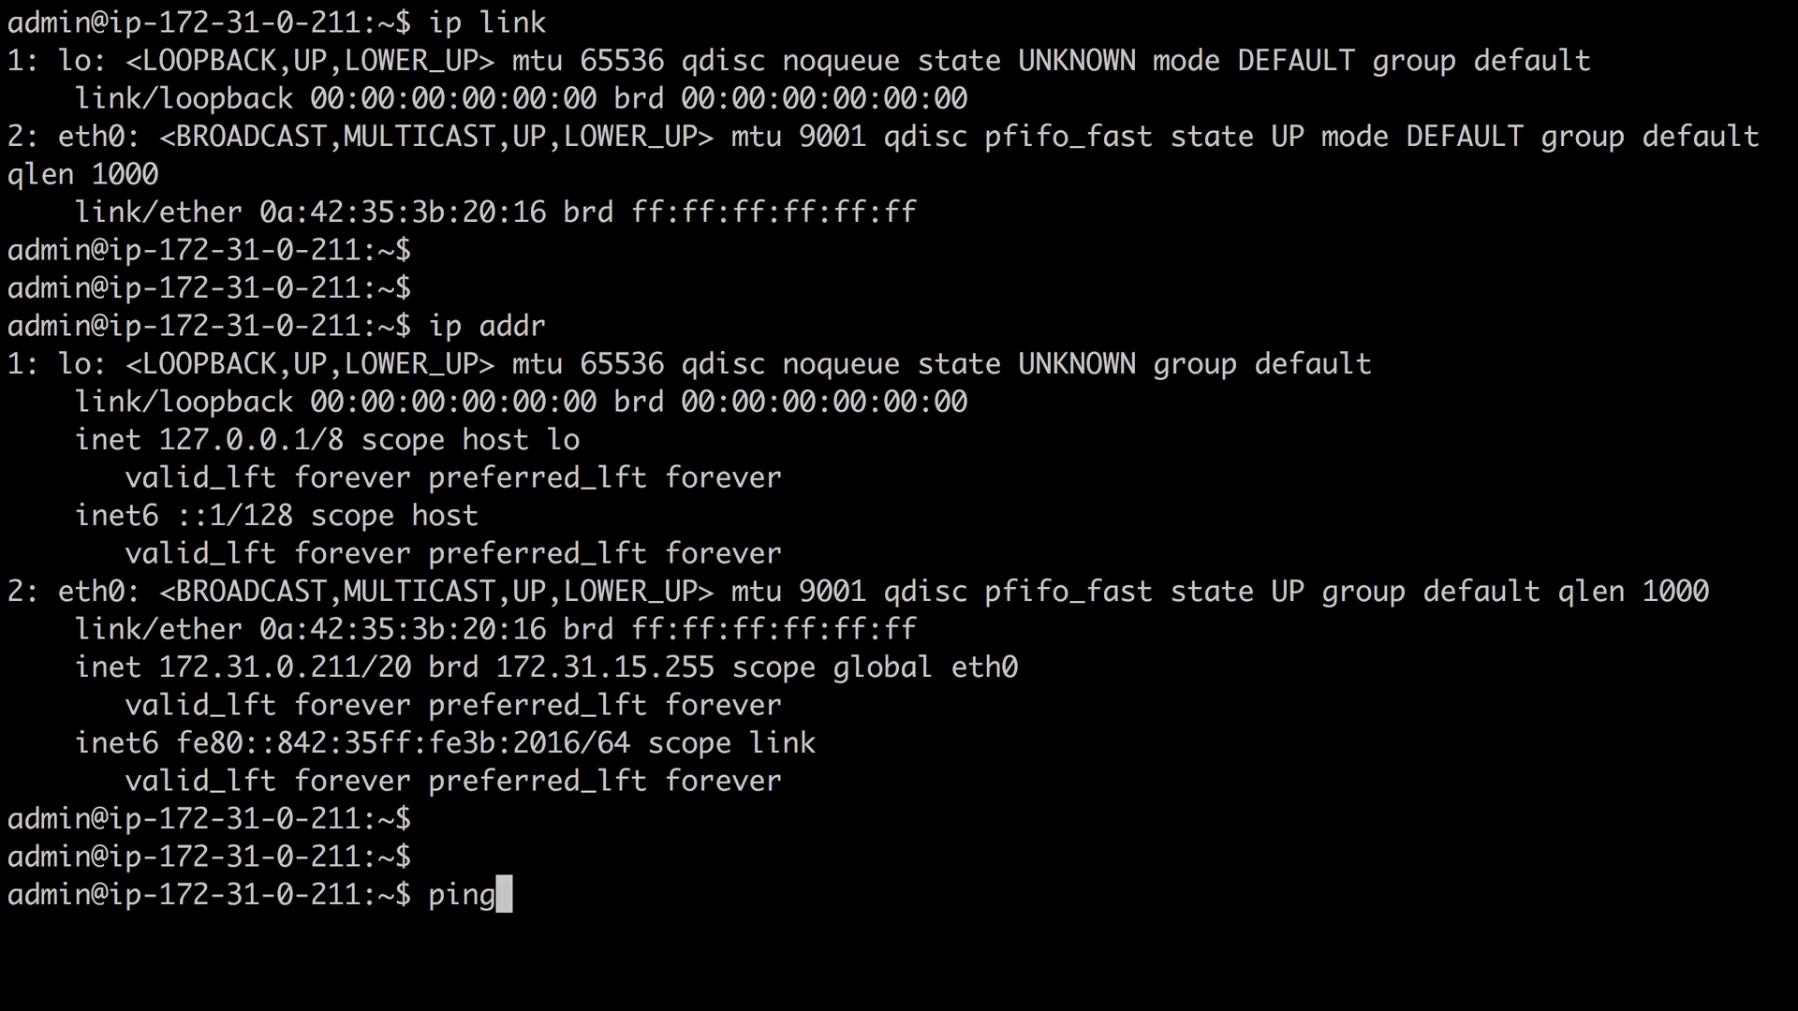
{"action": "type", "text": "trace"}
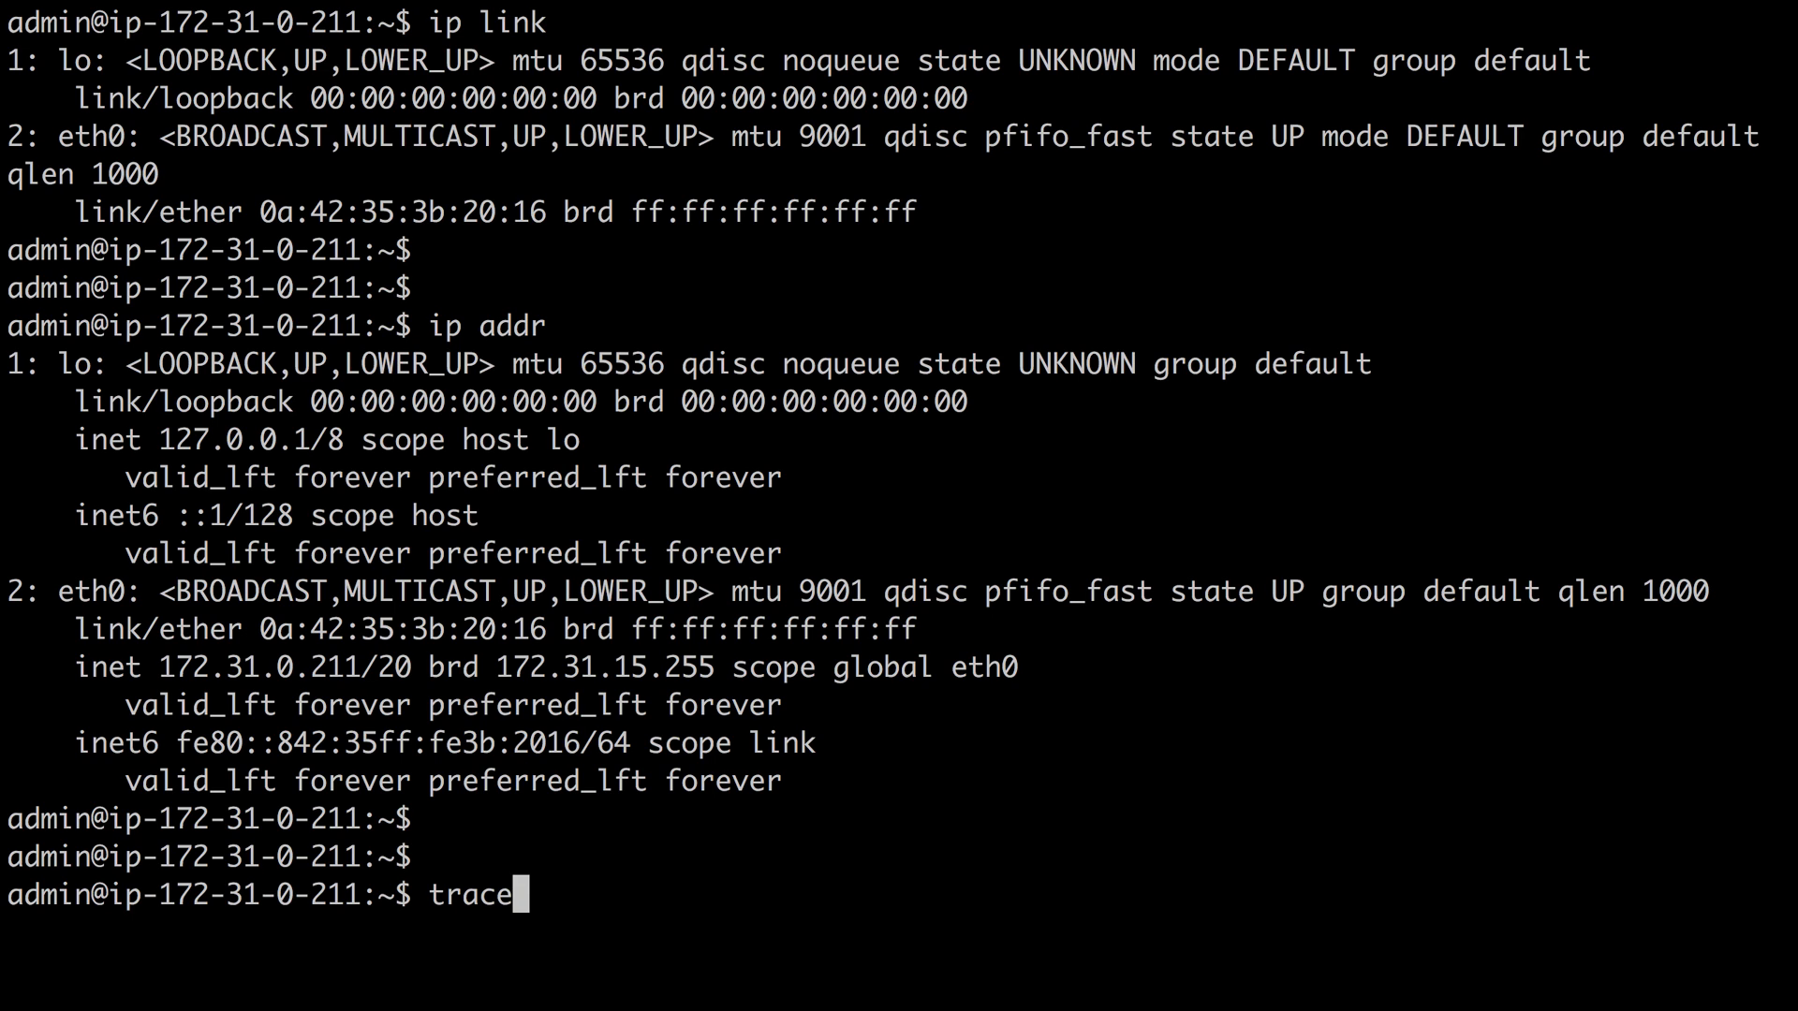
{"action": "type", "text": "route"}
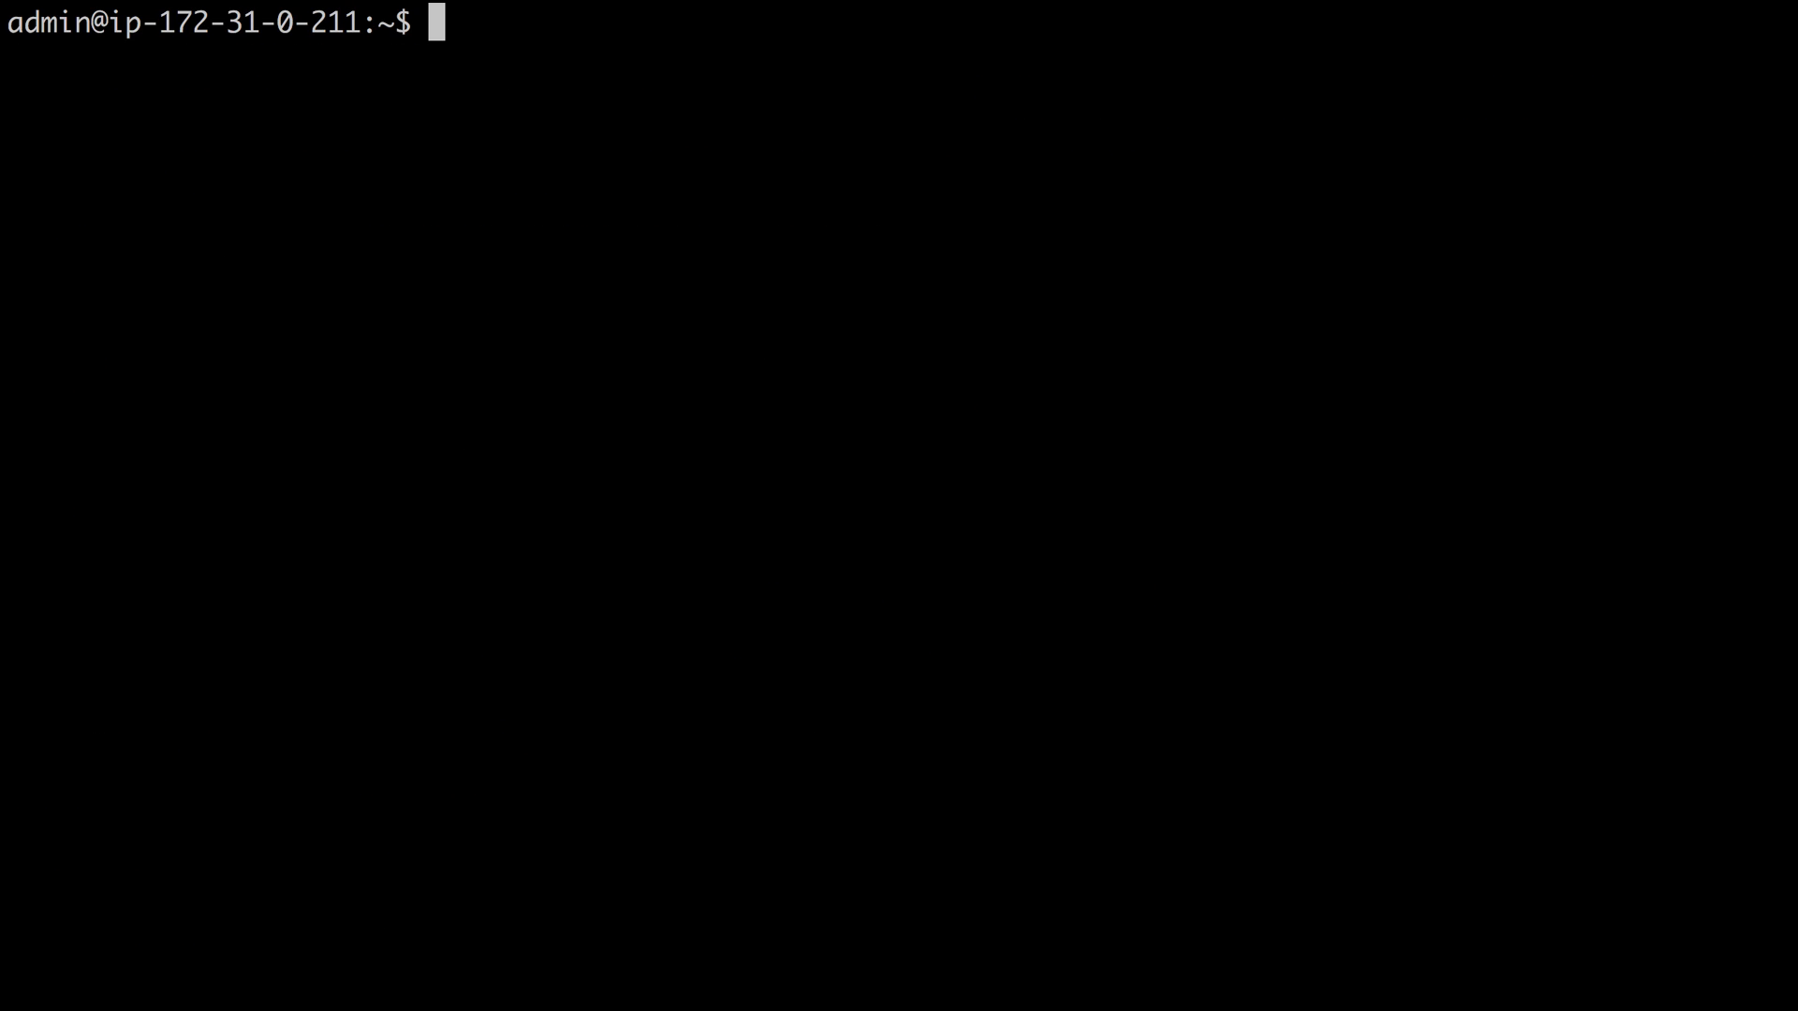
- Add empty prompt lines until four bare prompts show
{"action": "key", "text": "Return"}
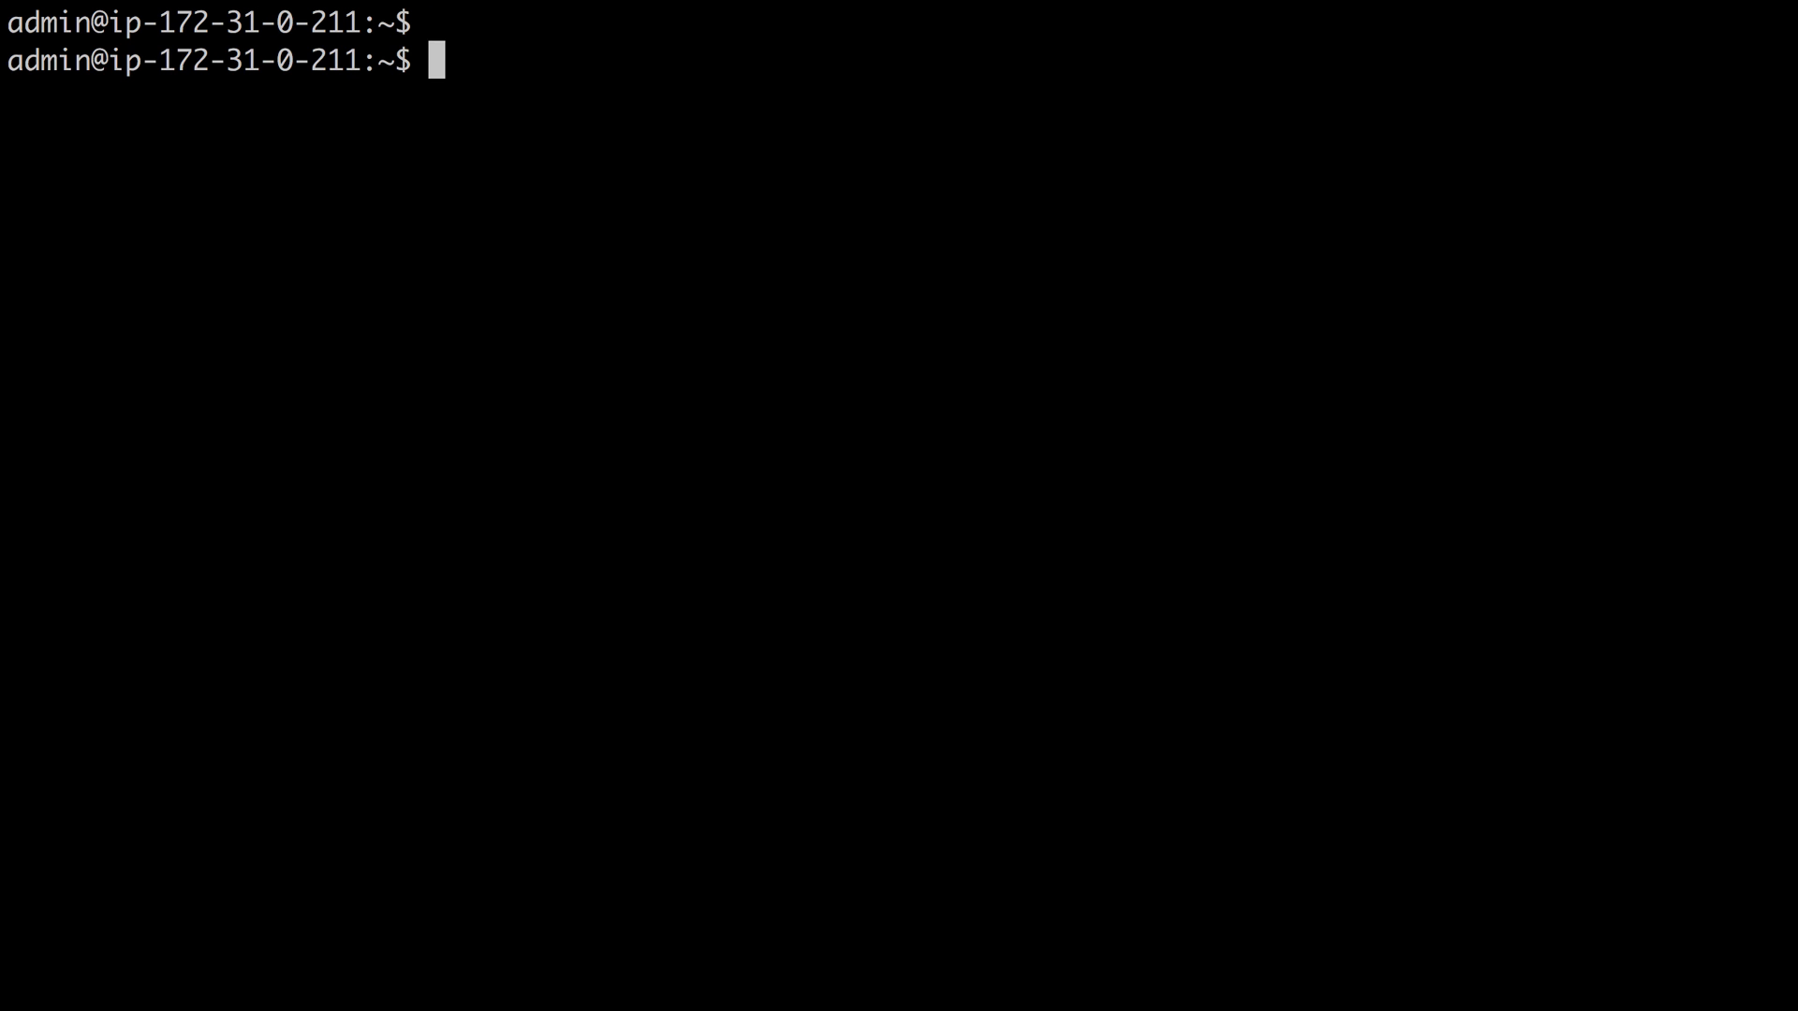
{"action": "key", "text": "Return"}
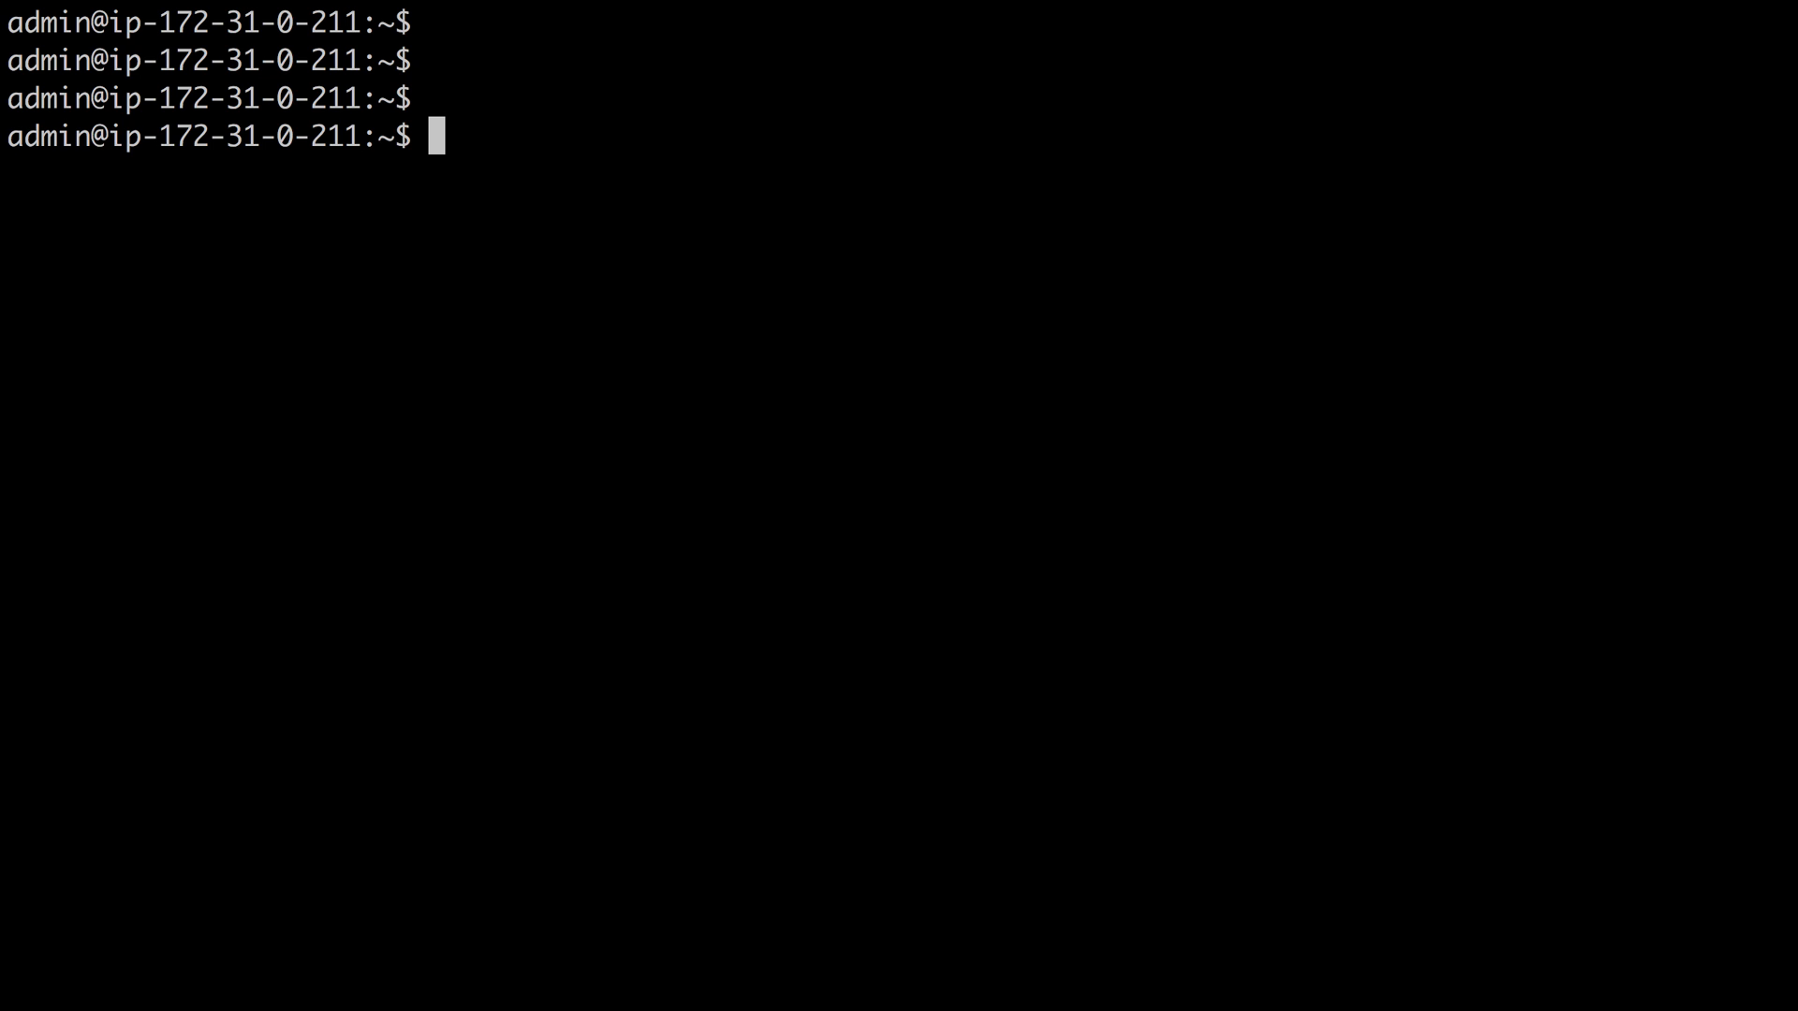